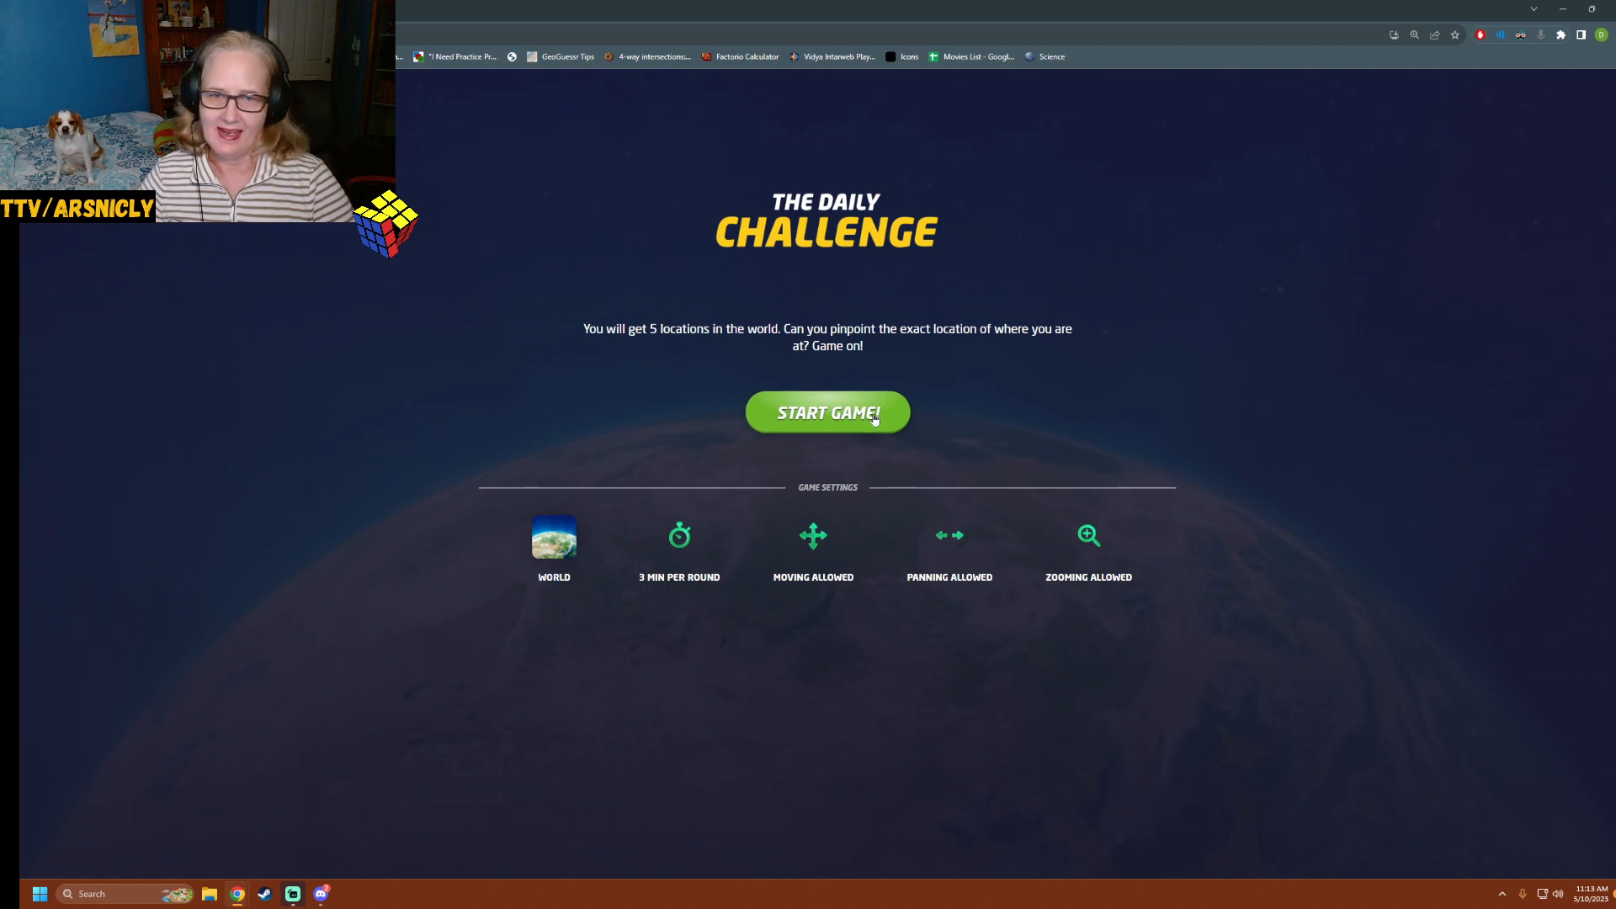
# Start the Daily Challenge game so round 1 opens on a dirt farm road
pyautogui.click(828, 413)
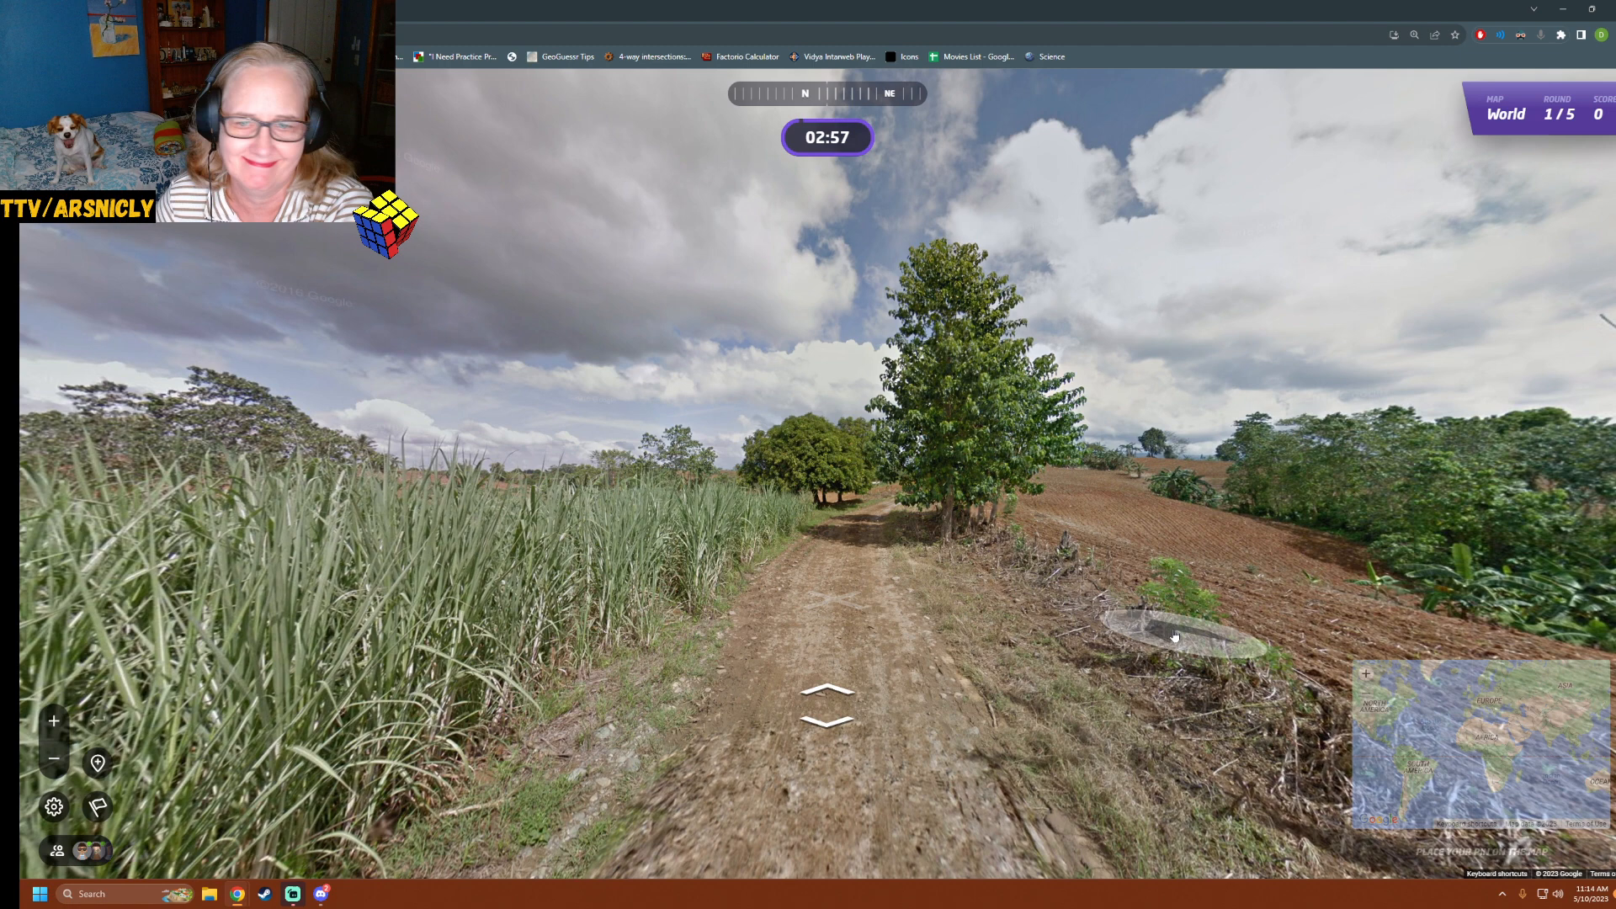
# Advance down the dirt farm road past the sugarcane field and roadside trees
pyautogui.click(1475, 743)
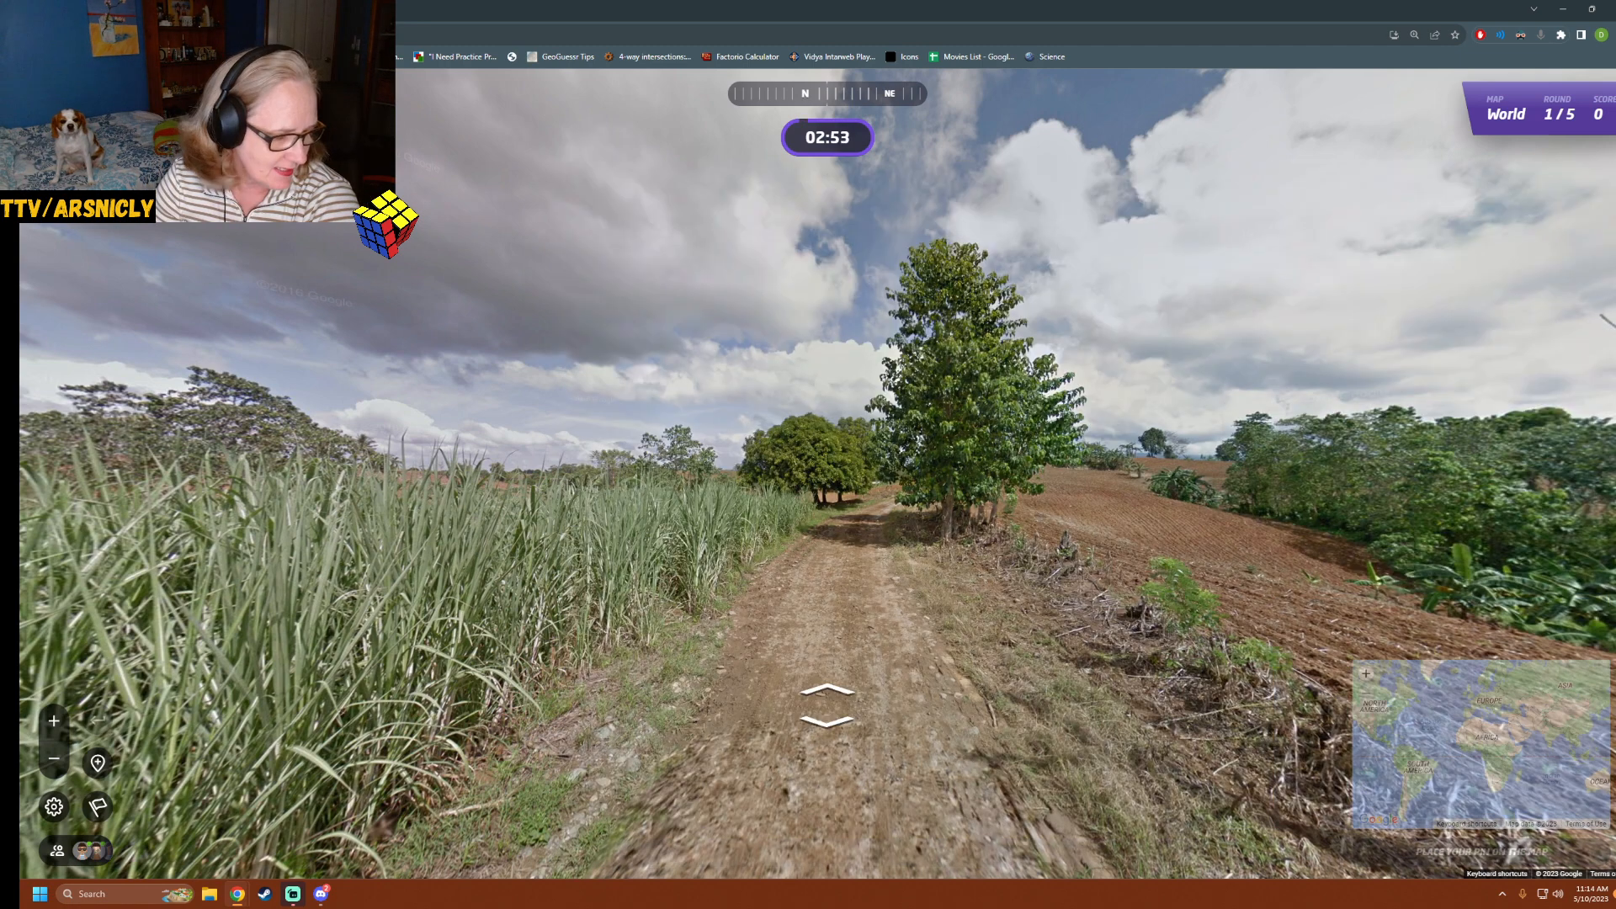
pyautogui.click(827, 695)
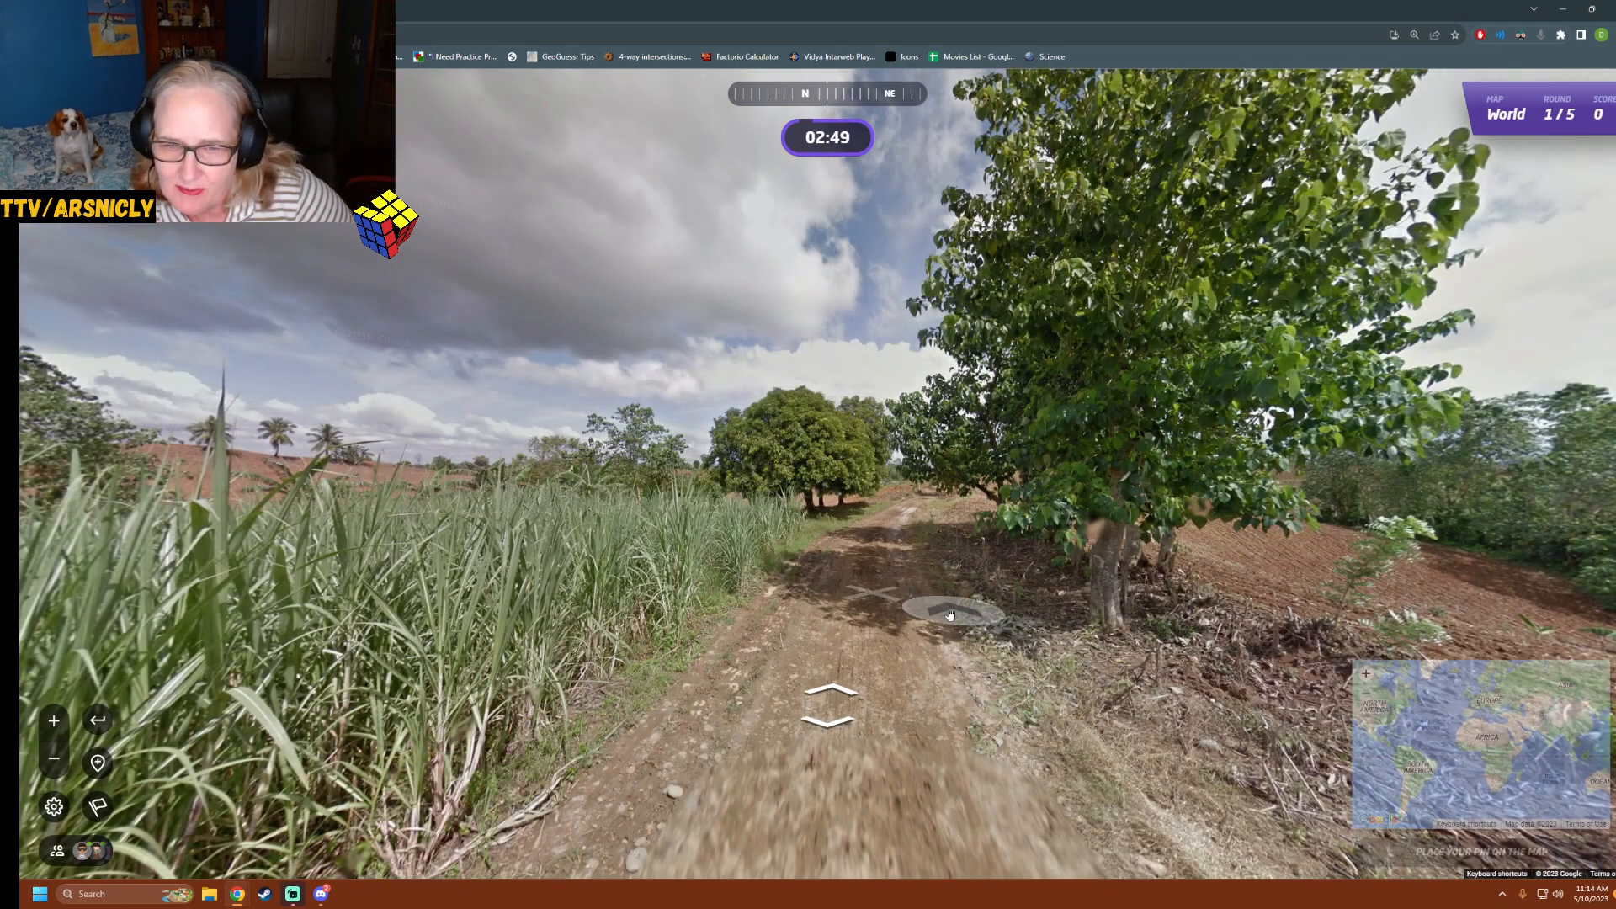
pyautogui.click(950, 616)
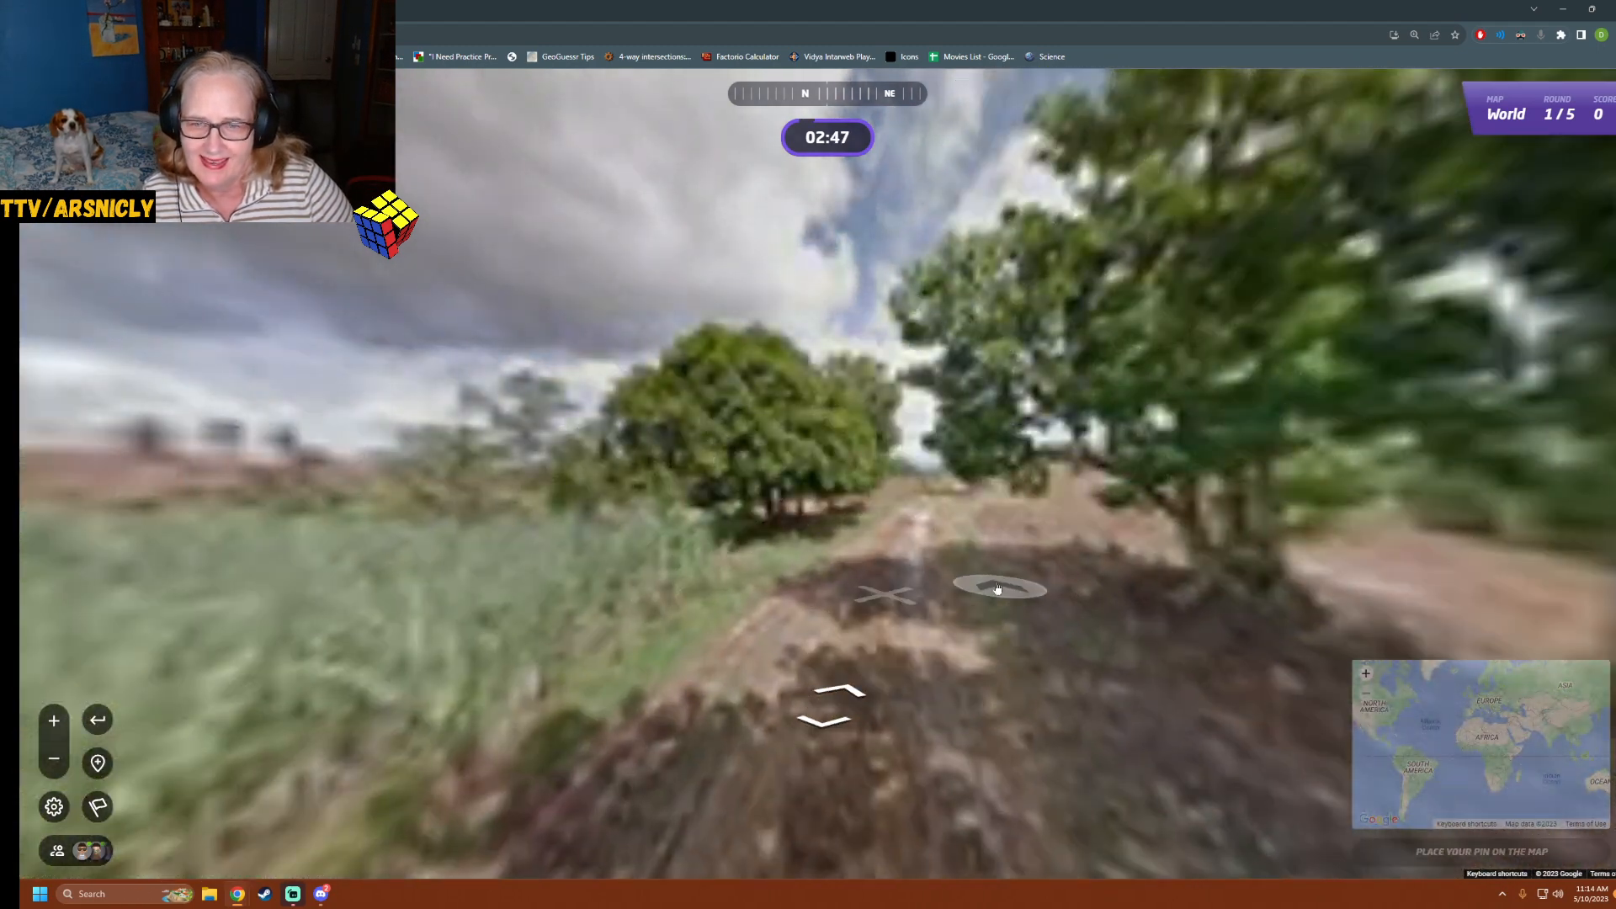
pyautogui.click(996, 587)
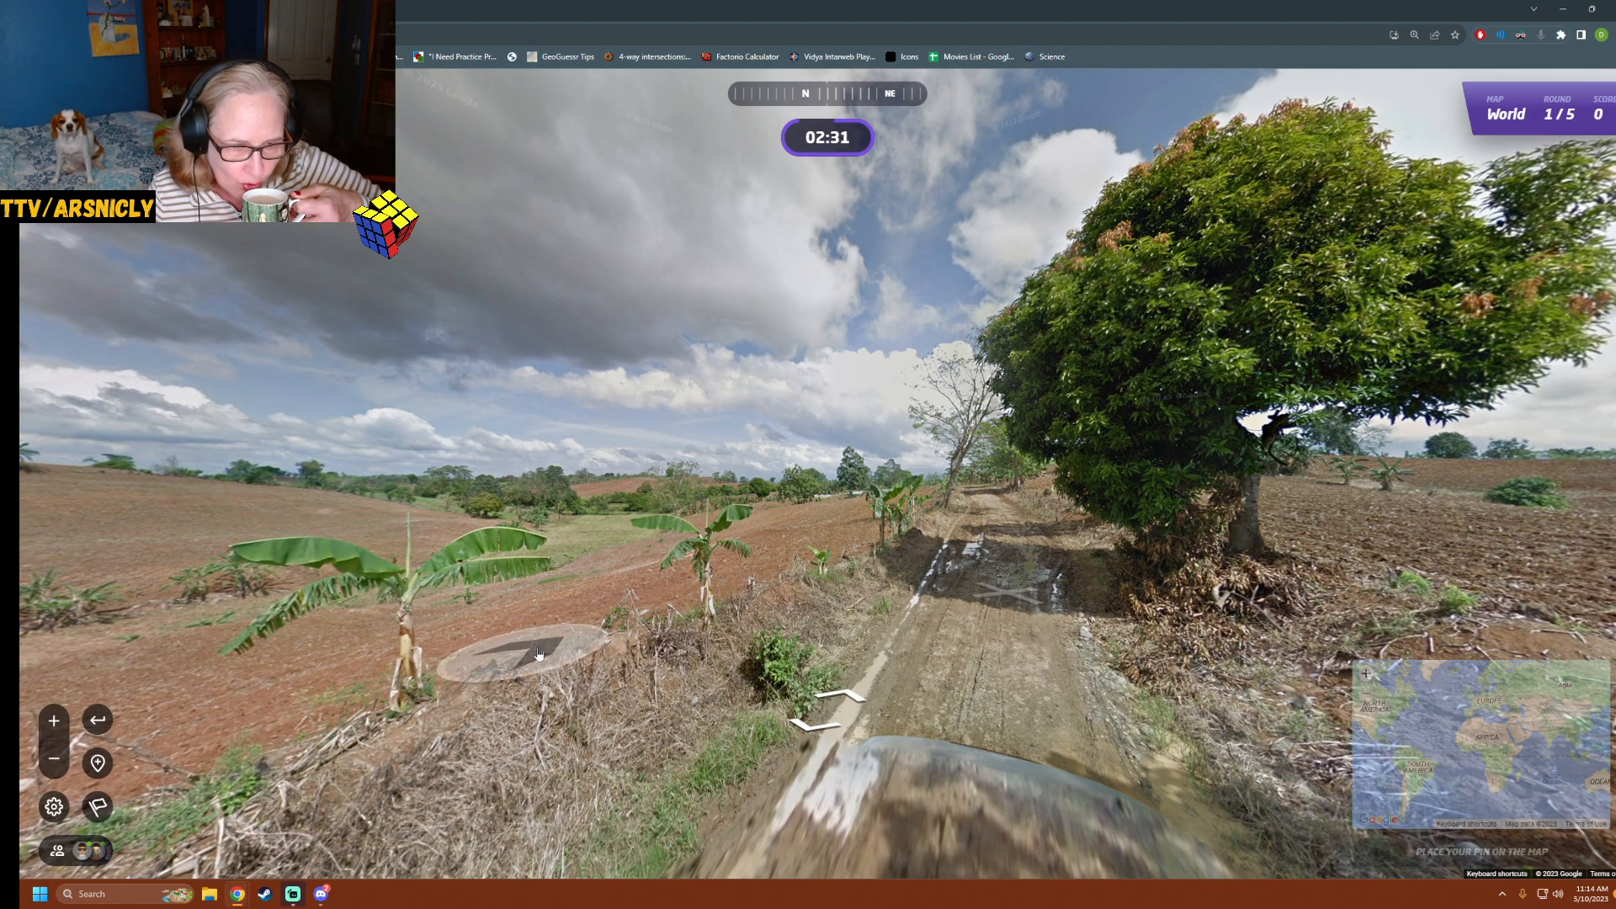
pyautogui.click(535, 655)
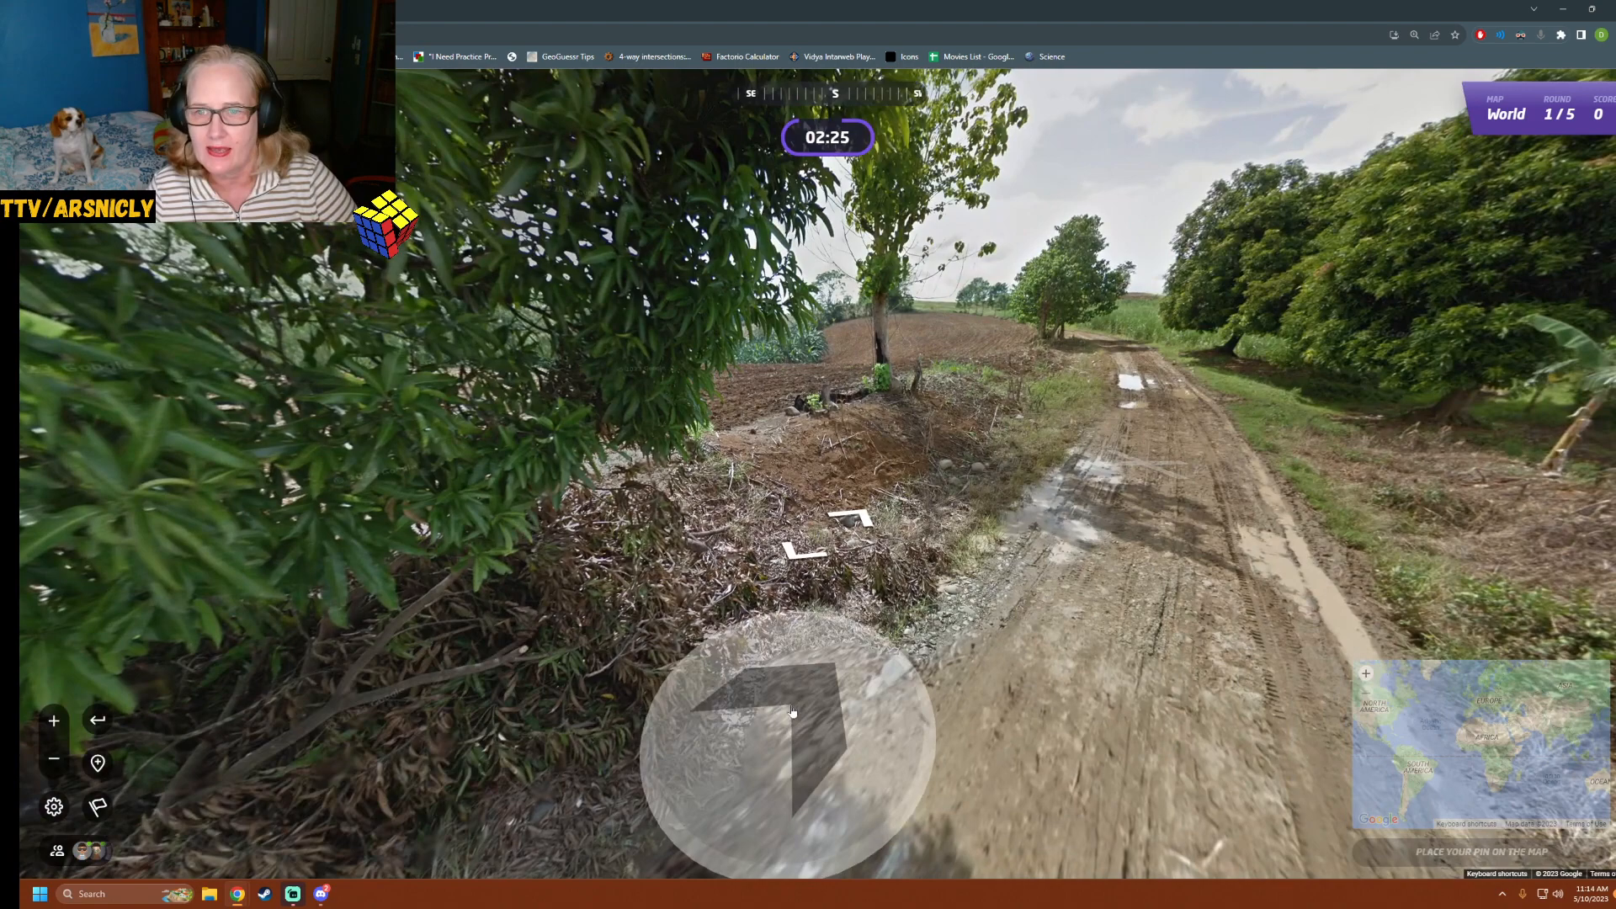
pyautogui.click(793, 710)
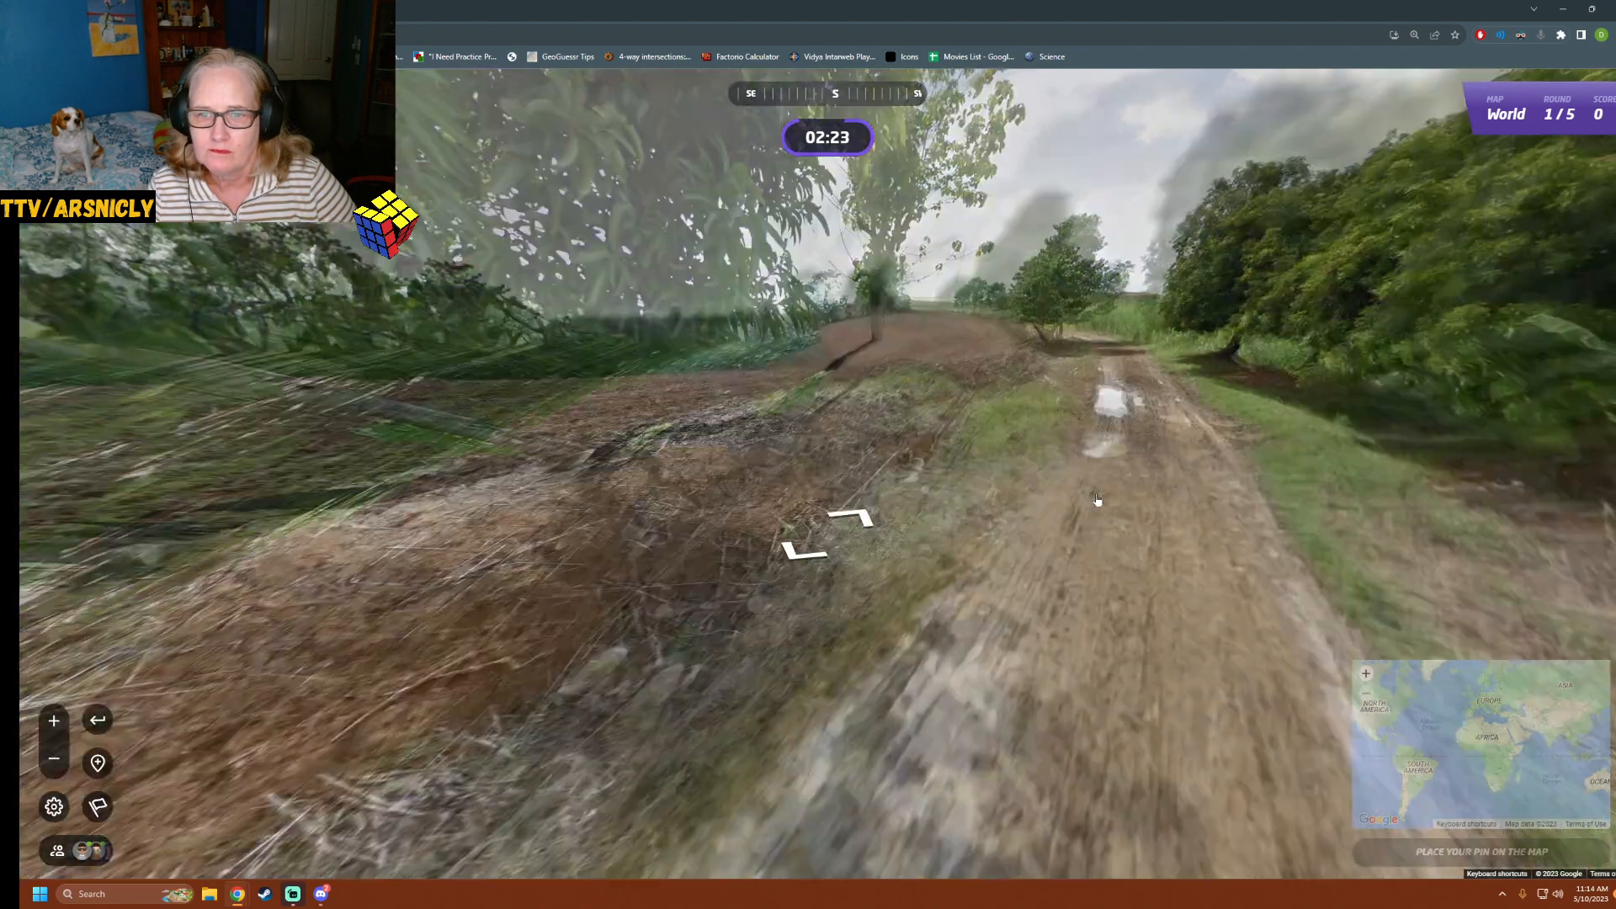
# Continue along the muddy road onto the grassy track past the banana plants
pyautogui.click(1097, 485)
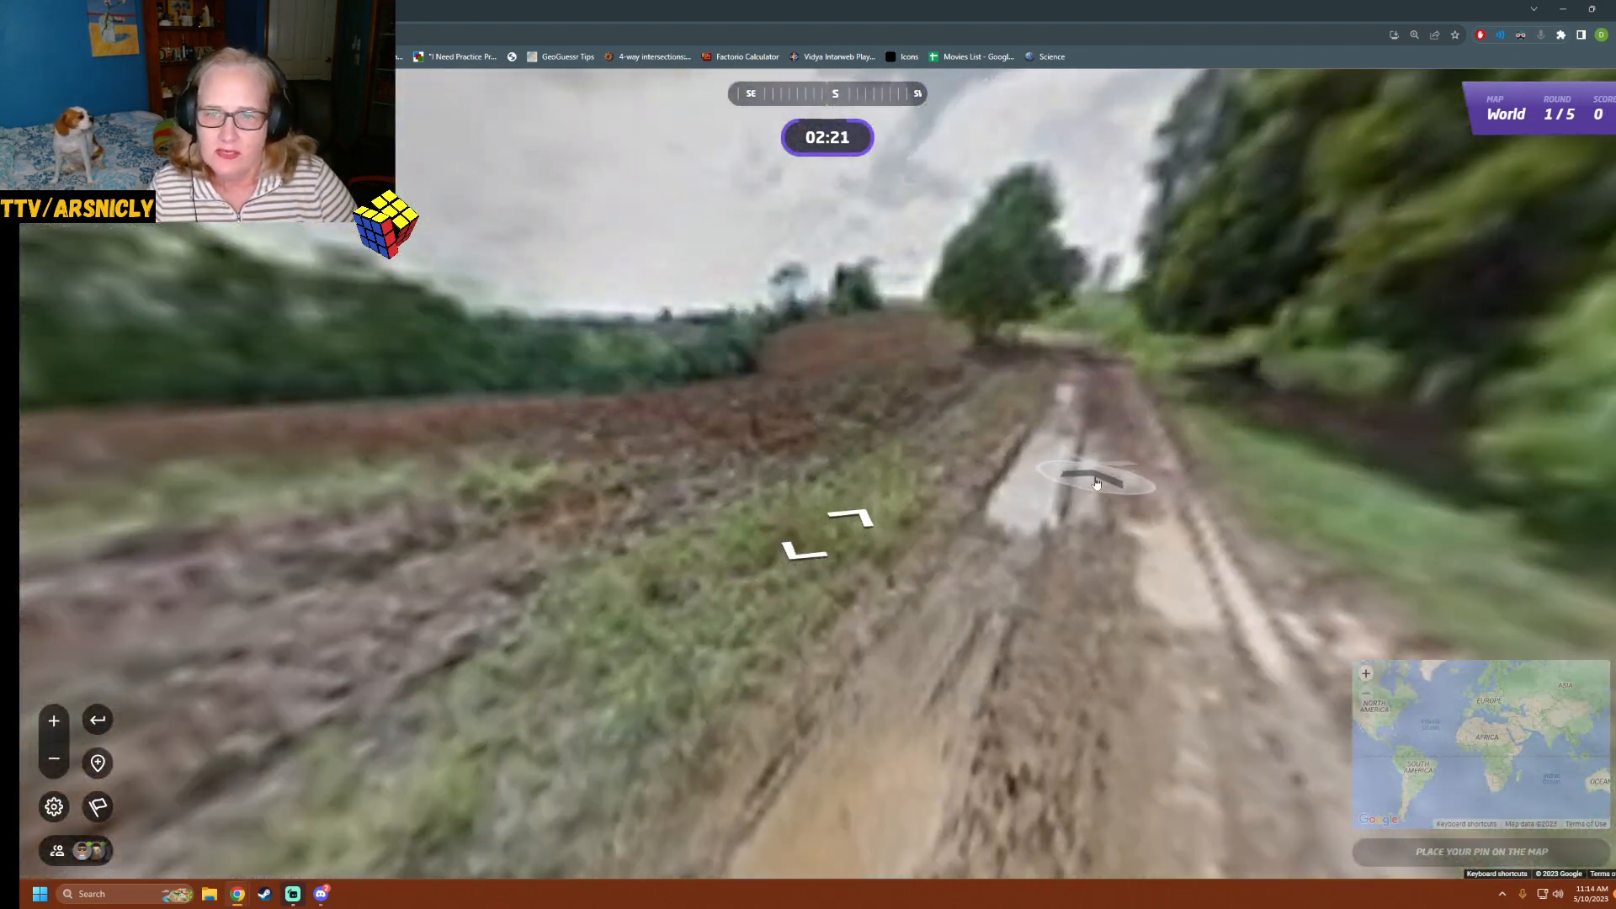
pyautogui.click(1098, 480)
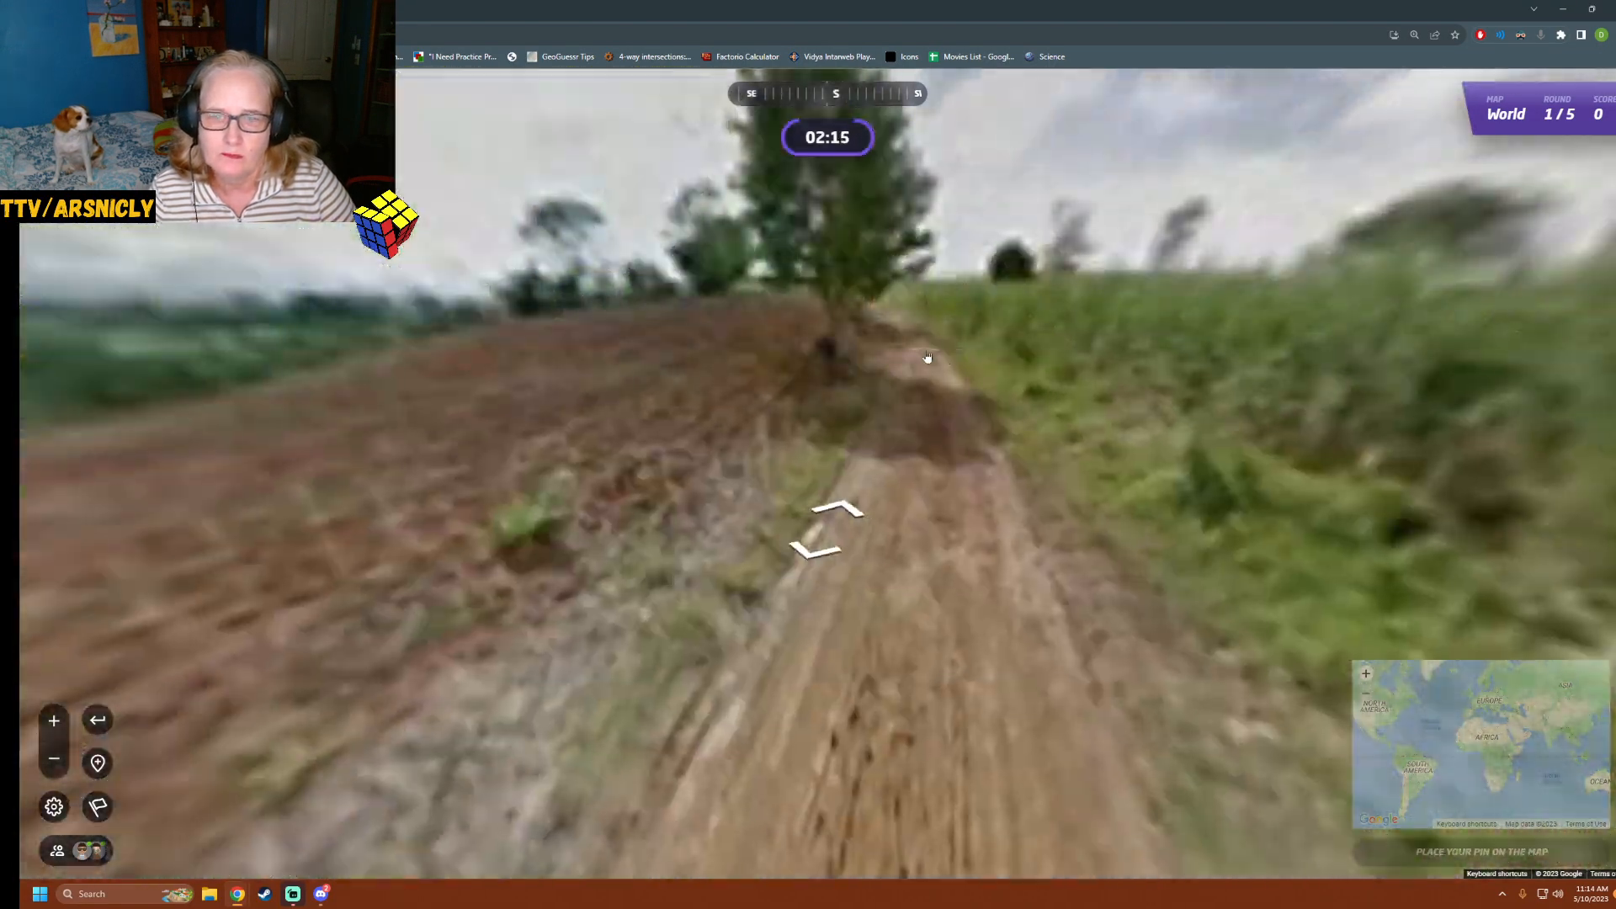
pyautogui.click(830, 535)
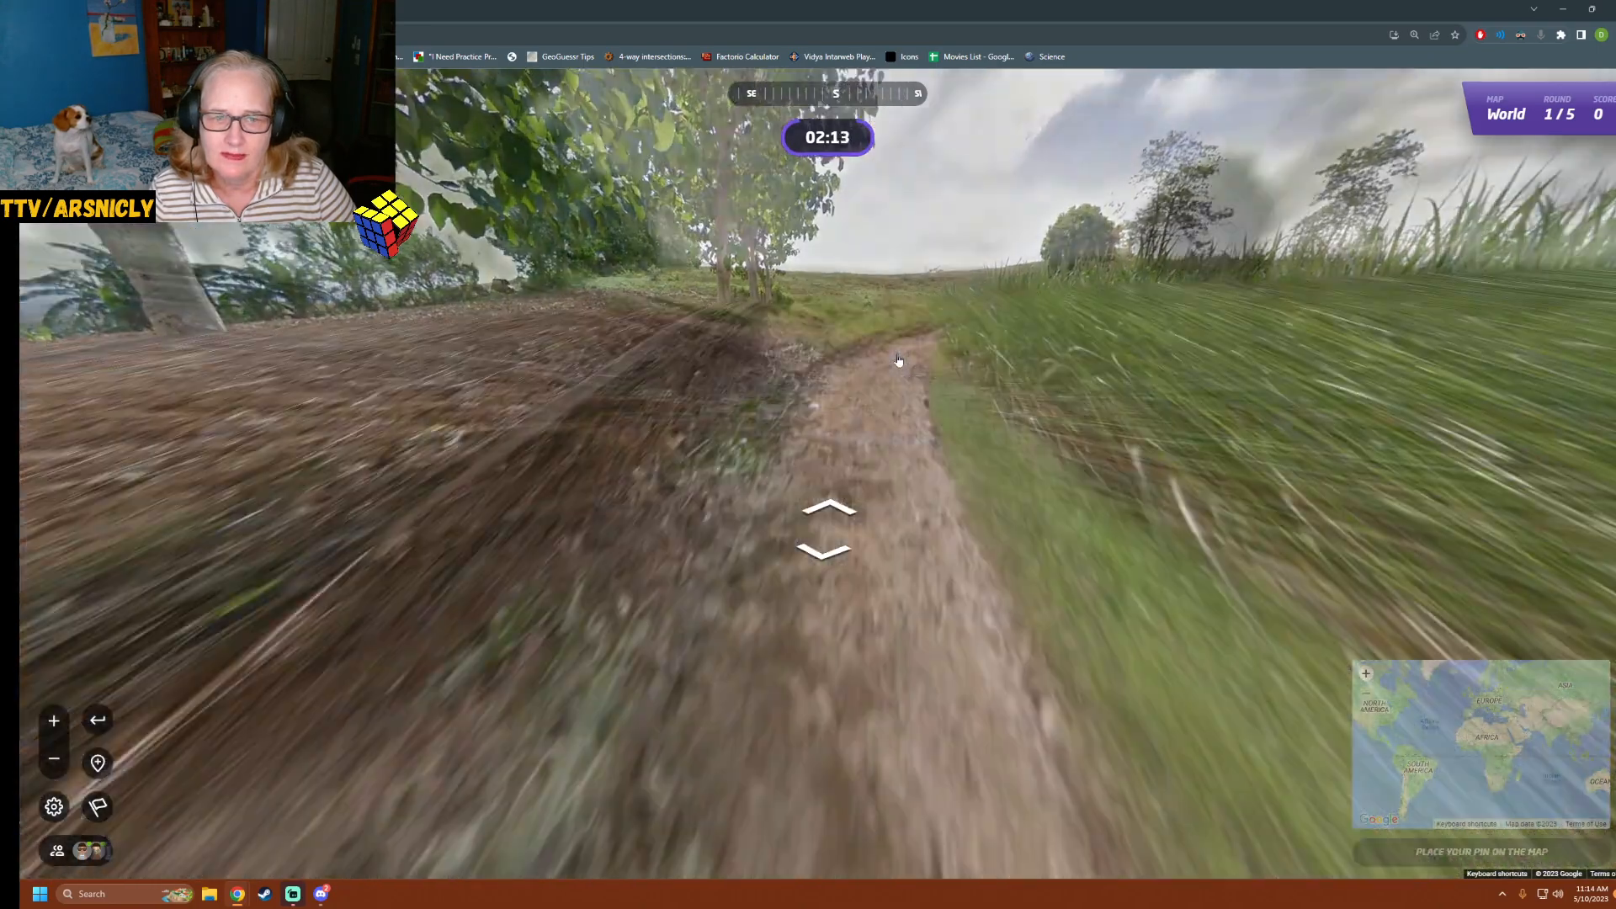
pyautogui.click(828, 531)
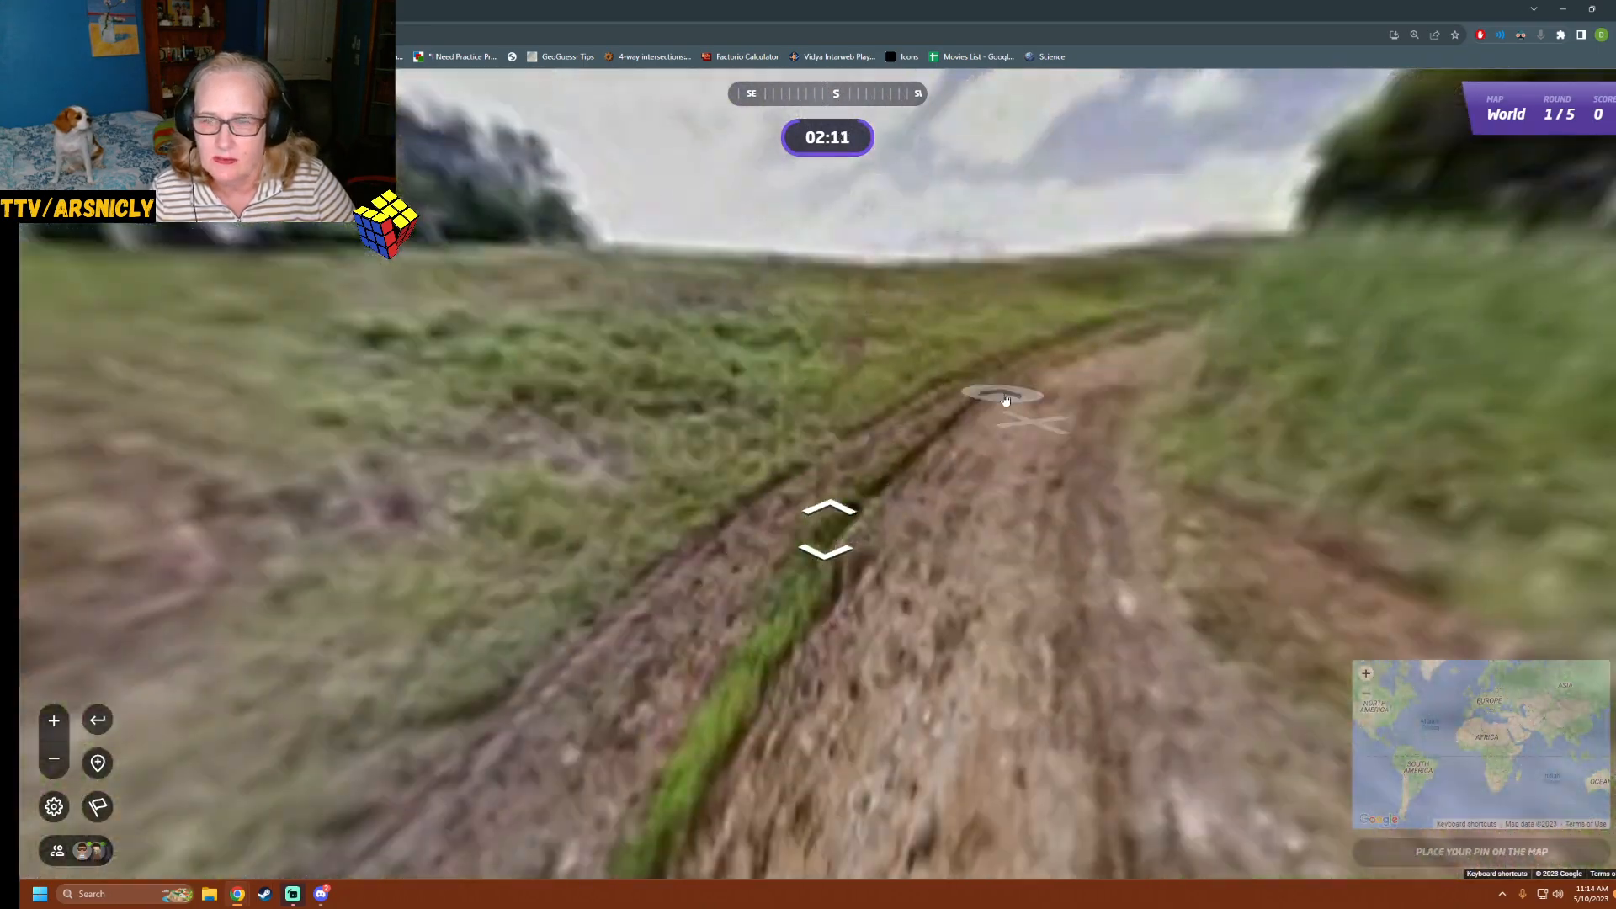
pyautogui.click(828, 525)
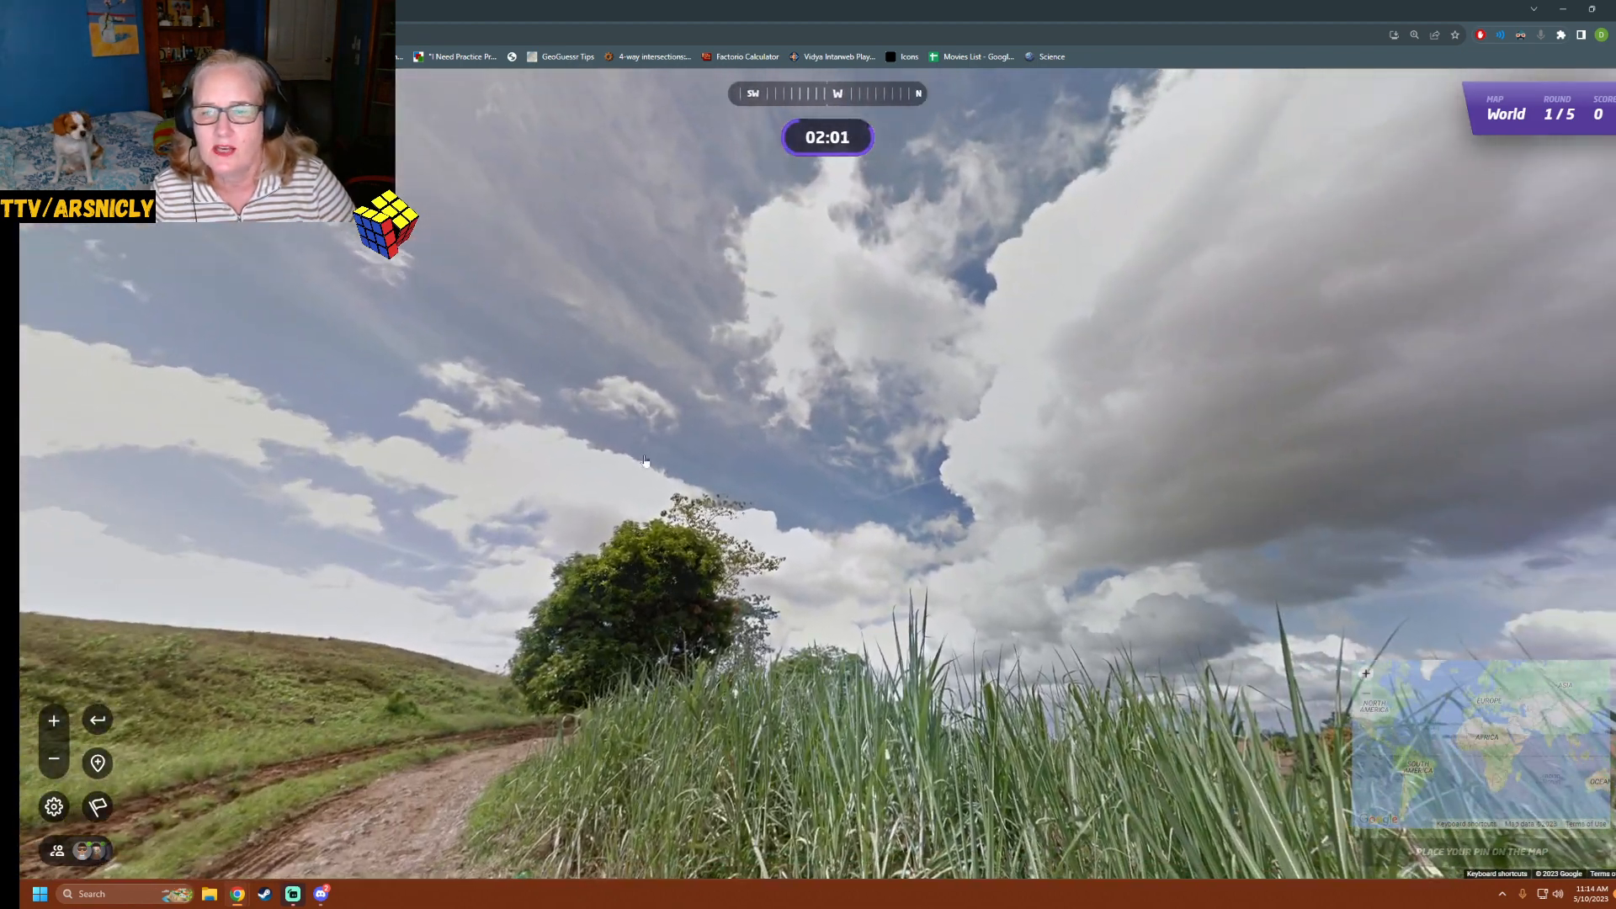
# Look around the open fields, then follow the dirt road past the lone tree
pyautogui.moveTo(645, 462); pyautogui.dragTo(860, 577)
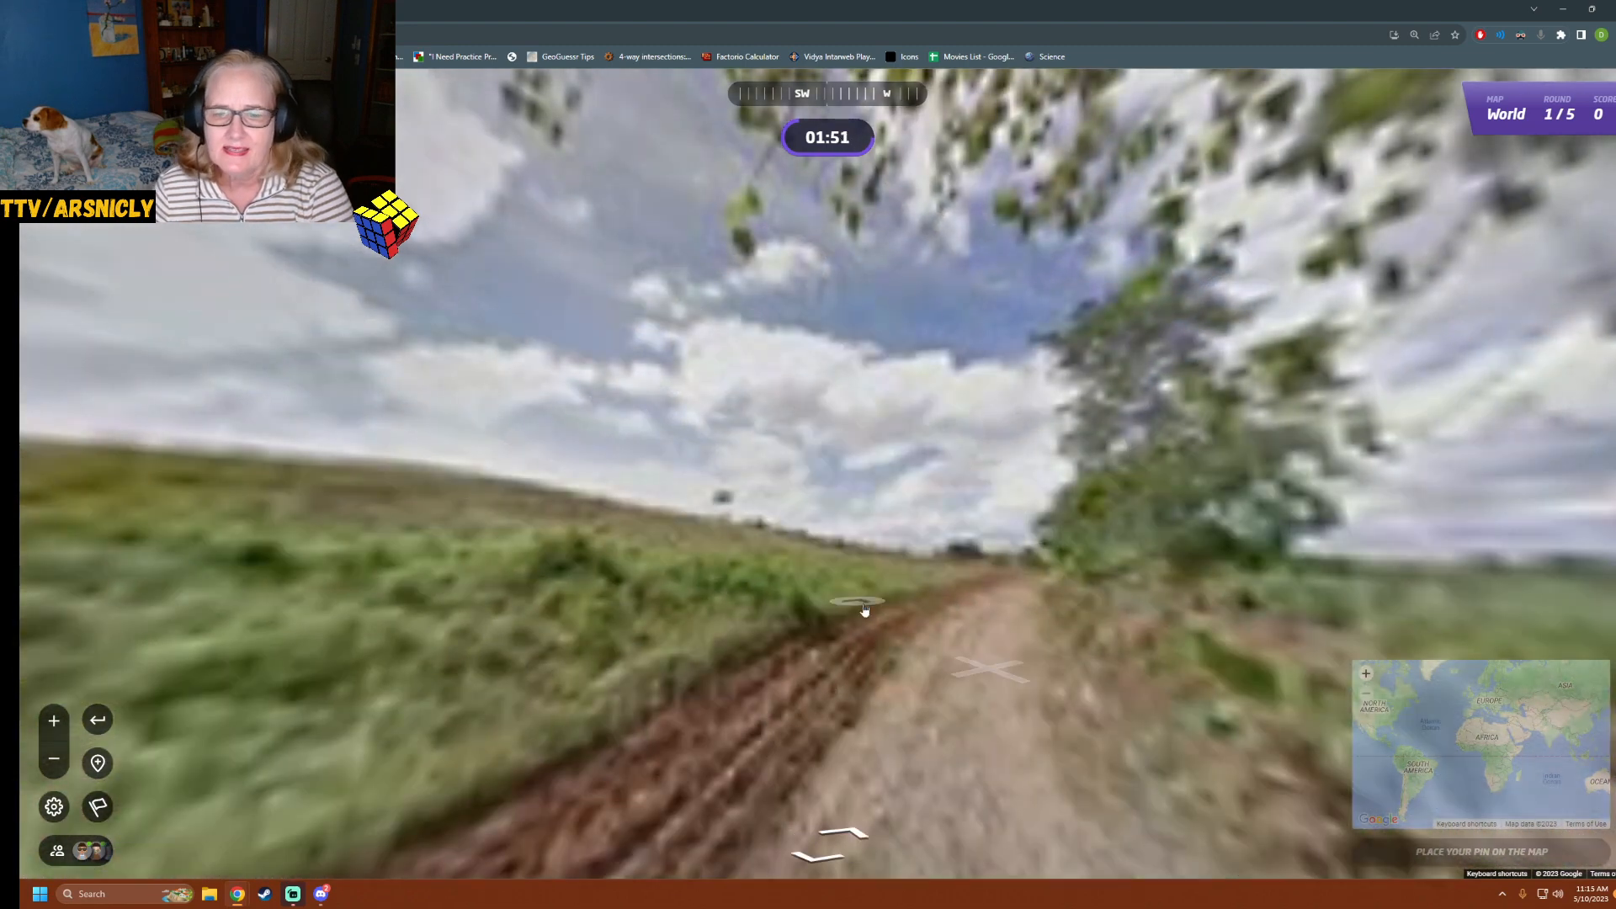
pyautogui.click(861, 607)
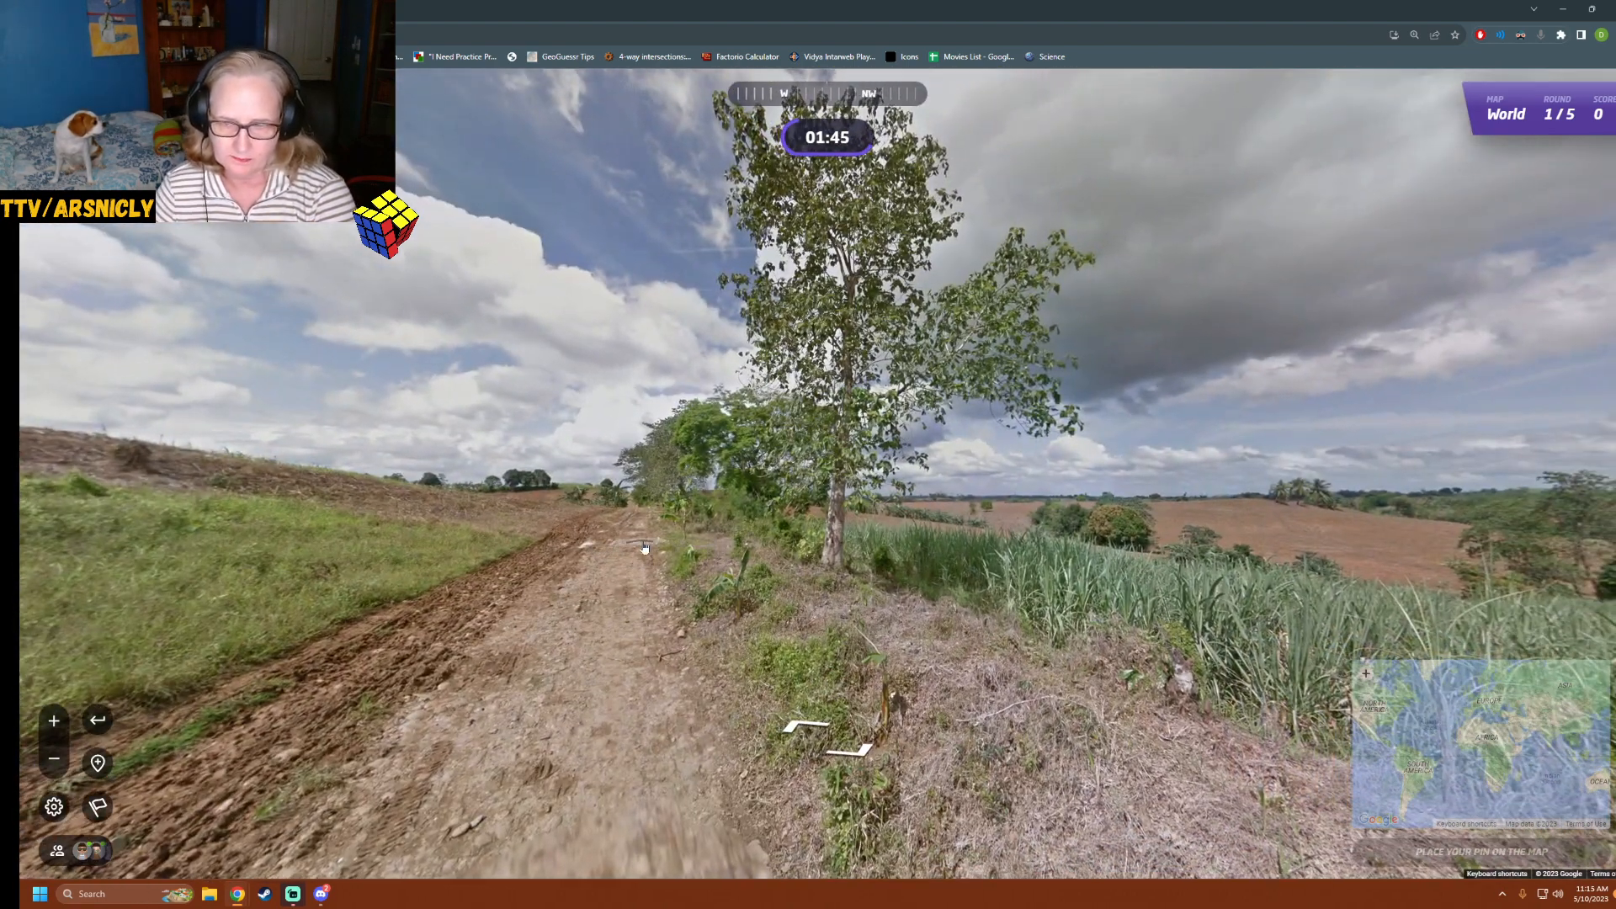
pyautogui.click(645, 545)
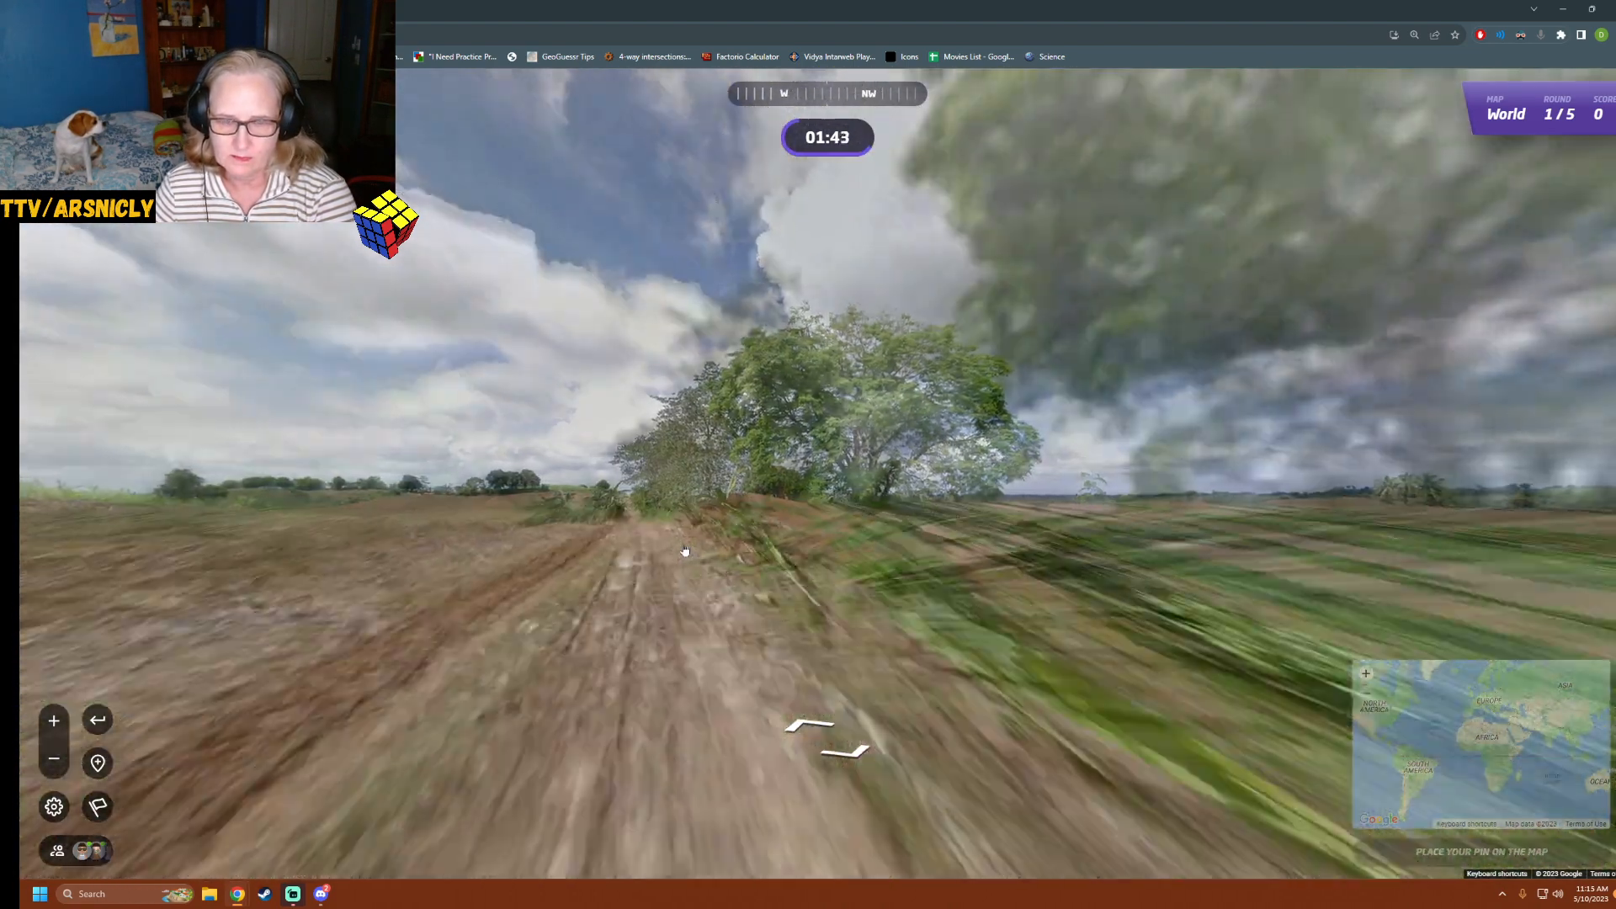
pyautogui.click(685, 535)
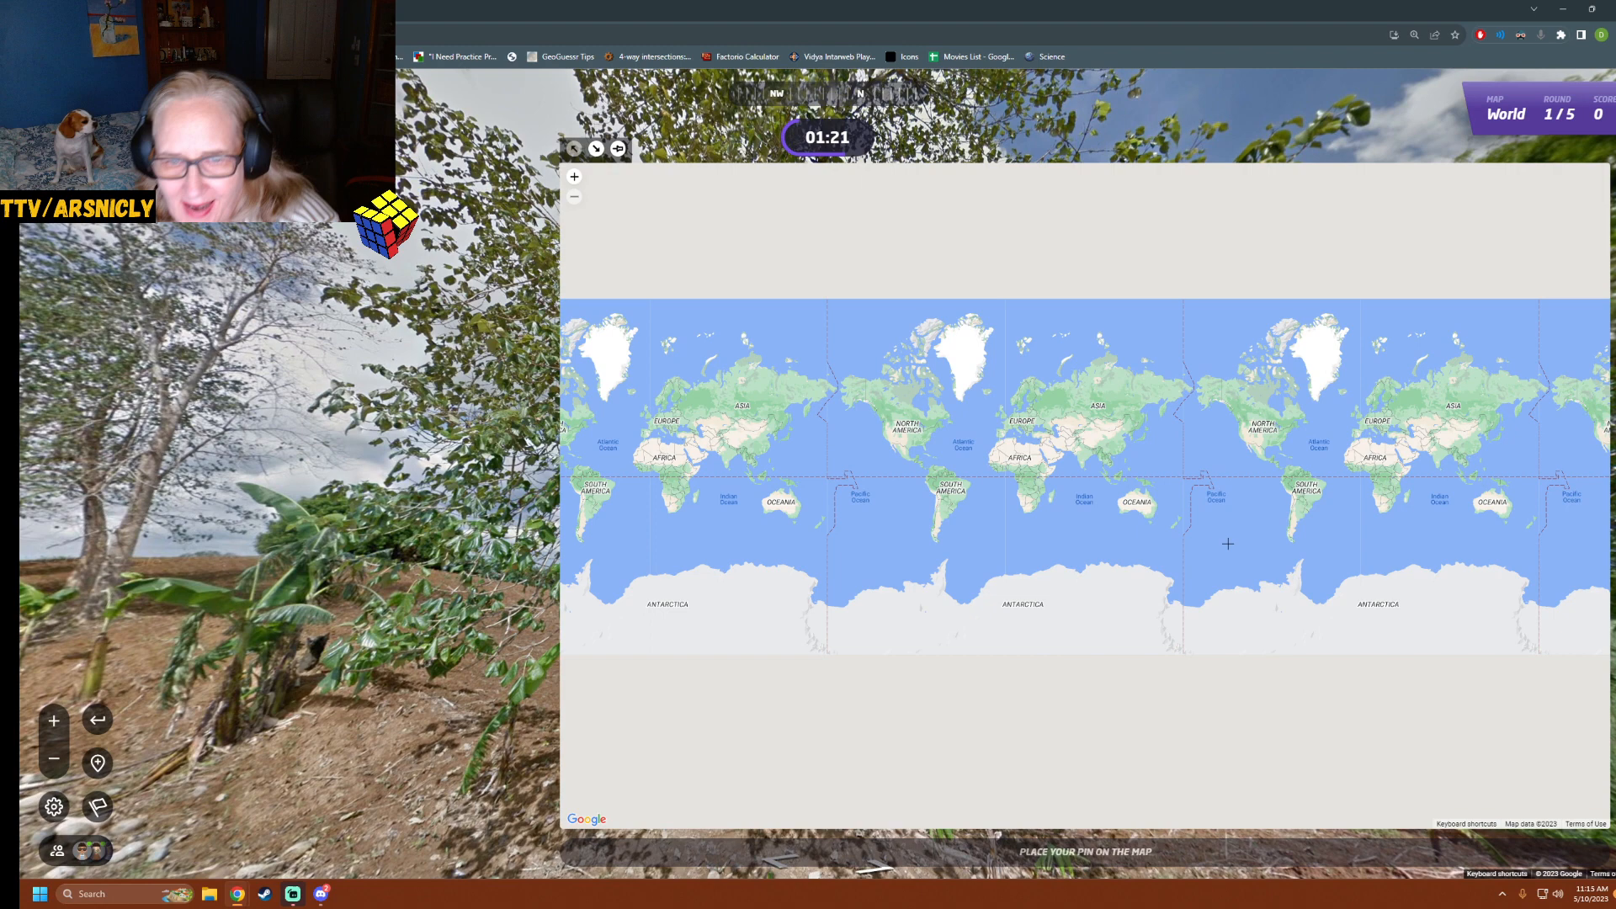
pyautogui.moveTo(1188, 470)
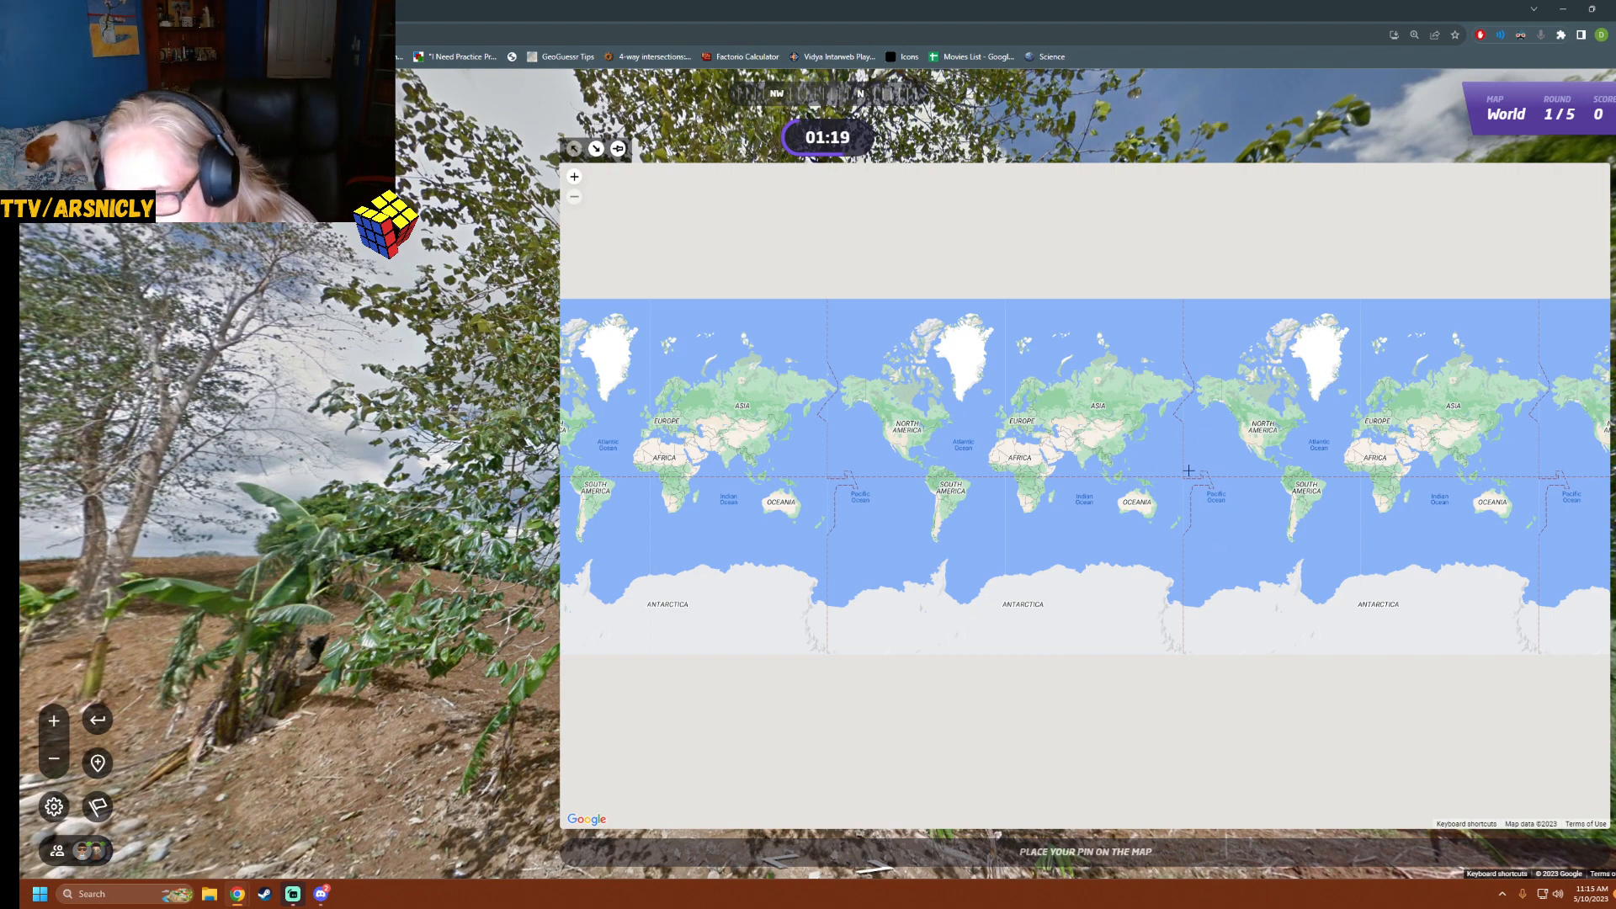
pyautogui.moveTo(1224, 475)
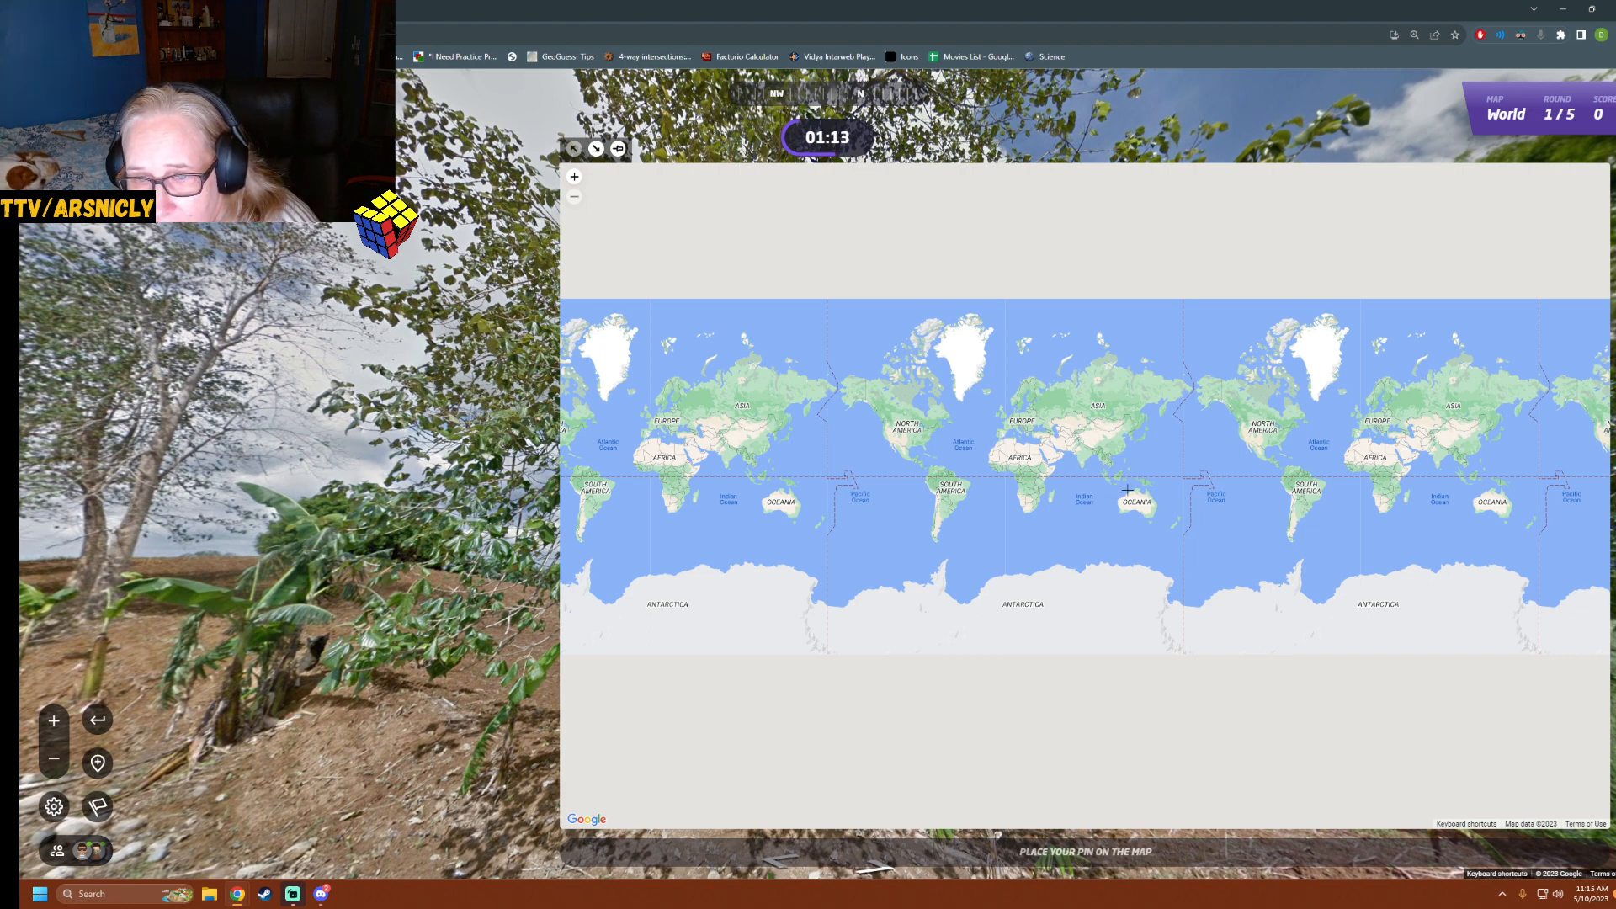
pyautogui.moveTo(1145, 421)
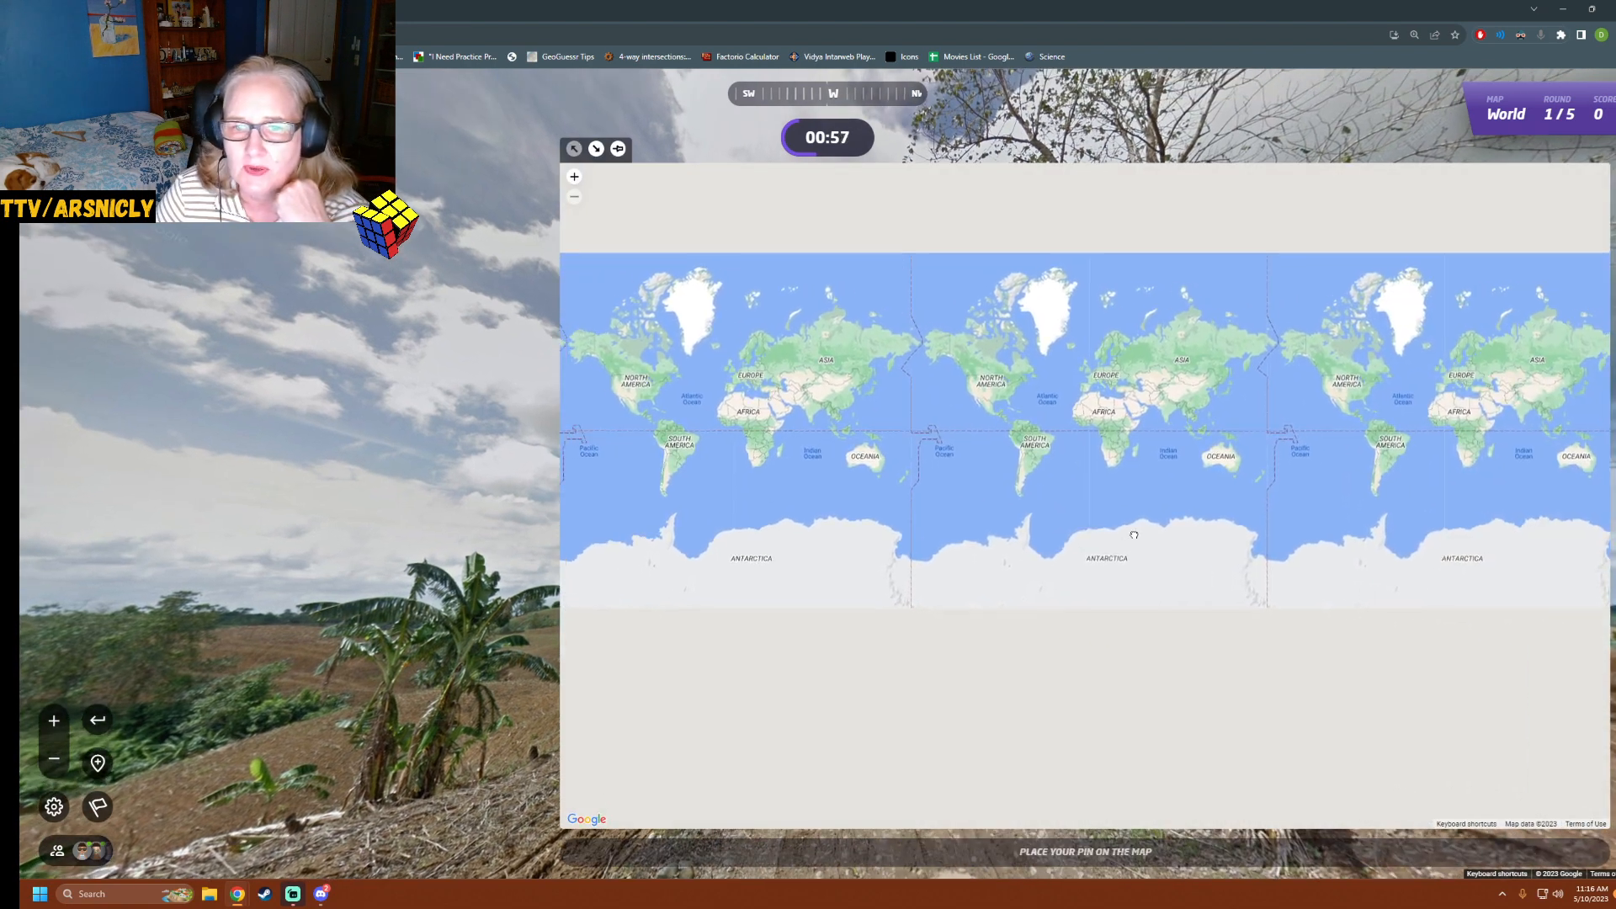
# Zoom the guess map to Southeast Asia and pin the round 1 guess in Cambodia
pyautogui.click(986, 443)
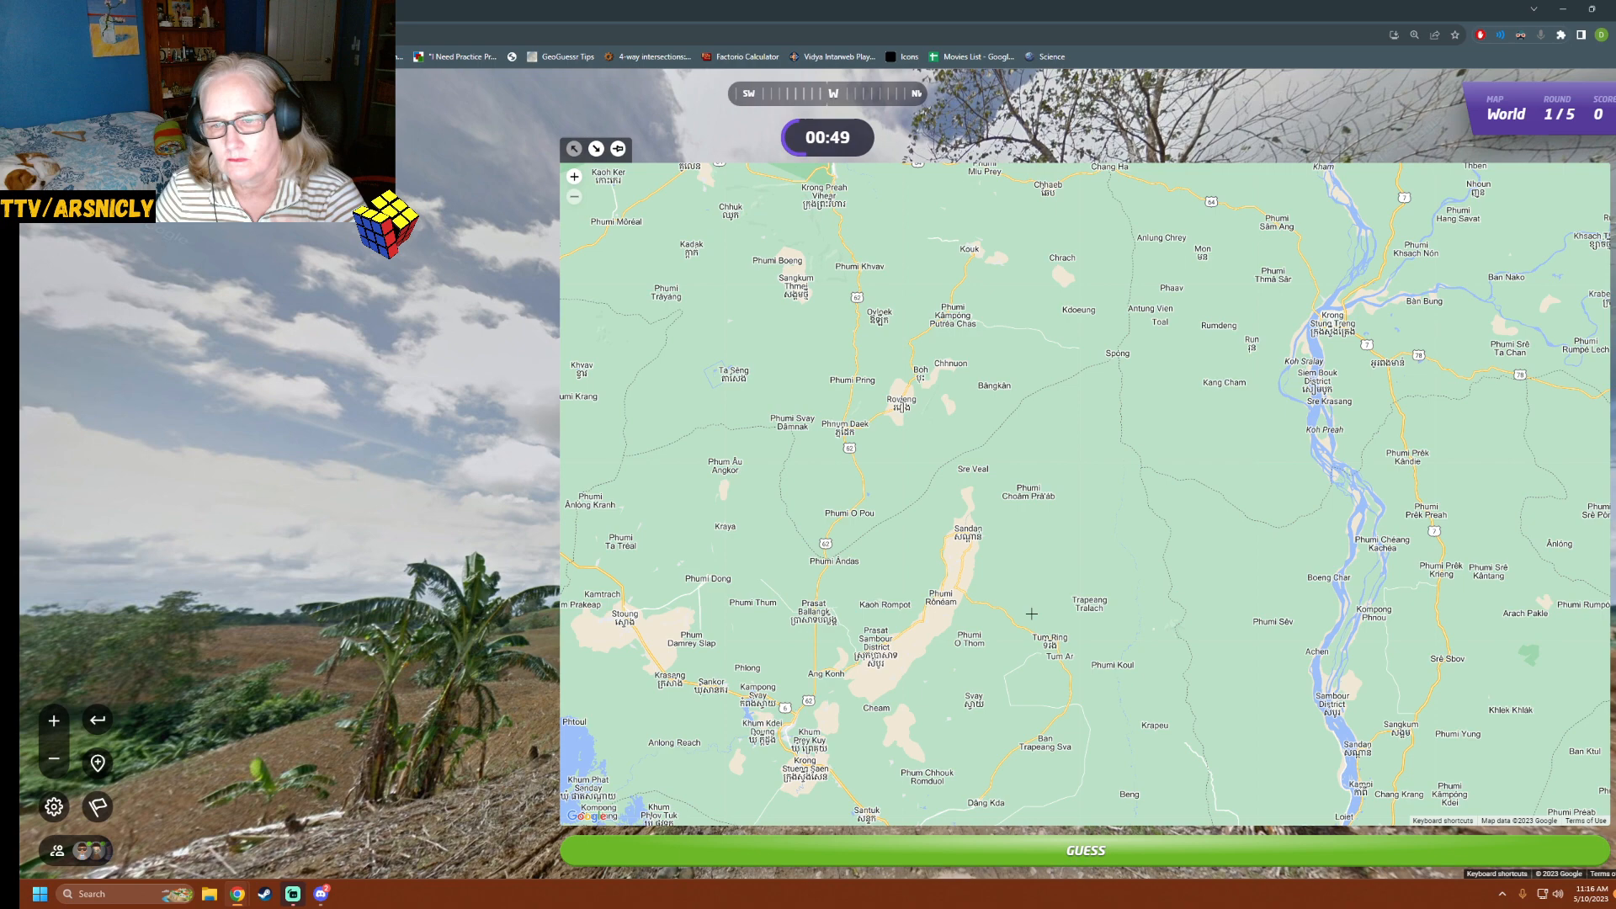
pyautogui.click(1083, 851)
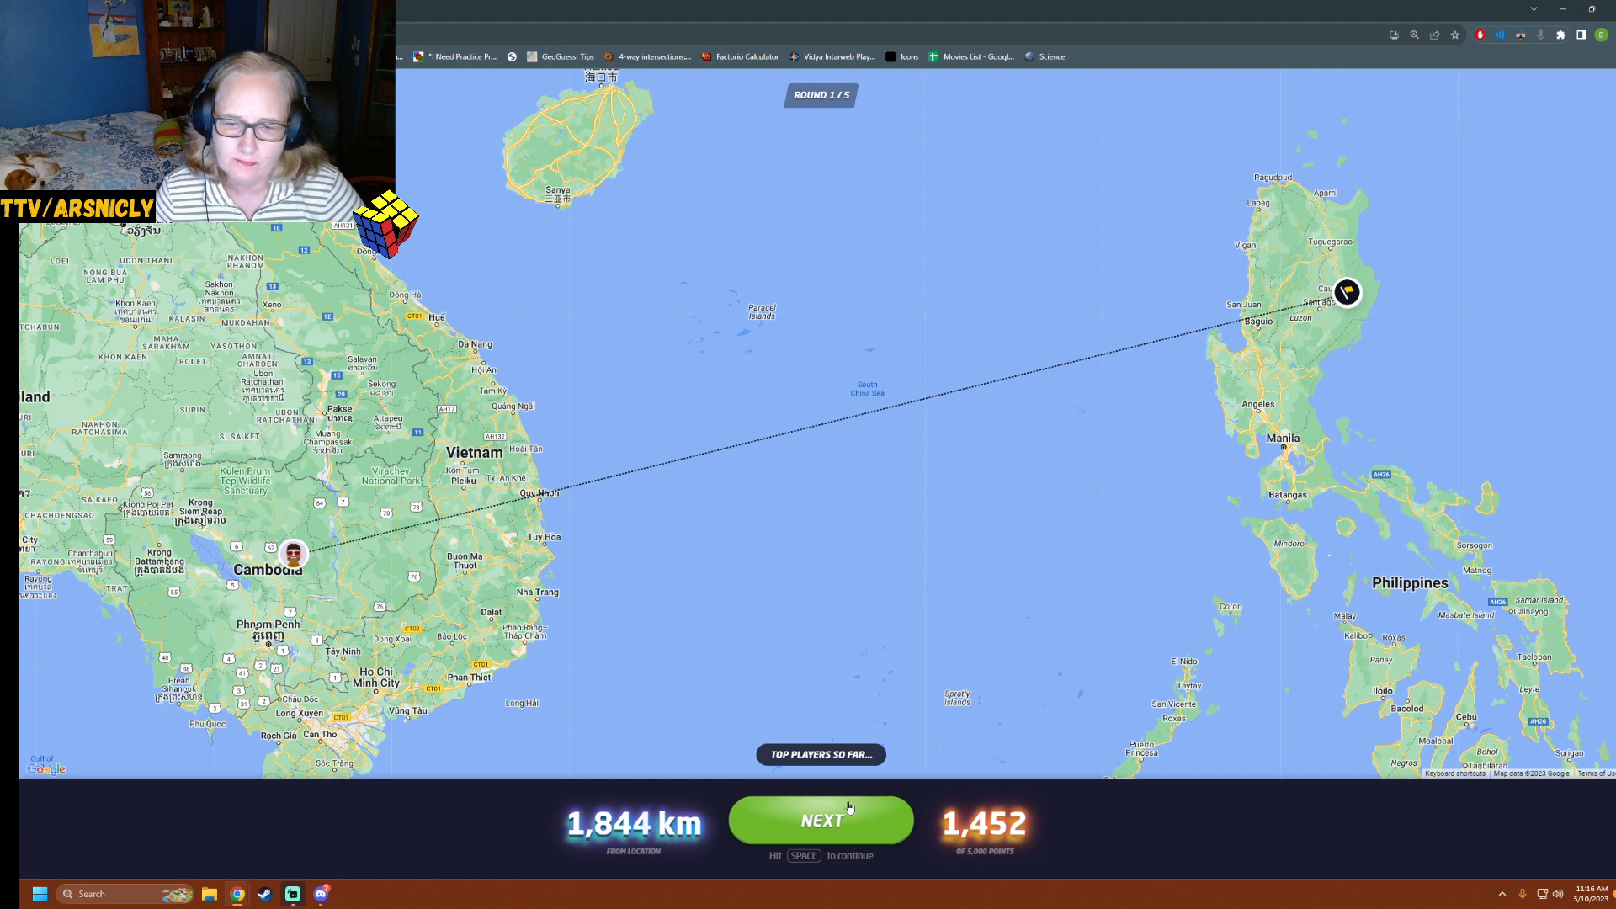
# Begin round 2 and walk the paved town streets toward the next intersection
pyautogui.click(820, 820)
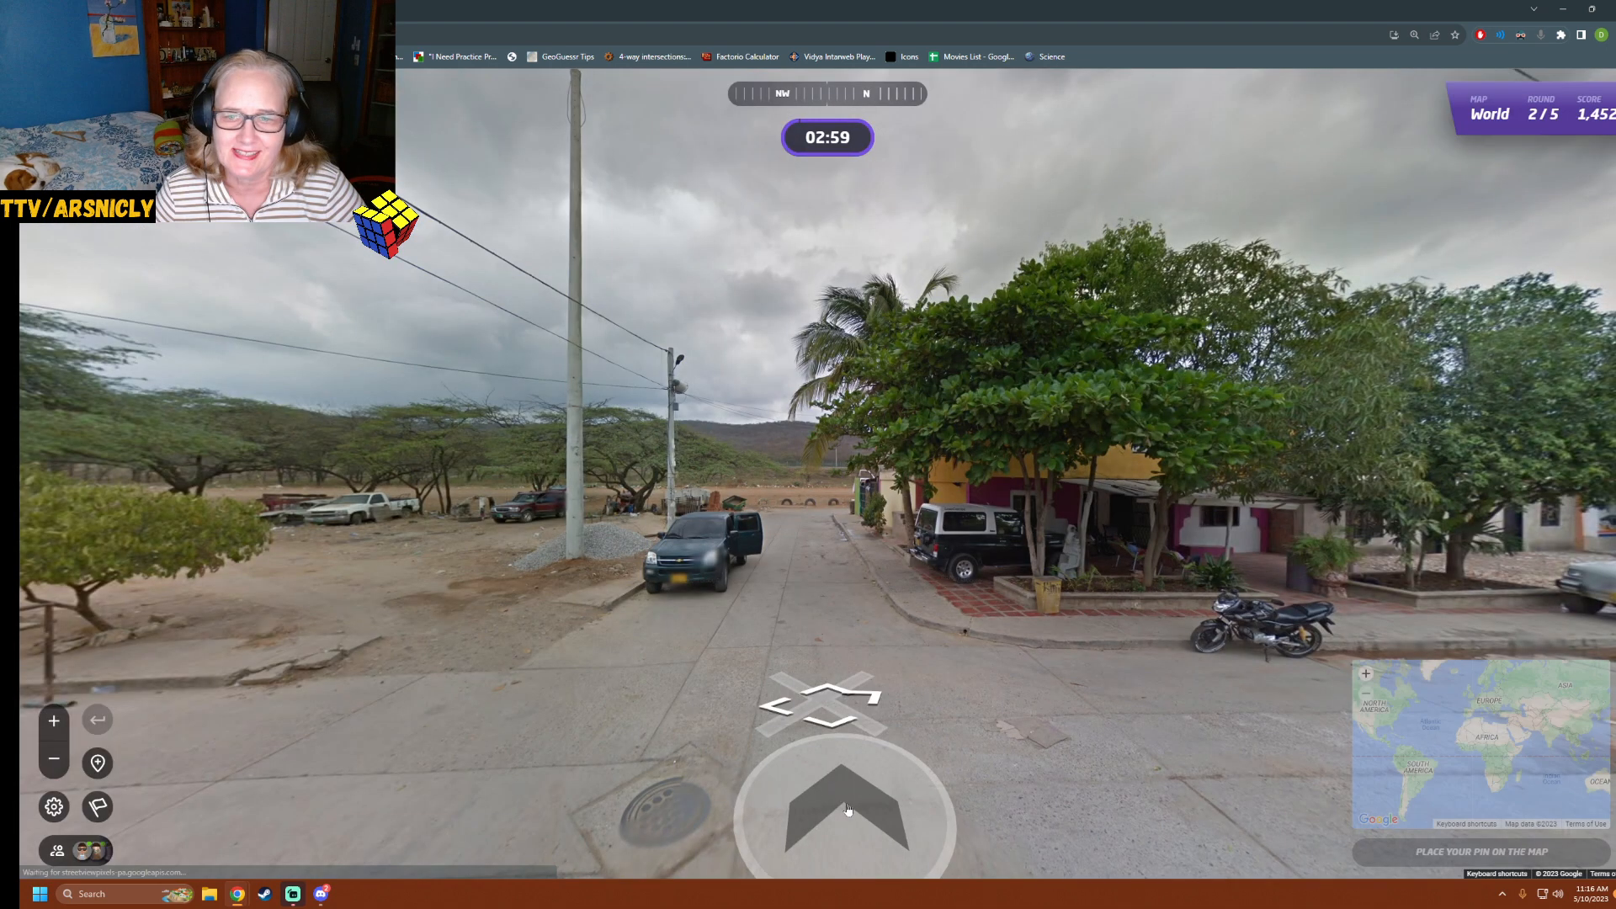
pyautogui.click(843, 810)
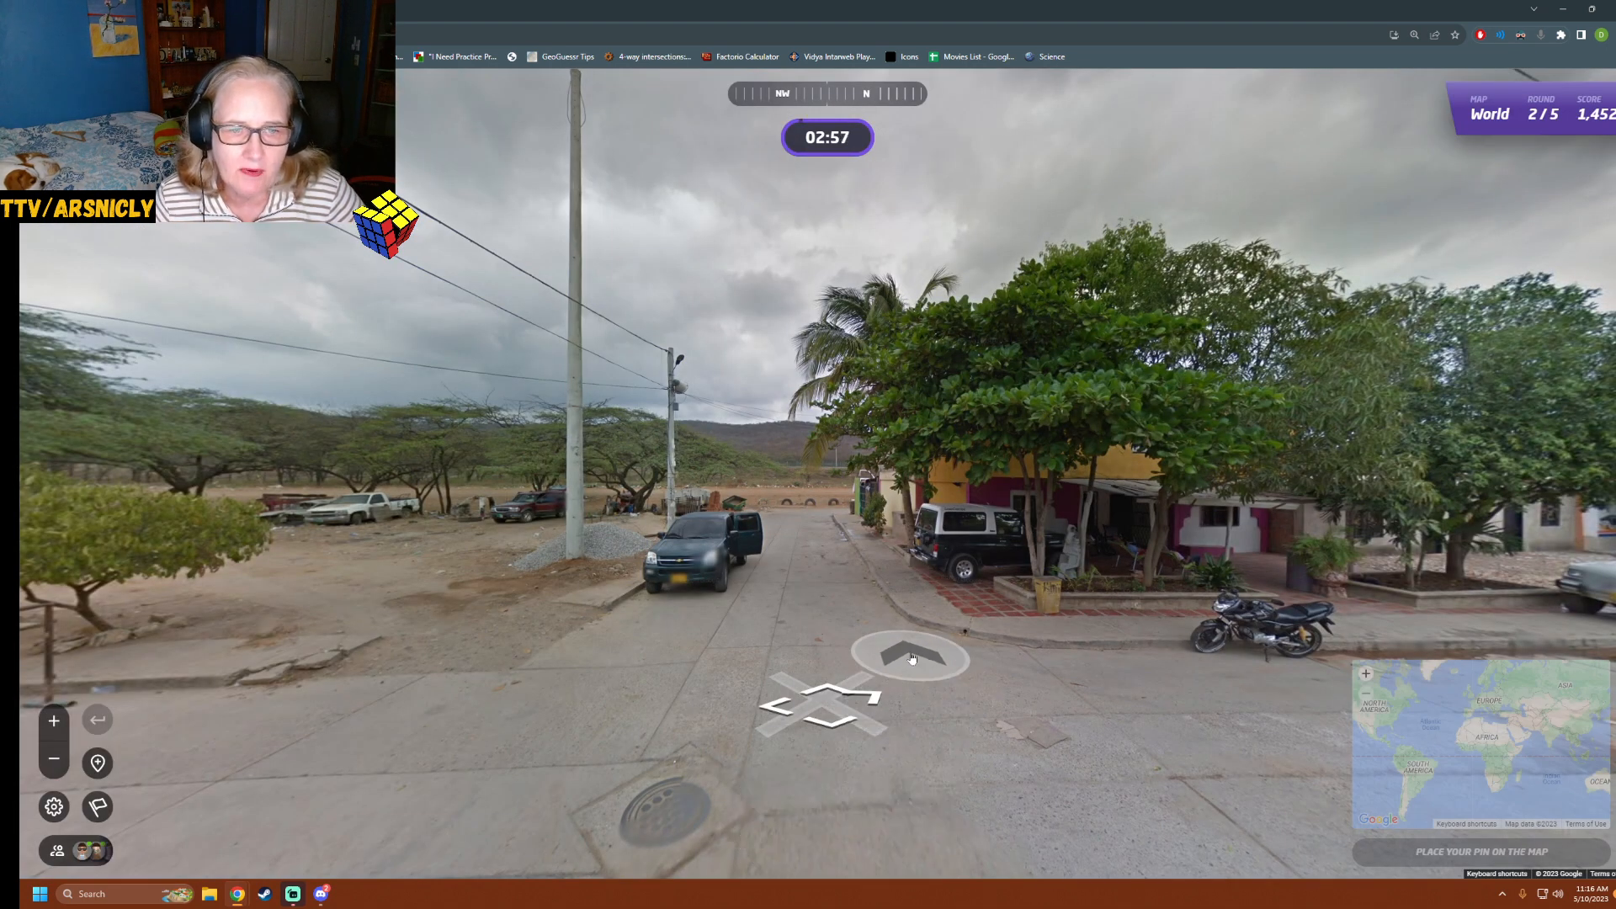
pyautogui.click(909, 659)
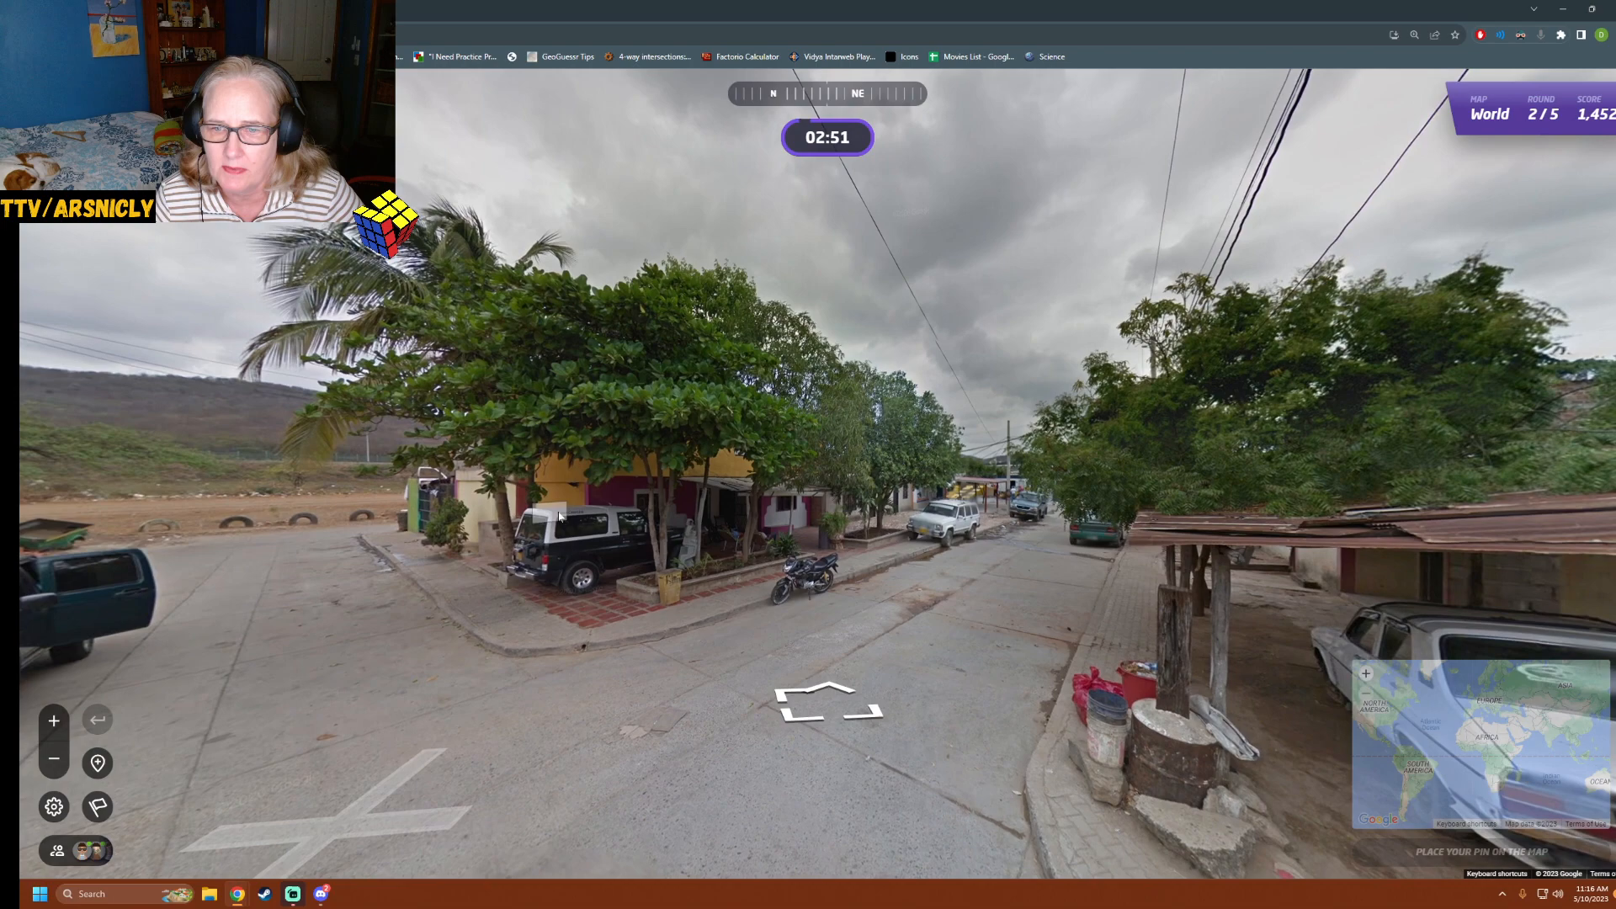
pyautogui.click(825, 705)
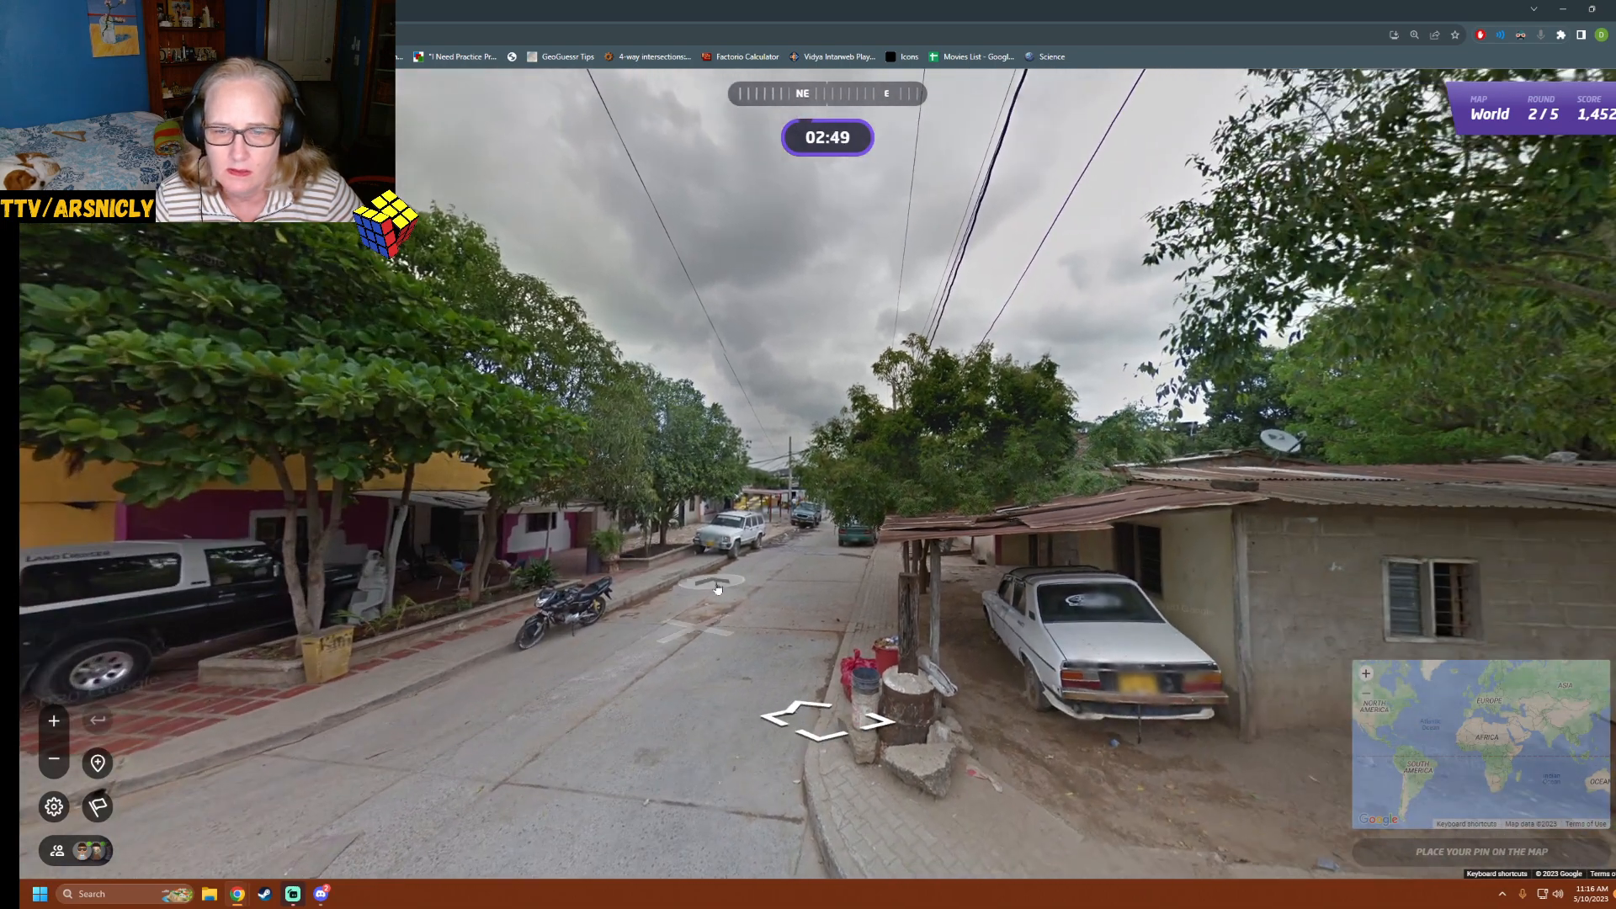
pyautogui.click(719, 590)
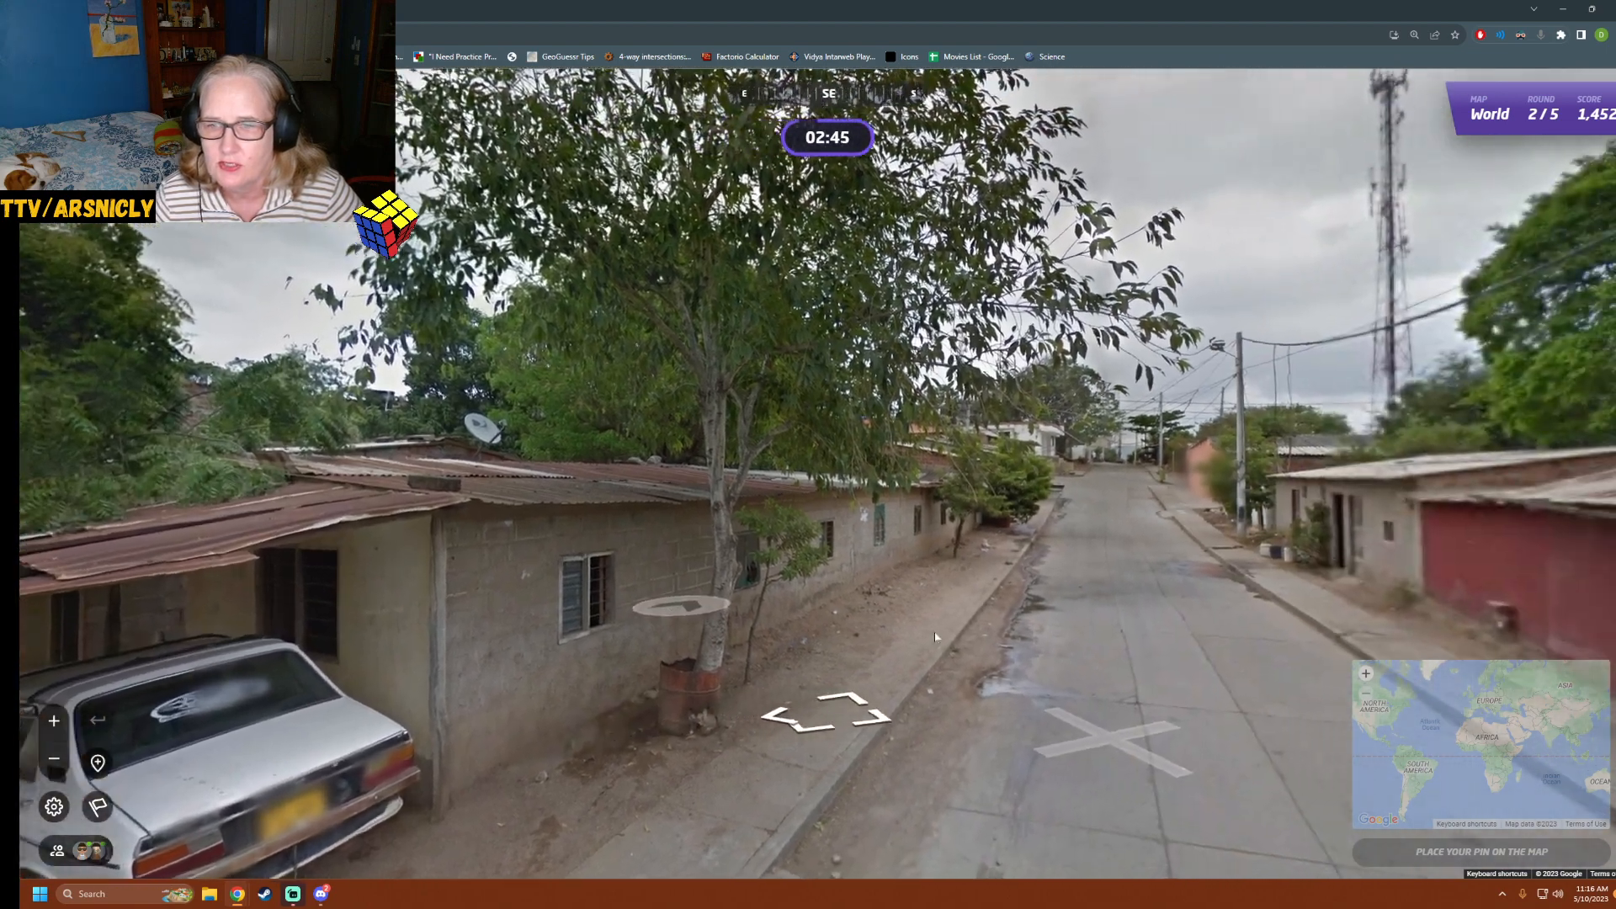
pyautogui.click(1074, 584)
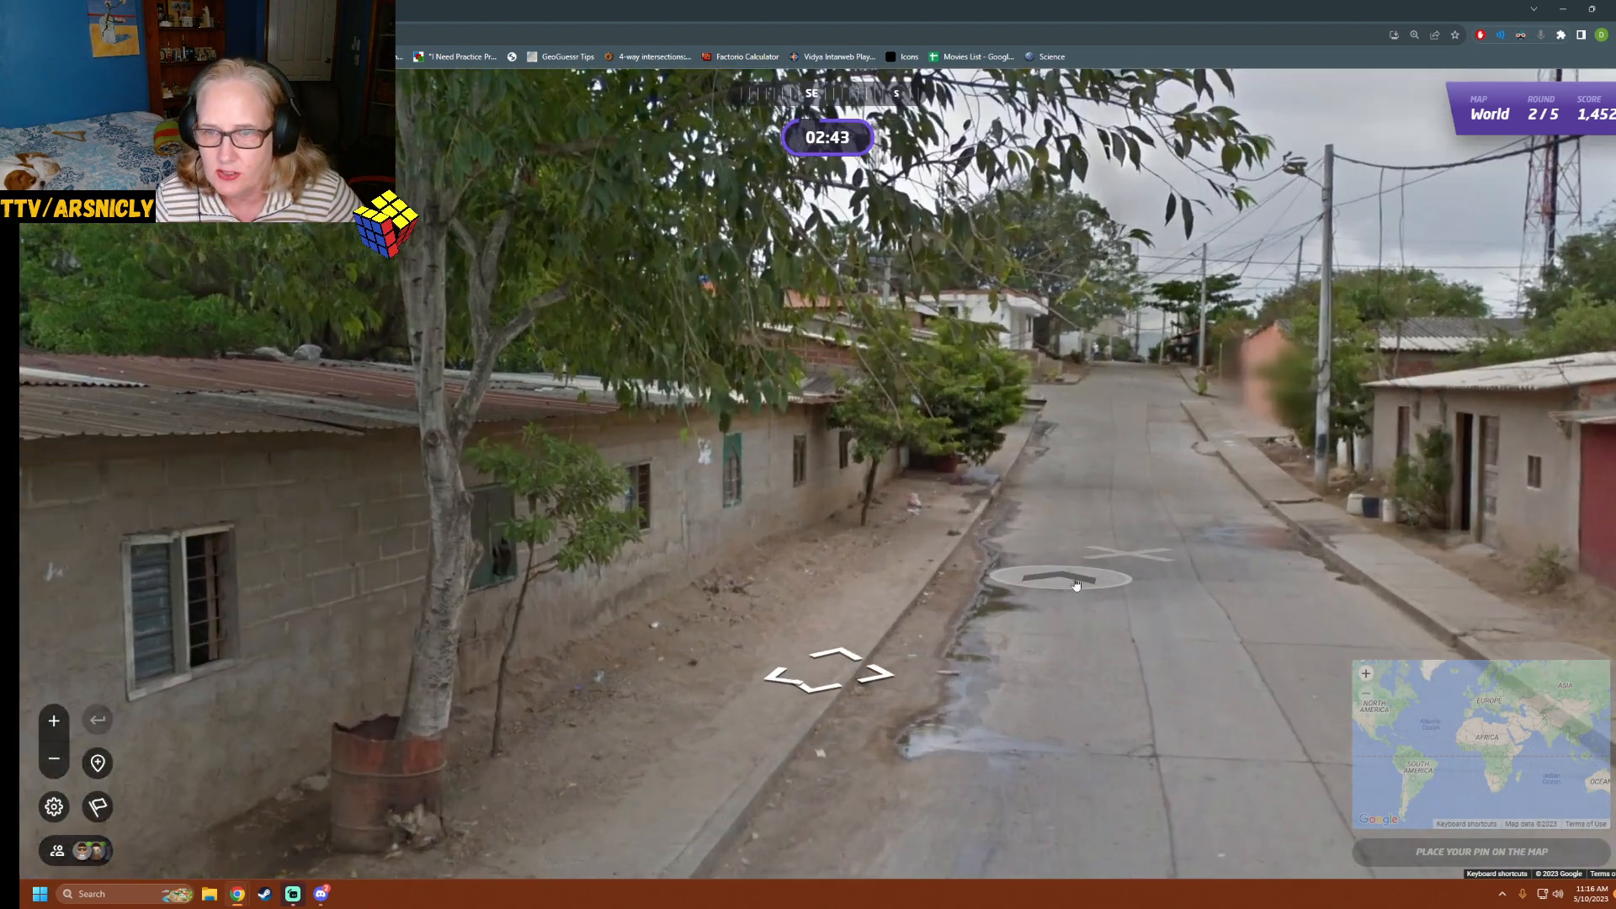
pyautogui.click(1076, 582)
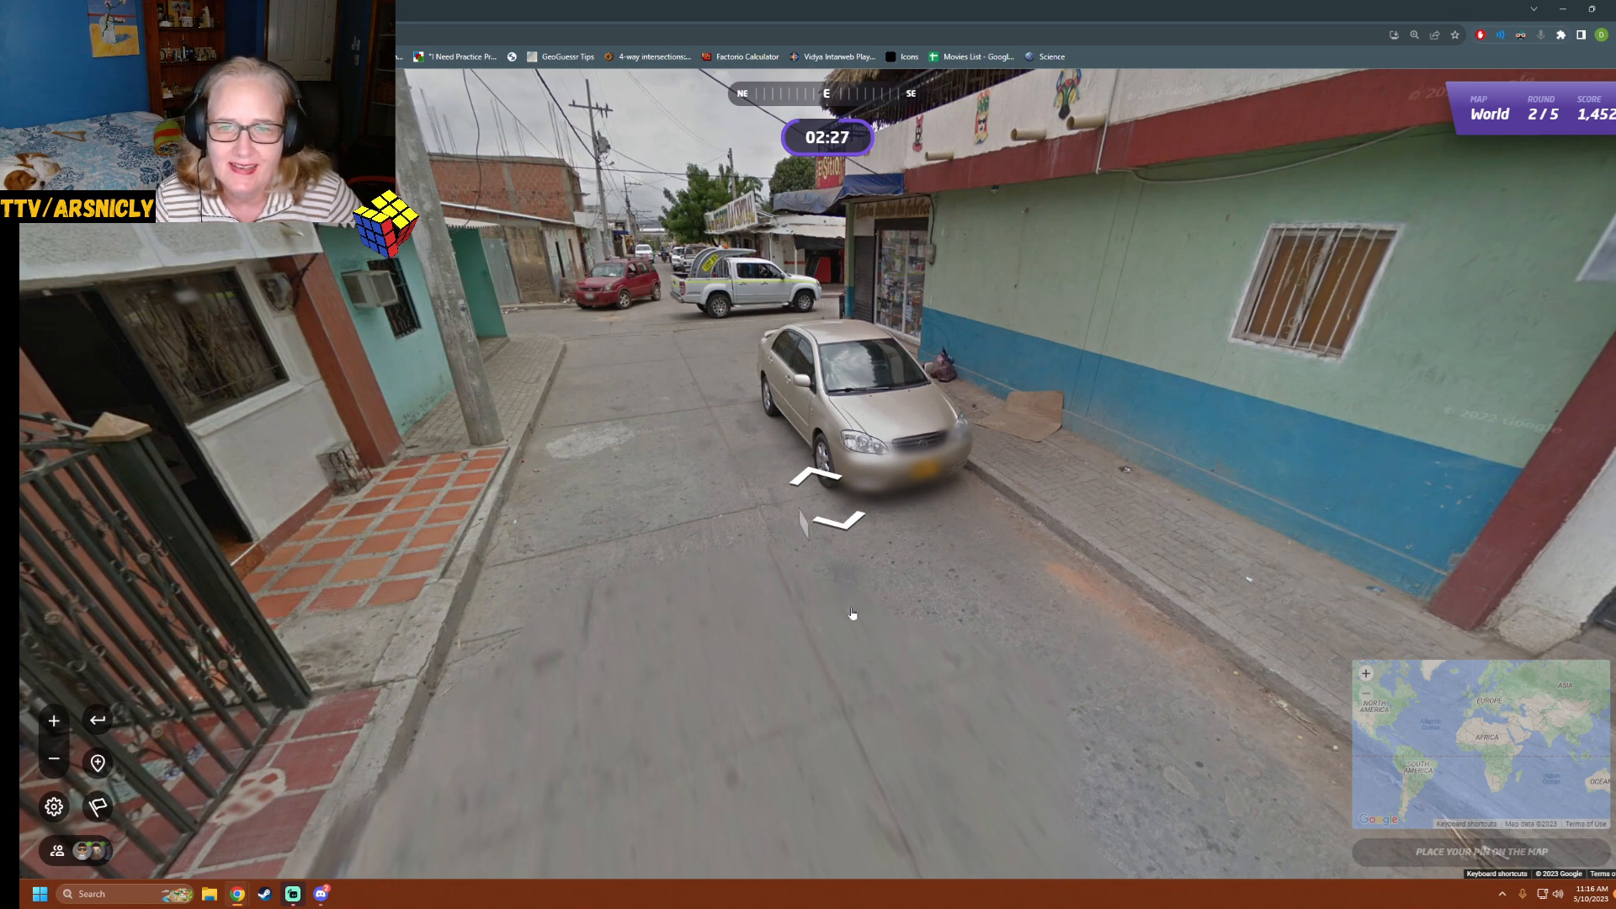
# Approach the corner shoe shop for clues, then continue down the road past it
pyautogui.click(815, 479)
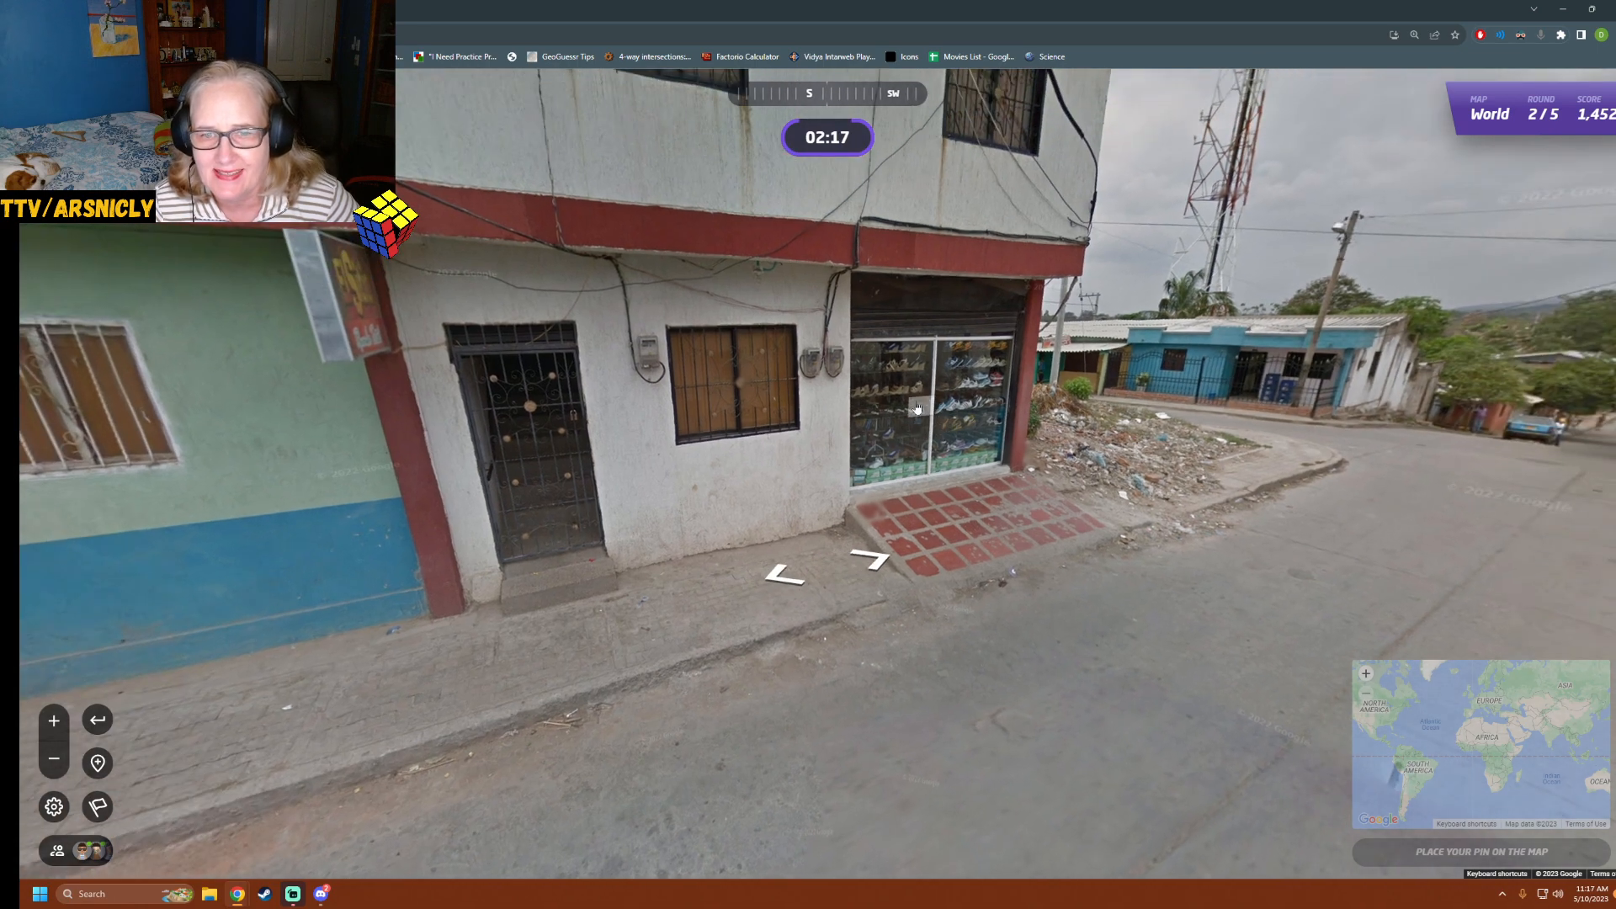
pyautogui.click(870, 563)
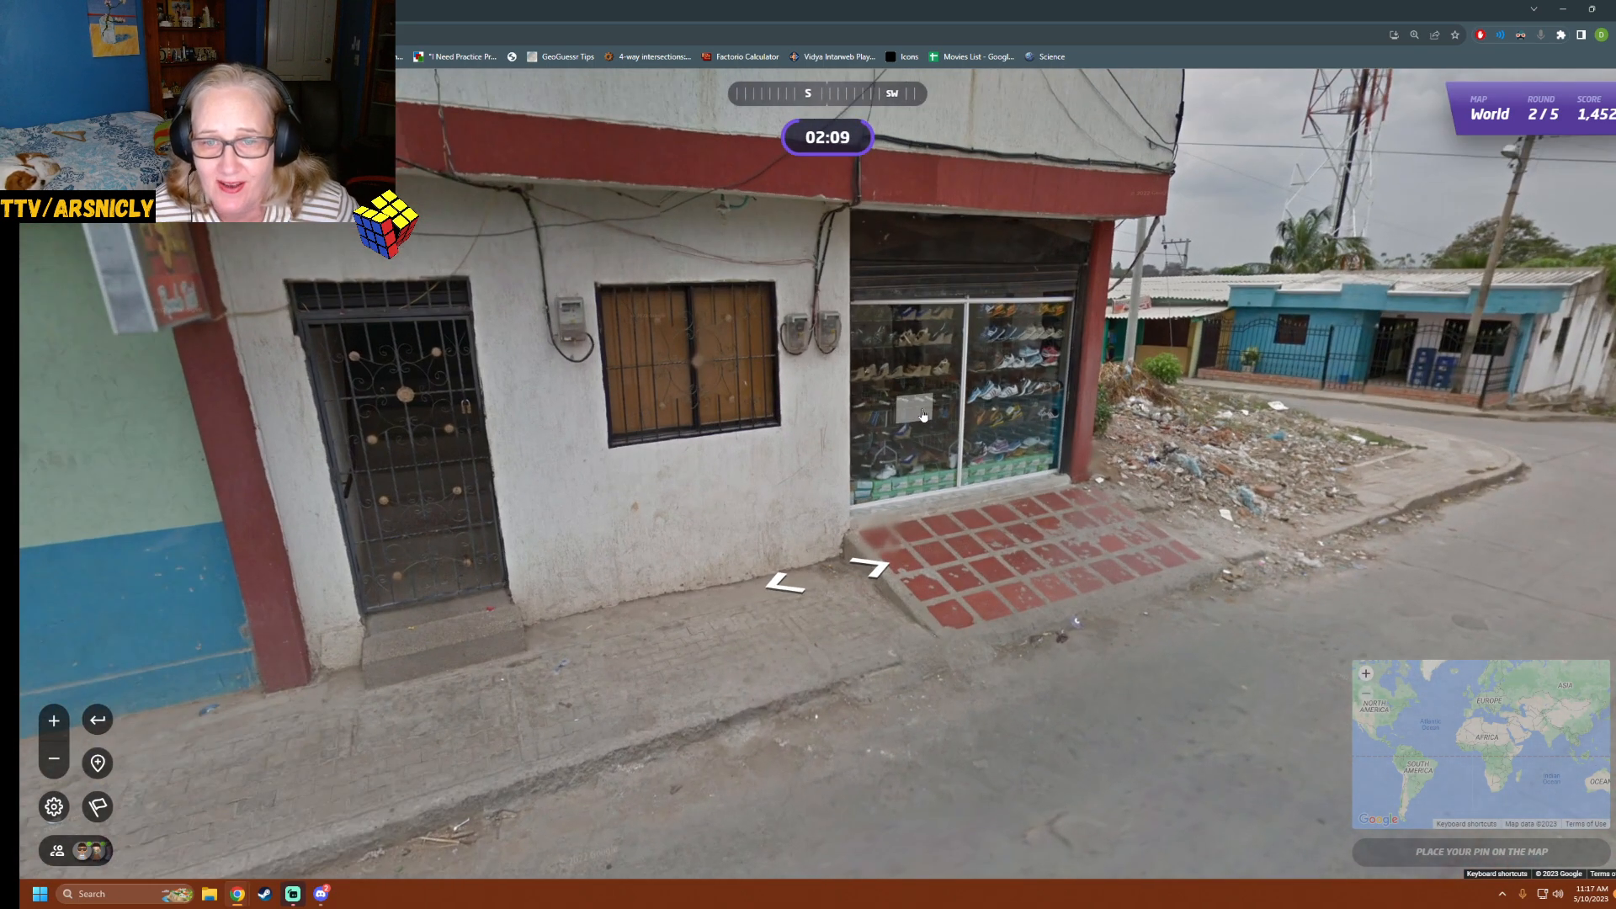
pyautogui.click(825, 572)
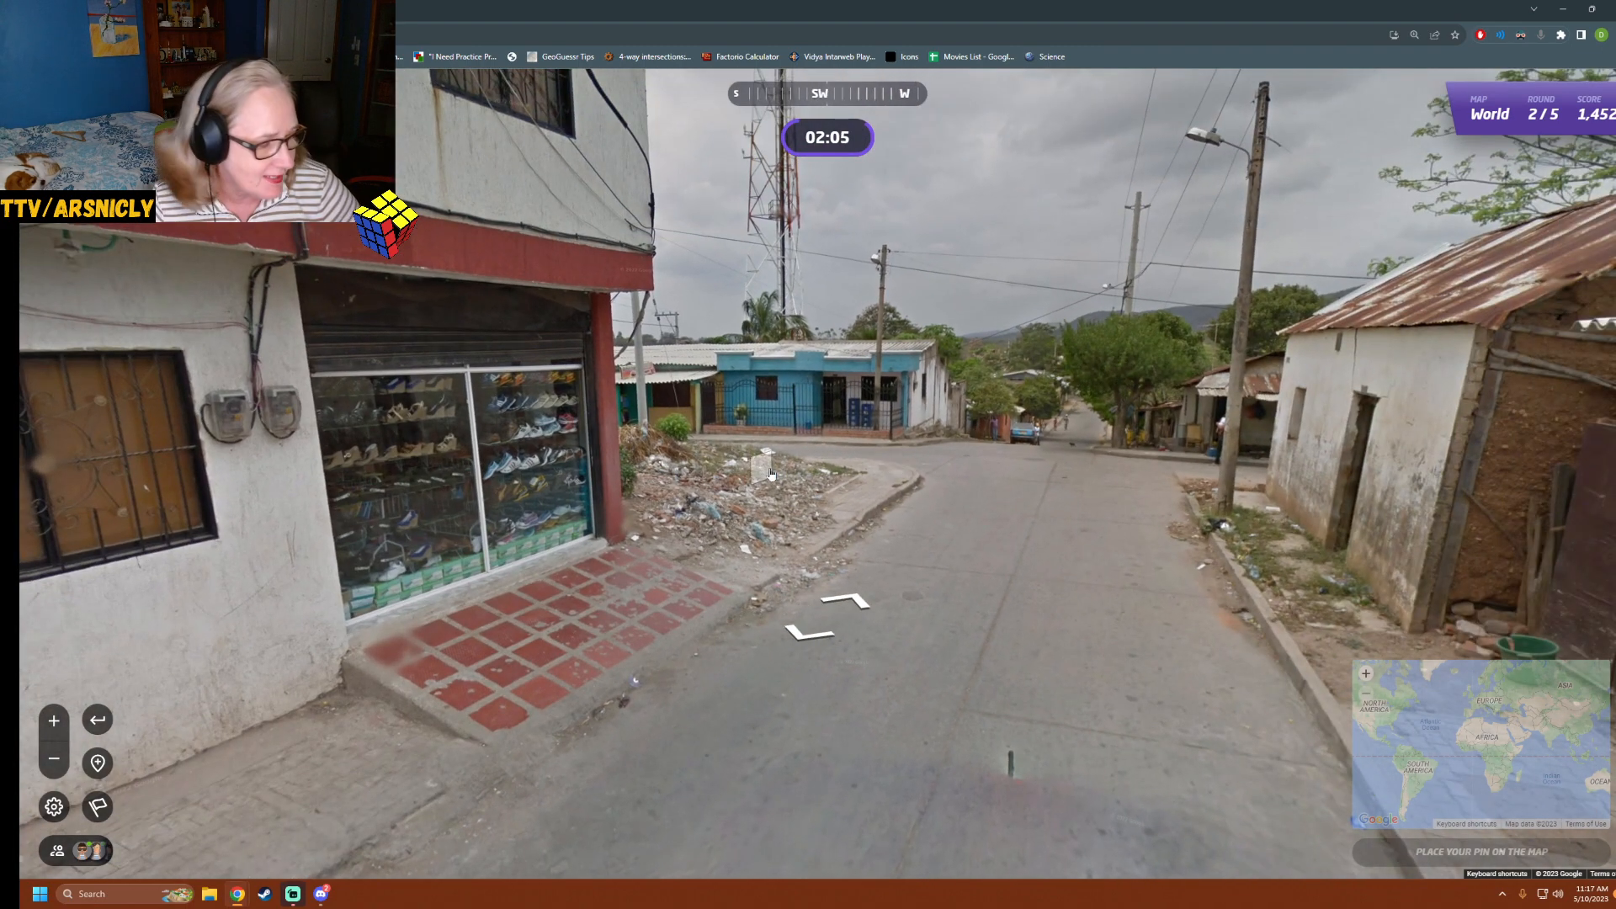
pyautogui.click(836, 607)
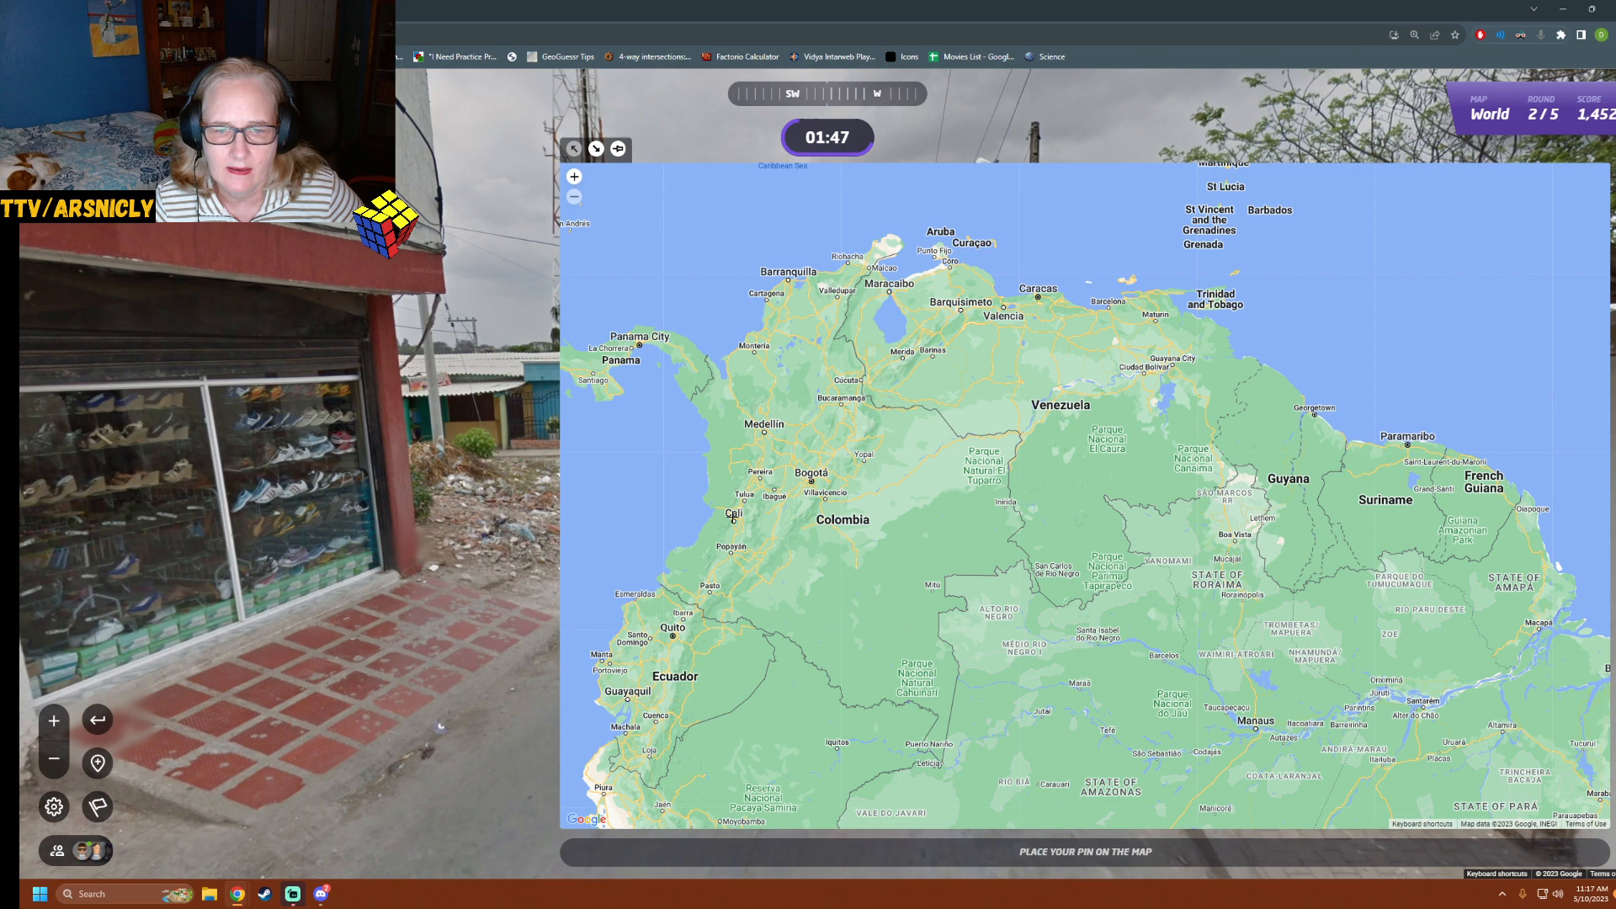
# Pin western Colombia near Popayán, submit for 2,647 points at 949 km, and start round 3
pyautogui.click(731, 515)
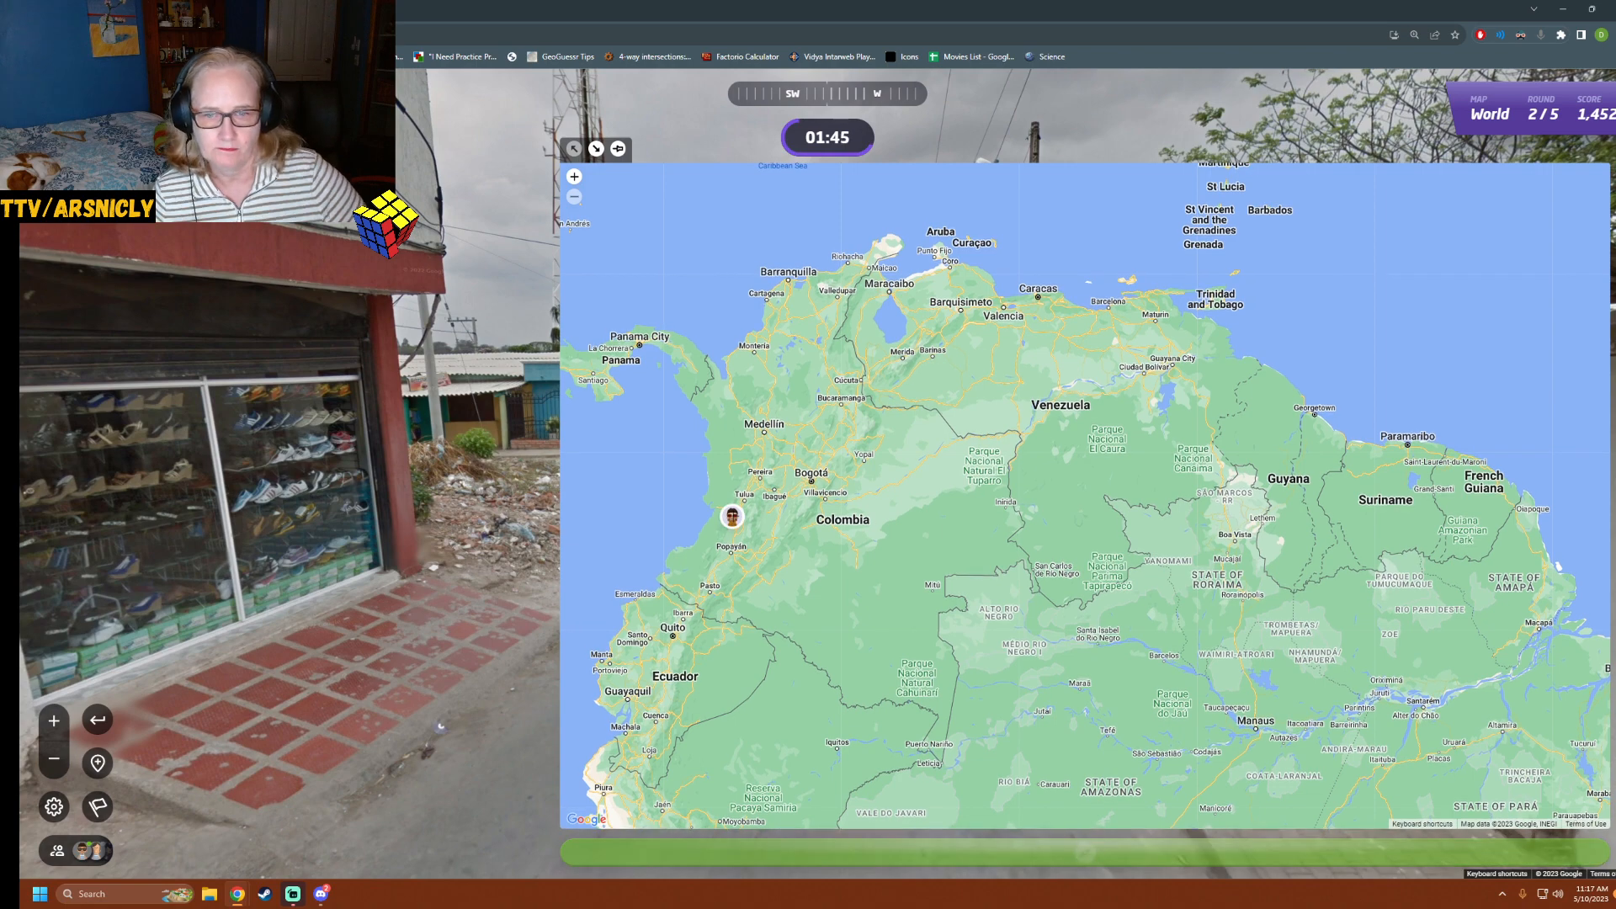
pyautogui.click(730, 515)
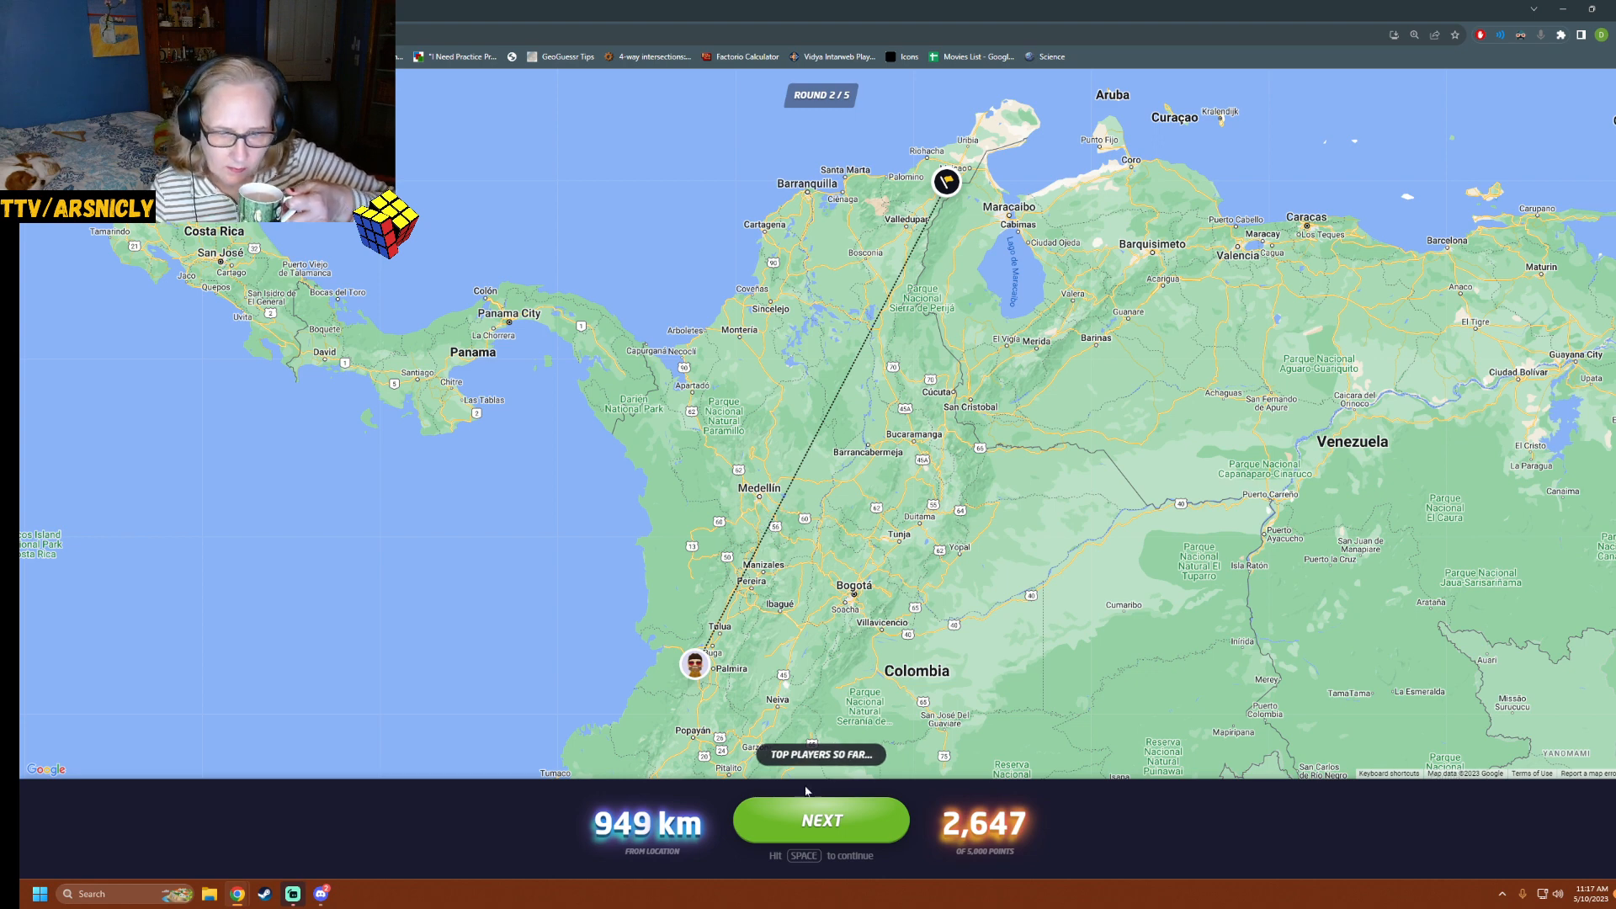
pyautogui.click(821, 820)
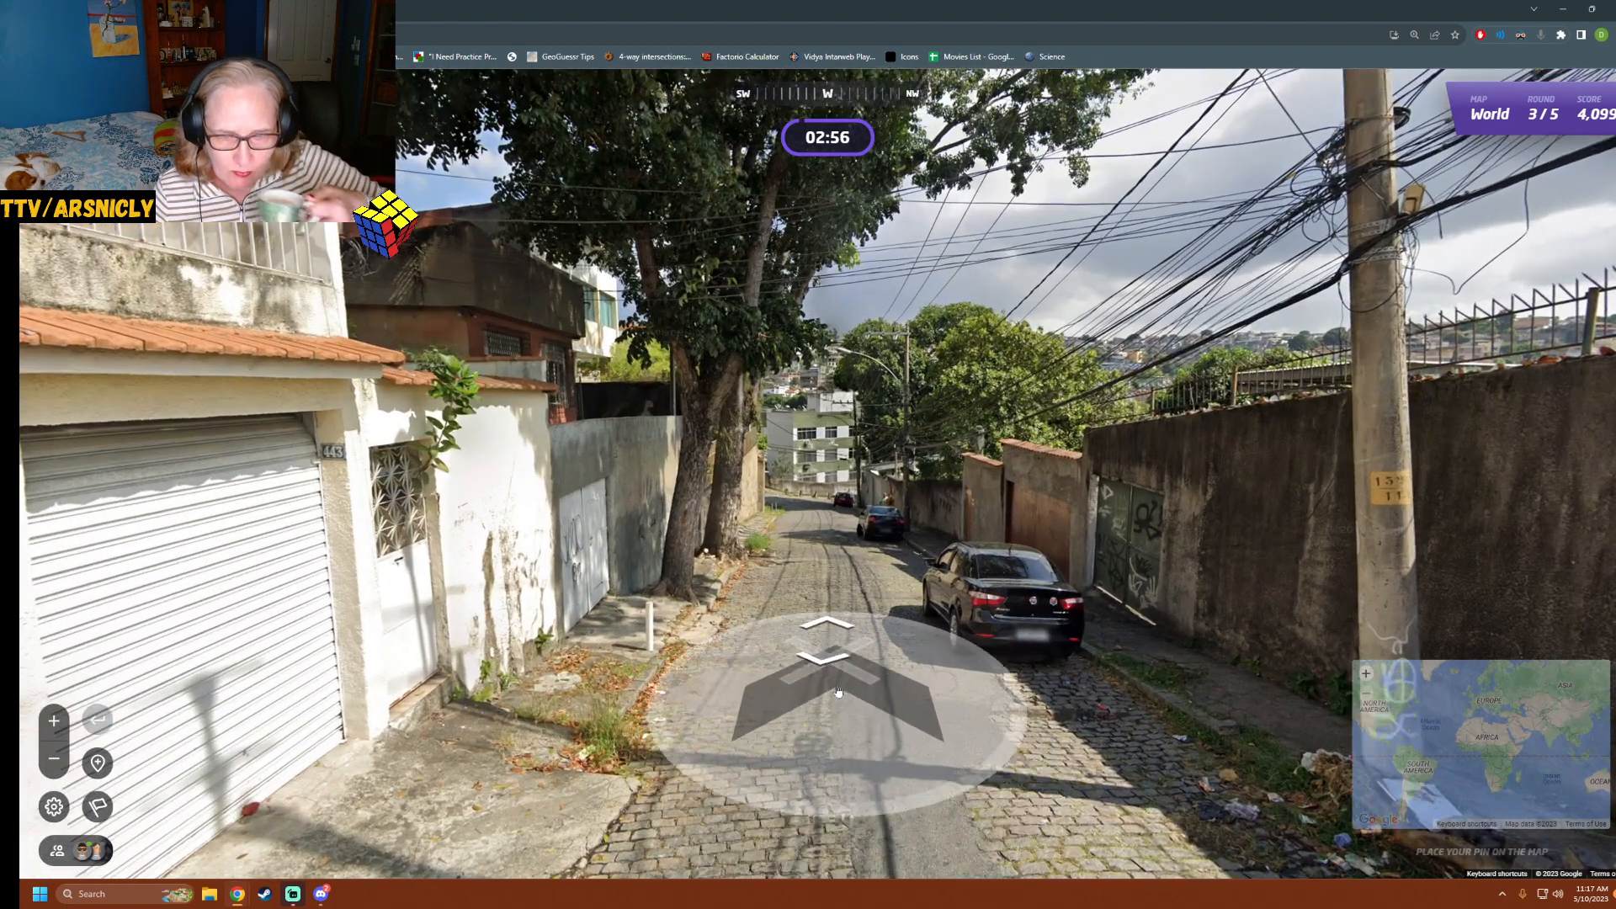
# Move up the cobbled street to the wall at the top of the hill
pyautogui.click(827, 608)
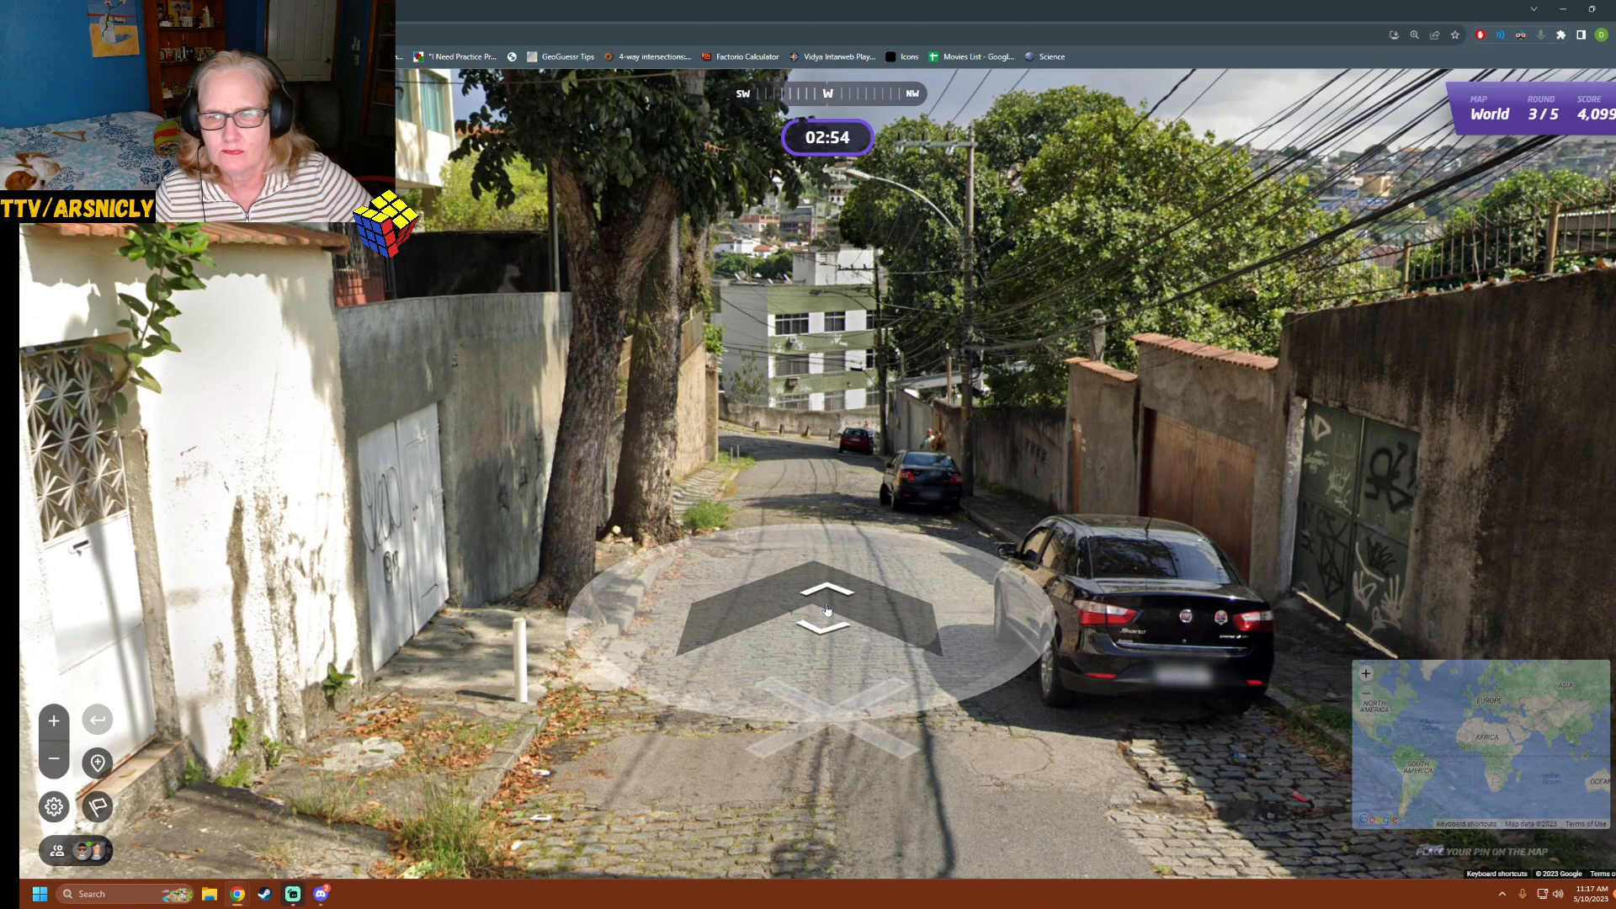
pyautogui.click(824, 597)
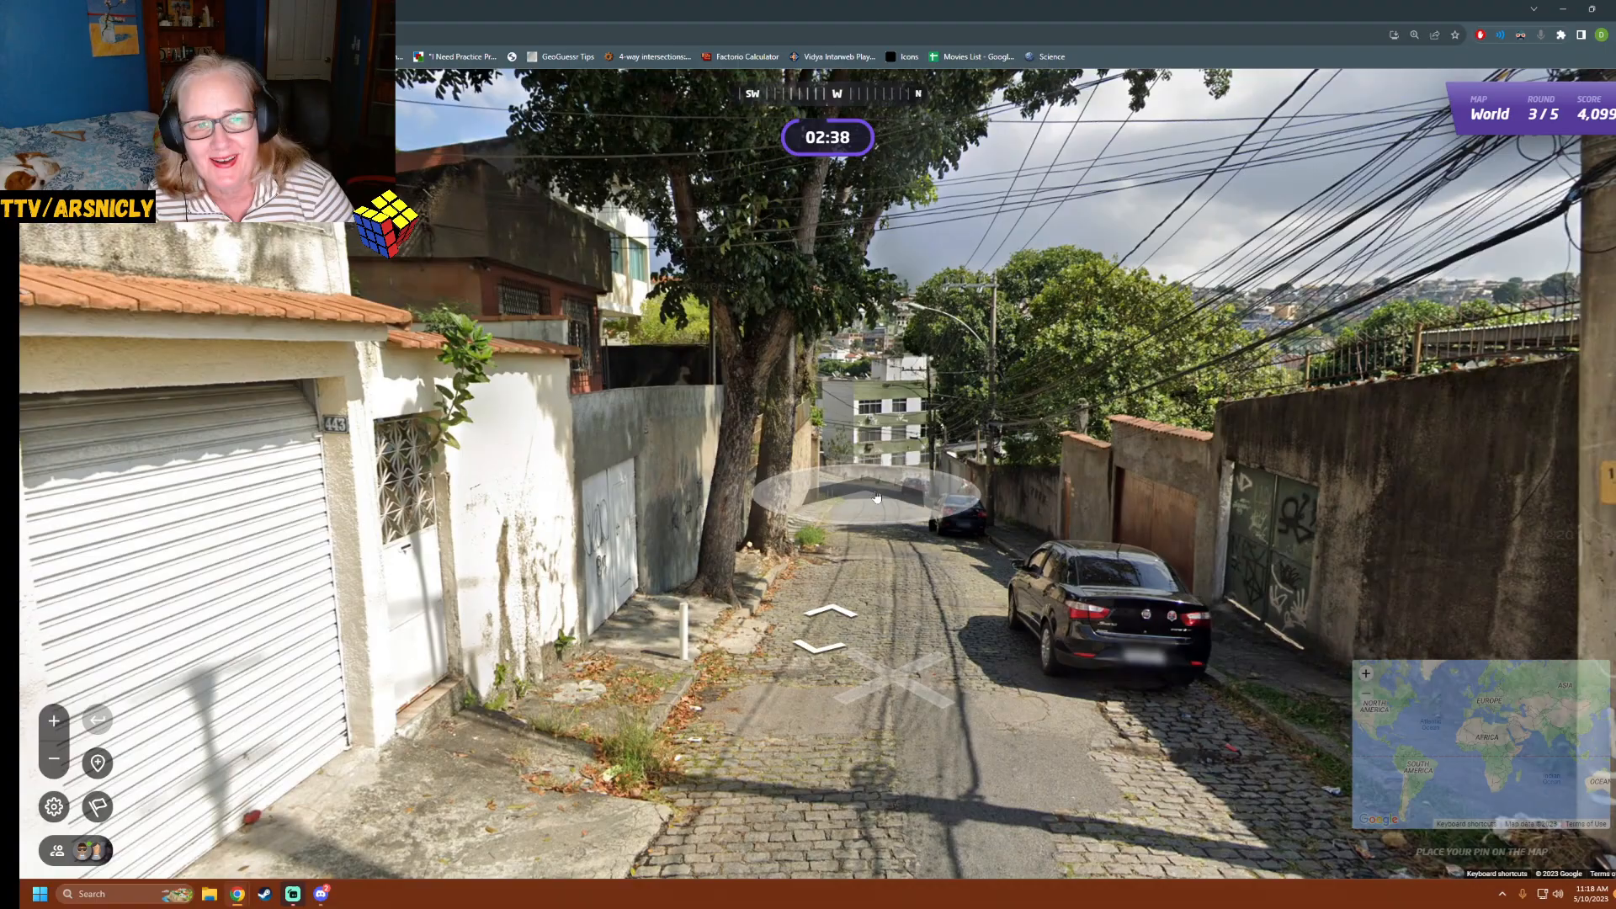
pyautogui.click(875, 499)
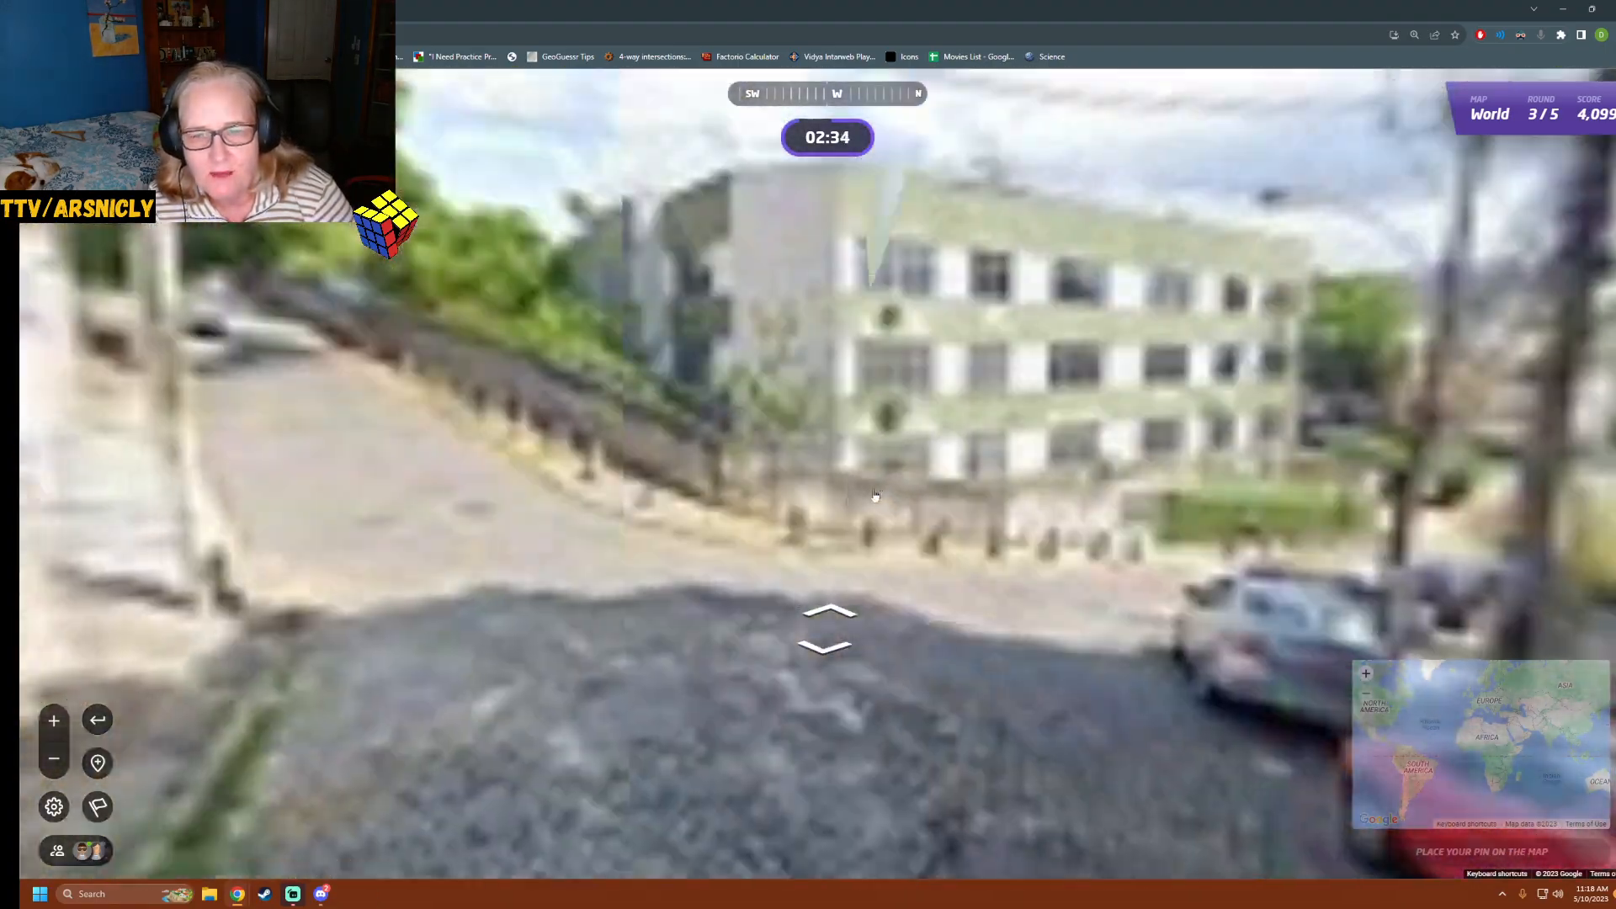
pyautogui.click(828, 613)
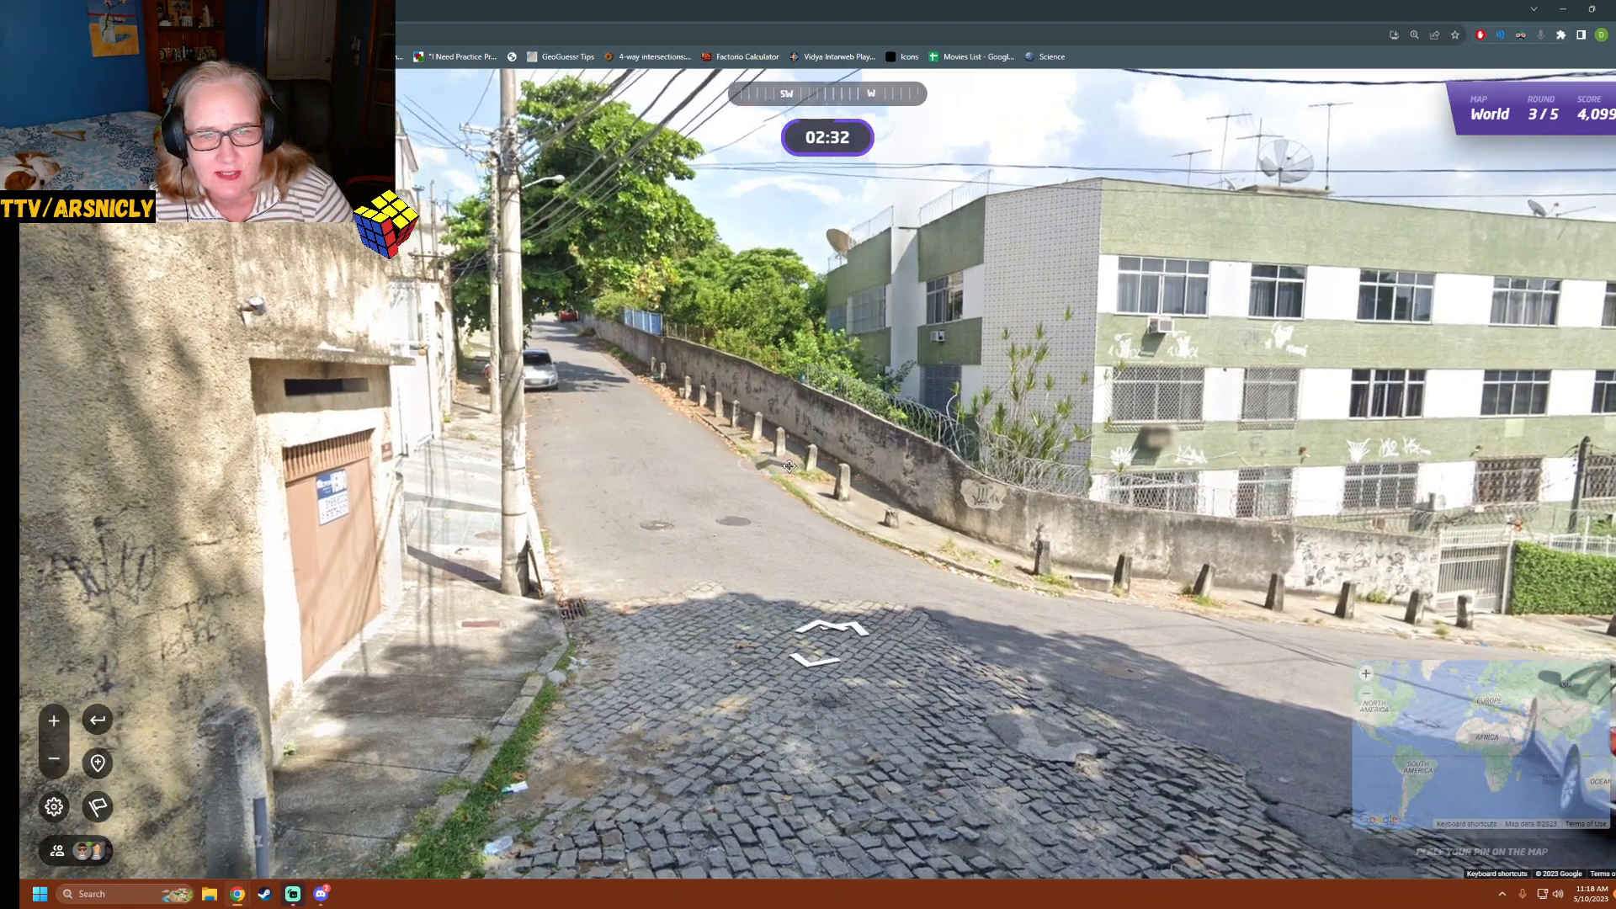
pyautogui.click(829, 635)
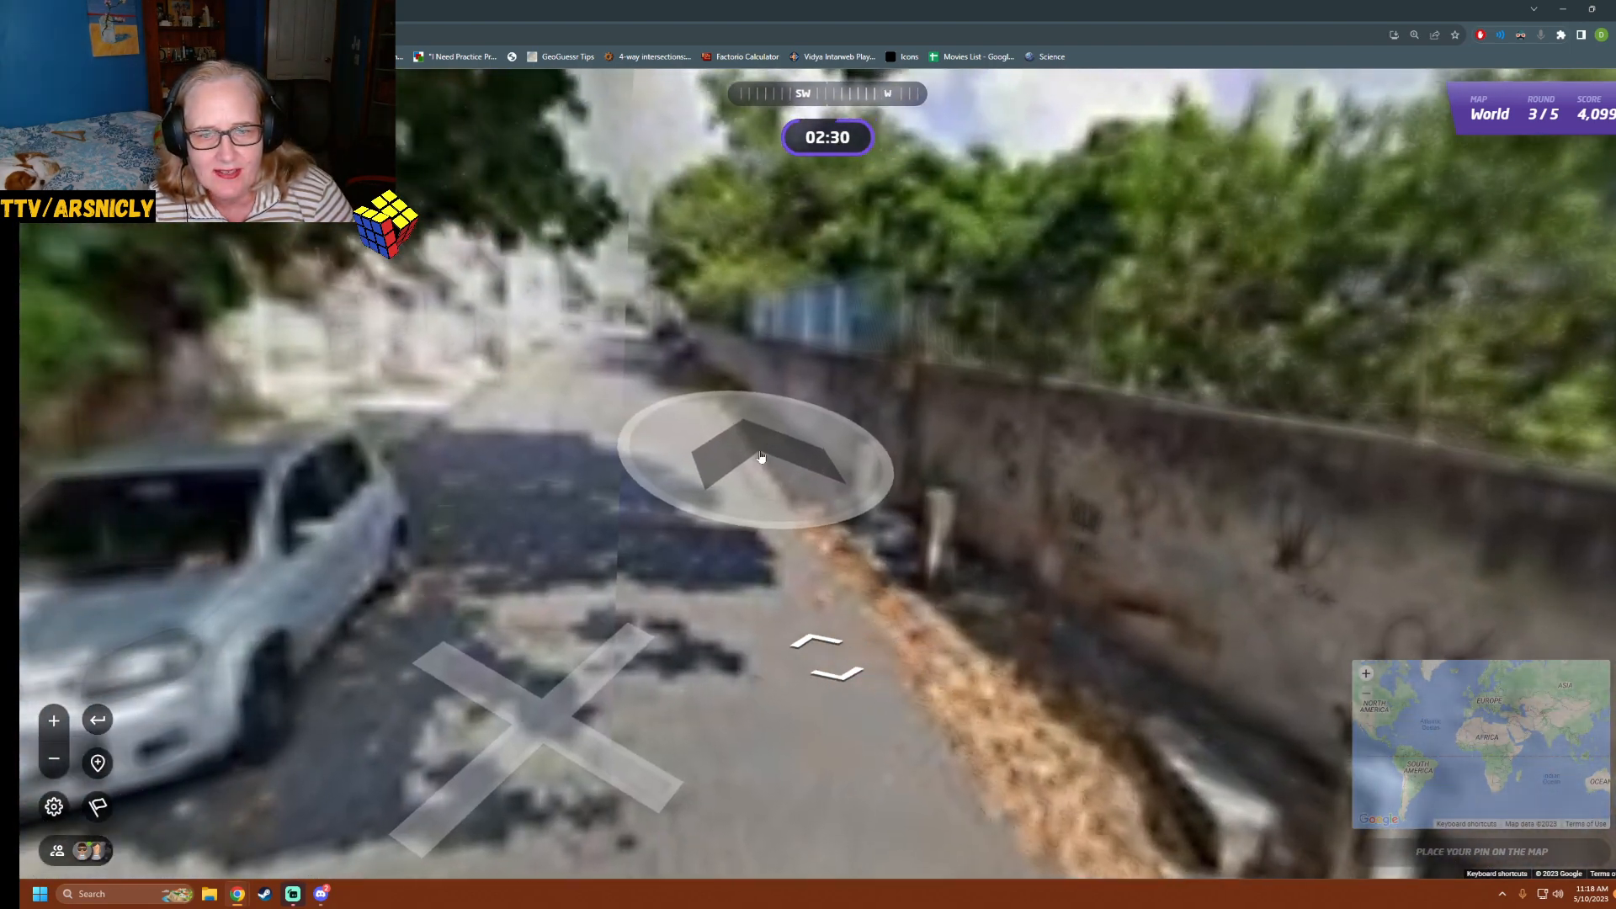
# Follow the road along the graffiti wall past the parked car
pyautogui.click(758, 458)
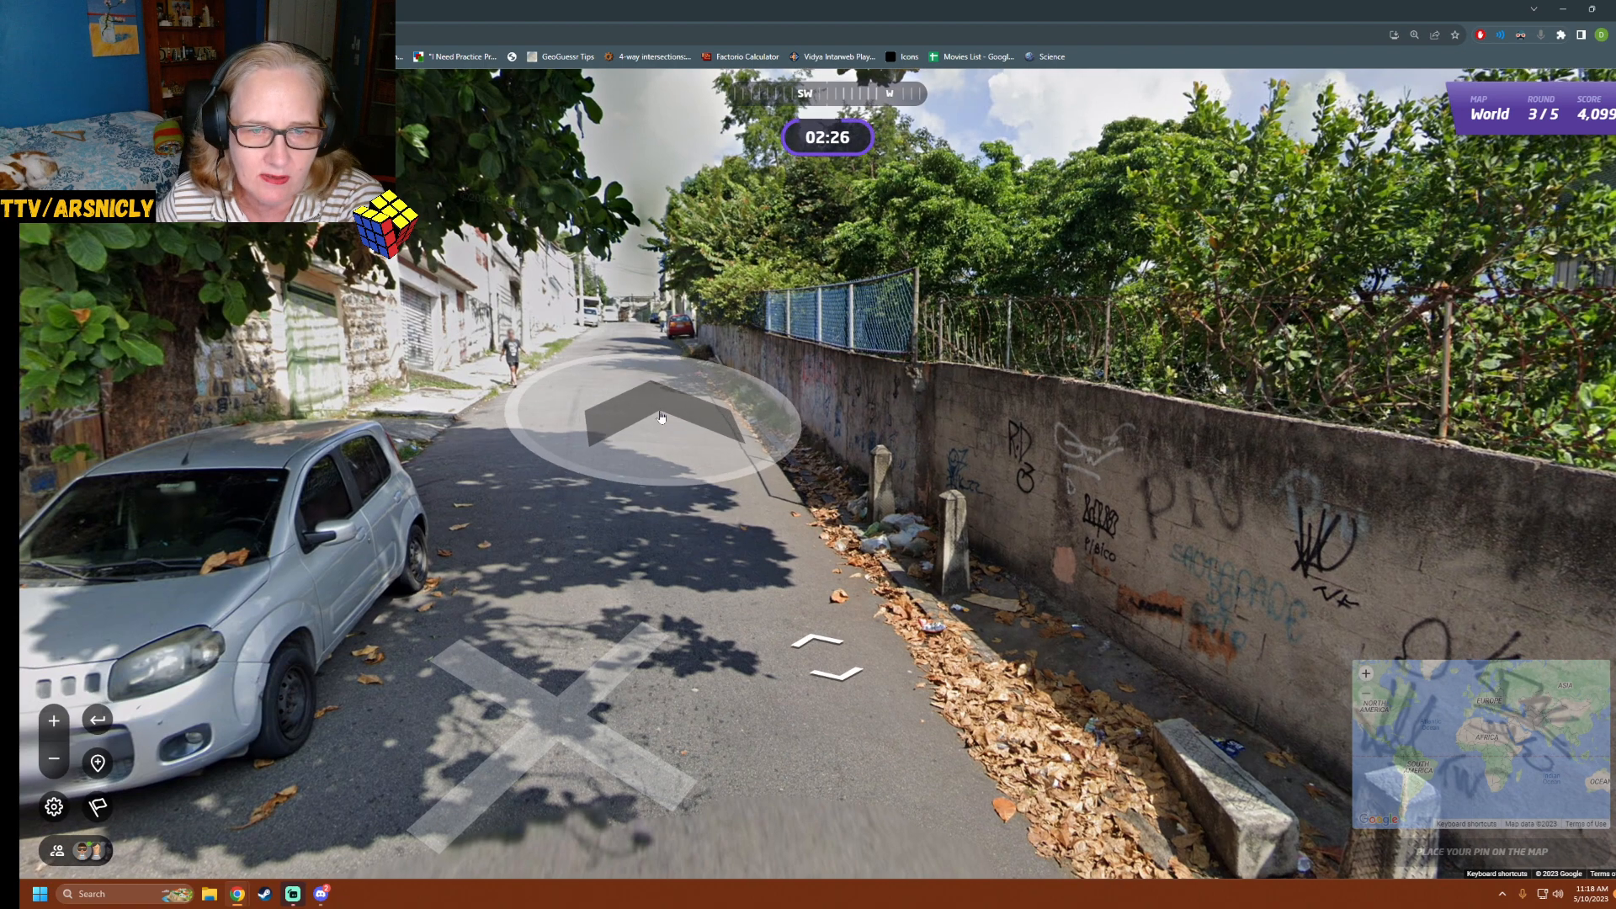
pyautogui.click(660, 418)
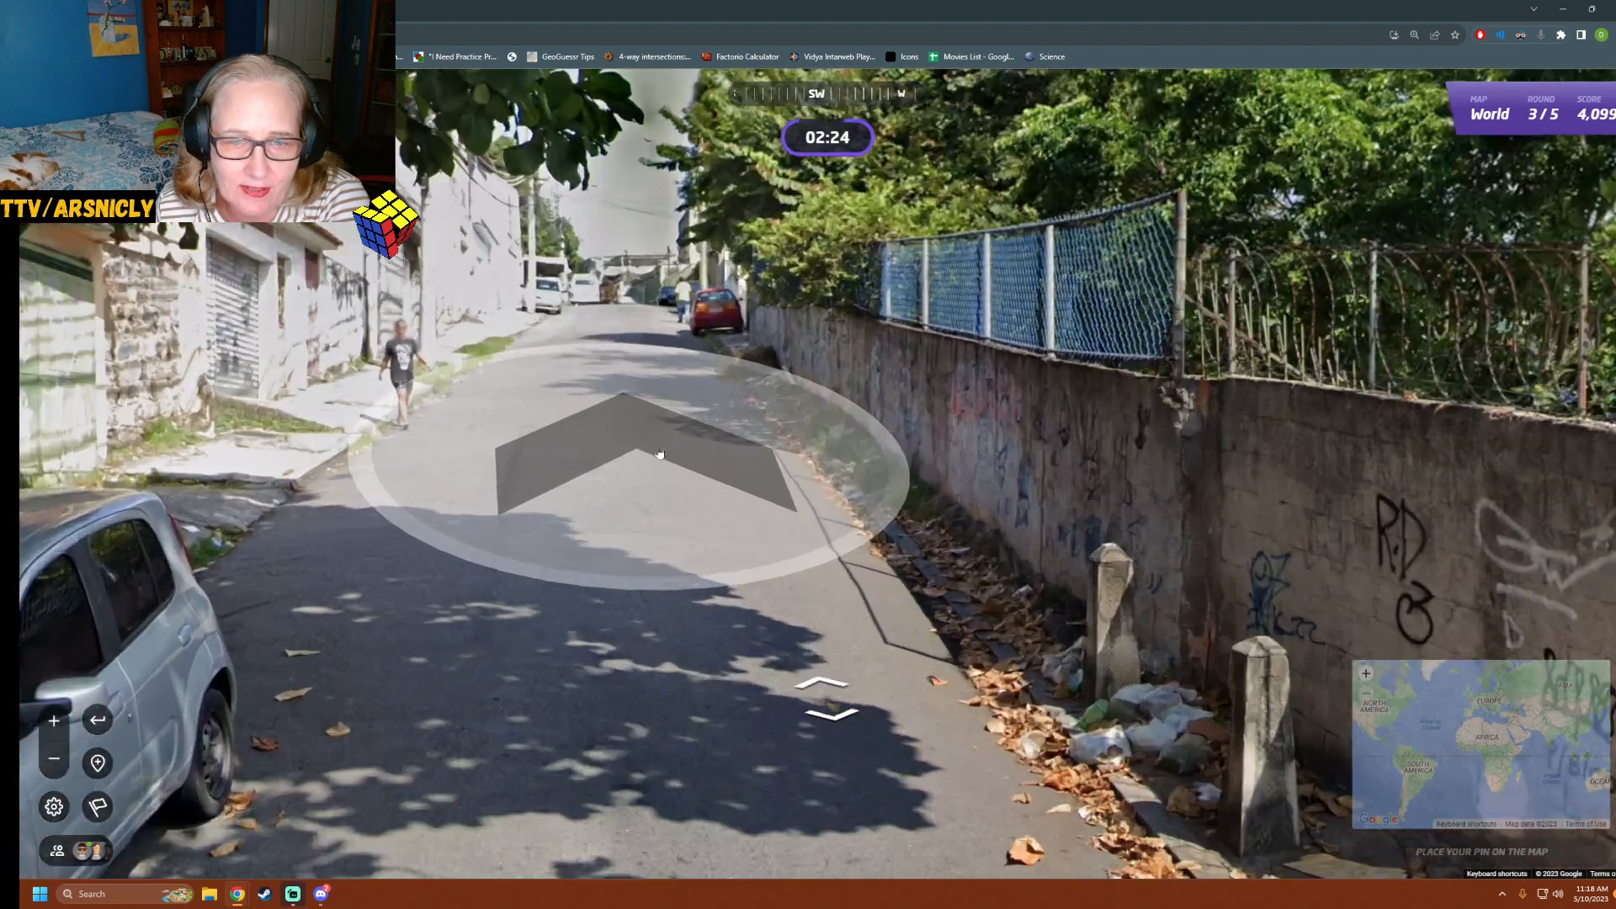
pyautogui.click(623, 452)
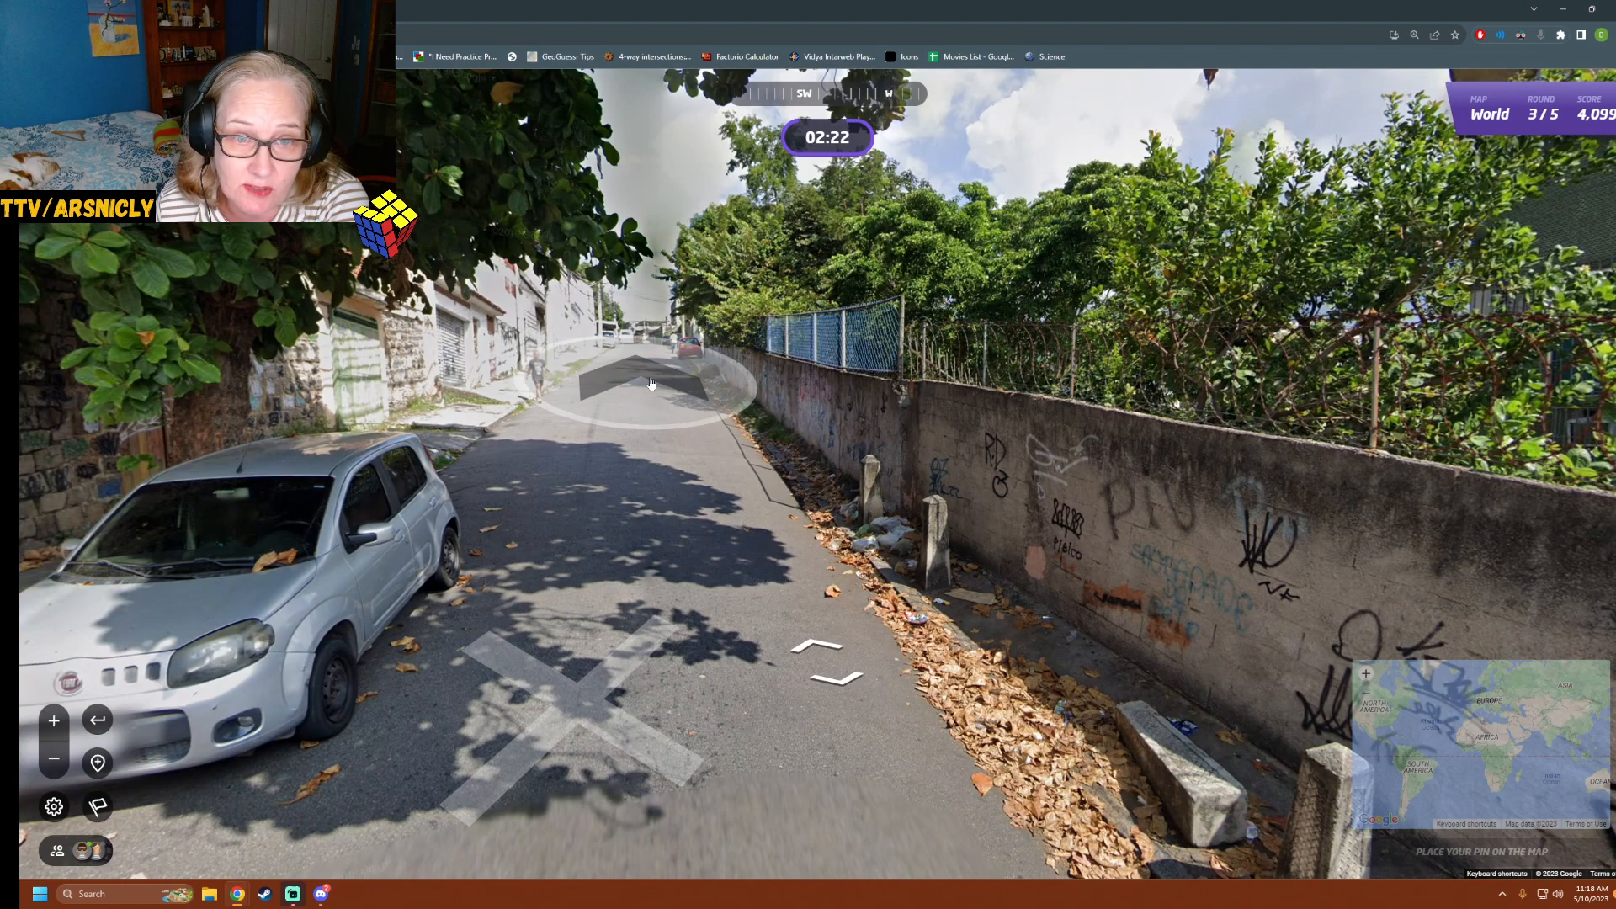
pyautogui.click(650, 384)
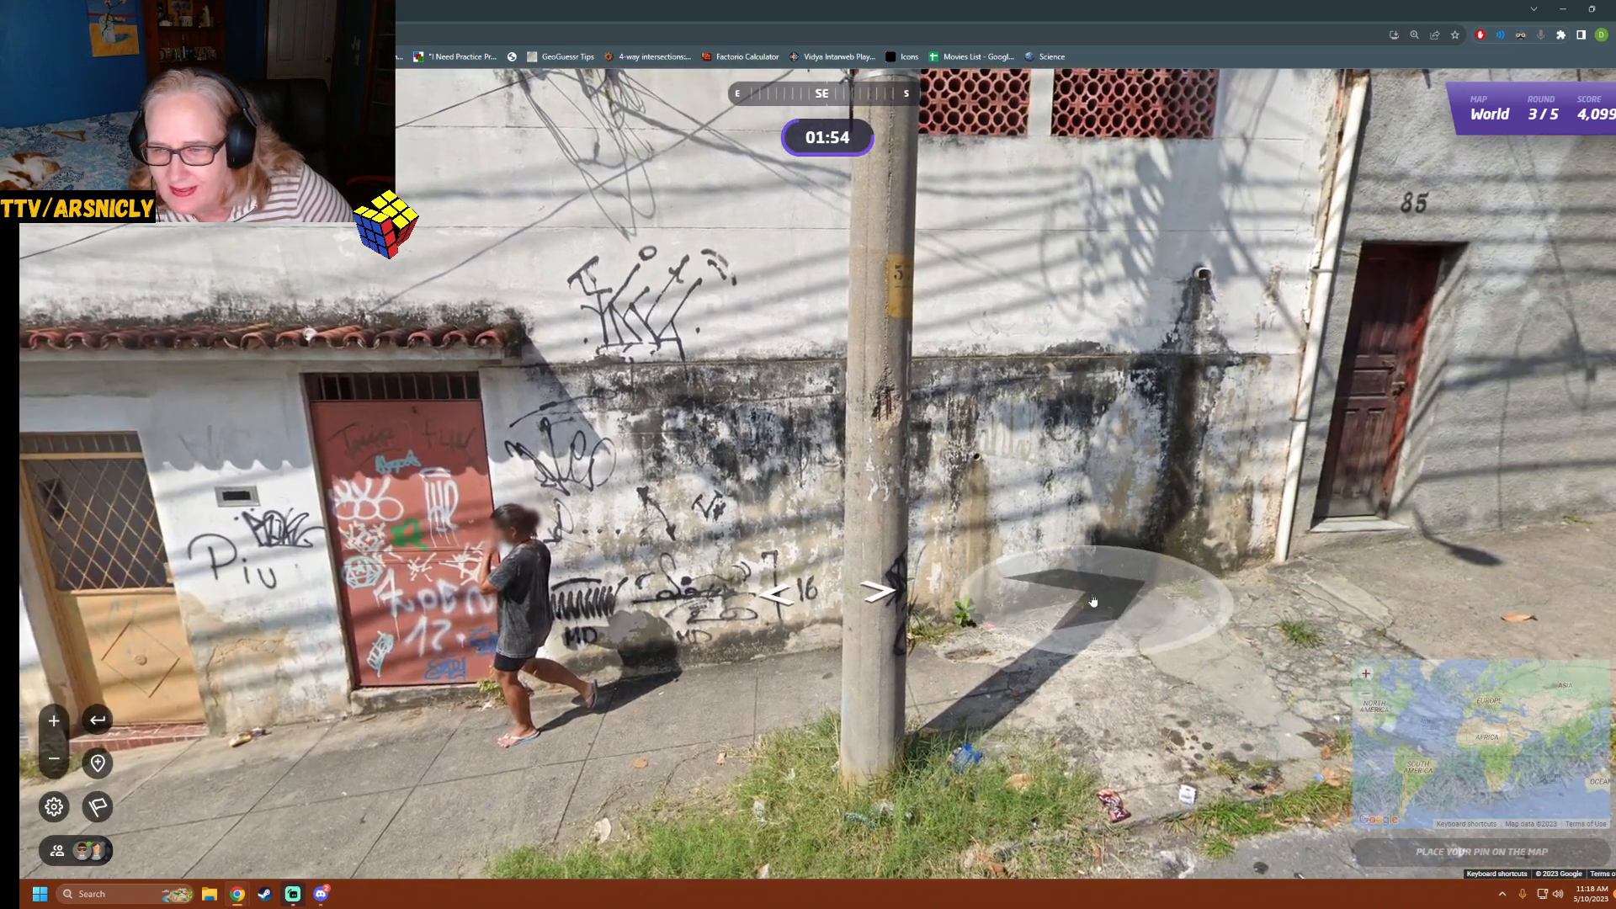
# Explore past house 85 and the red driving-school car to the Super Gasbras corner
pyautogui.click(877, 589)
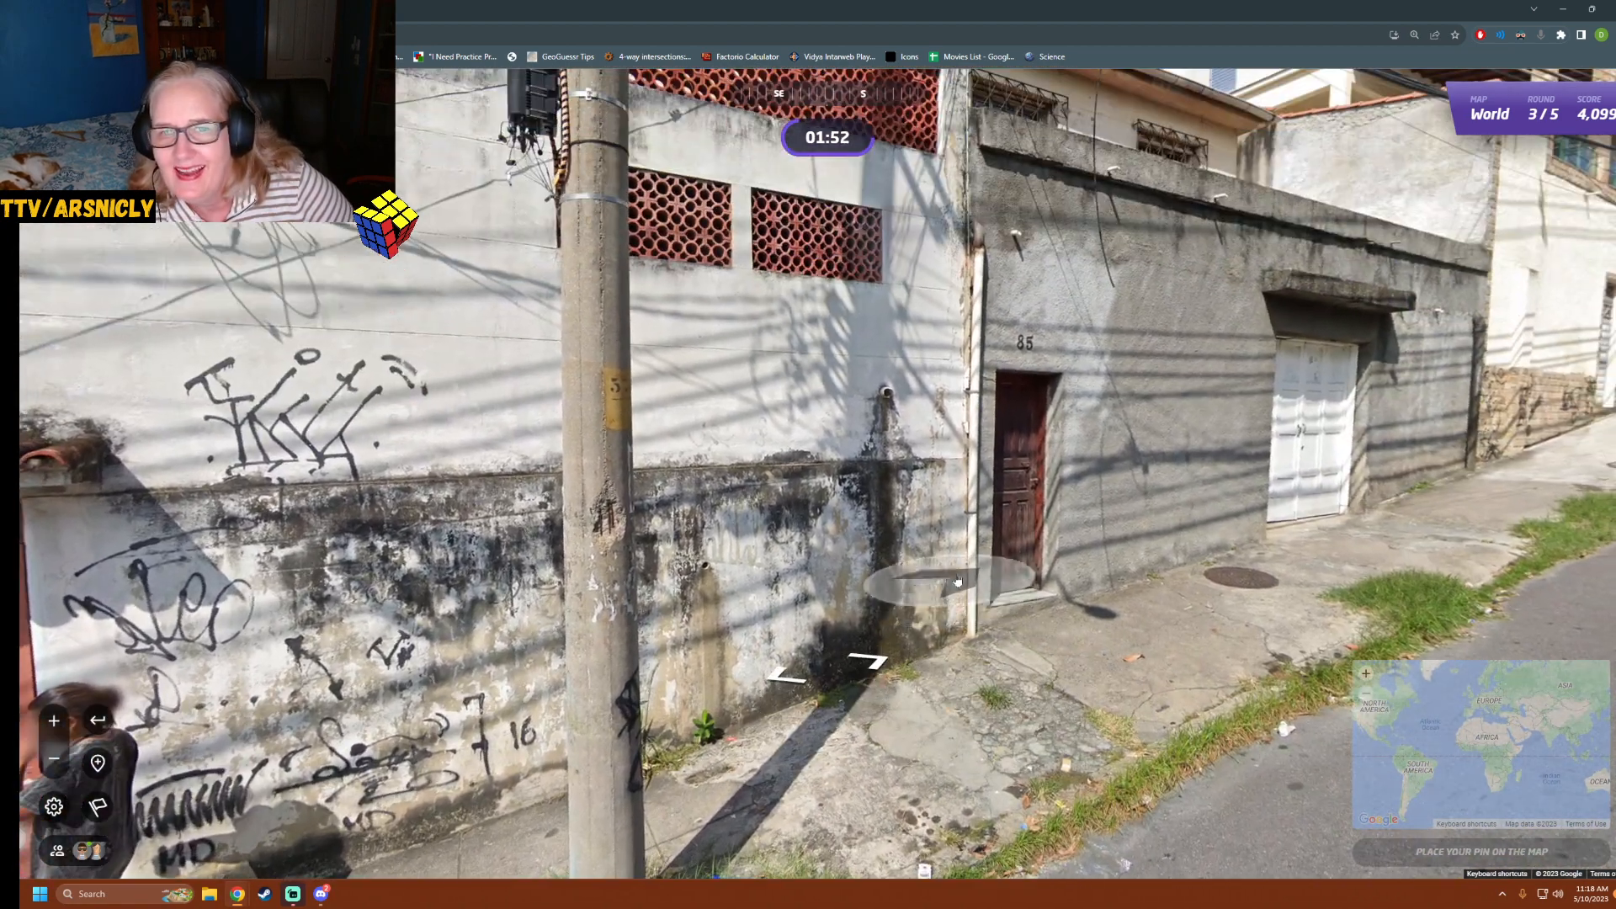
pyautogui.click(957, 583)
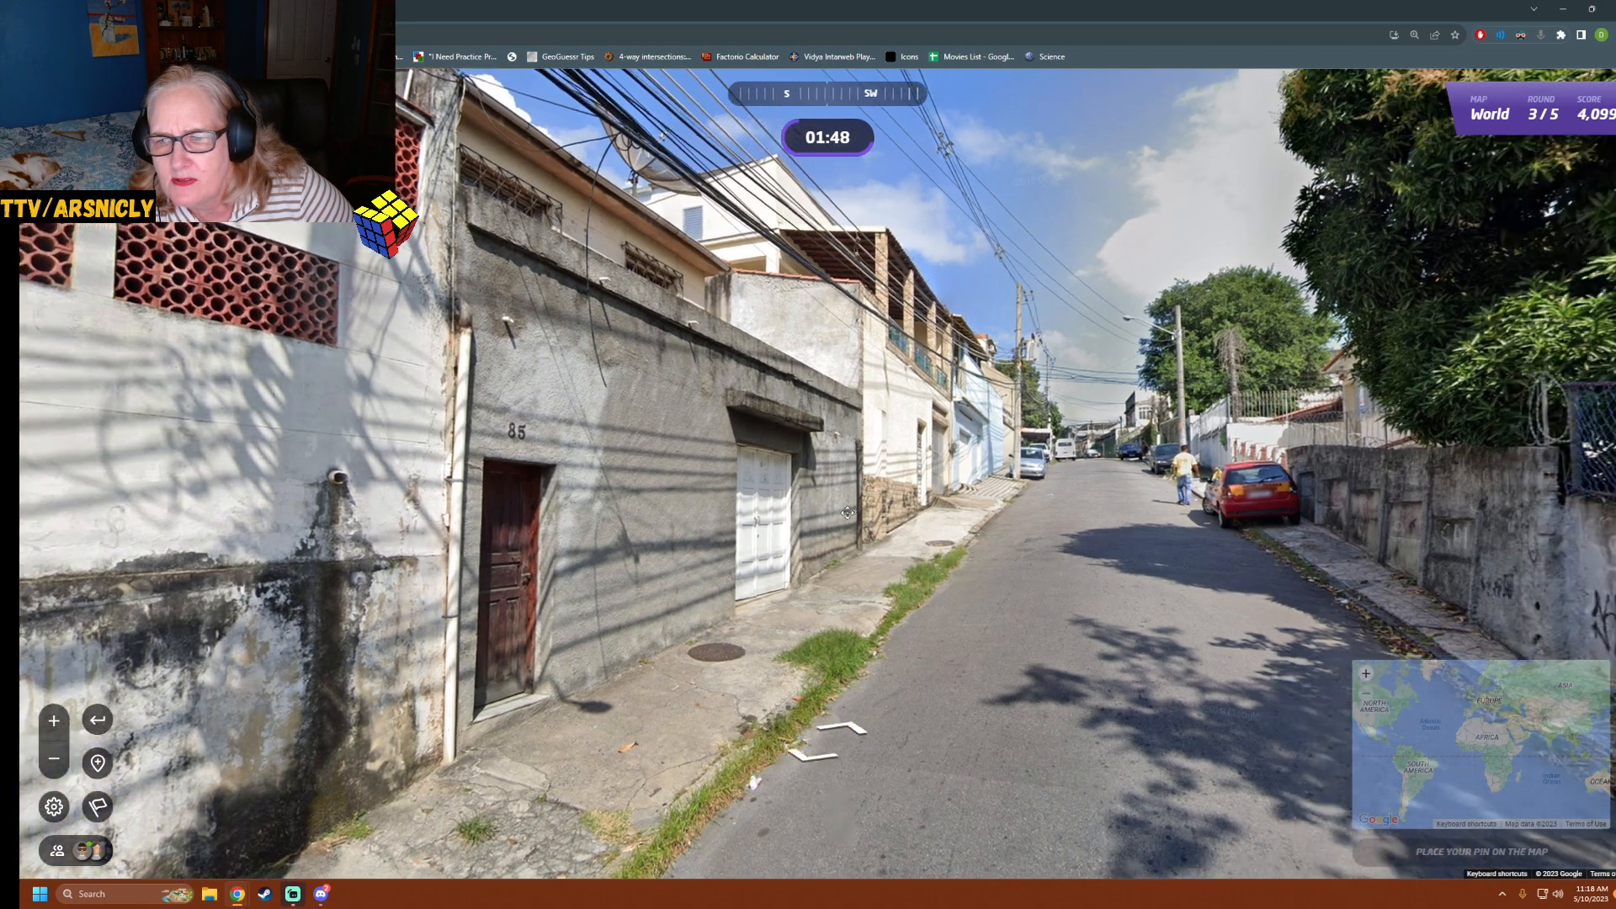
pyautogui.click(875, 516)
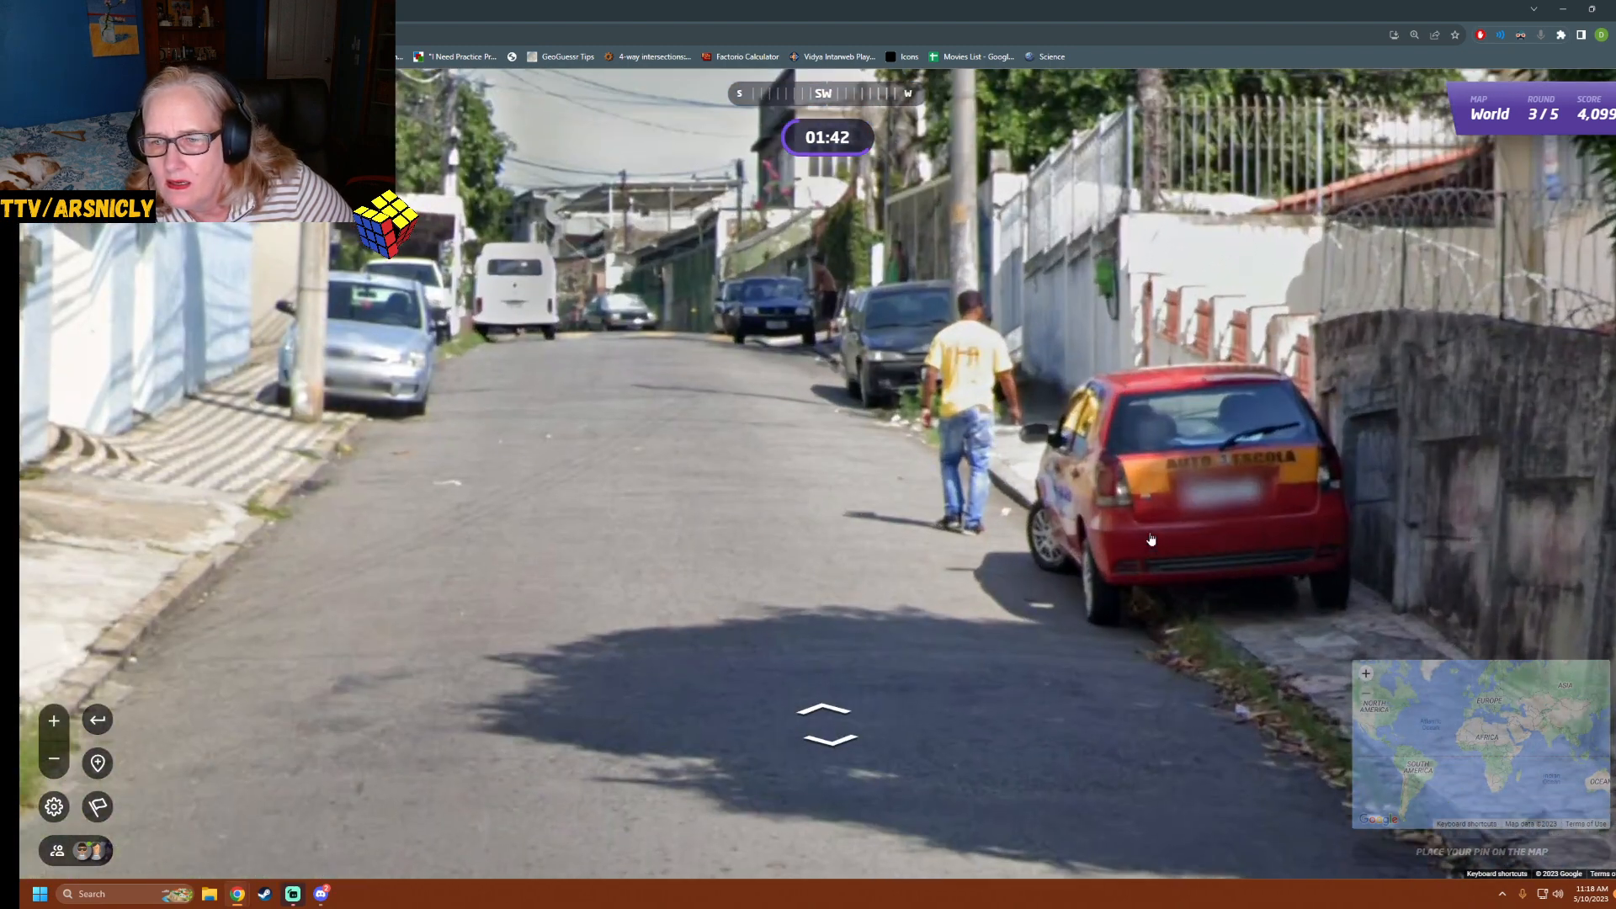
pyautogui.moveTo(738, 426)
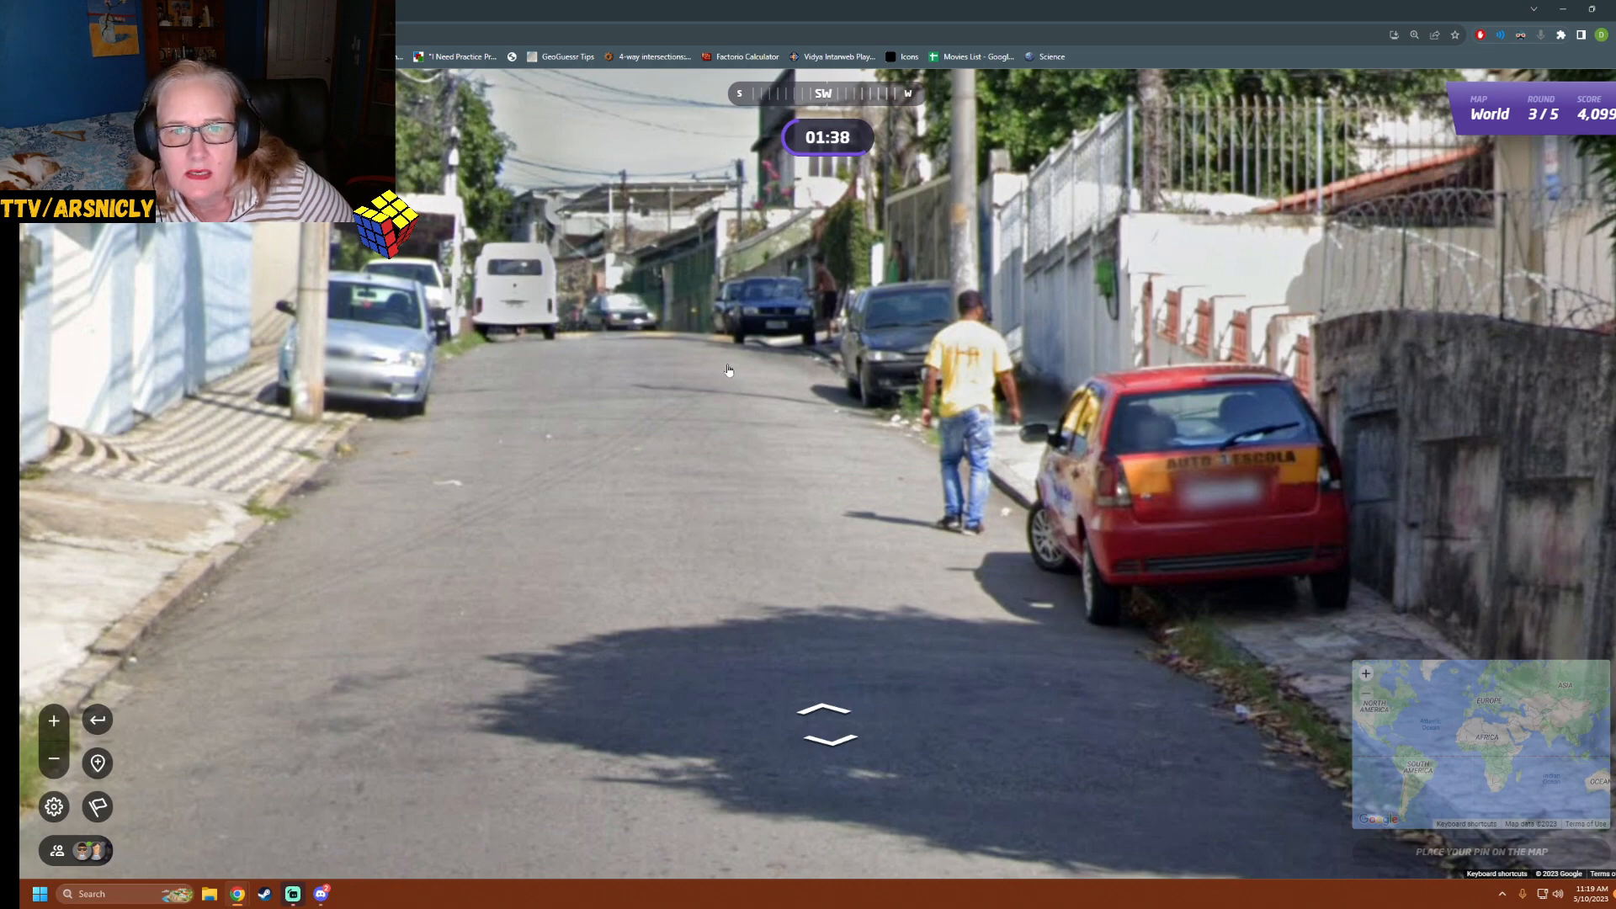
pyautogui.click(825, 728)
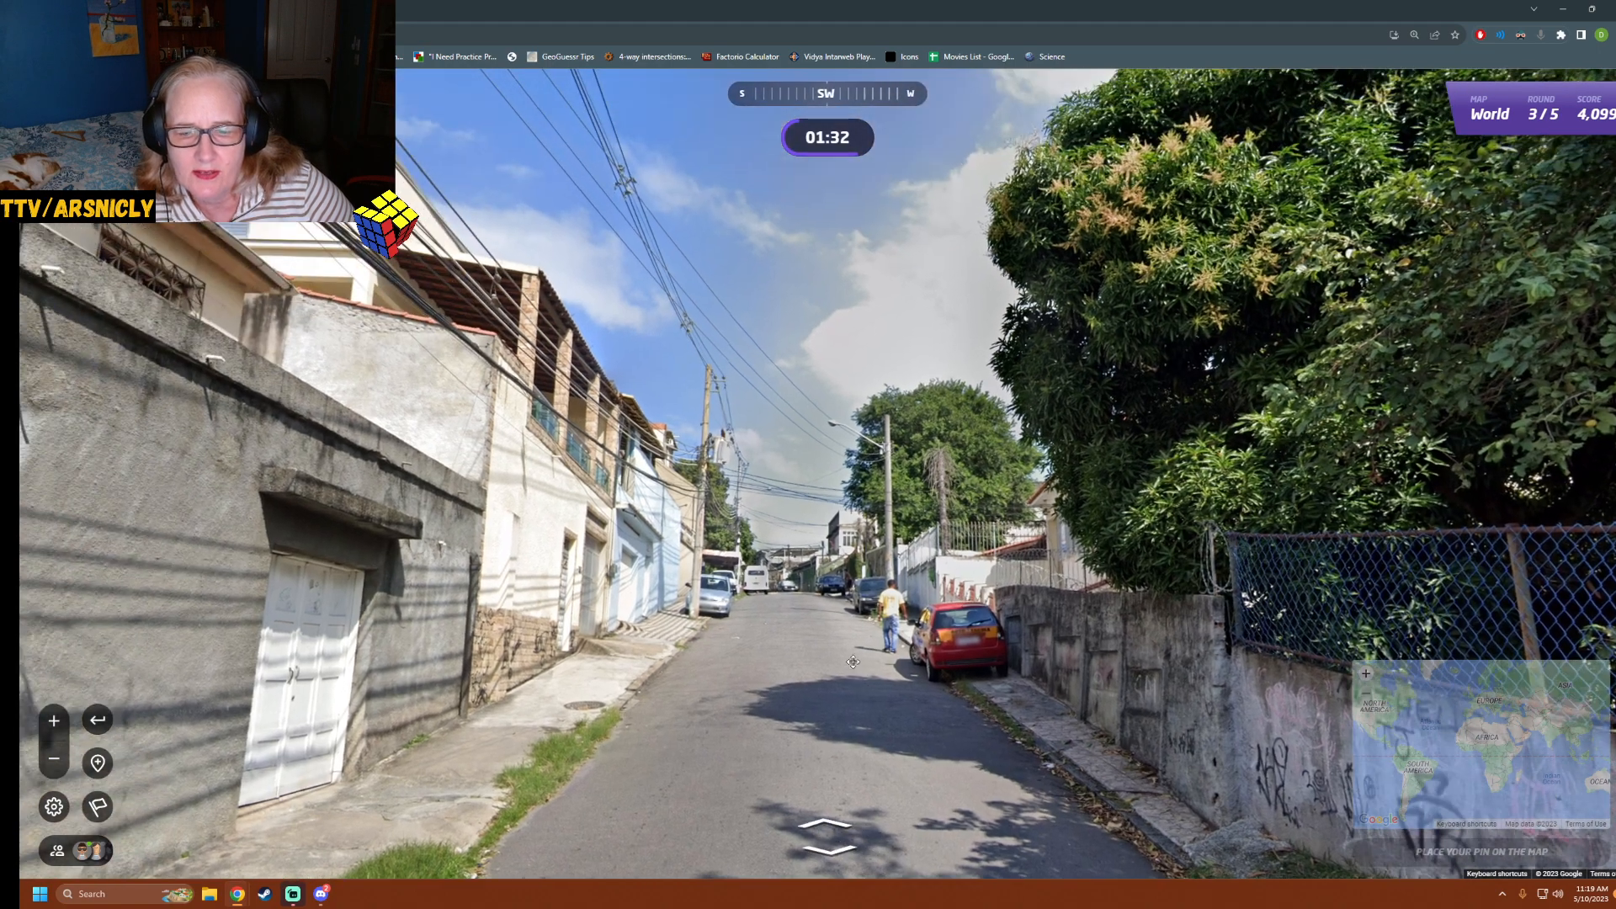
pyautogui.click(852, 662)
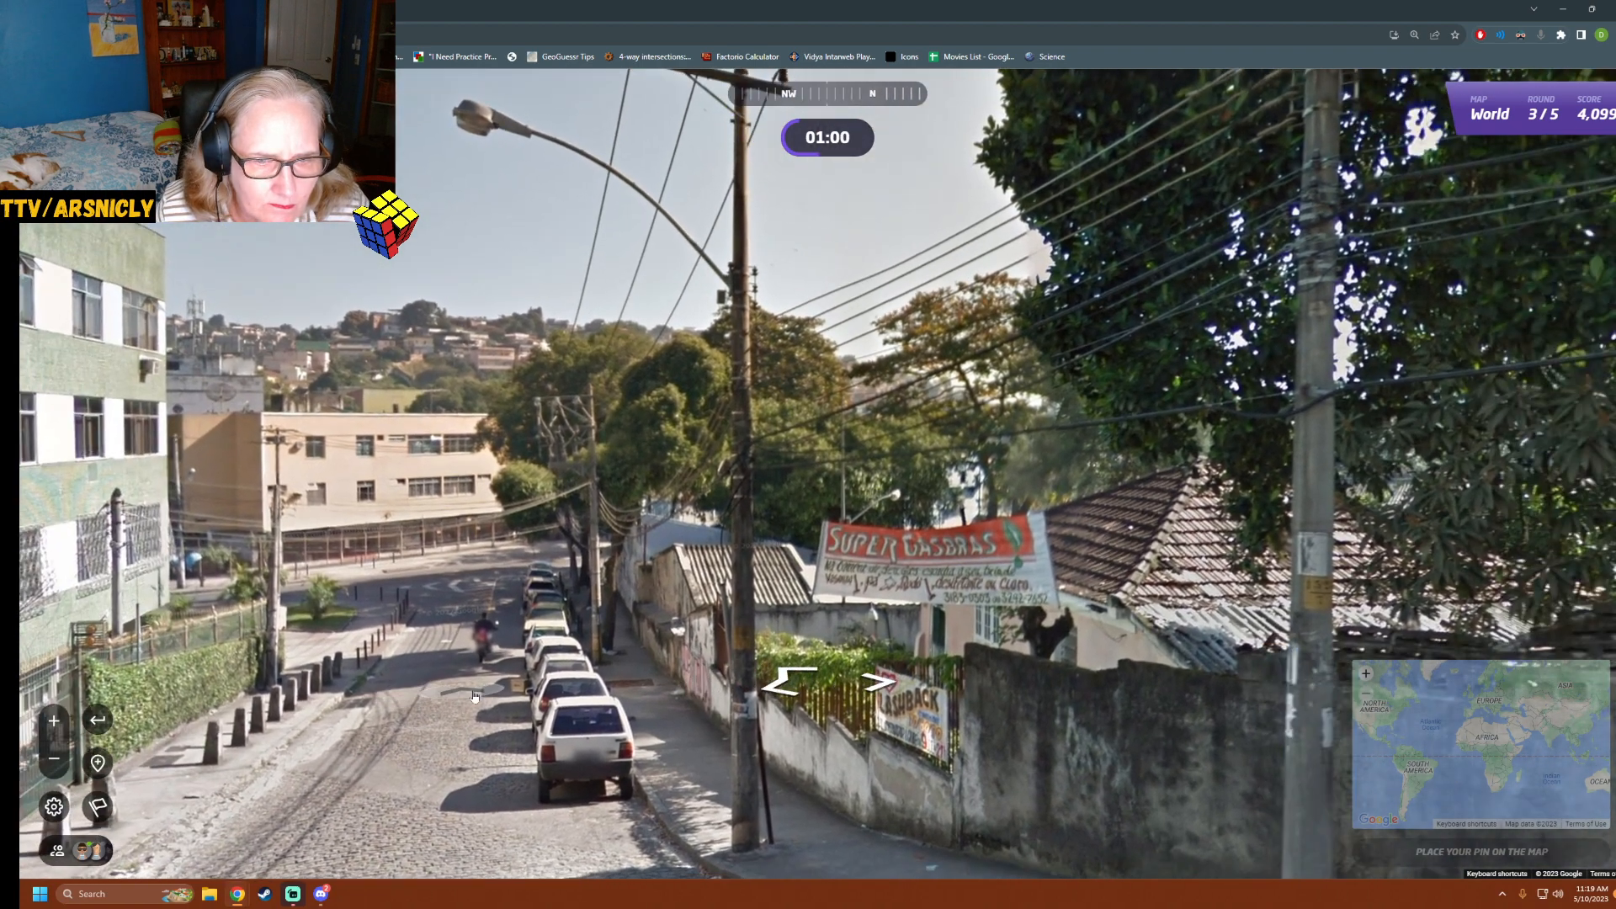
# Check the street once more, pin the guess near Huancayo, Peru for 441 points, and continue to round 4
pyautogui.click(475, 640)
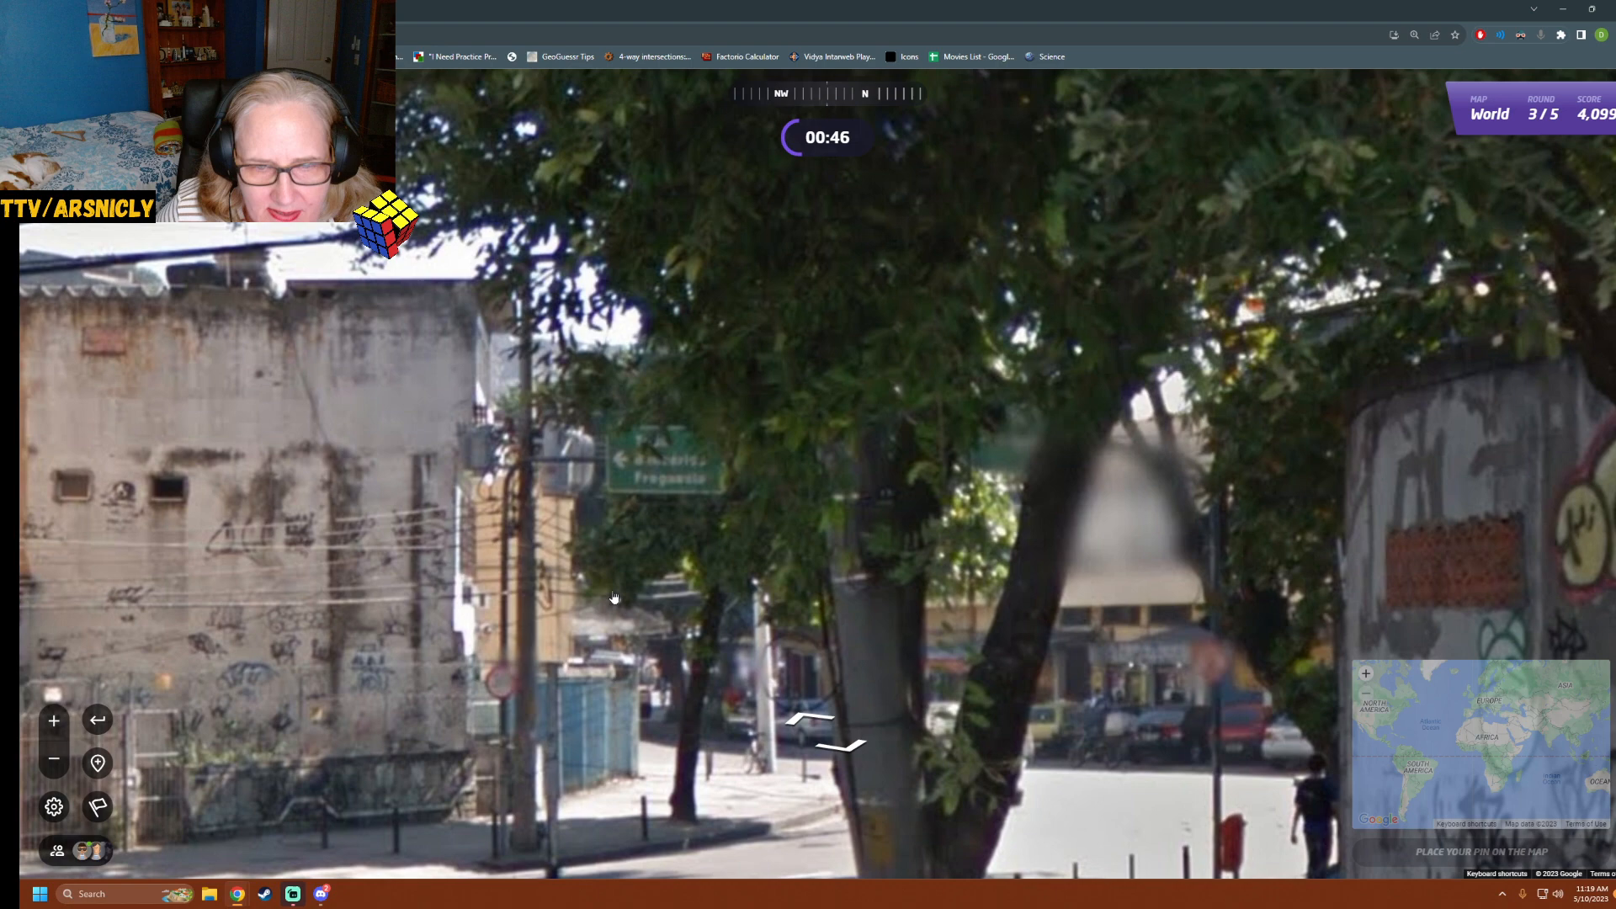
pyautogui.moveTo(636, 569)
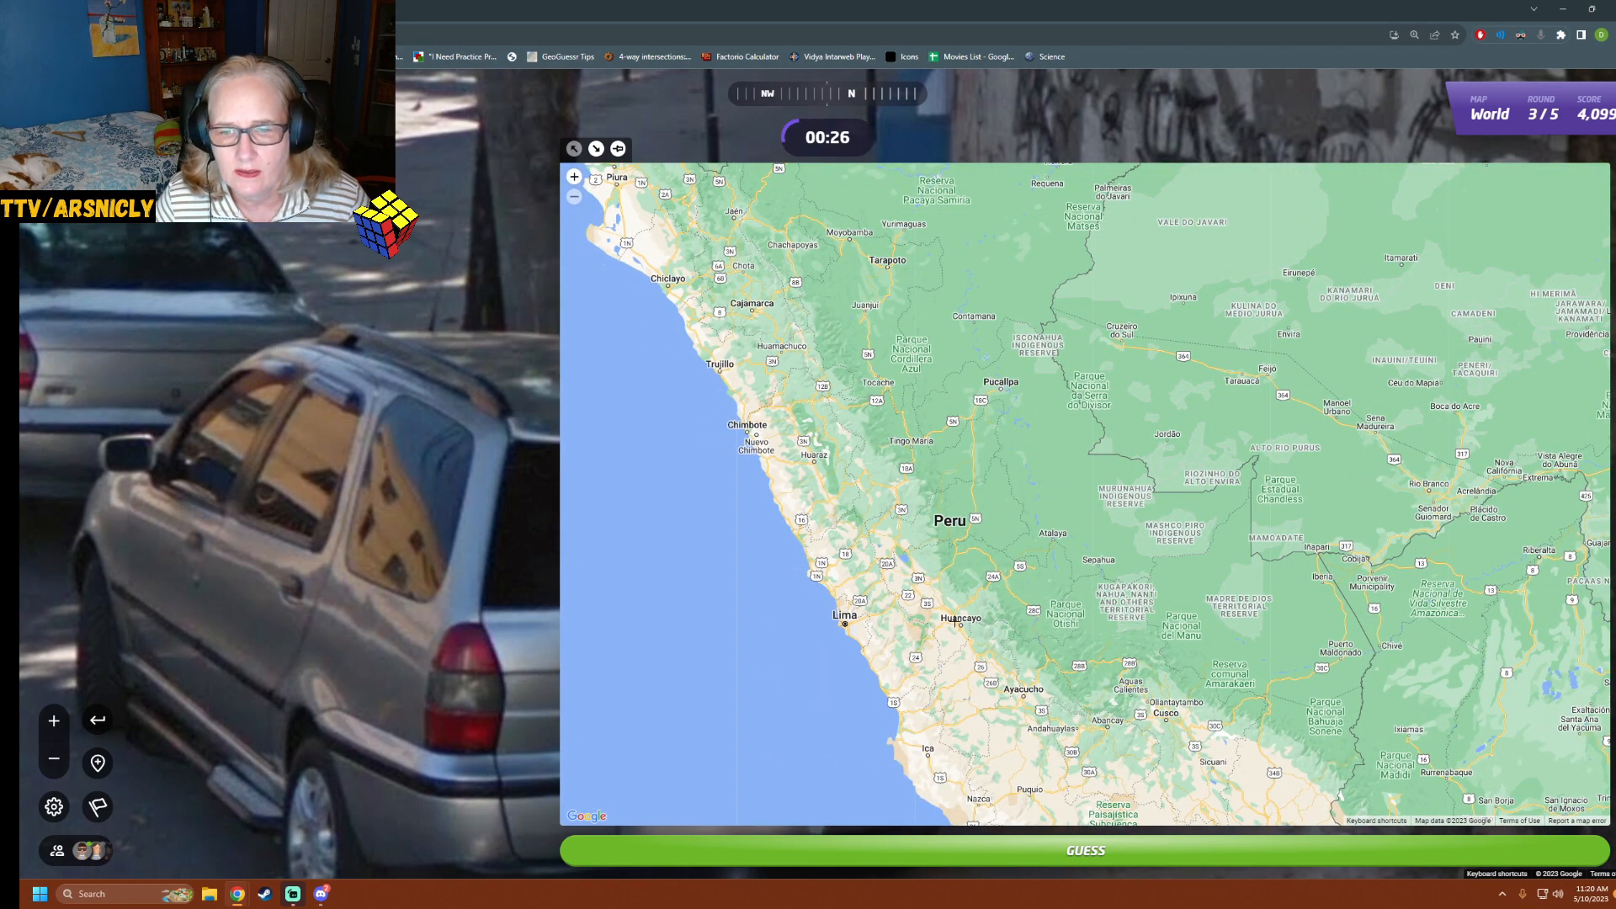
pyautogui.click(940, 622)
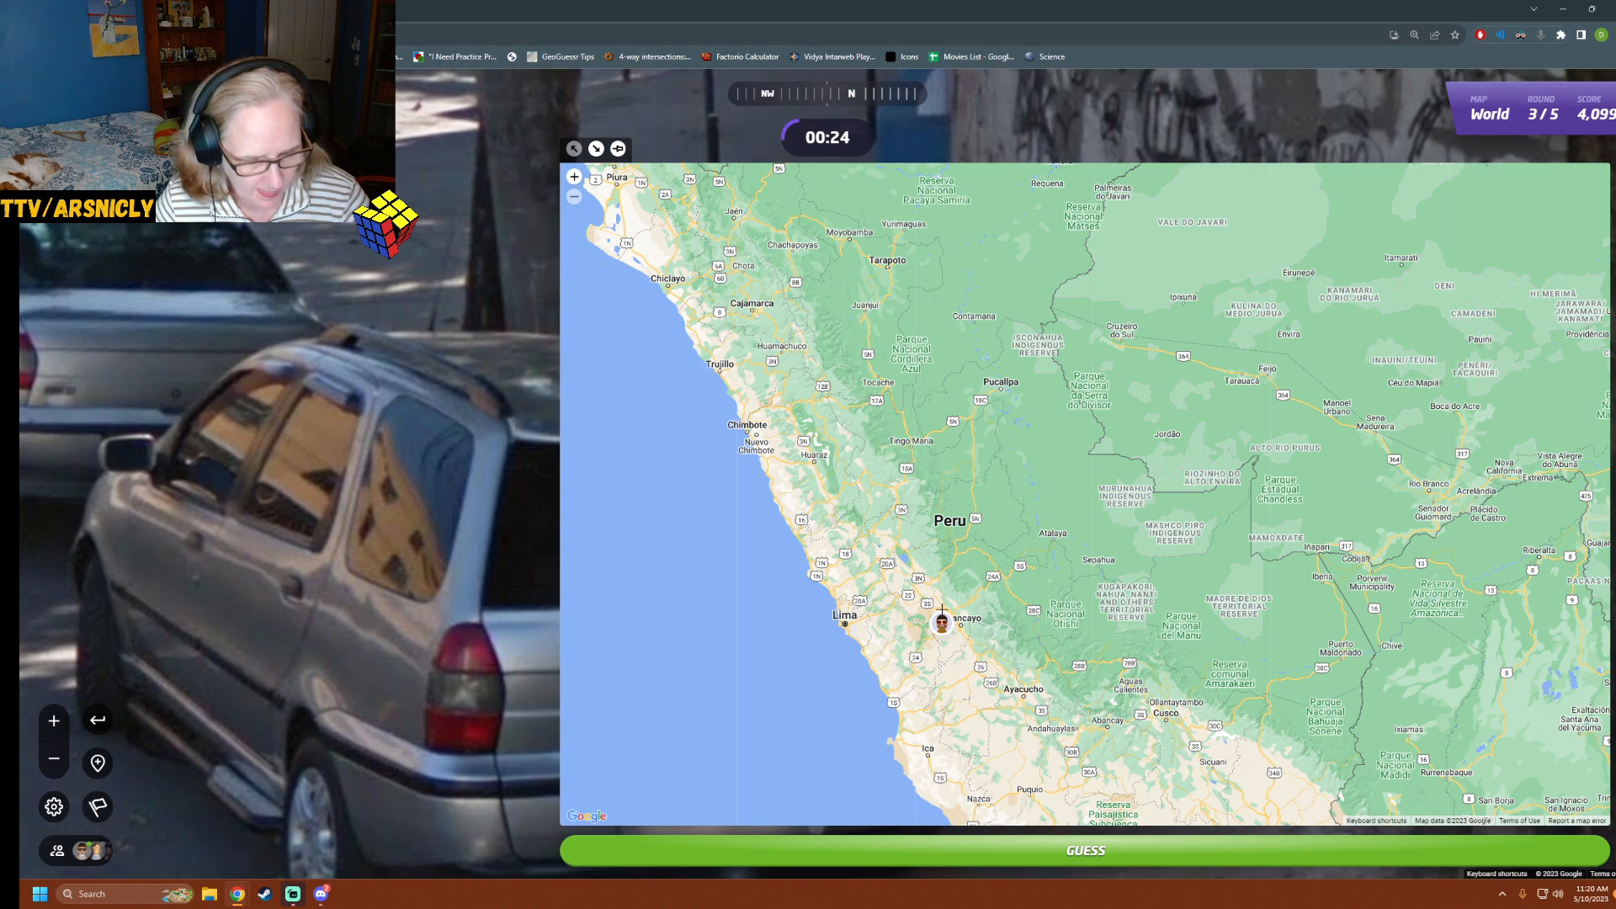
pyautogui.click(1084, 850)
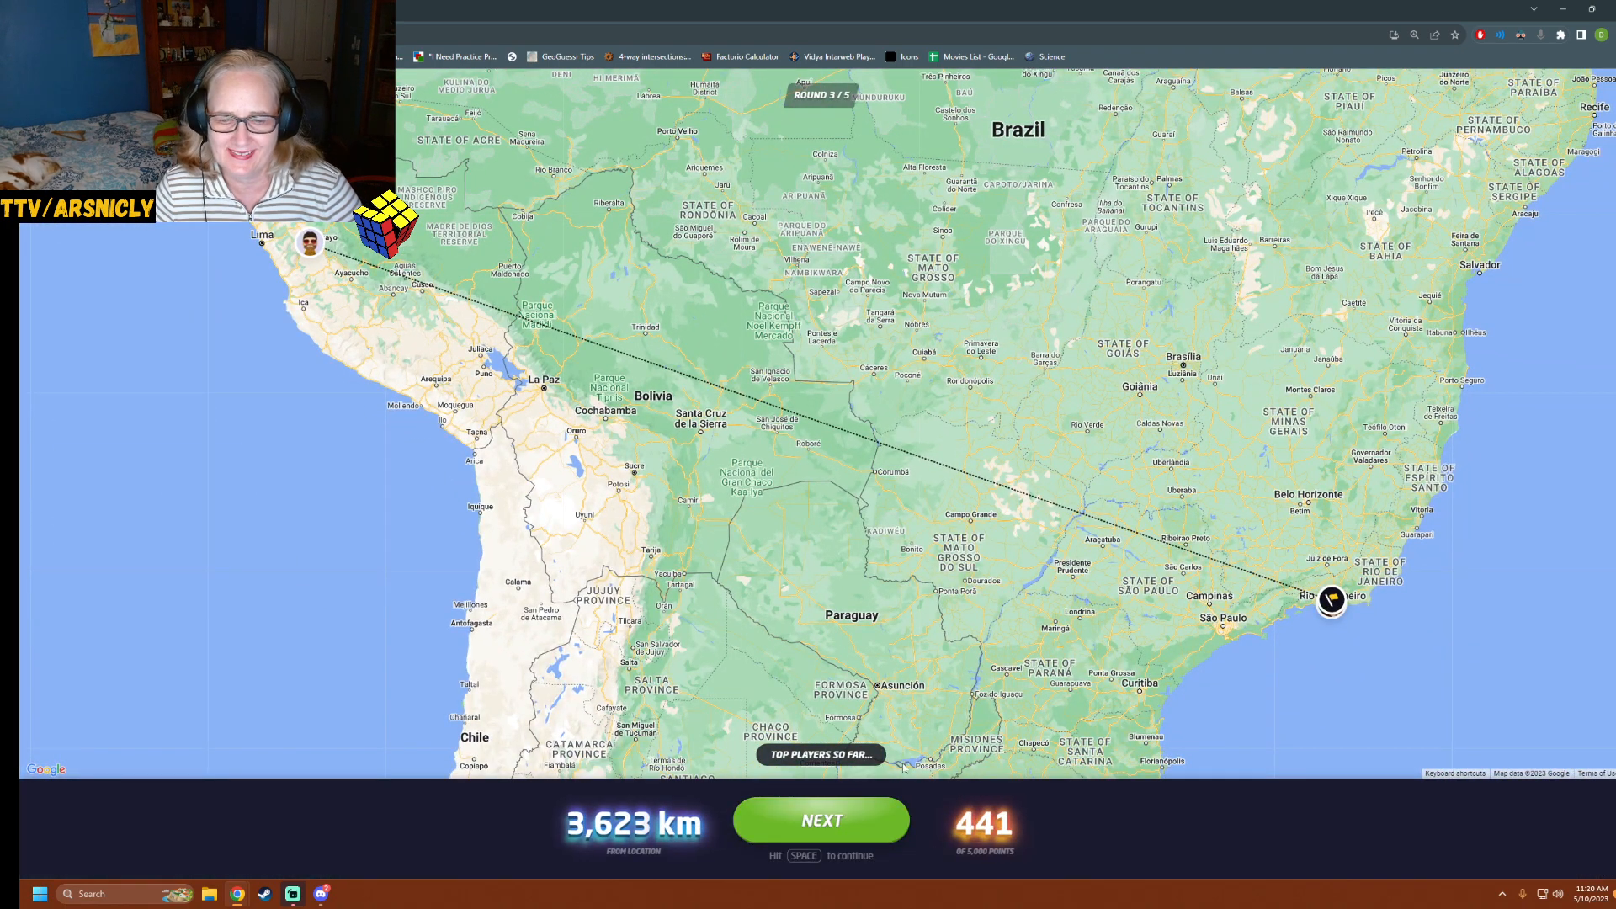
pyautogui.click(820, 820)
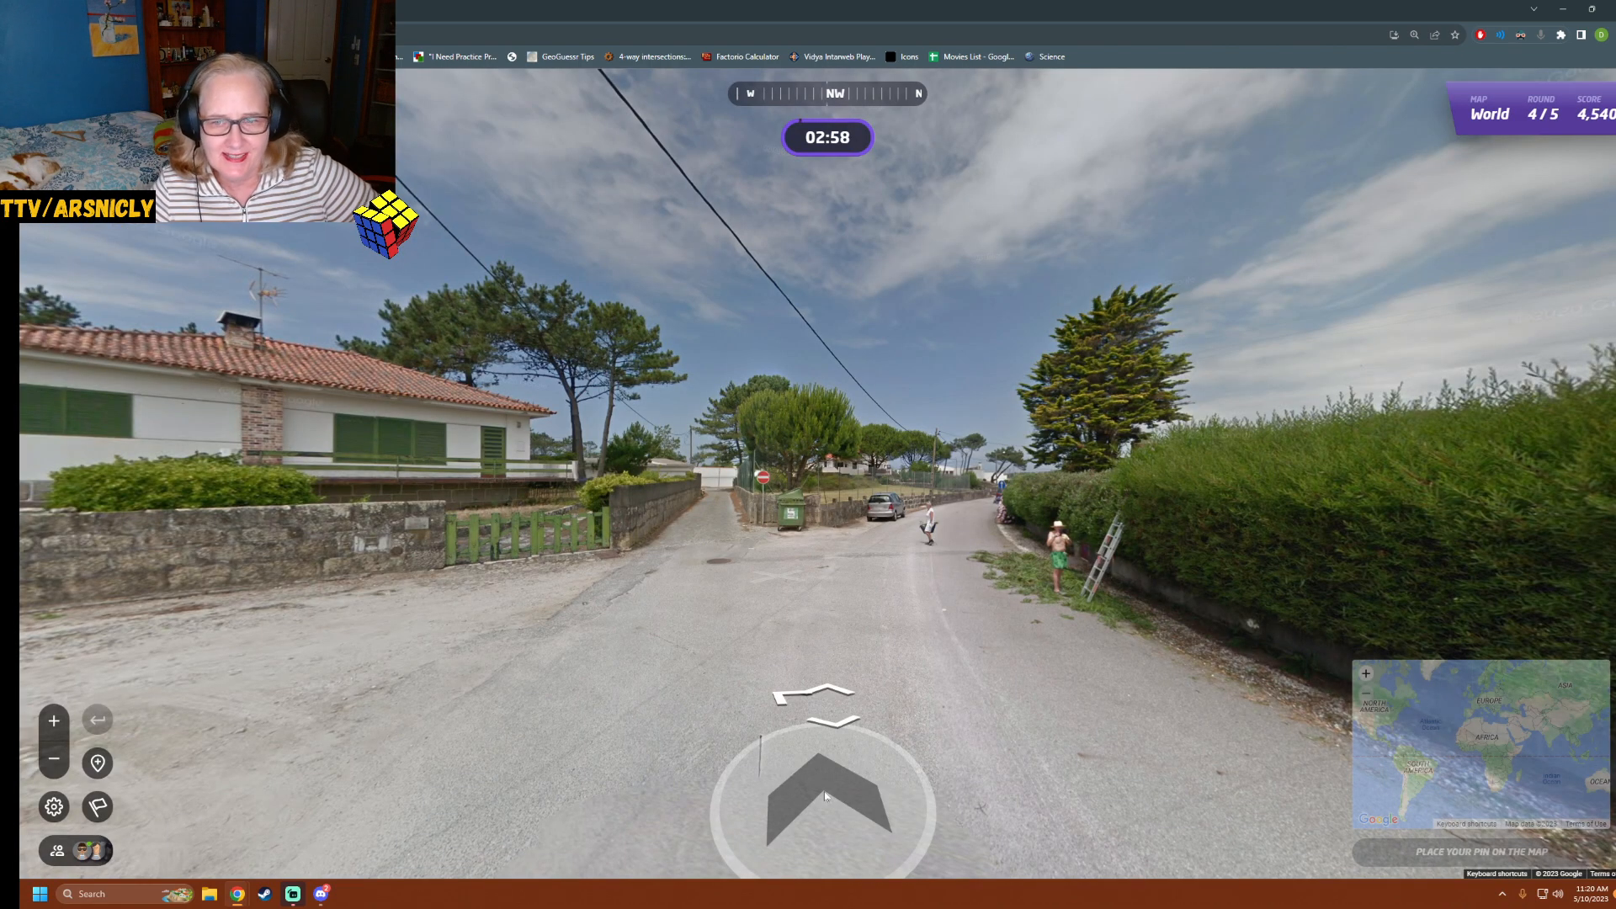
pyautogui.click(824, 793)
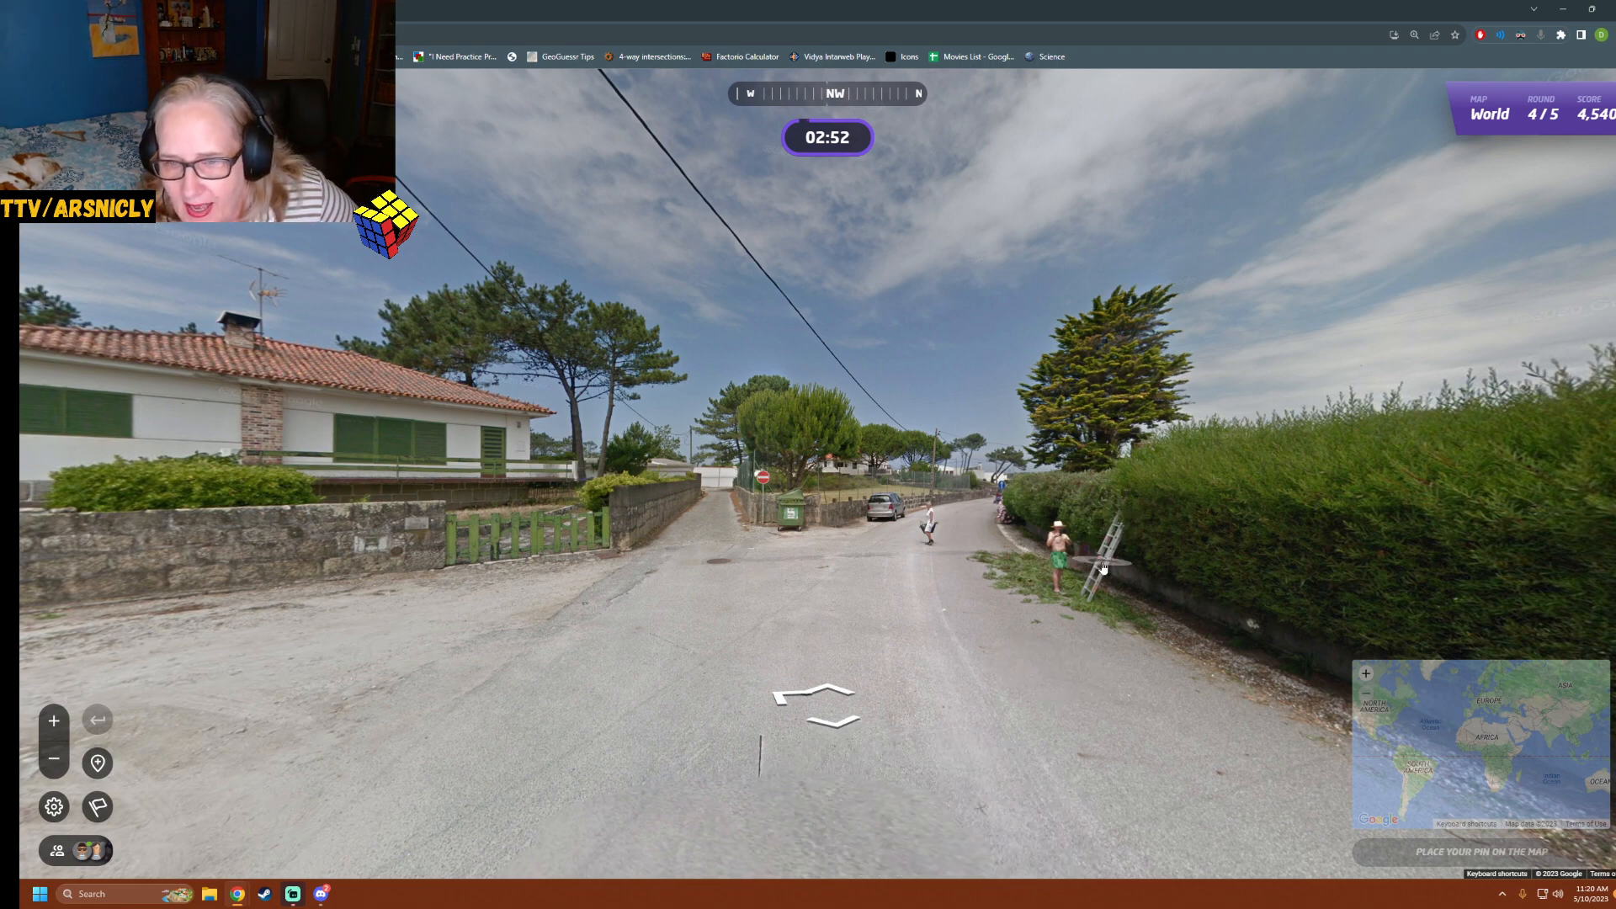
pyautogui.click(899, 599)
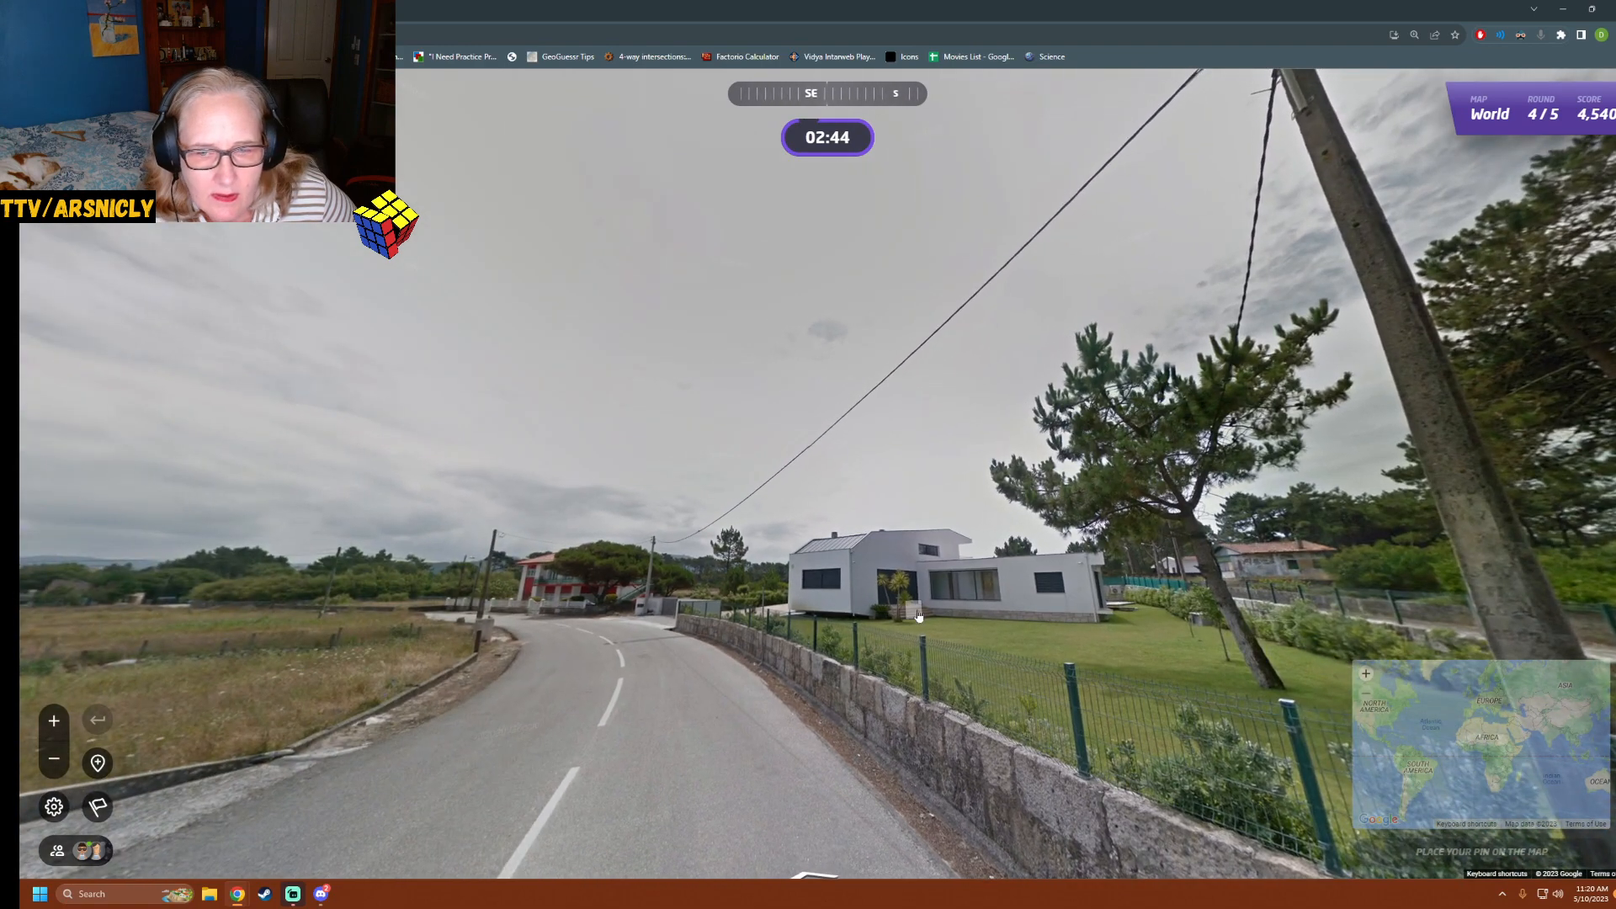
pyautogui.click(917, 617)
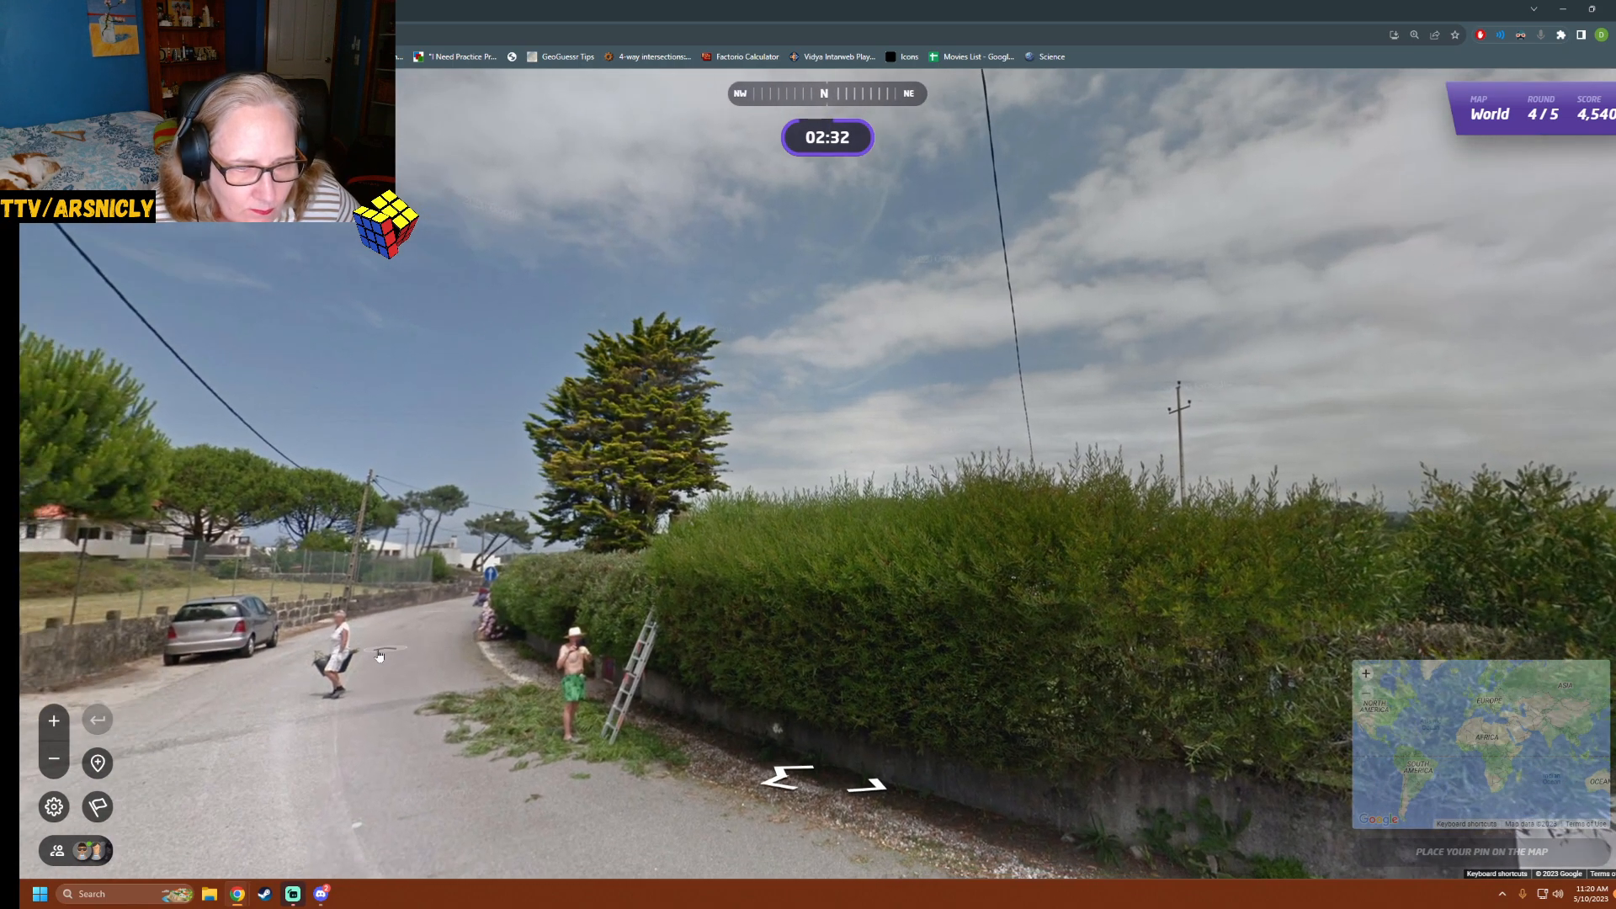
# Advance along the round 4 lane past the parked cars out to the road through open fields
pyautogui.click(382, 655)
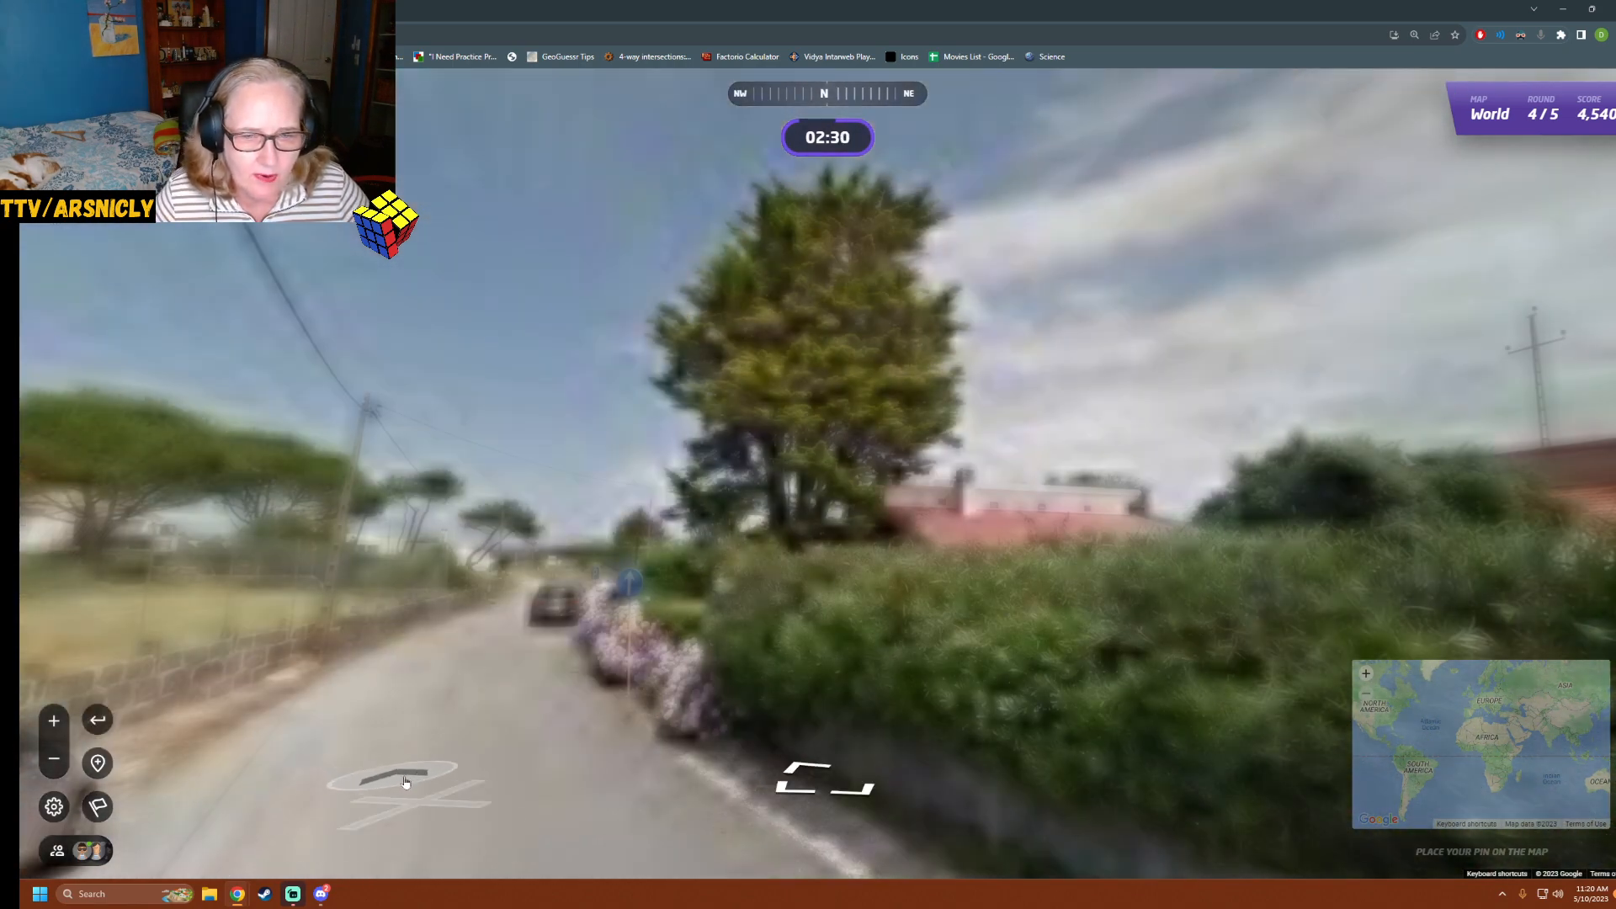
pyautogui.click(407, 782)
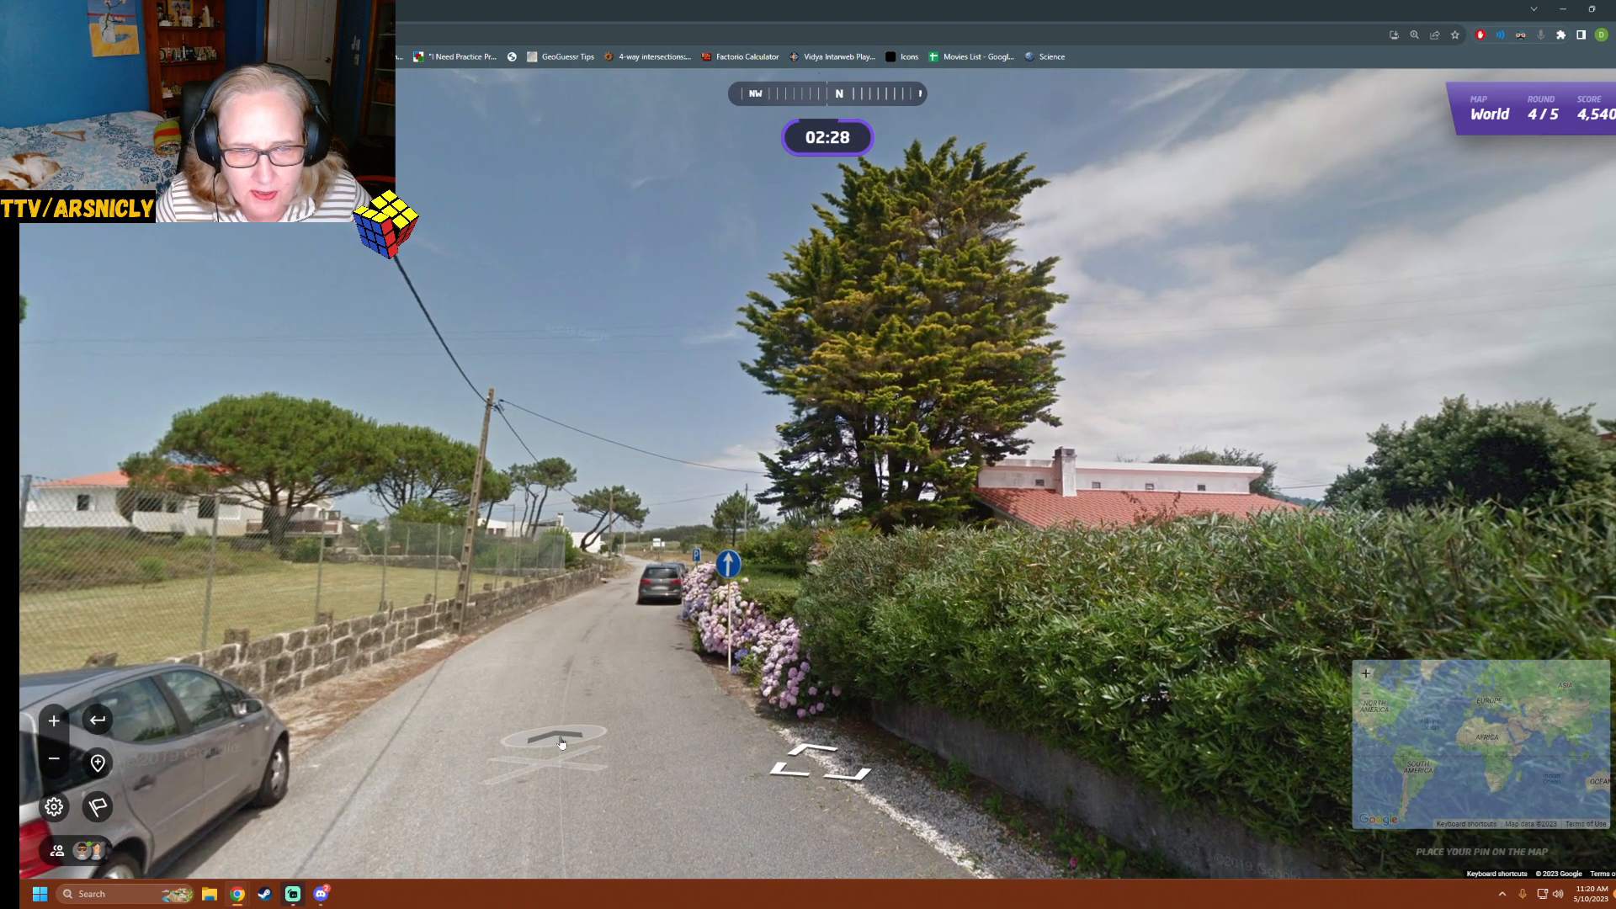
pyautogui.click(559, 743)
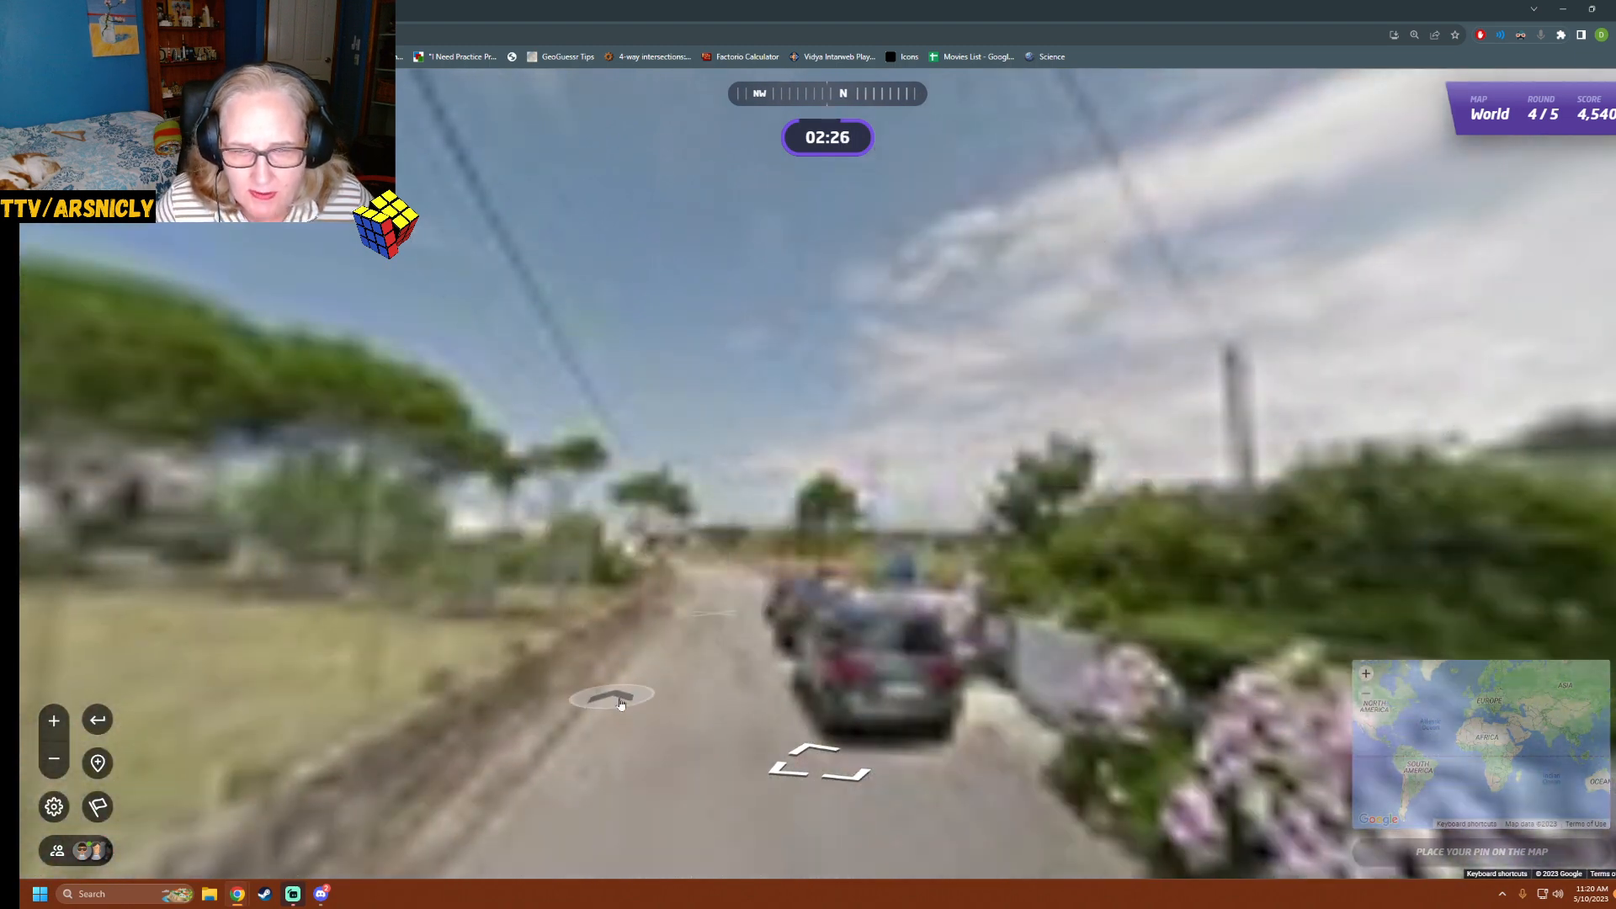
pyautogui.click(611, 695)
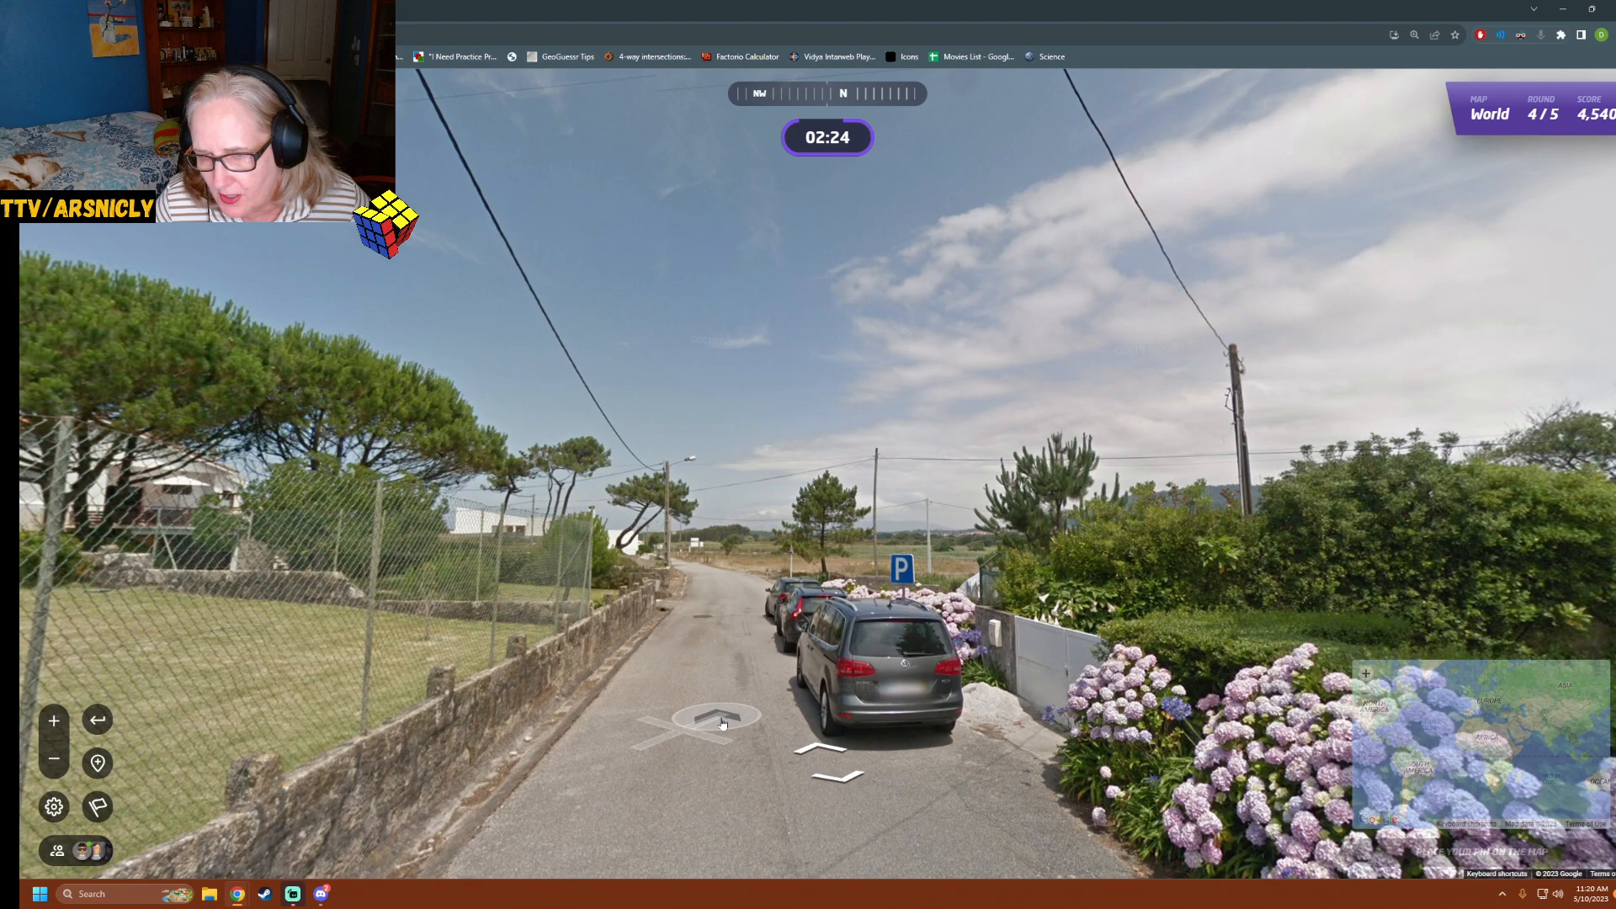
pyautogui.click(736, 716)
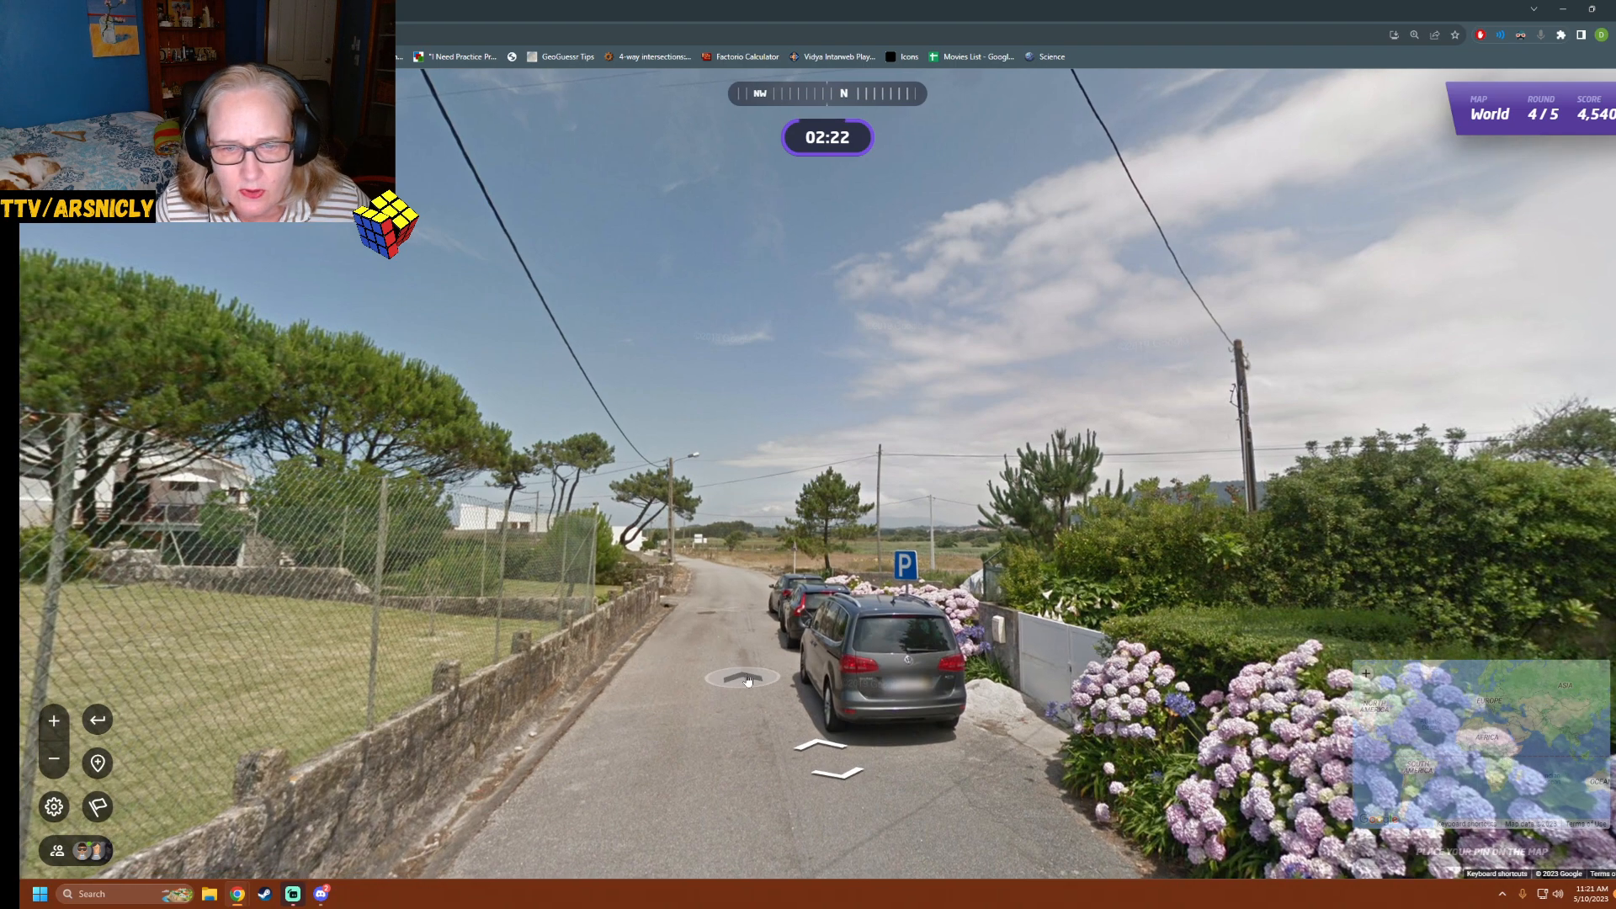
pyautogui.click(744, 681)
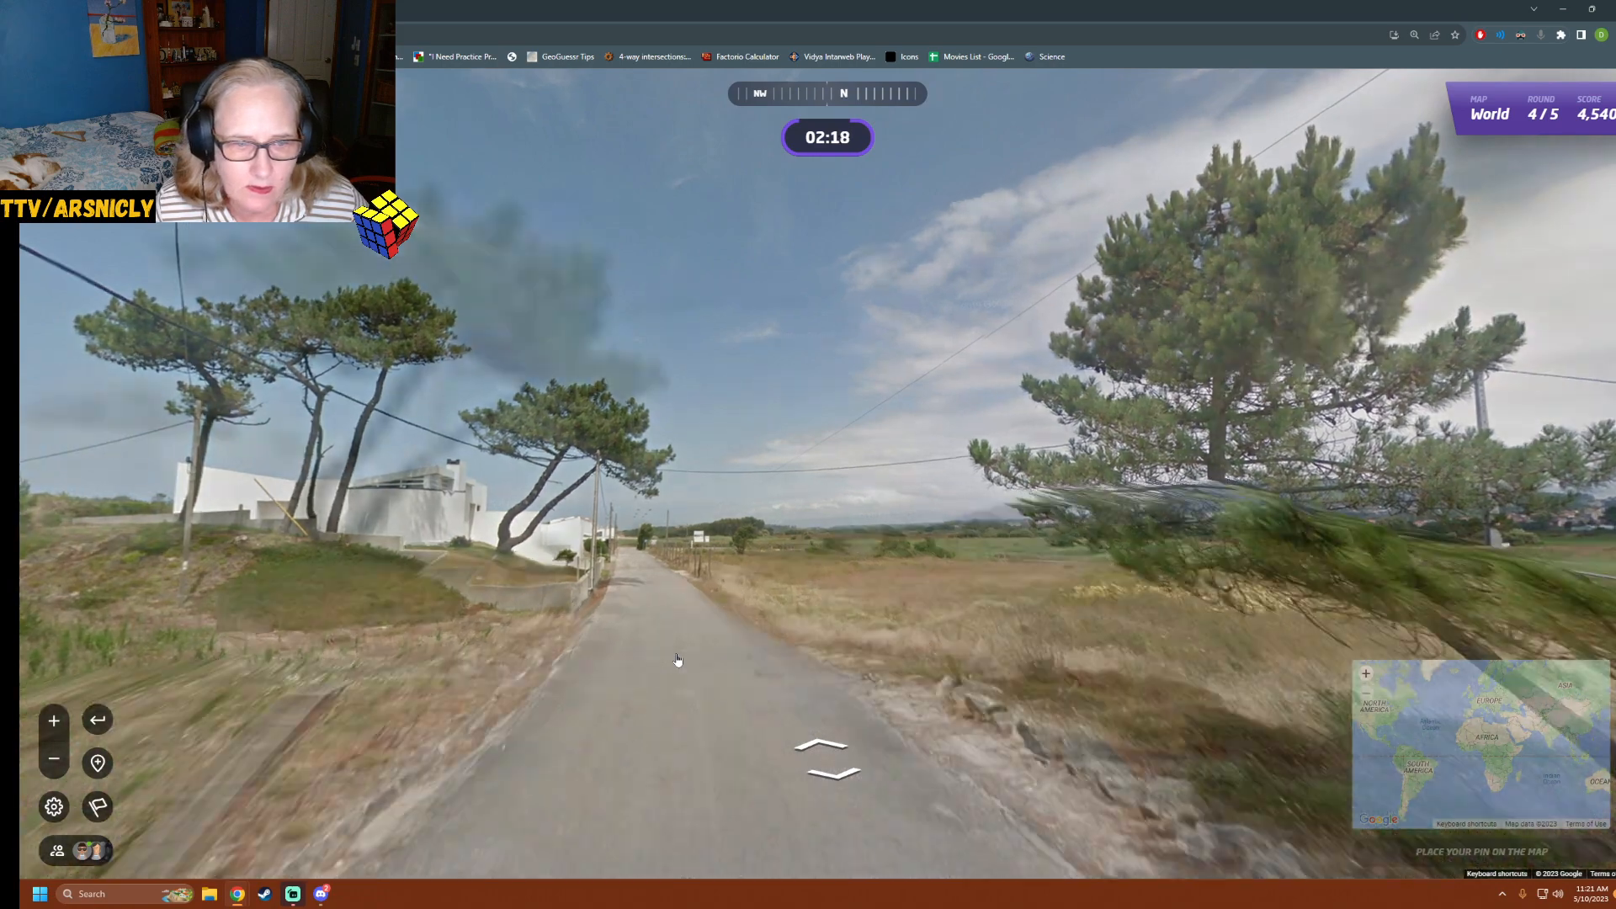
# Continue along the walled field road toward the hills and arrive at the cobbled parking area
pyautogui.click(647, 655)
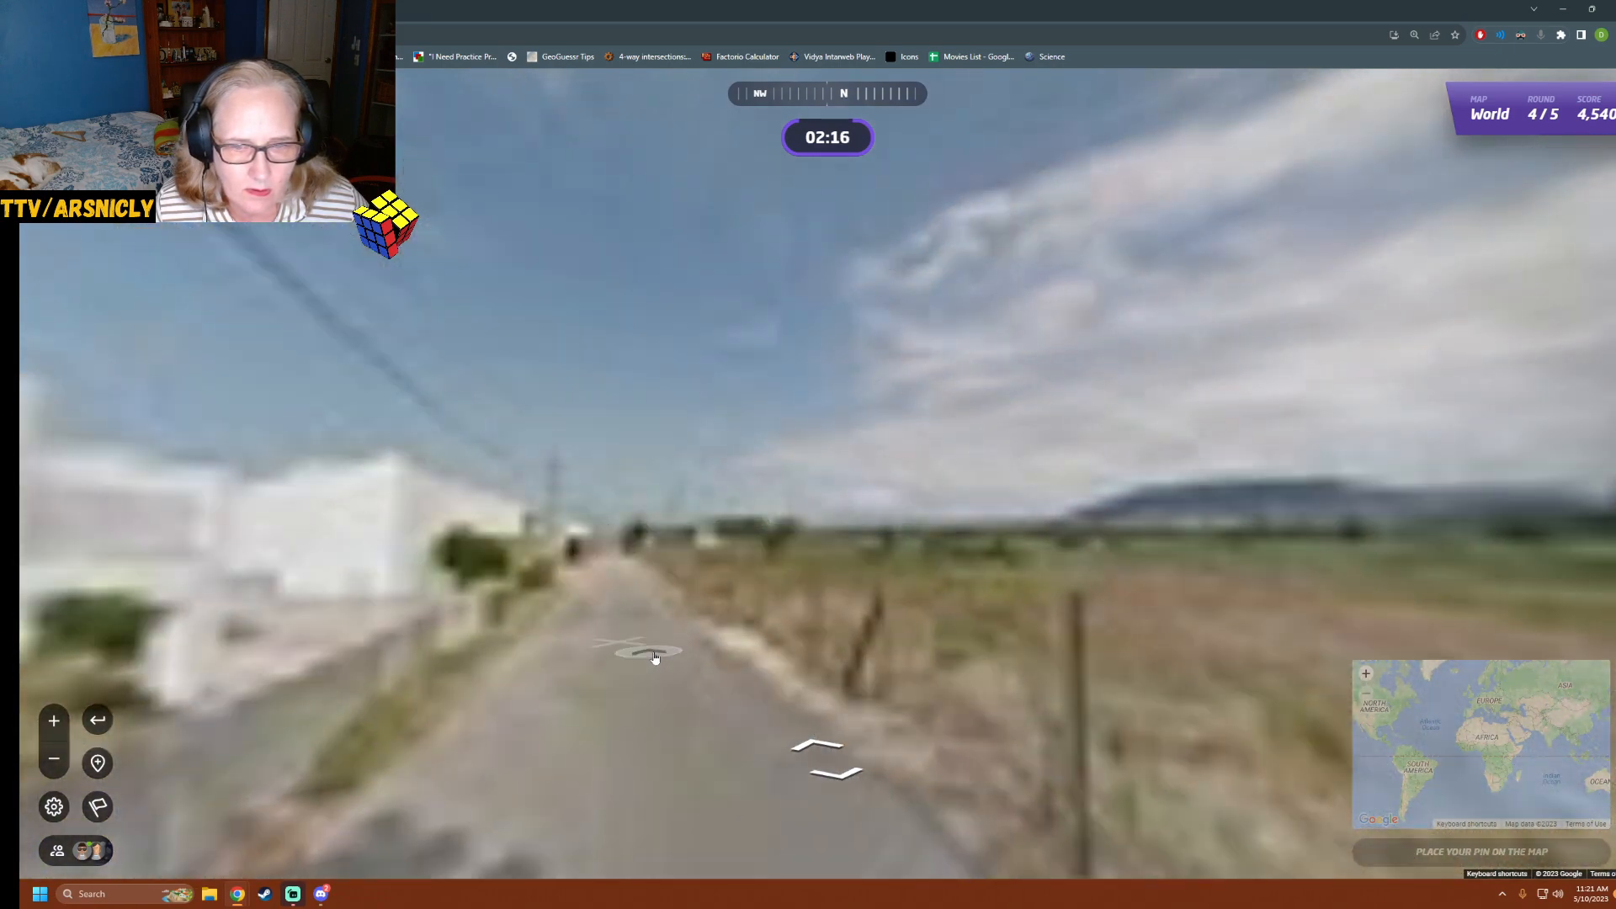
pyautogui.click(645, 651)
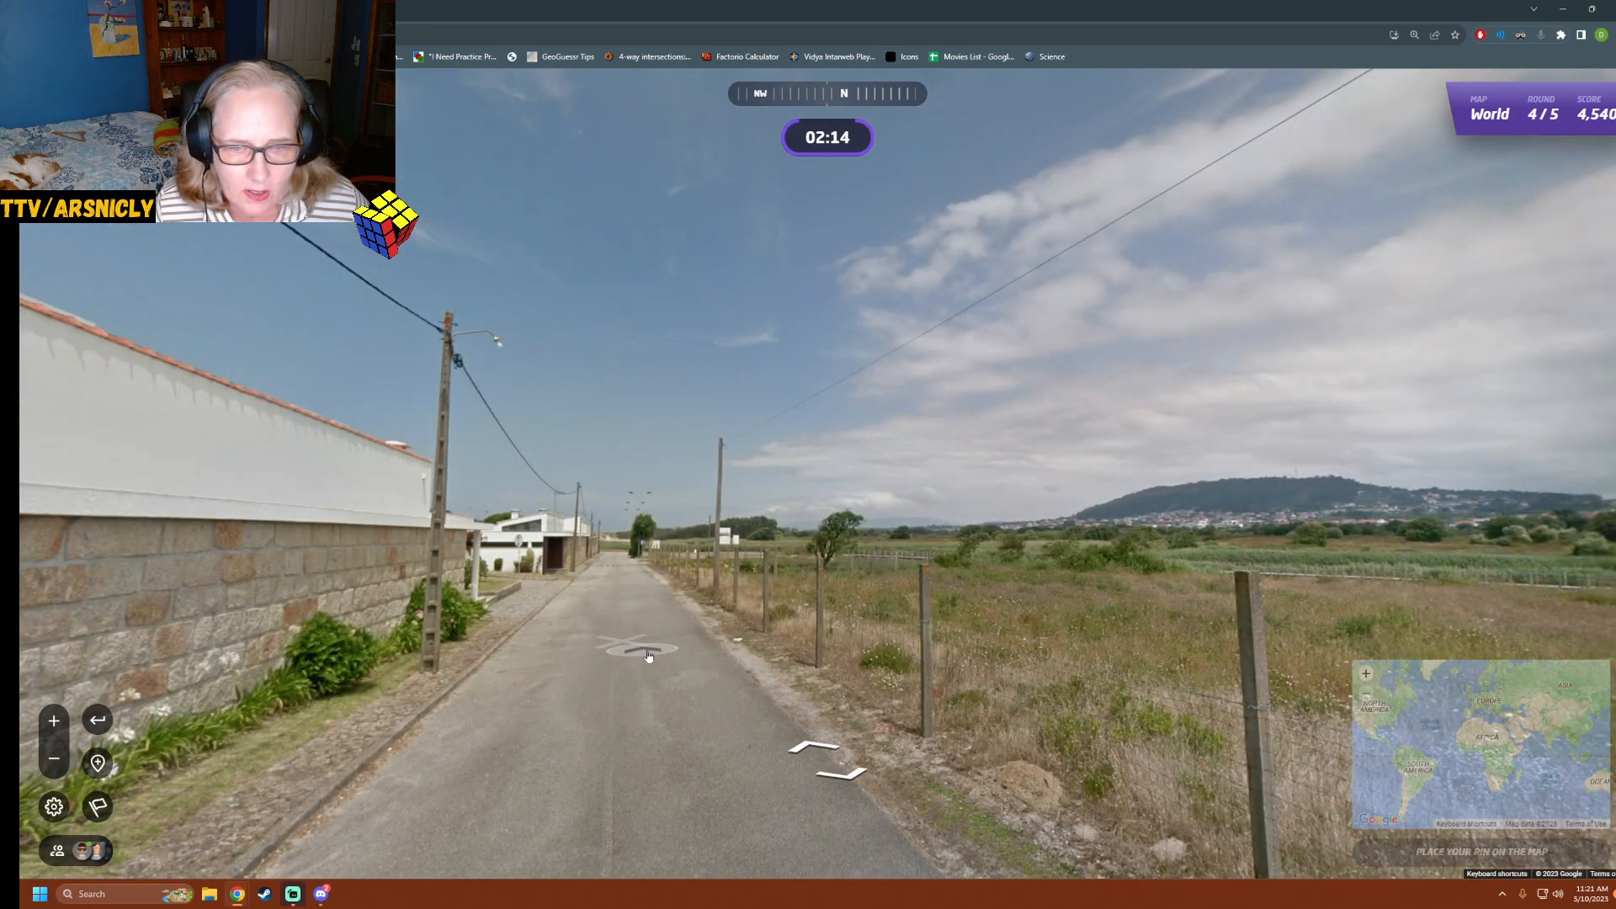
pyautogui.click(640, 650)
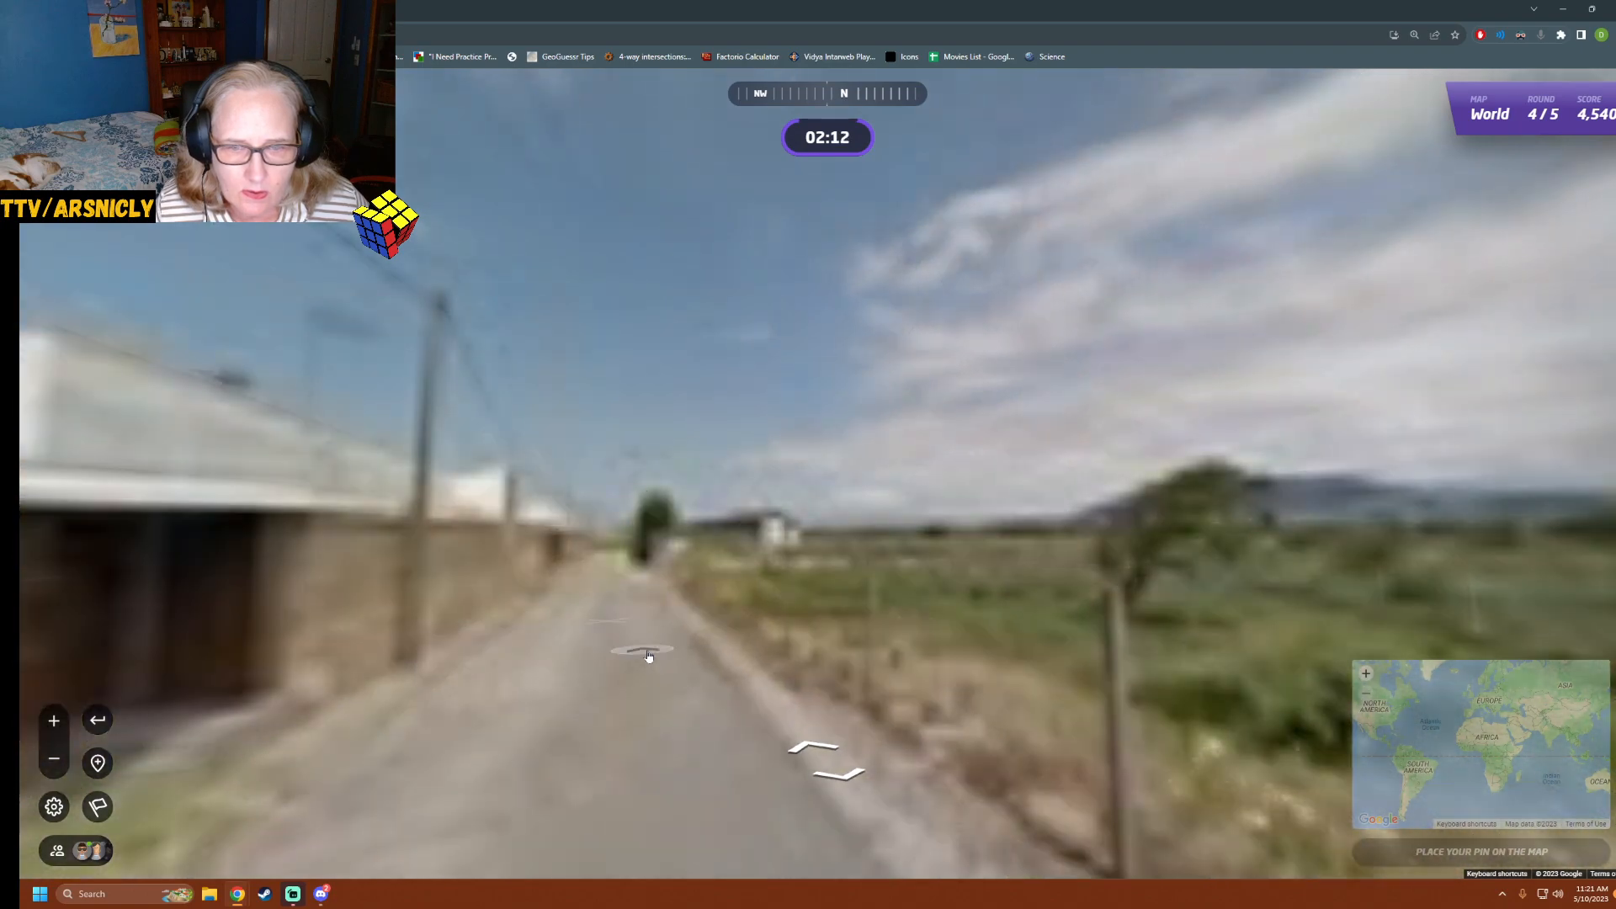
pyautogui.click(646, 657)
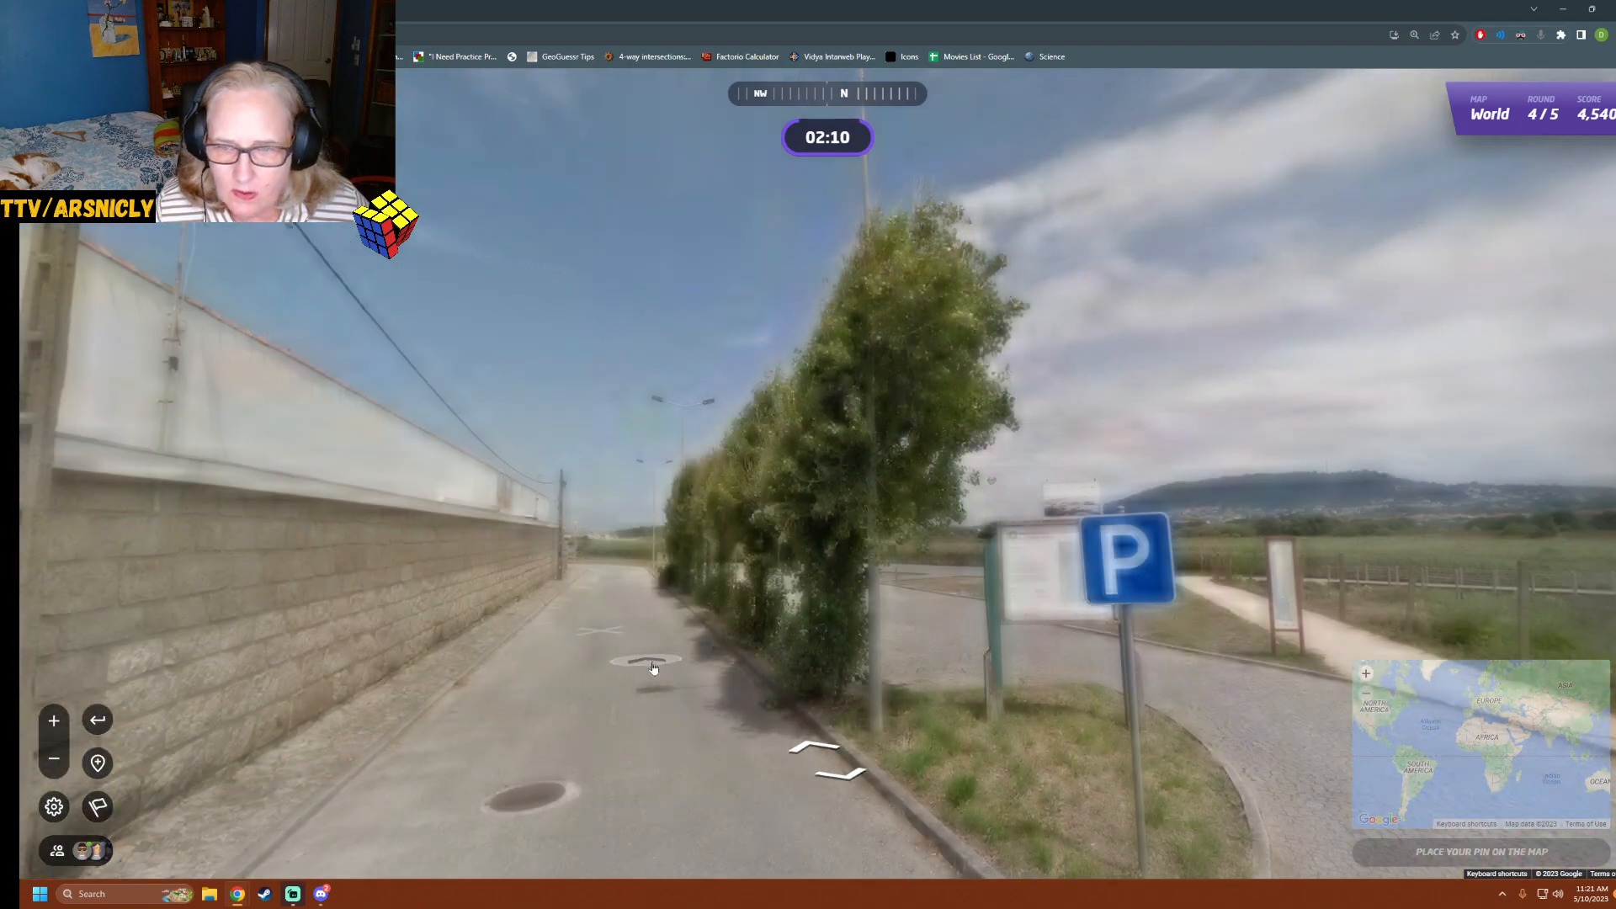
pyautogui.click(650, 665)
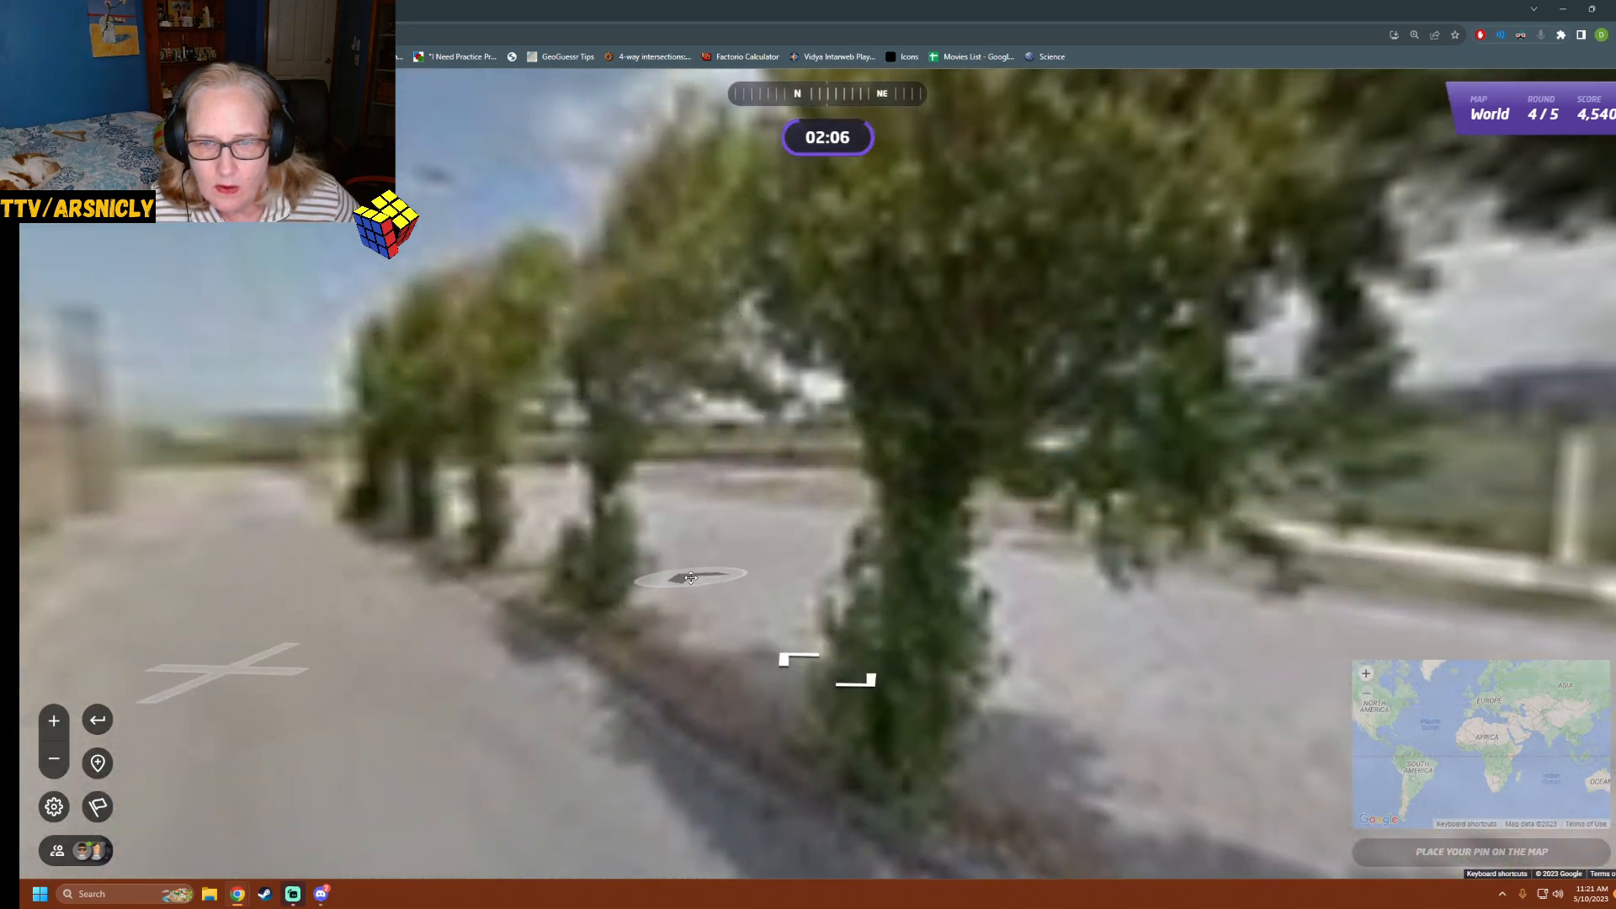
pyautogui.click(689, 577)
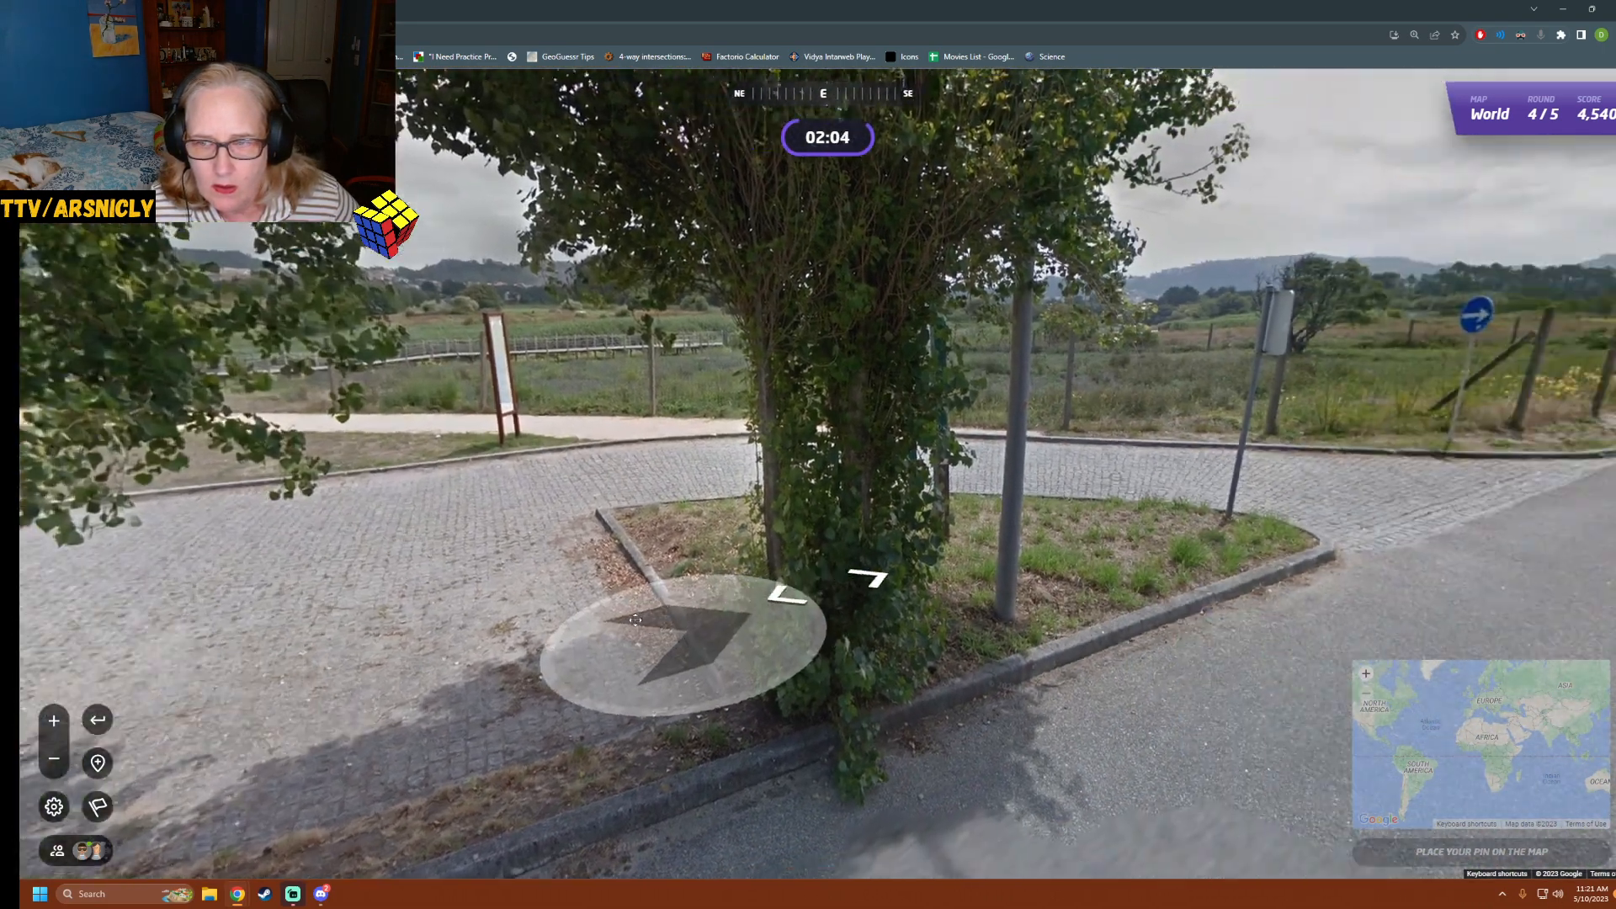
# Turn toward the boardwalk and examine the Parque Natural do Litoral Norte sign up close
pyautogui.click(660, 635)
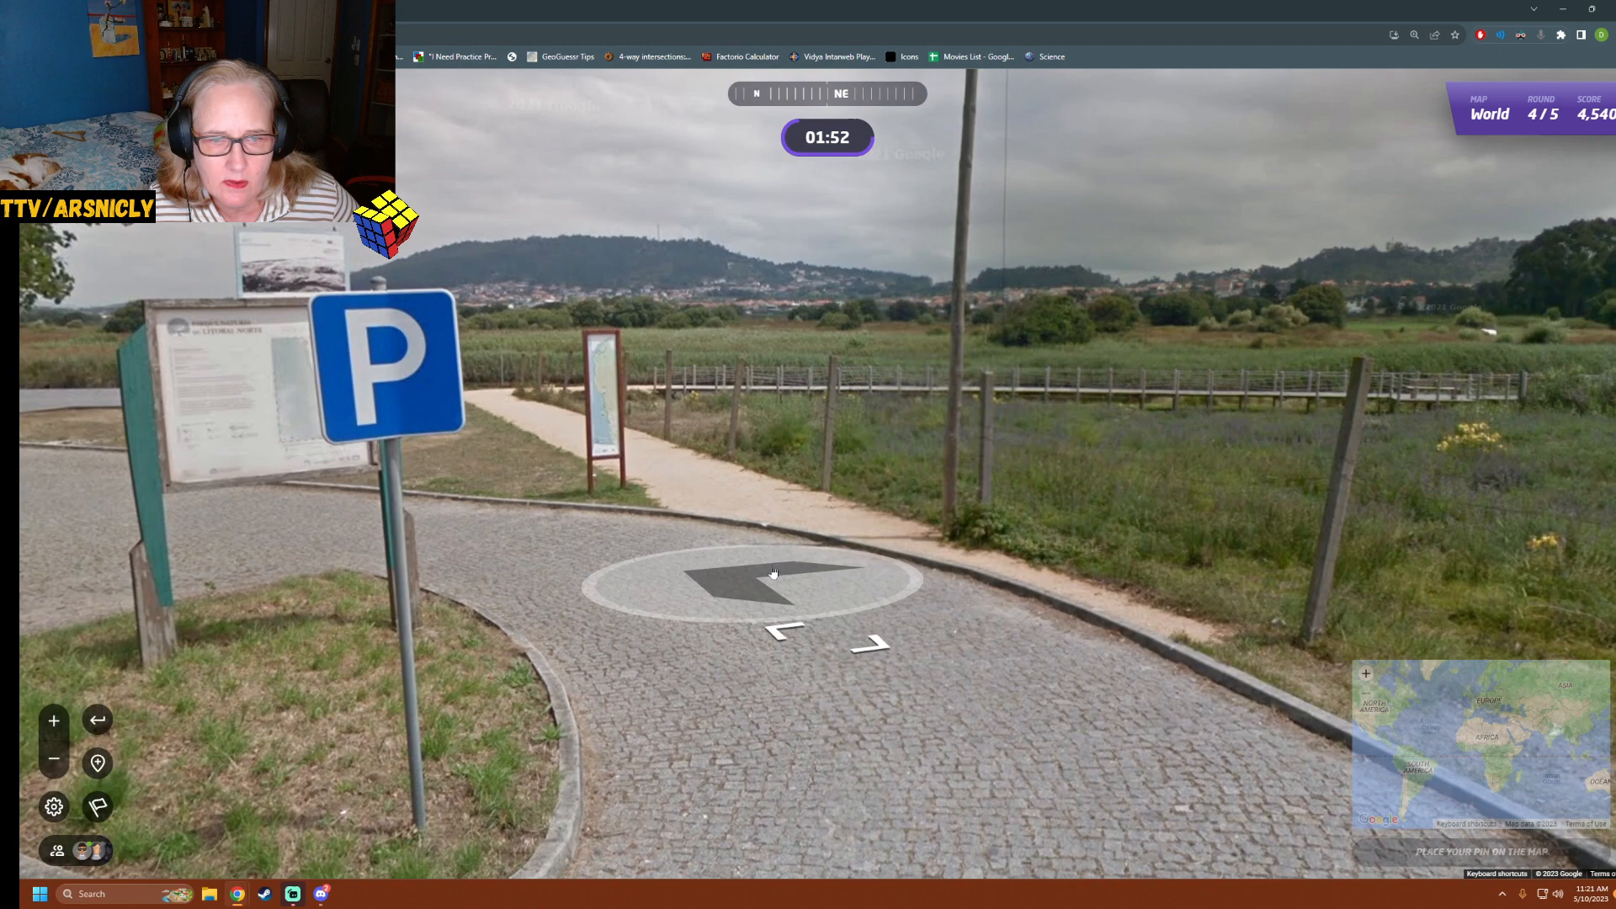
pyautogui.click(772, 572)
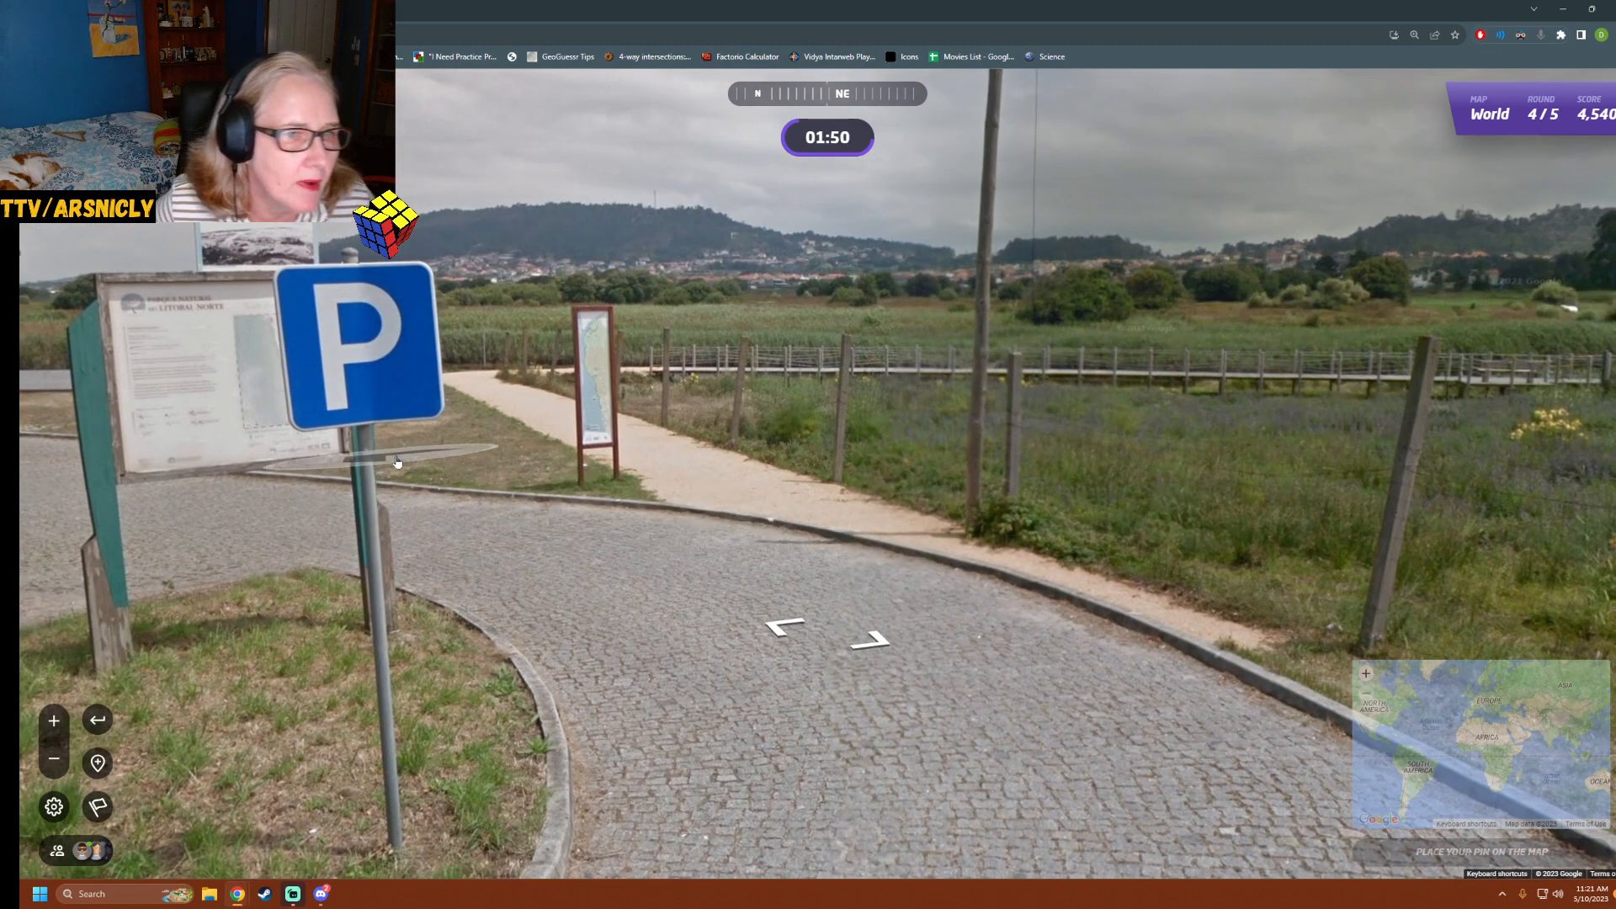
pyautogui.moveTo(227, 365)
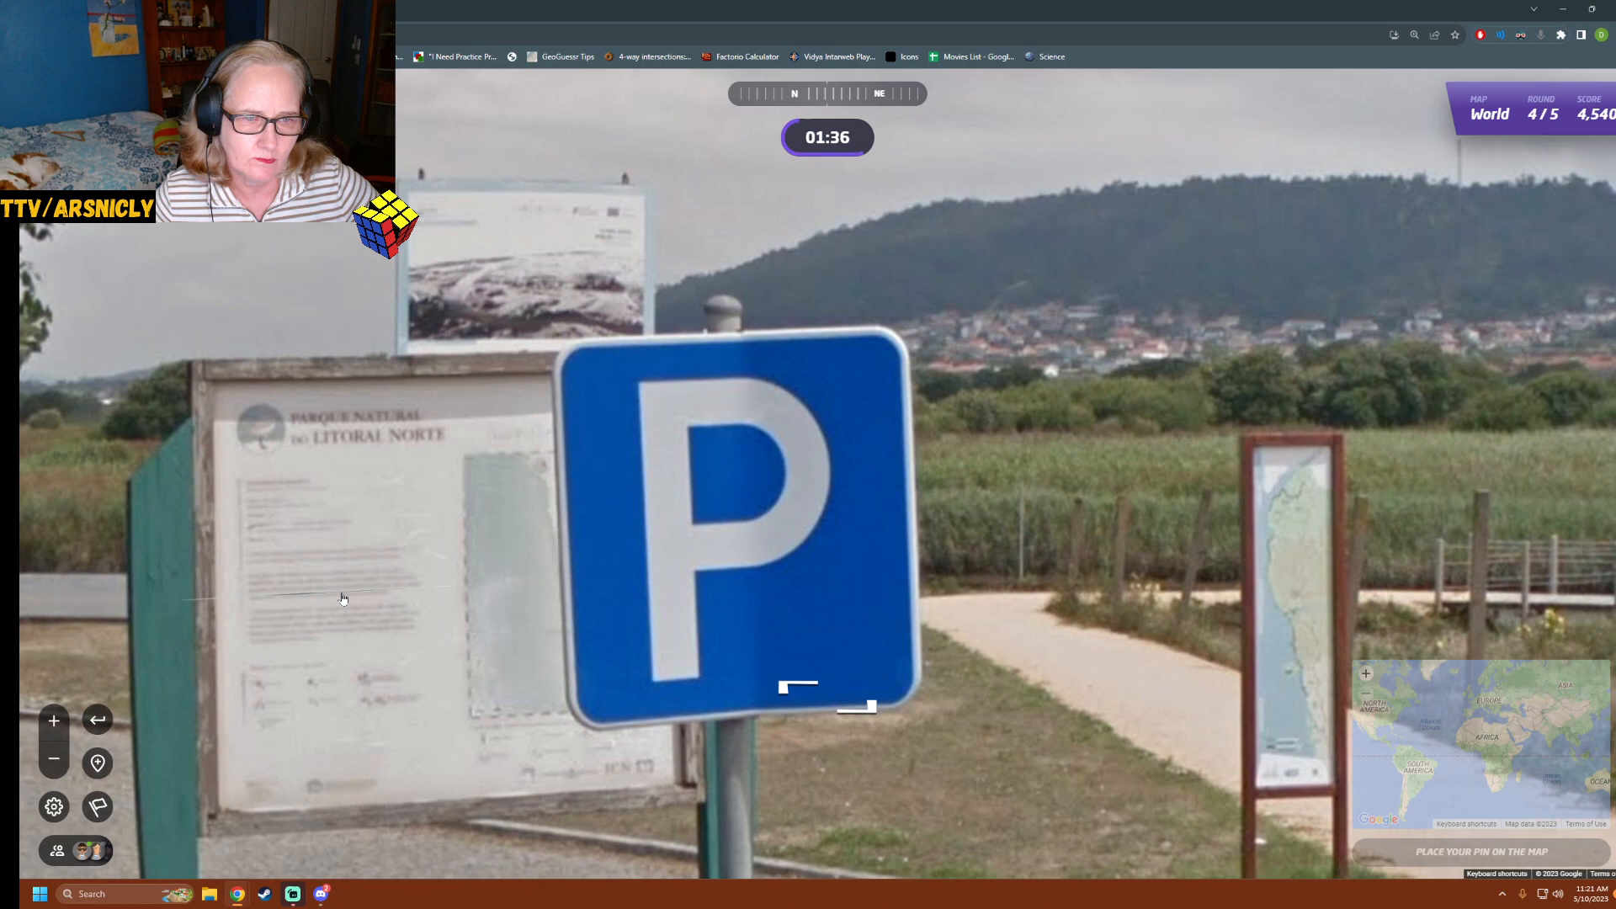
pyautogui.moveTo(373, 583)
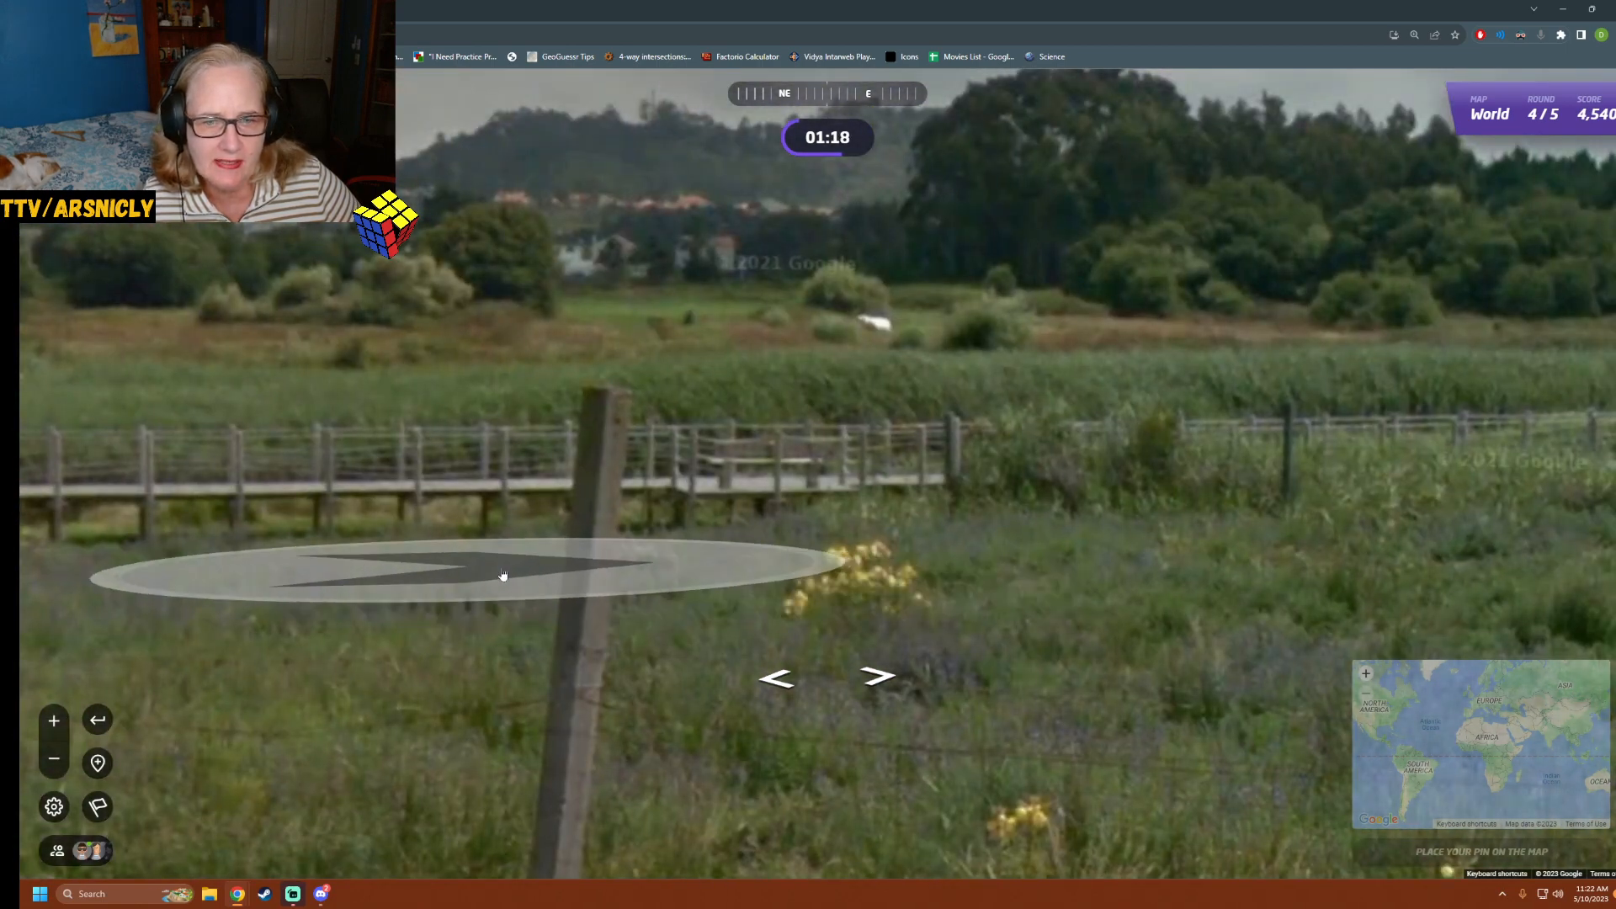
pyautogui.click(504, 575)
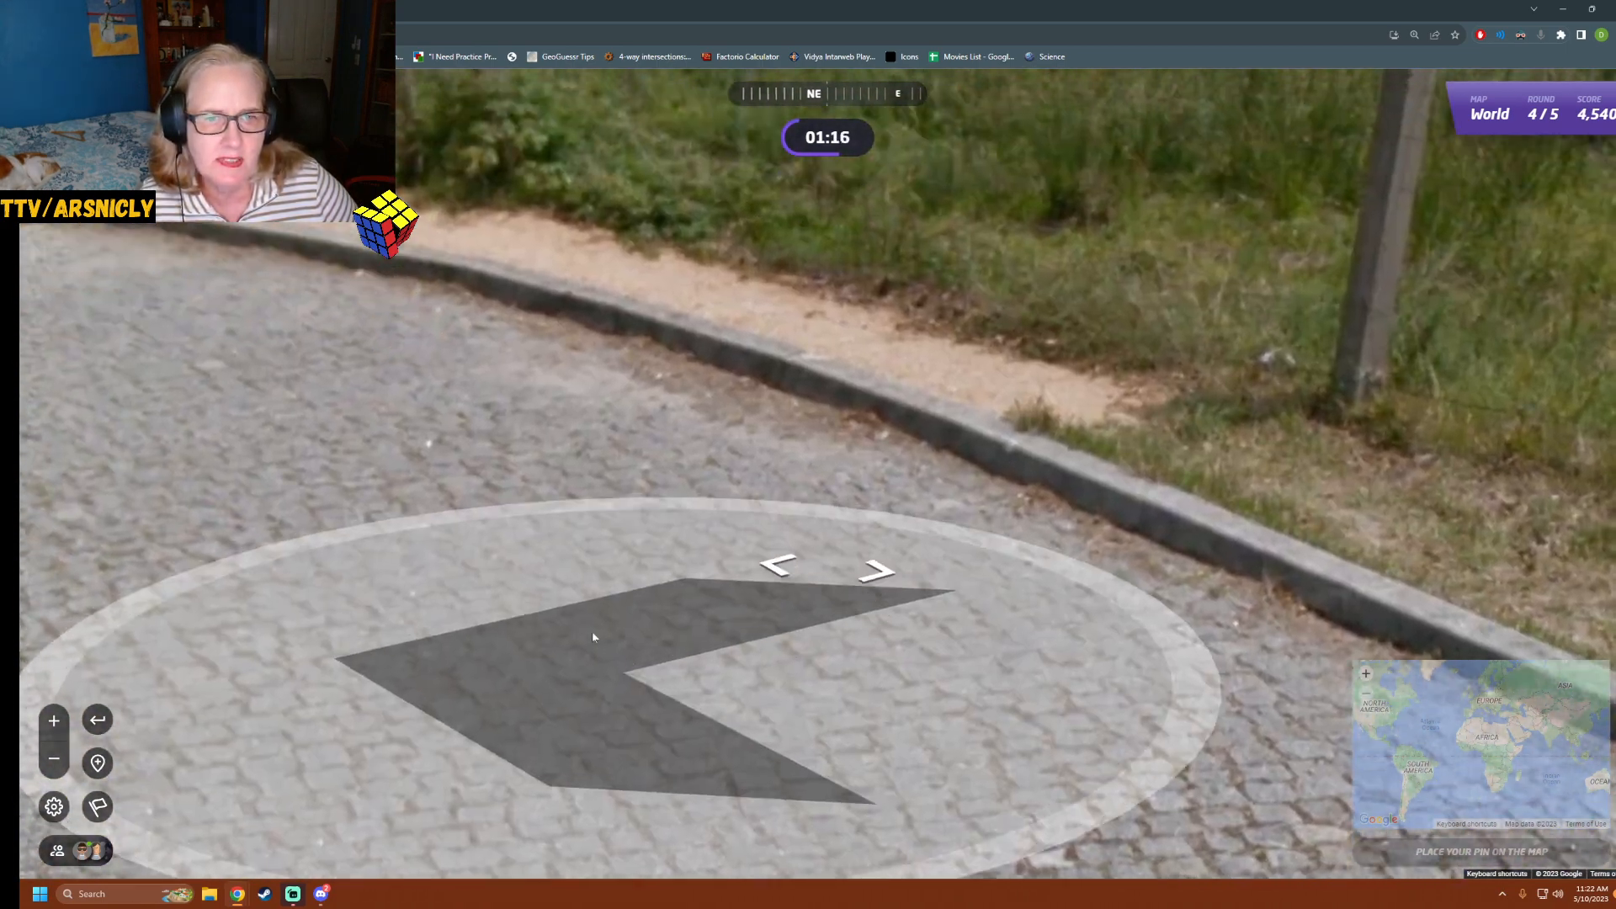
# Drop the round 4 pin on the northern Portuguese coast north of Porto, 18 km off for 4,941 points
pyautogui.click(774, 567)
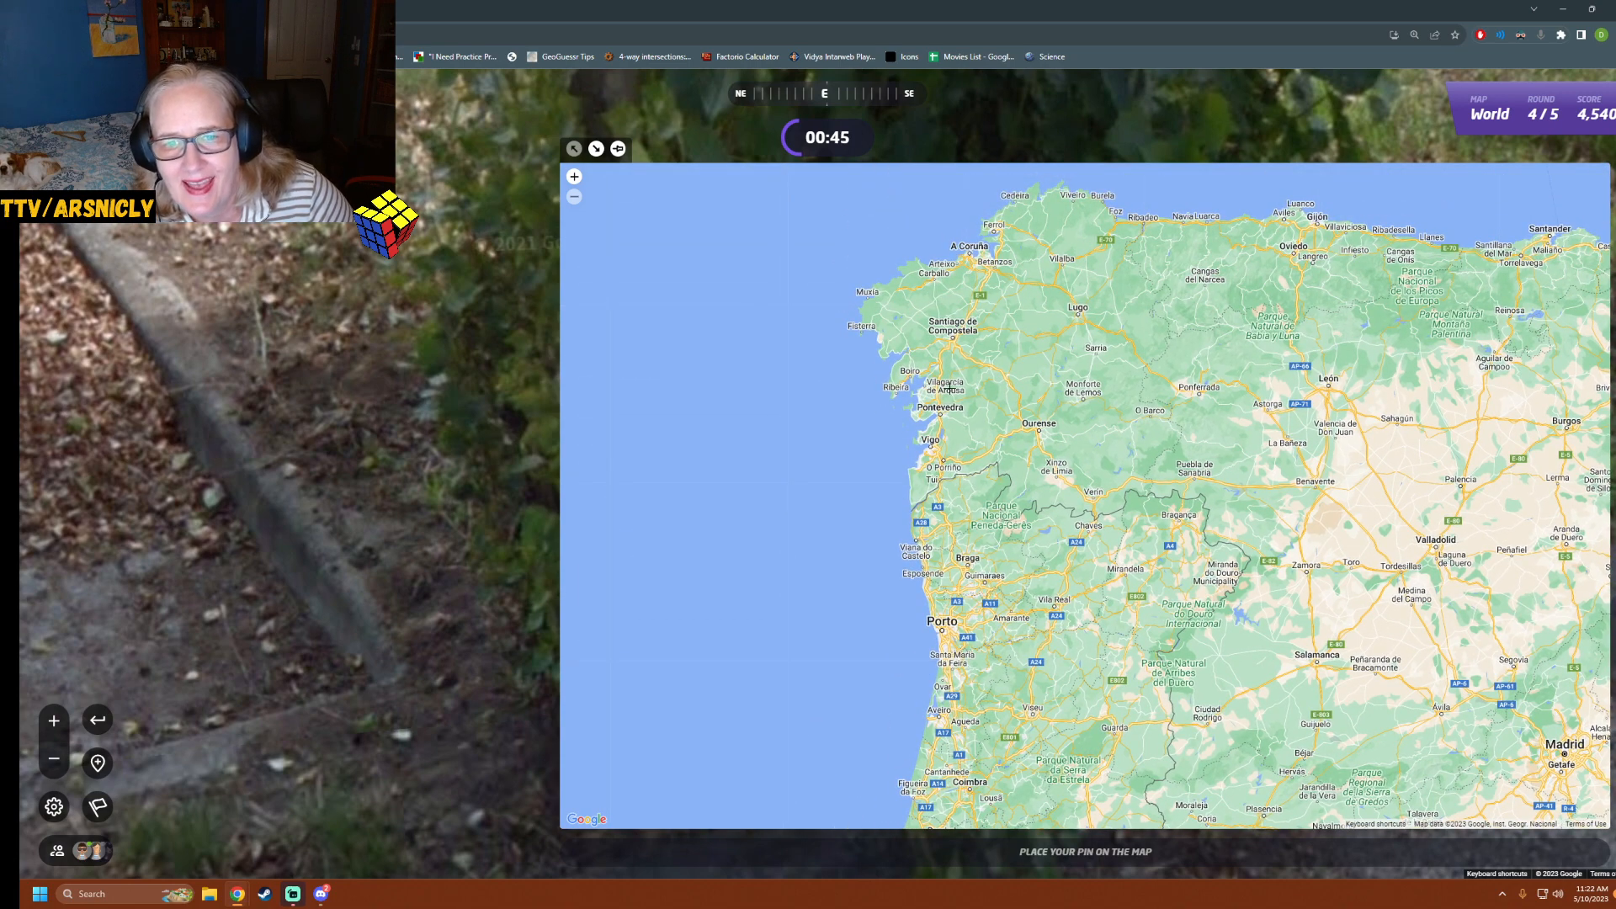
pyautogui.moveTo(869, 351)
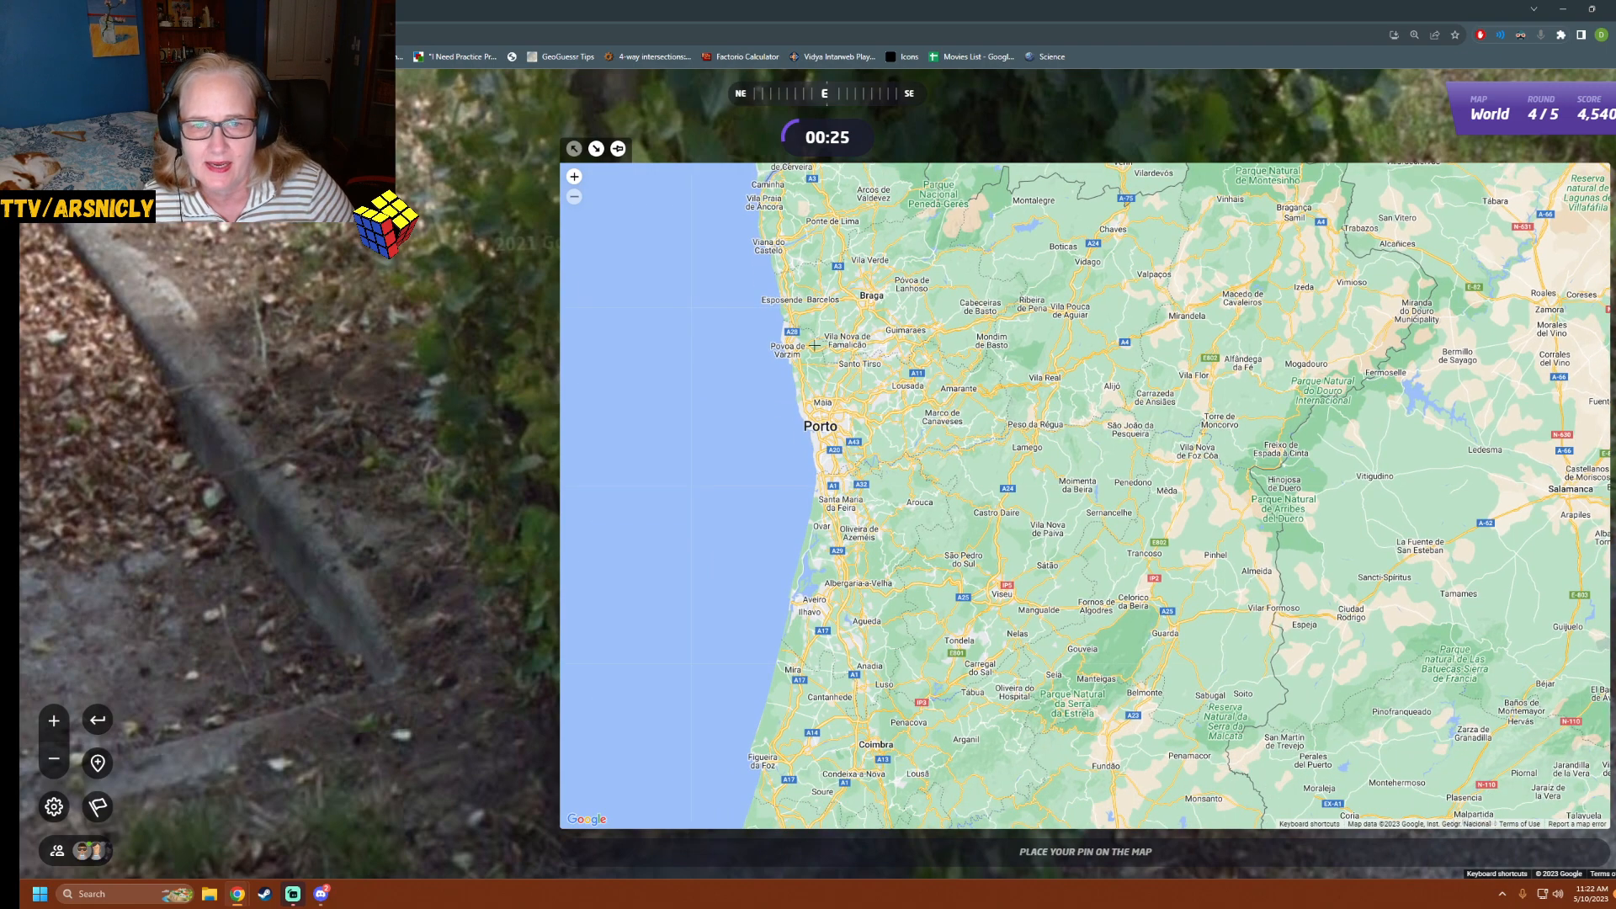
pyautogui.click(812, 314)
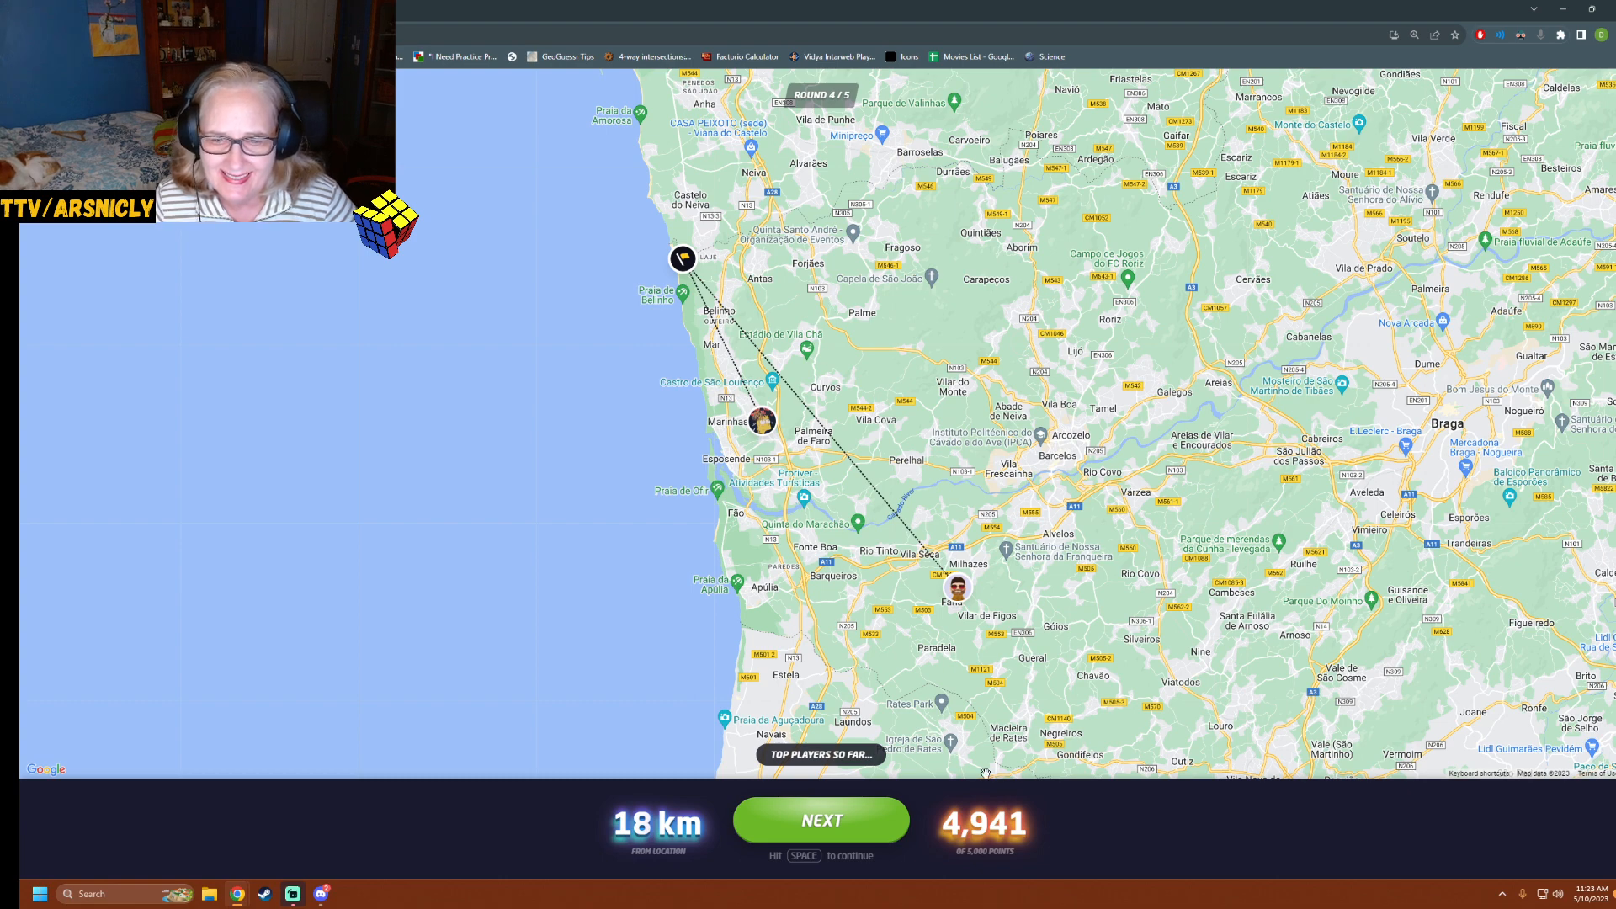
# Start round 5 and walk up the stone steps onto the lawn under the red tents
pyautogui.click(820, 820)
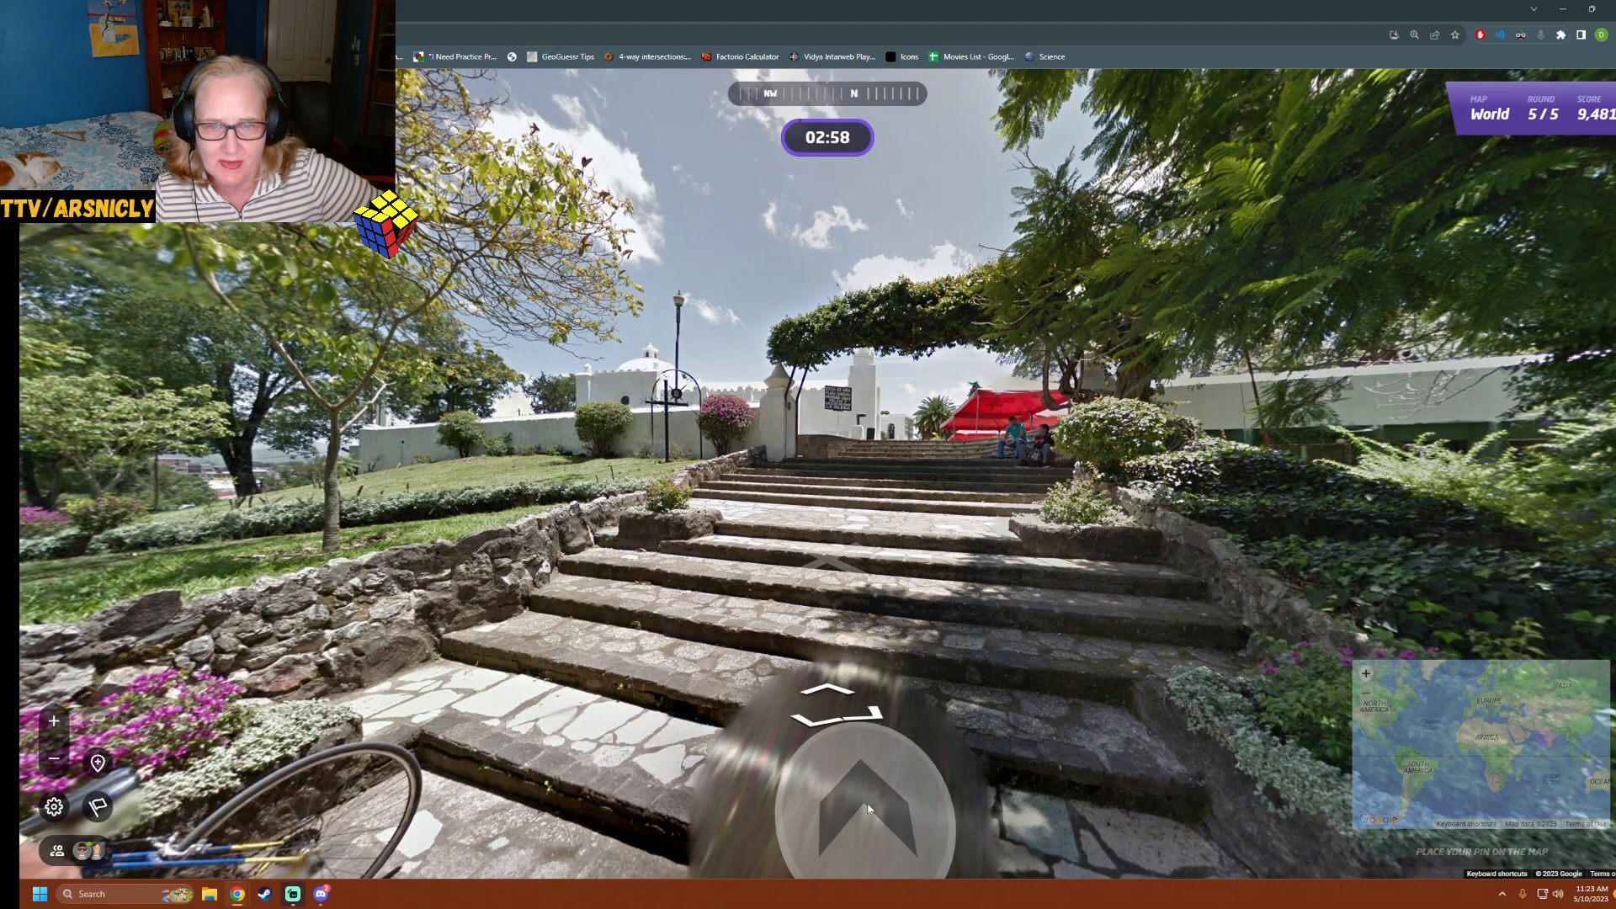
pyautogui.click(835, 805)
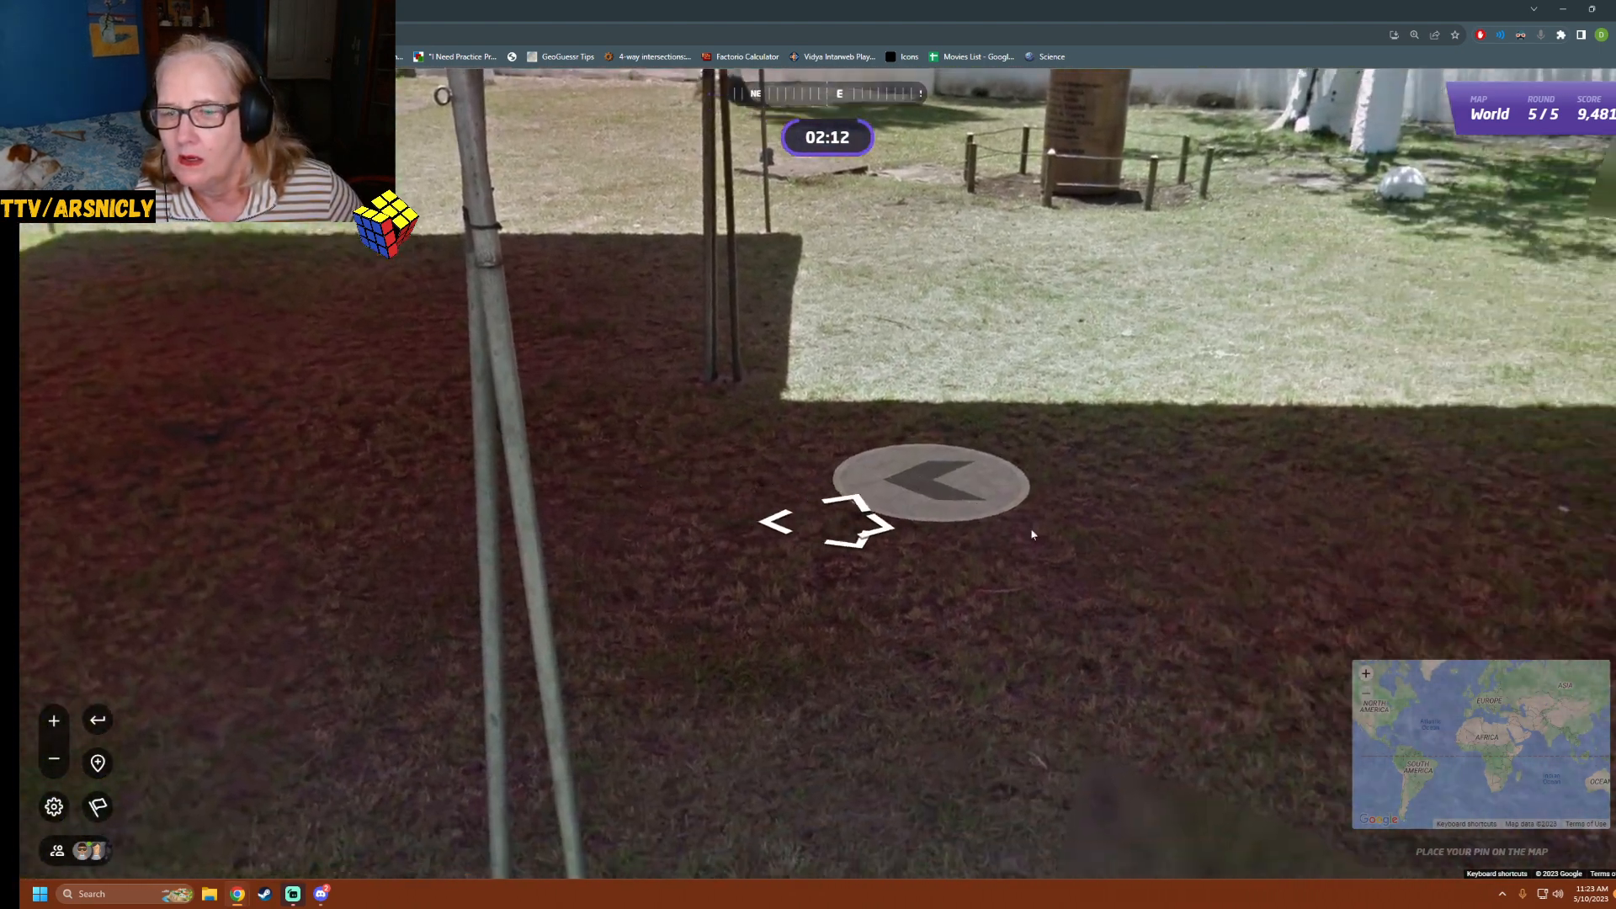
pyautogui.click(923, 485)
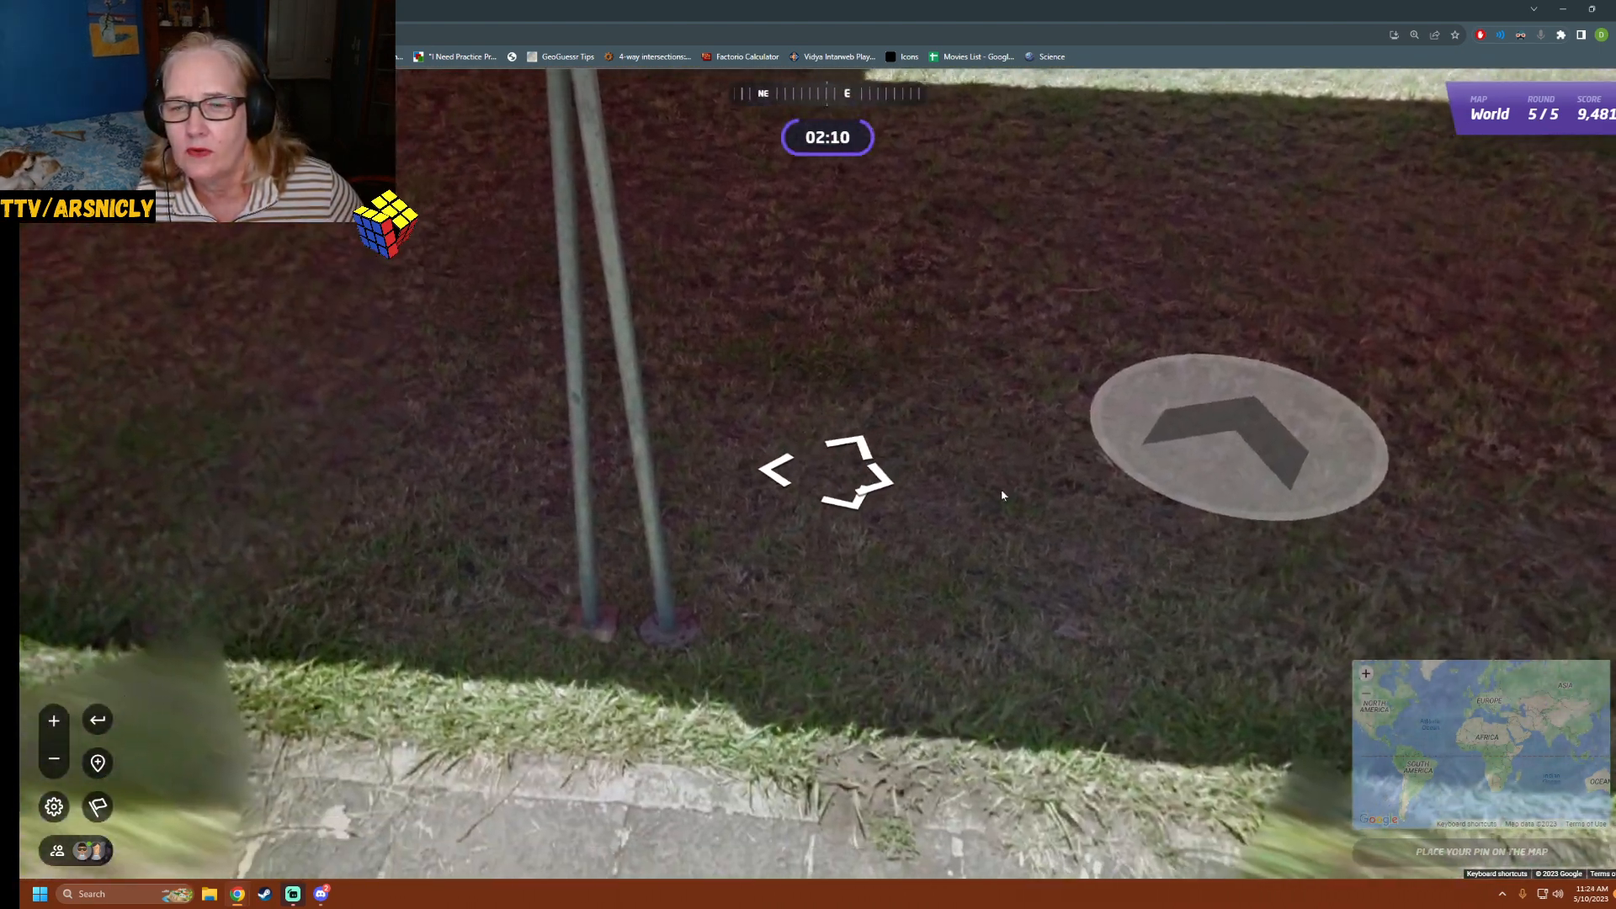
# Approach the stone monument and look around the hilltop park with the white church
pyautogui.click(1238, 432)
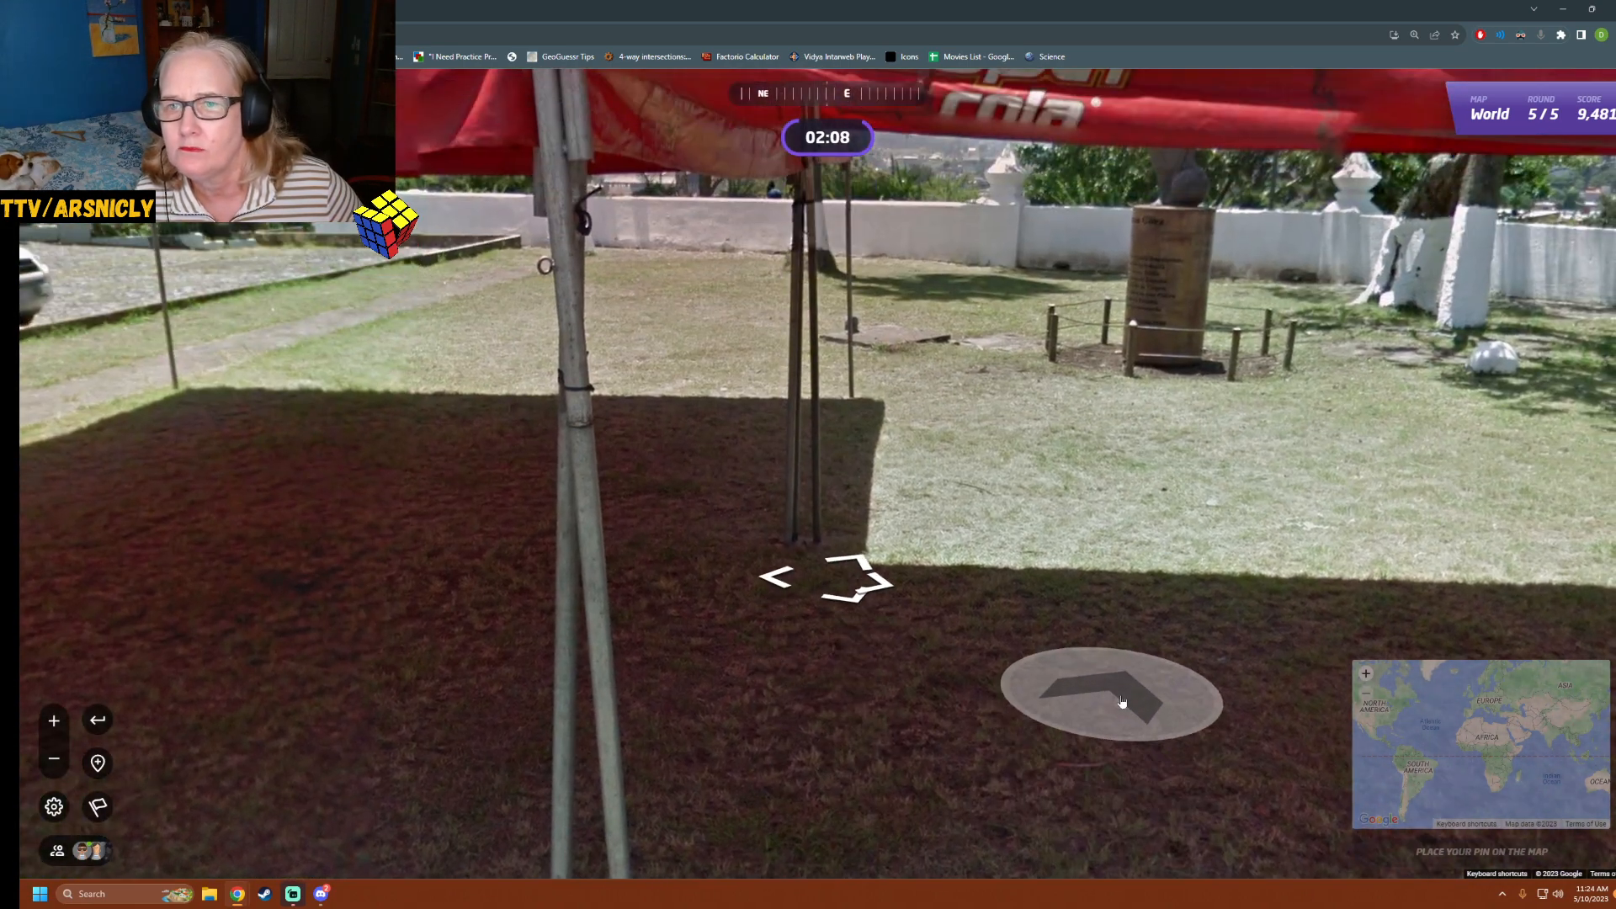
pyautogui.click(1111, 695)
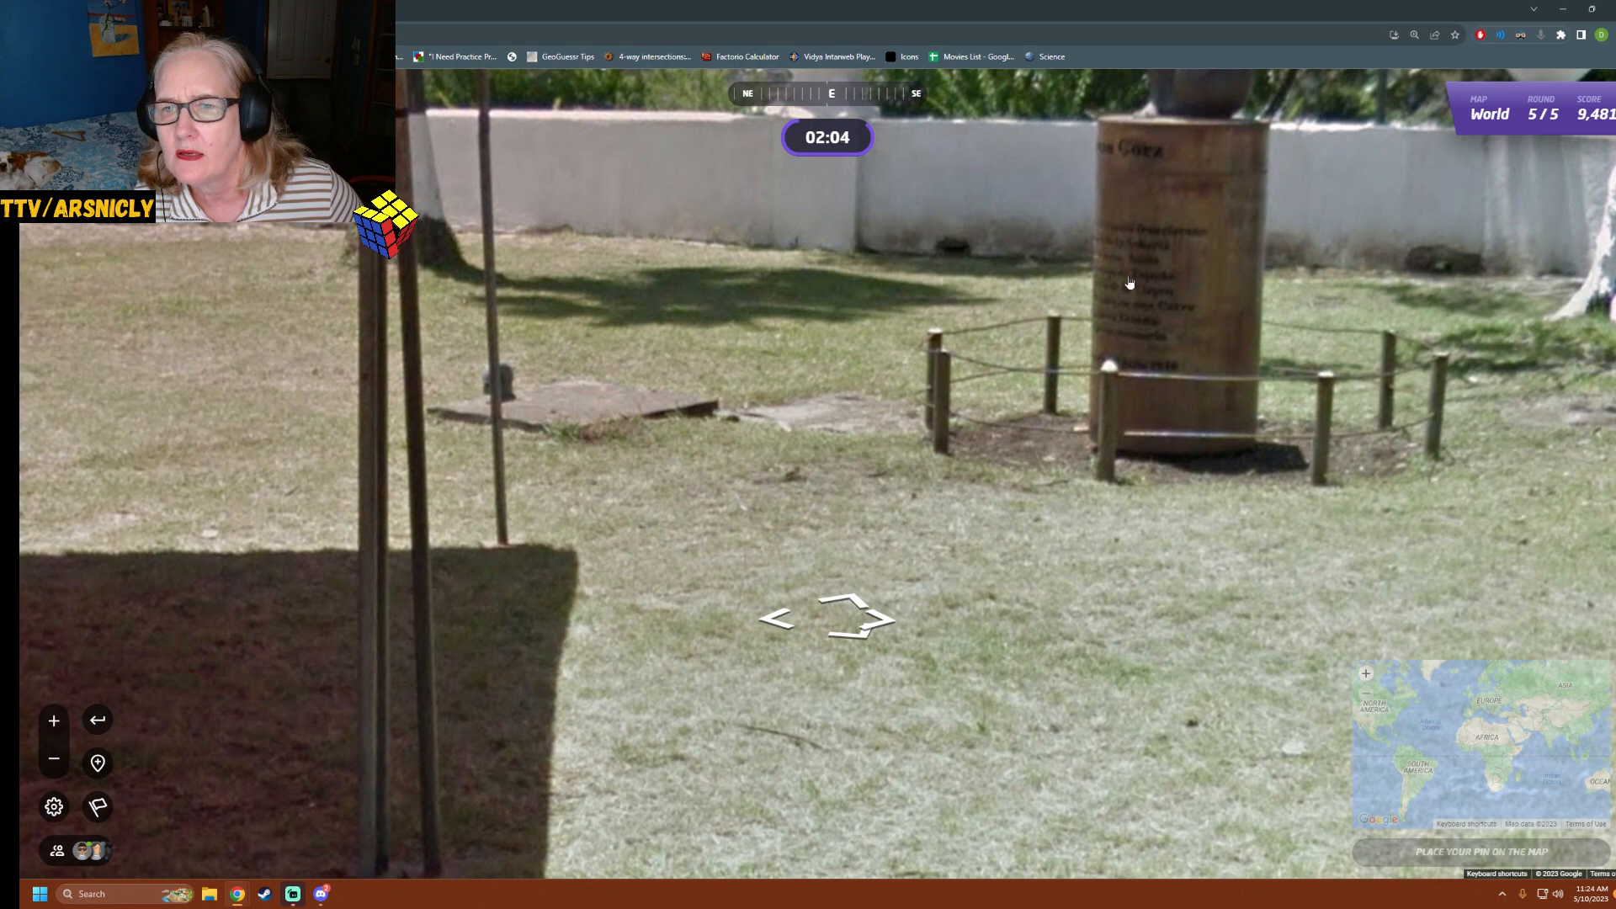
pyautogui.moveTo(1133, 204)
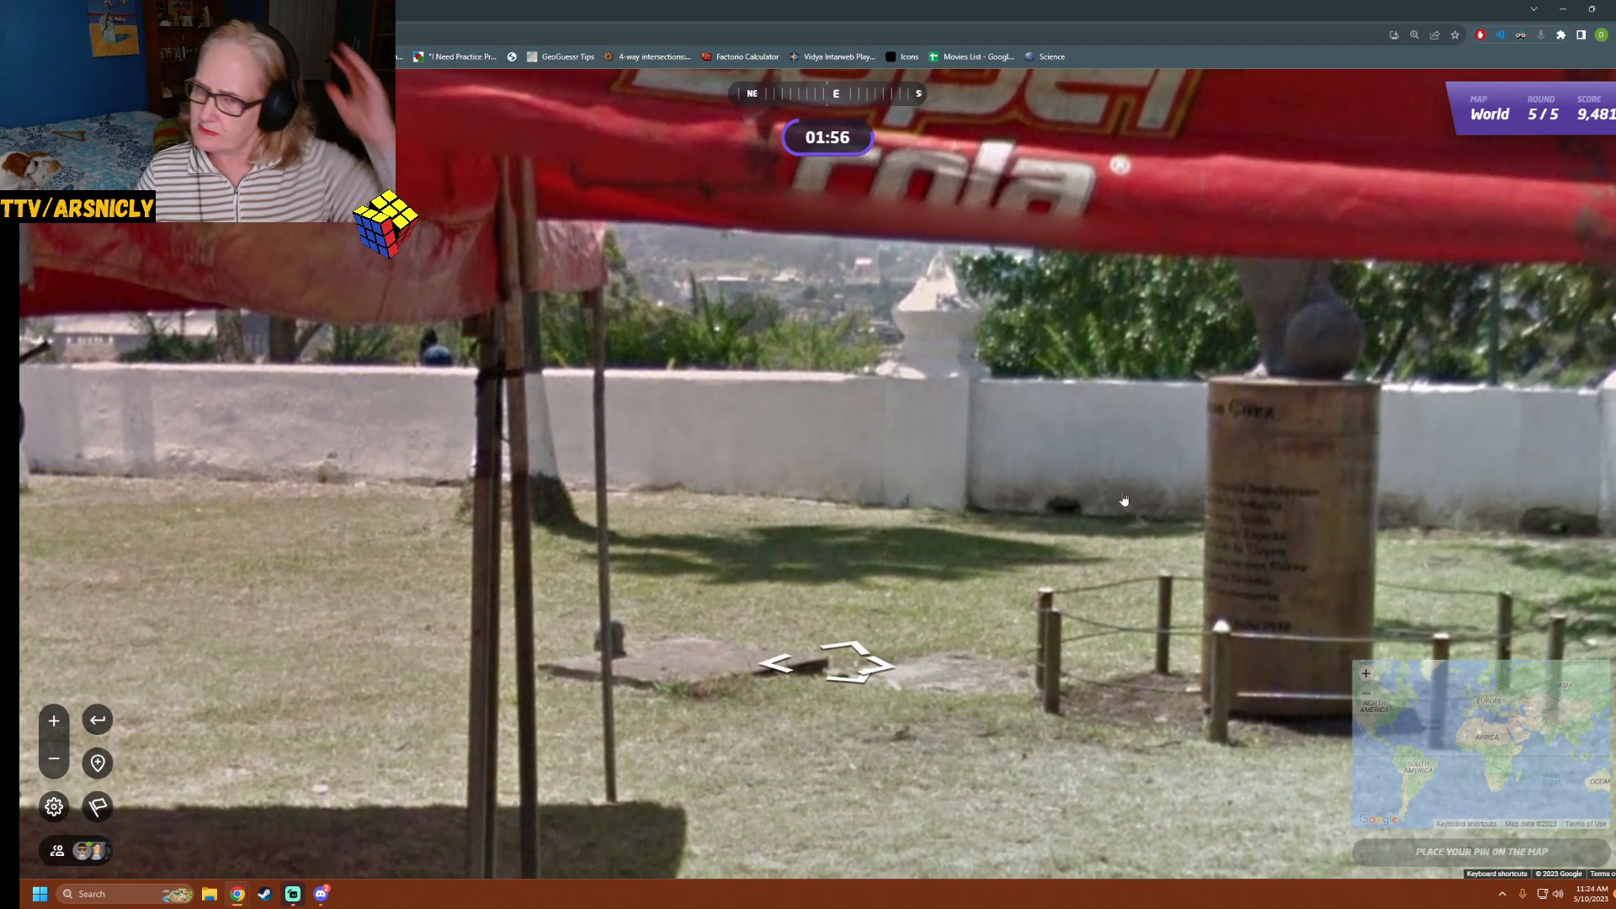
pyautogui.moveTo(1165, 512)
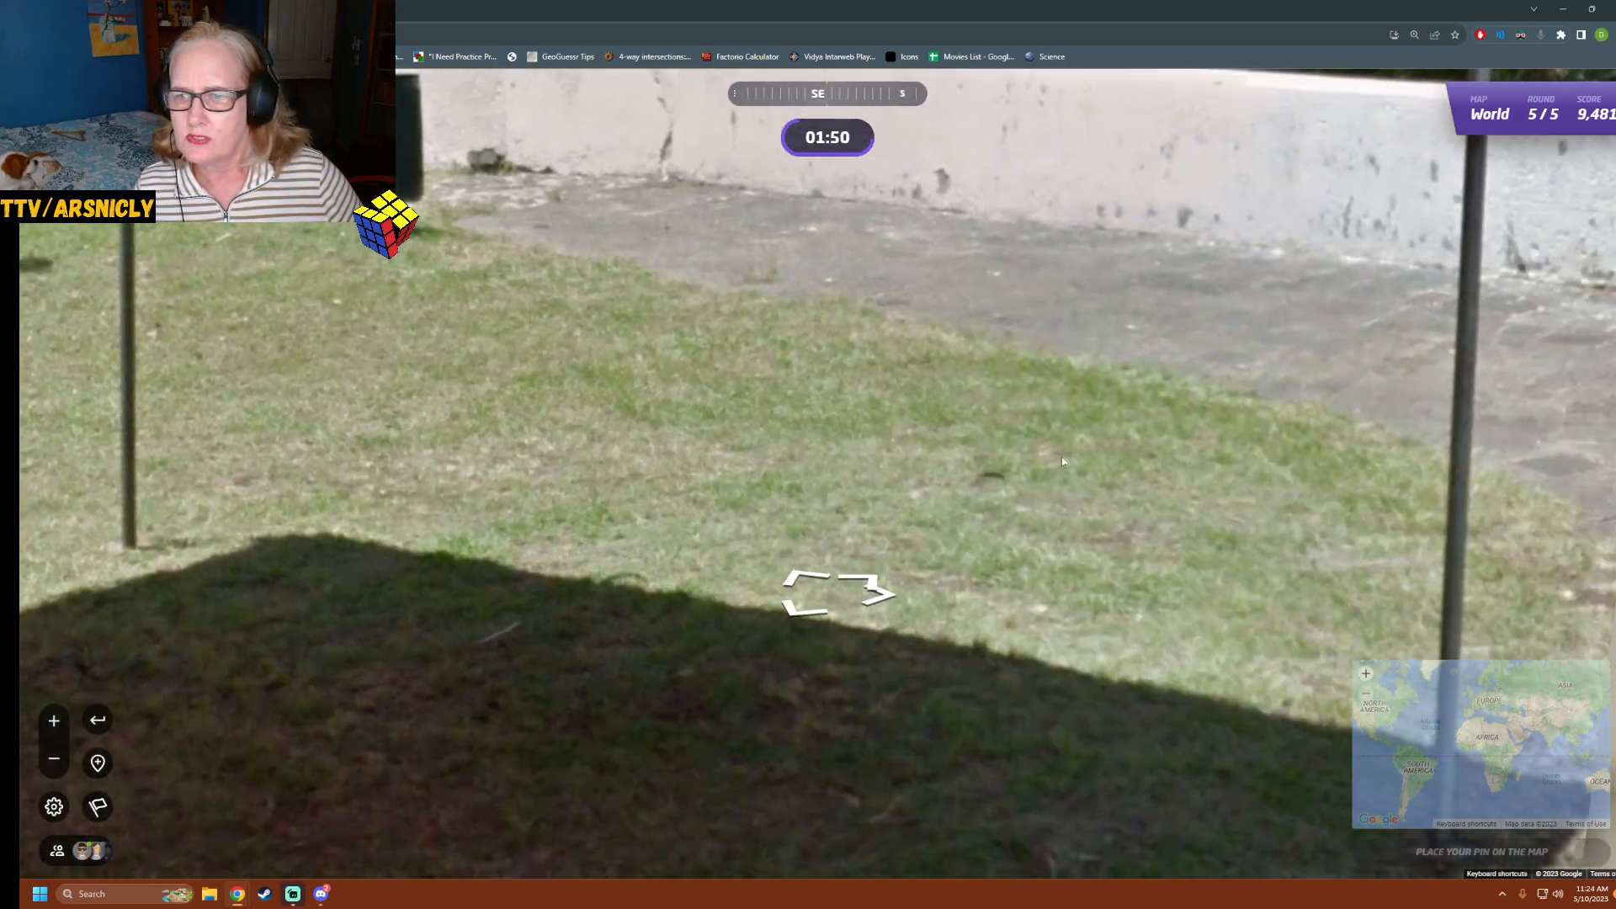
pyautogui.moveTo(1062, 461); pyautogui.dragTo(685, 389)
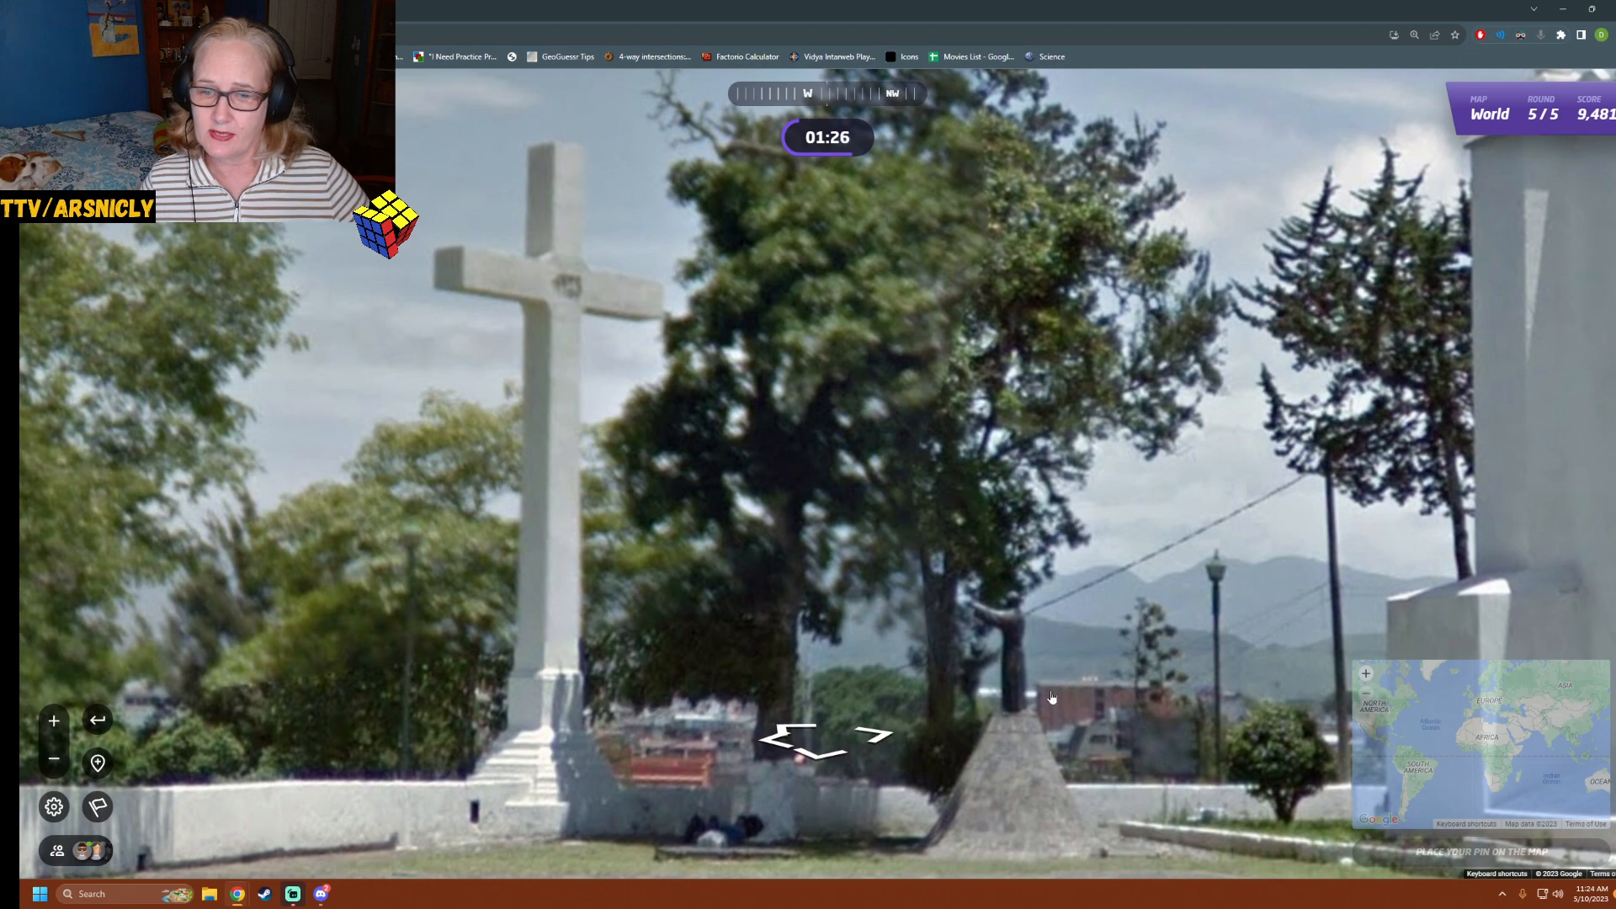
pyautogui.moveTo(1018, 708)
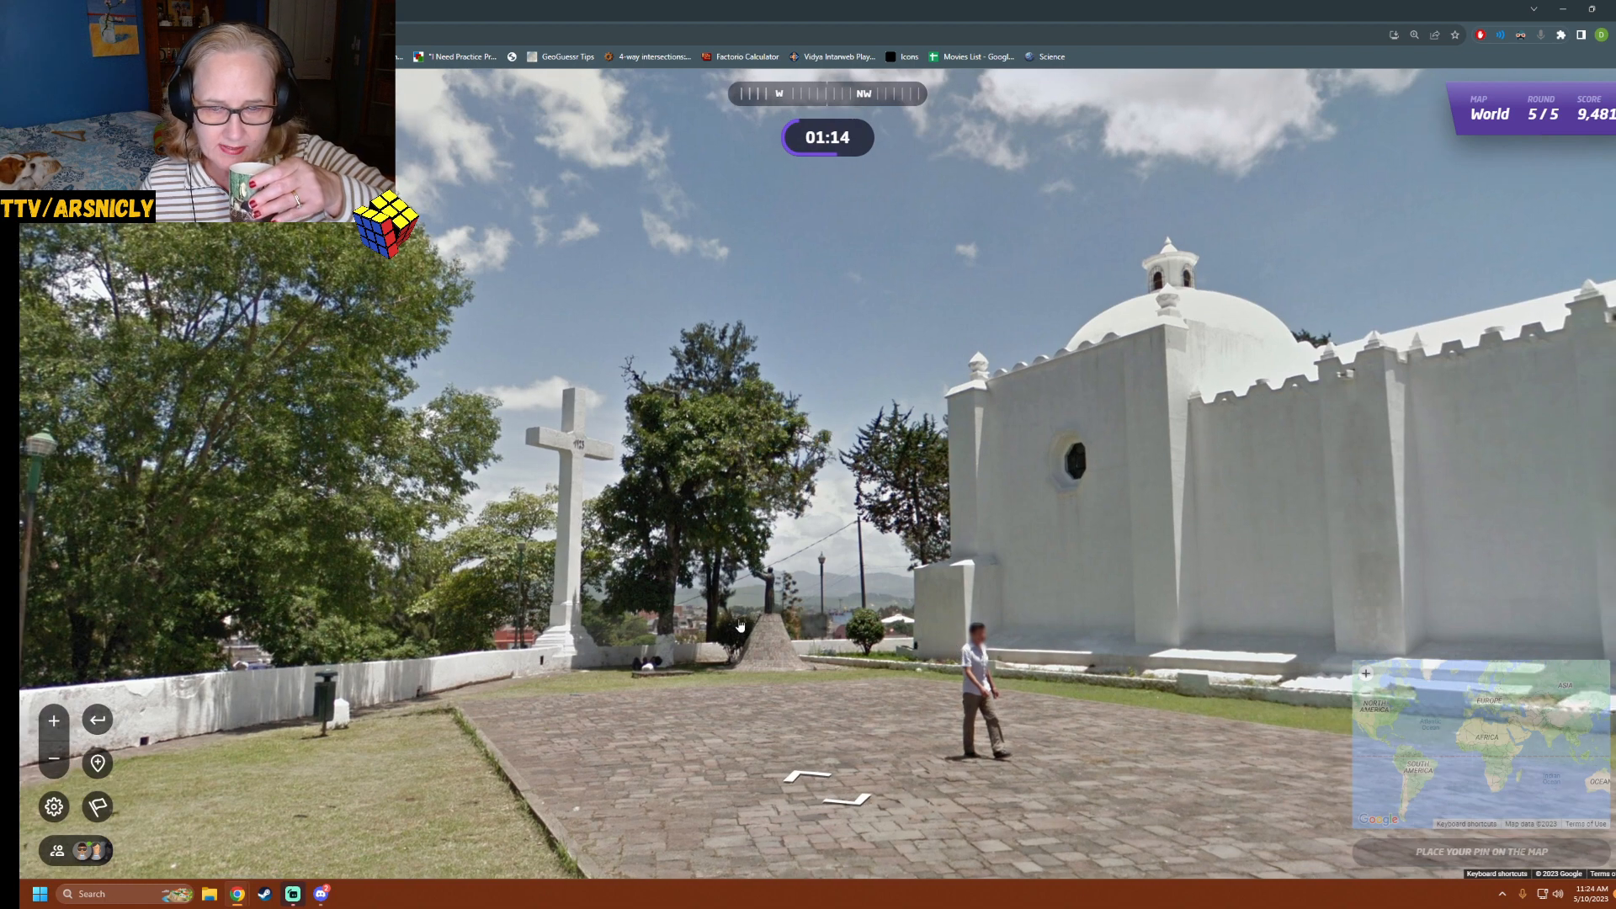
pyautogui.moveTo(711, 571)
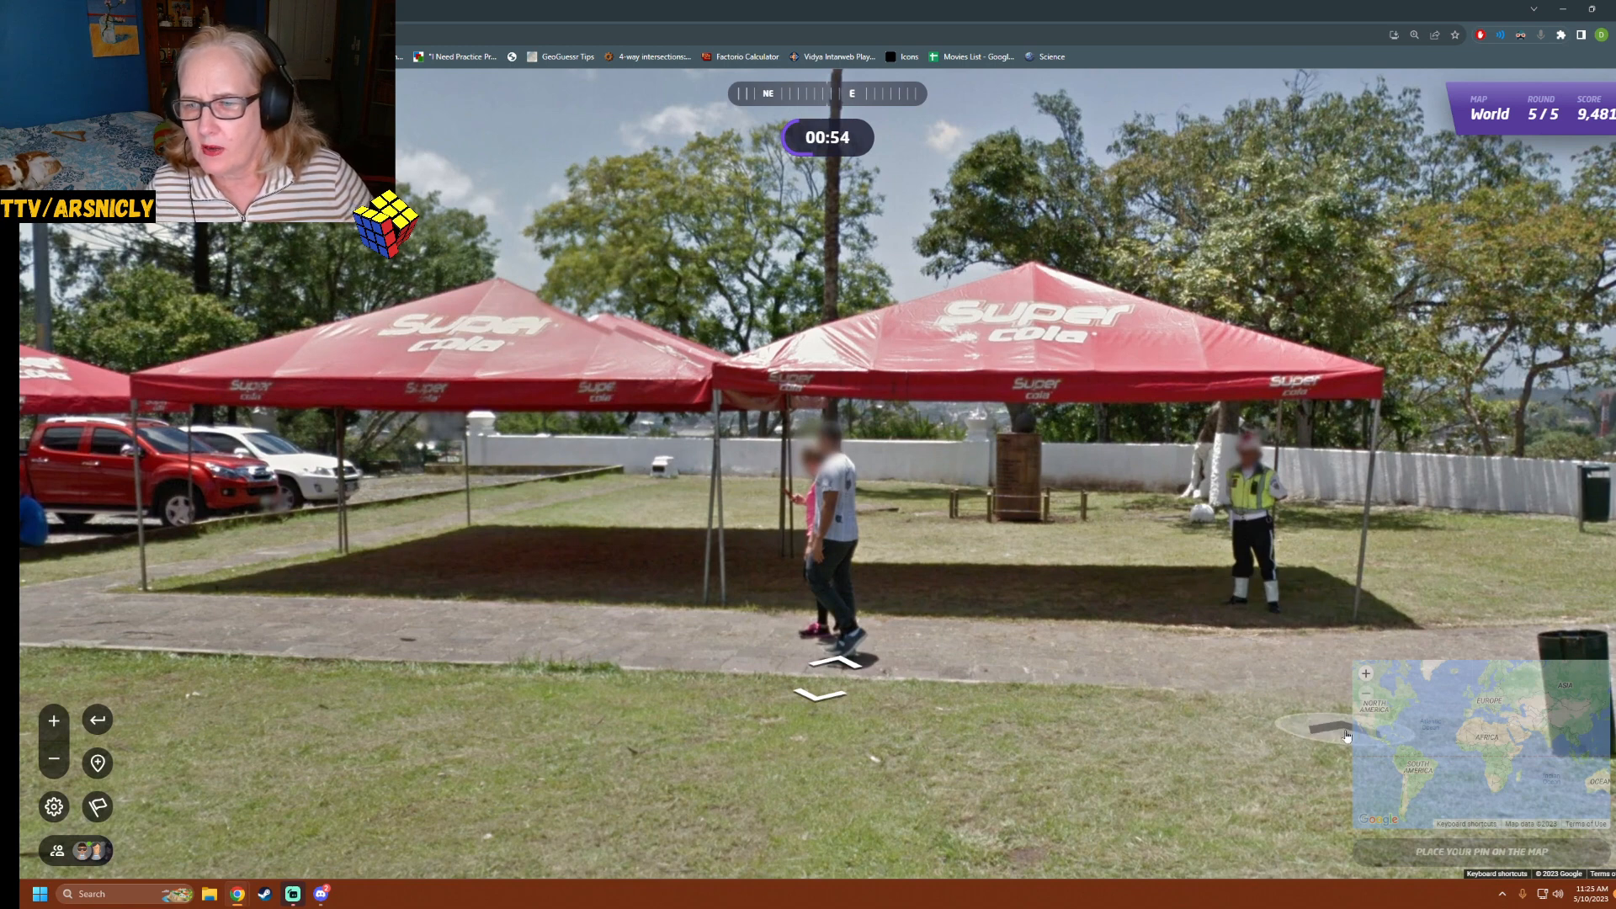
# Guess near Mérida on the Yucatán Peninsula for 3,026 points and view the 12,507-point final result
pyautogui.click(1345, 734)
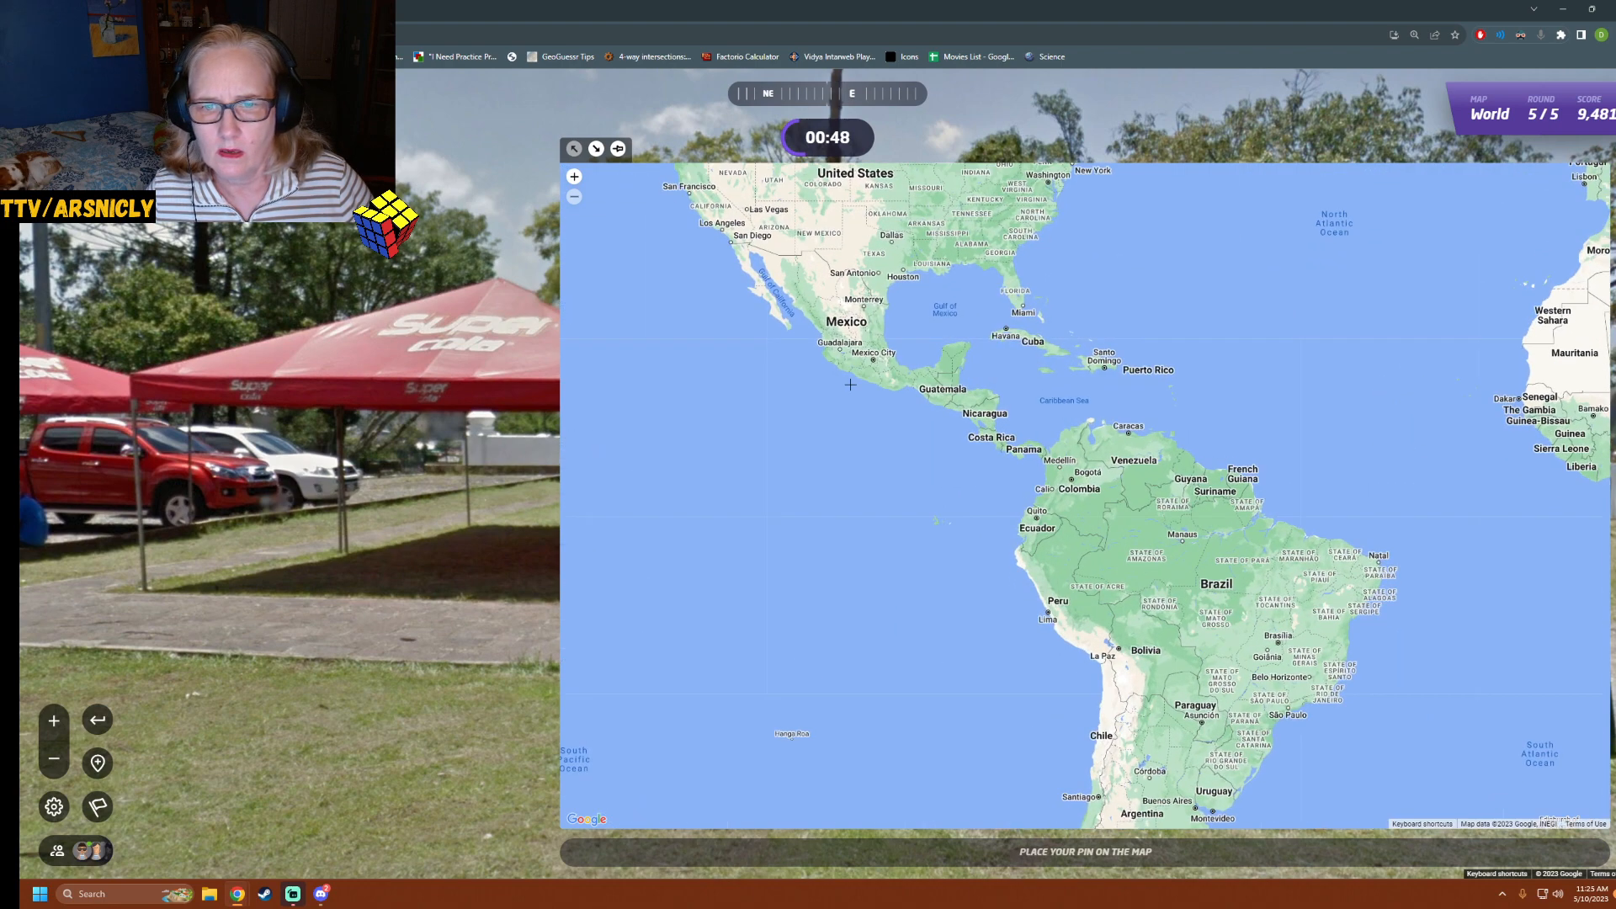
pyautogui.scroll(3)
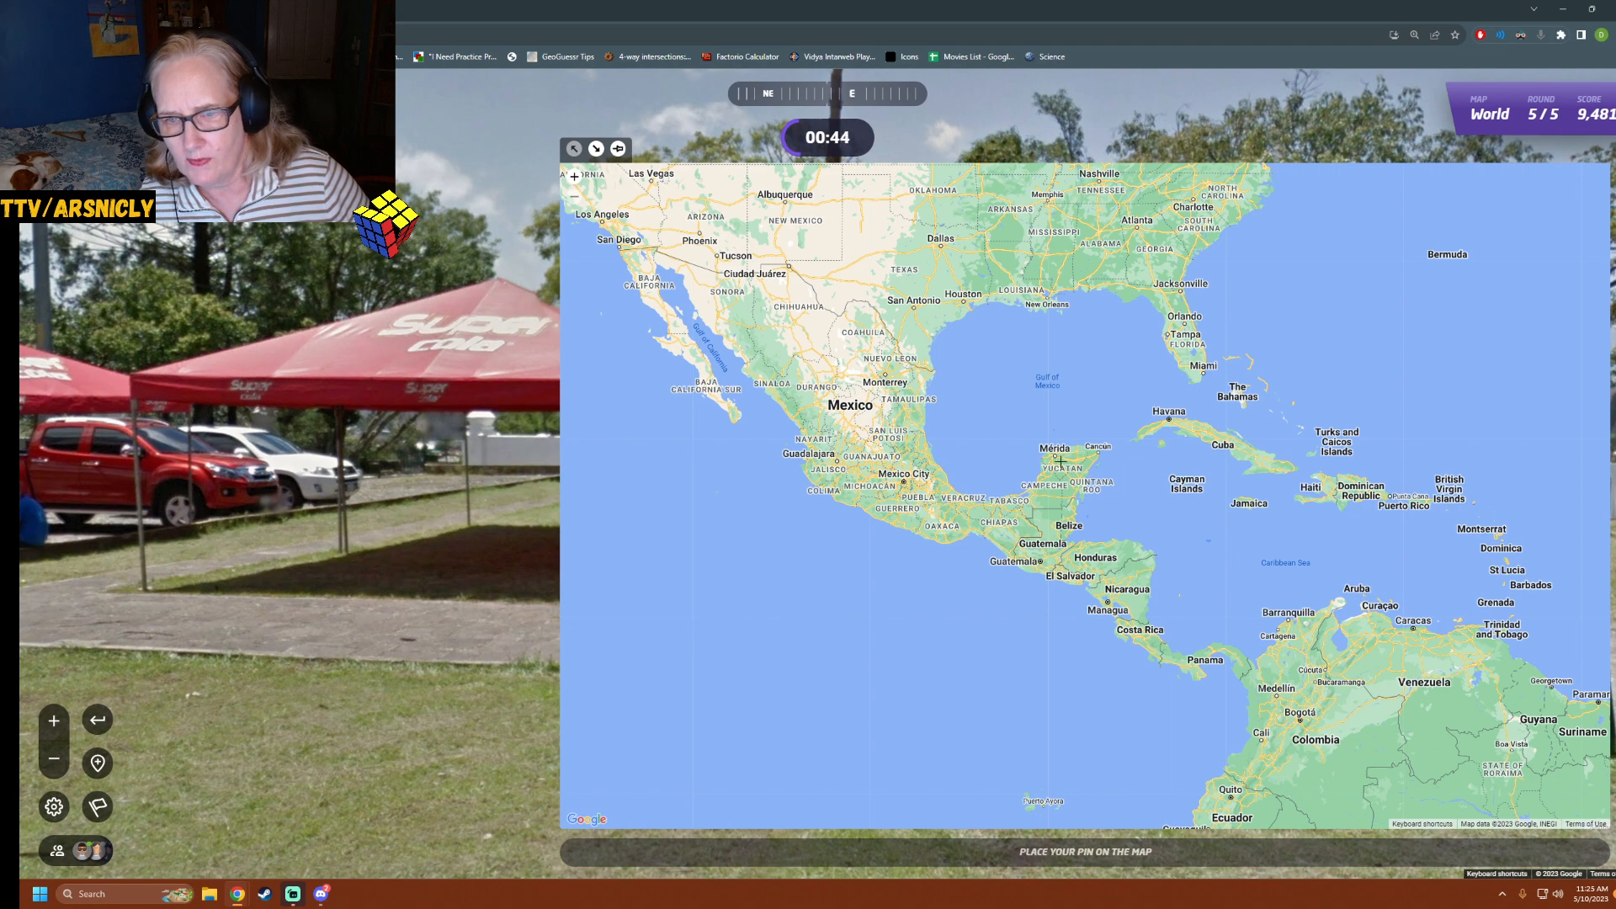
pyautogui.click(1051, 448)
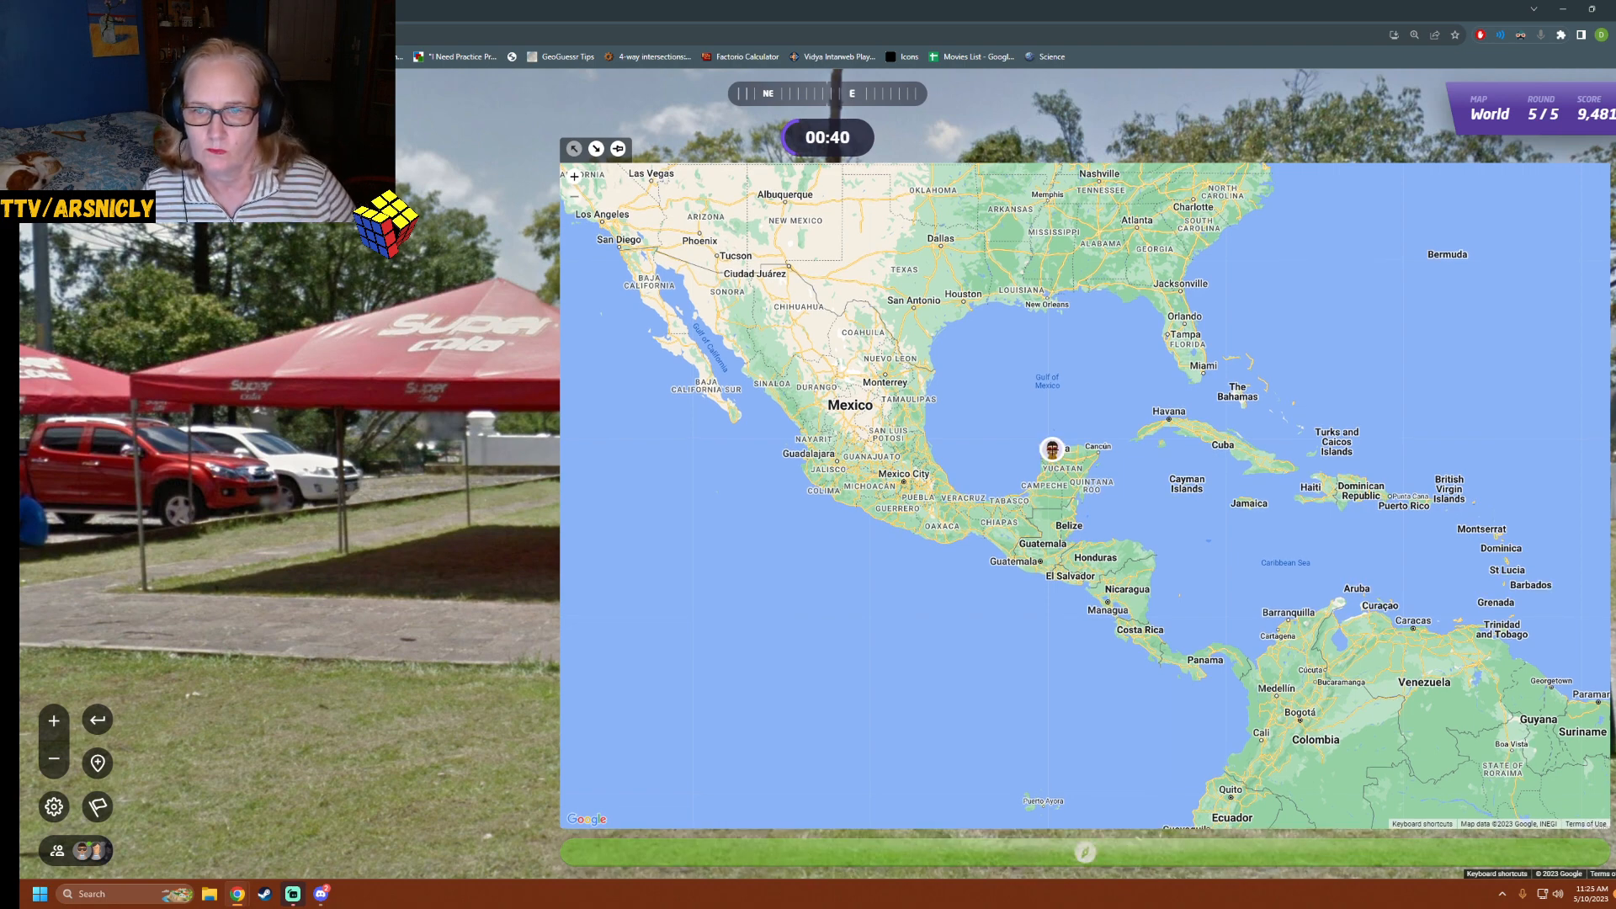
pyautogui.click(796, 645)
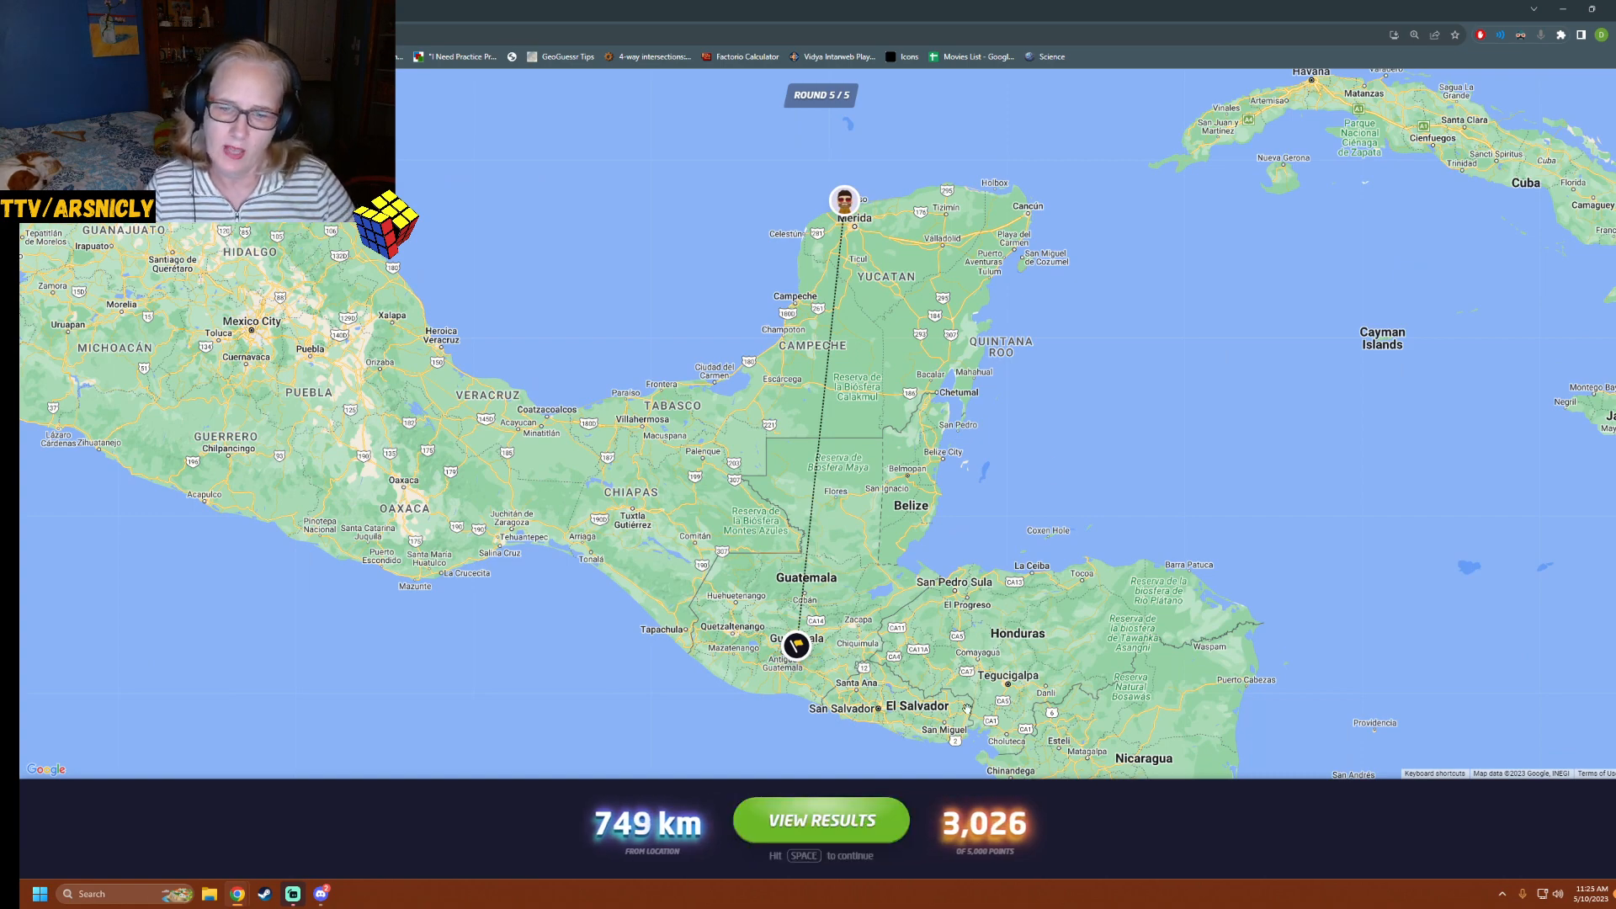
pyautogui.click(820, 820)
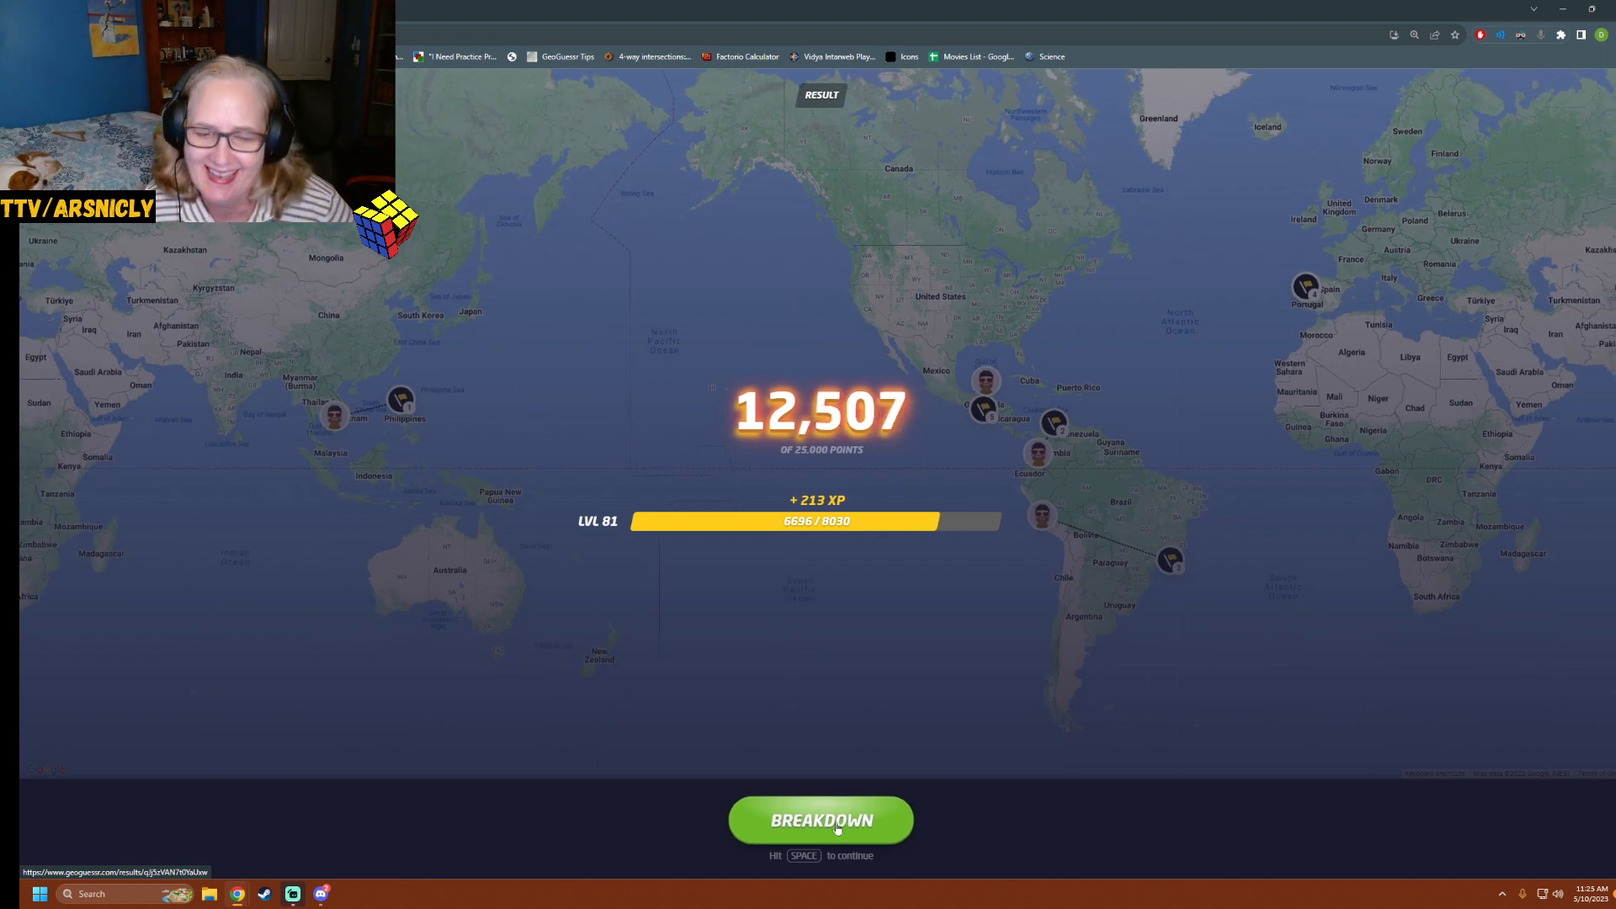
# Show the Daily Challenge breakdown with the friends leaderboard, second behind Itchy turtle's 14,847
pyautogui.click(820, 820)
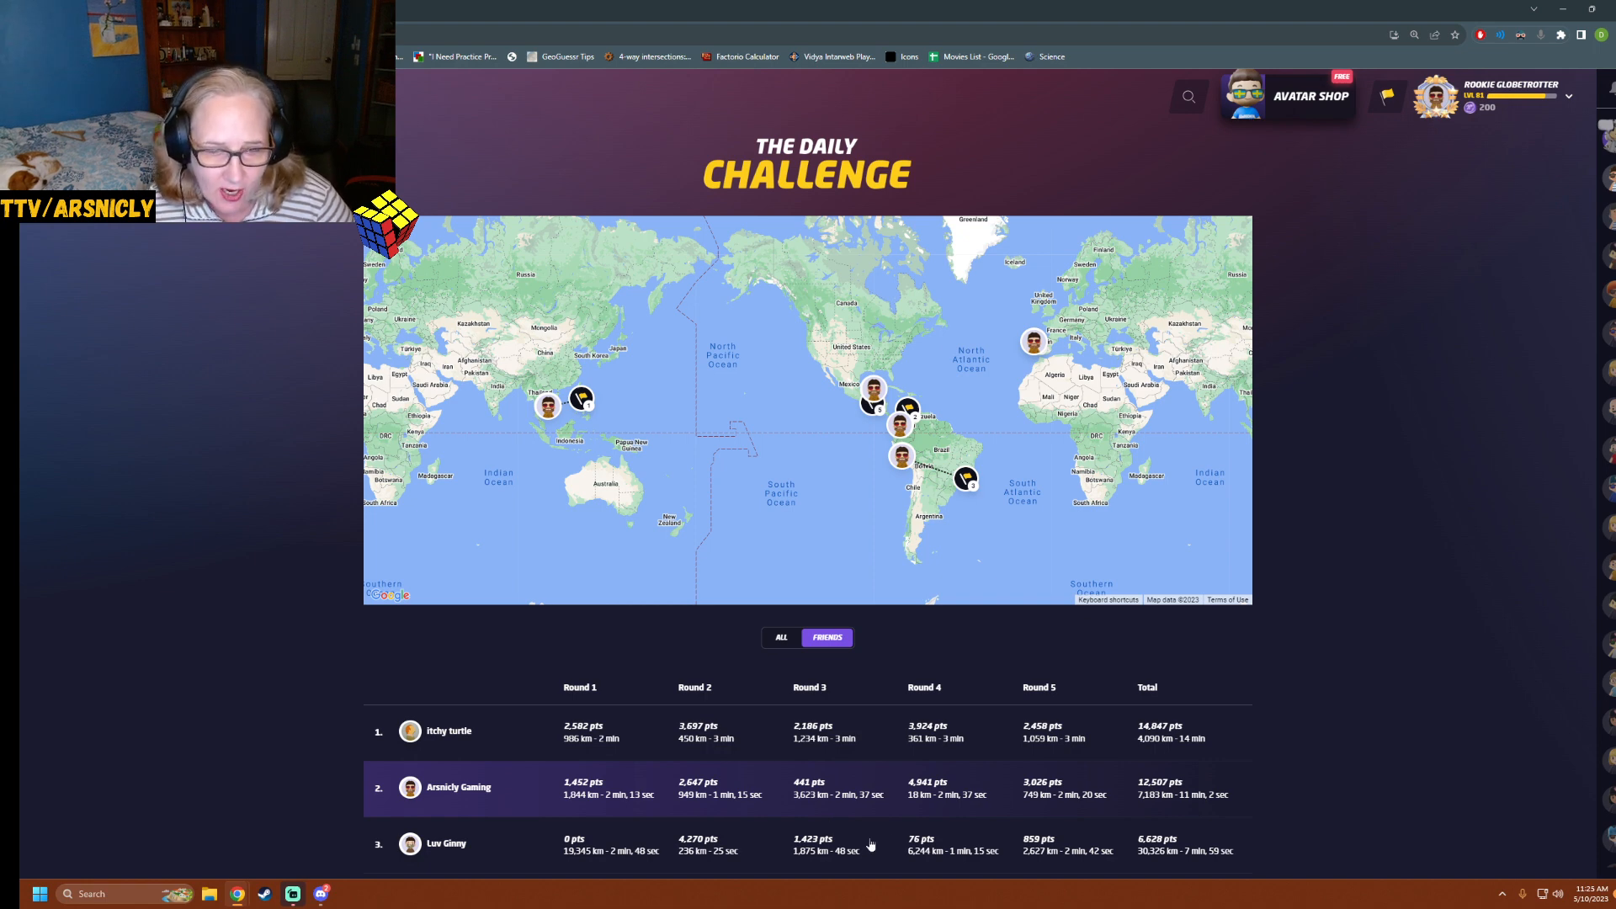
pyautogui.moveTo(825, 854)
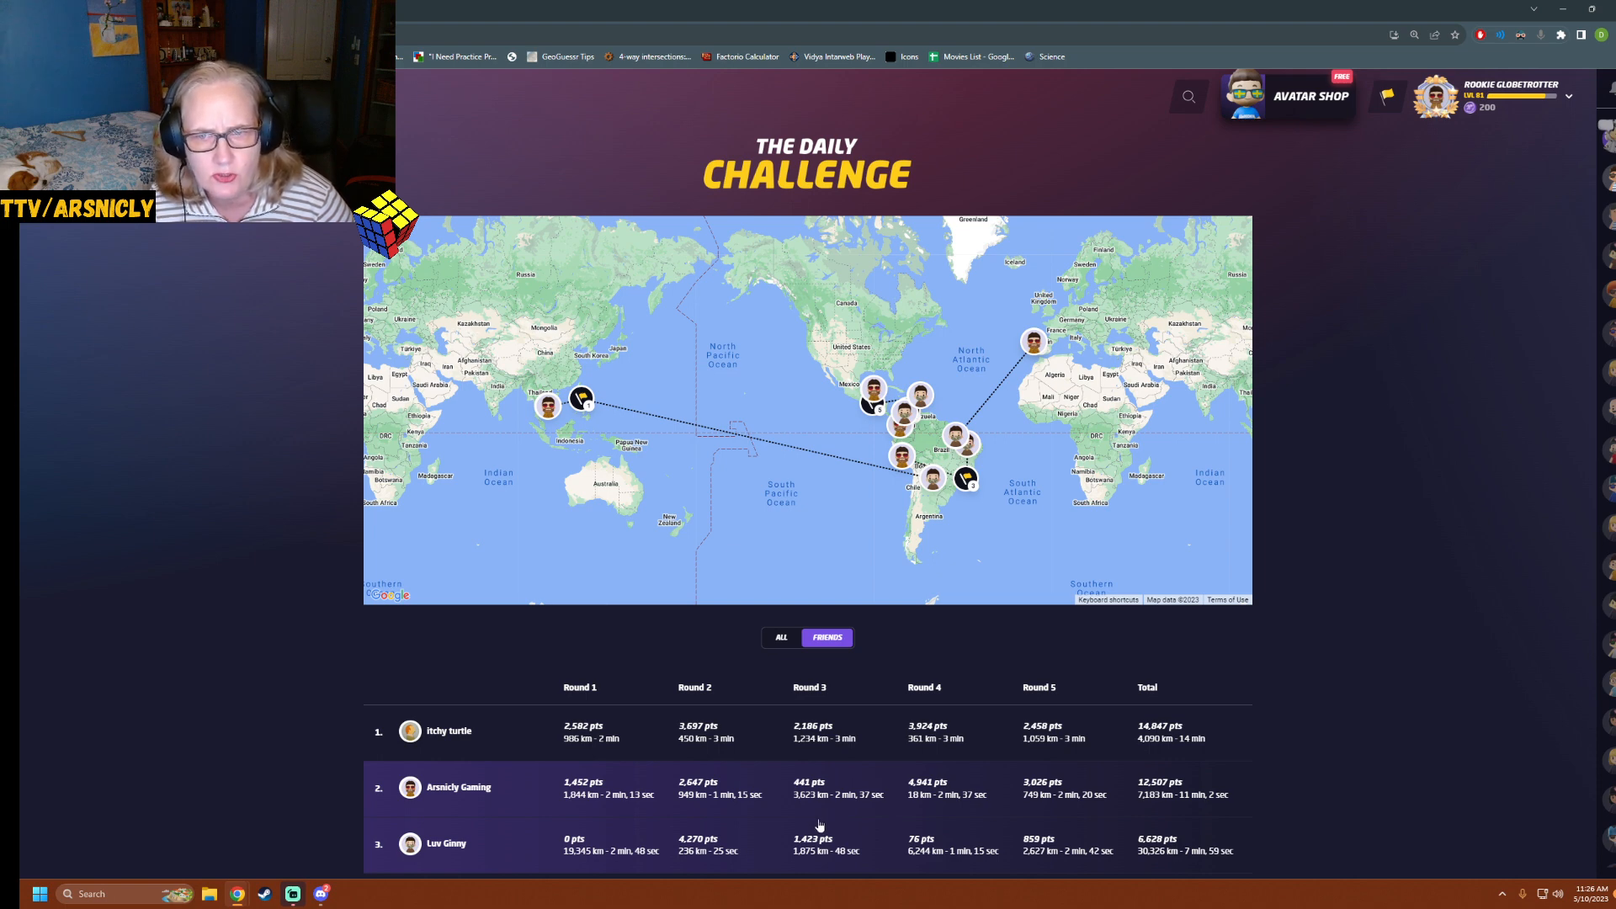
pyautogui.moveTo(634, 846)
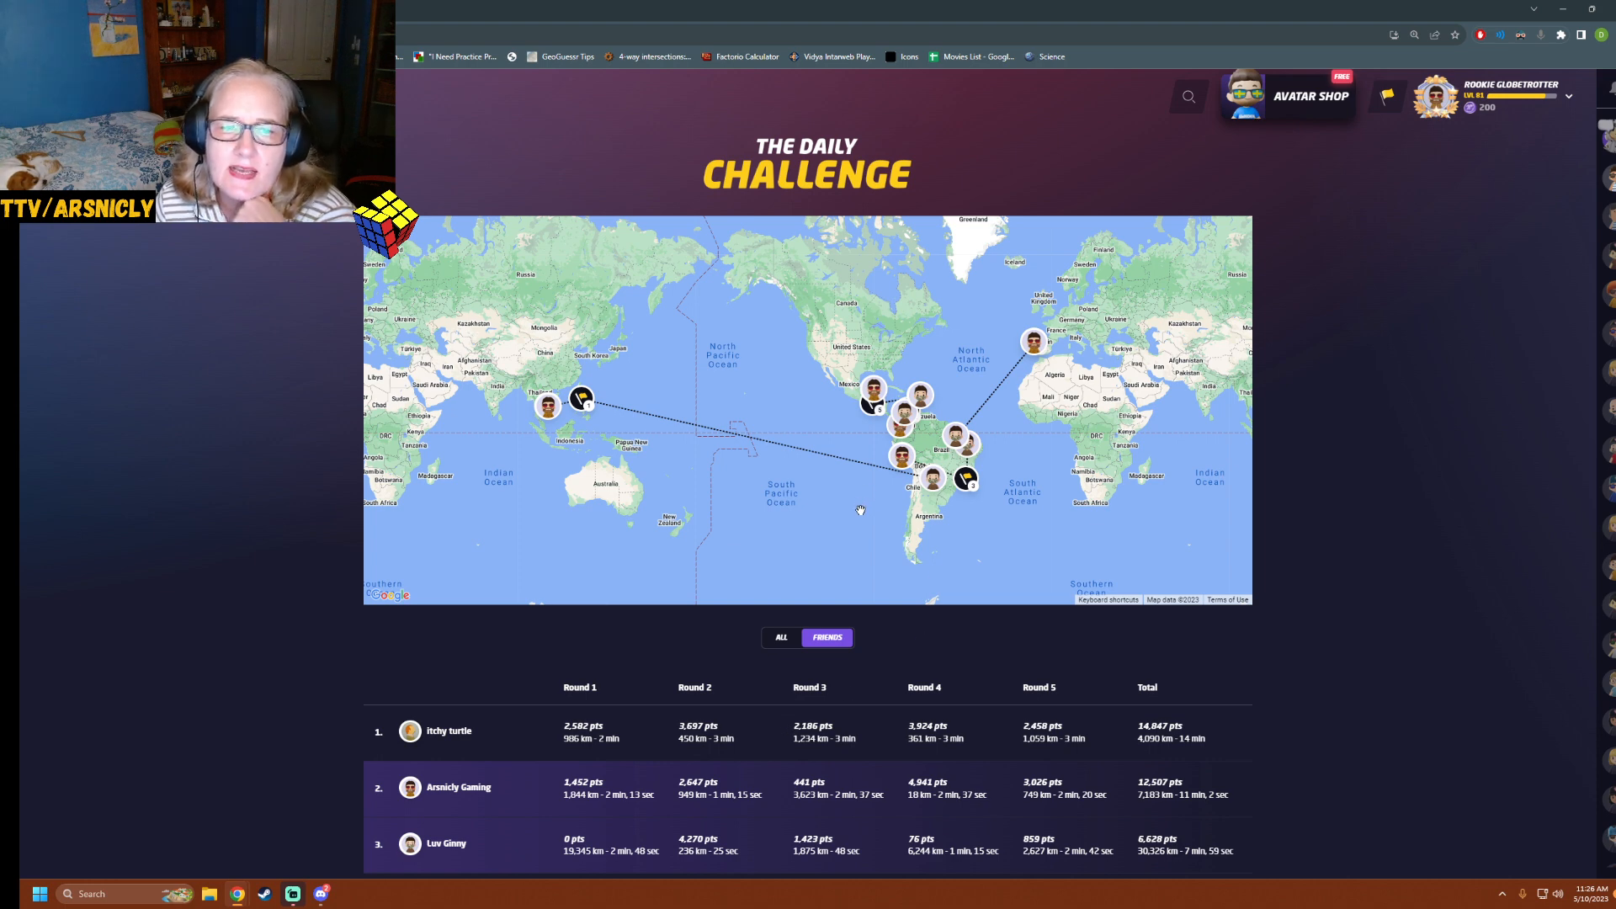
pyautogui.moveTo(815, 453)
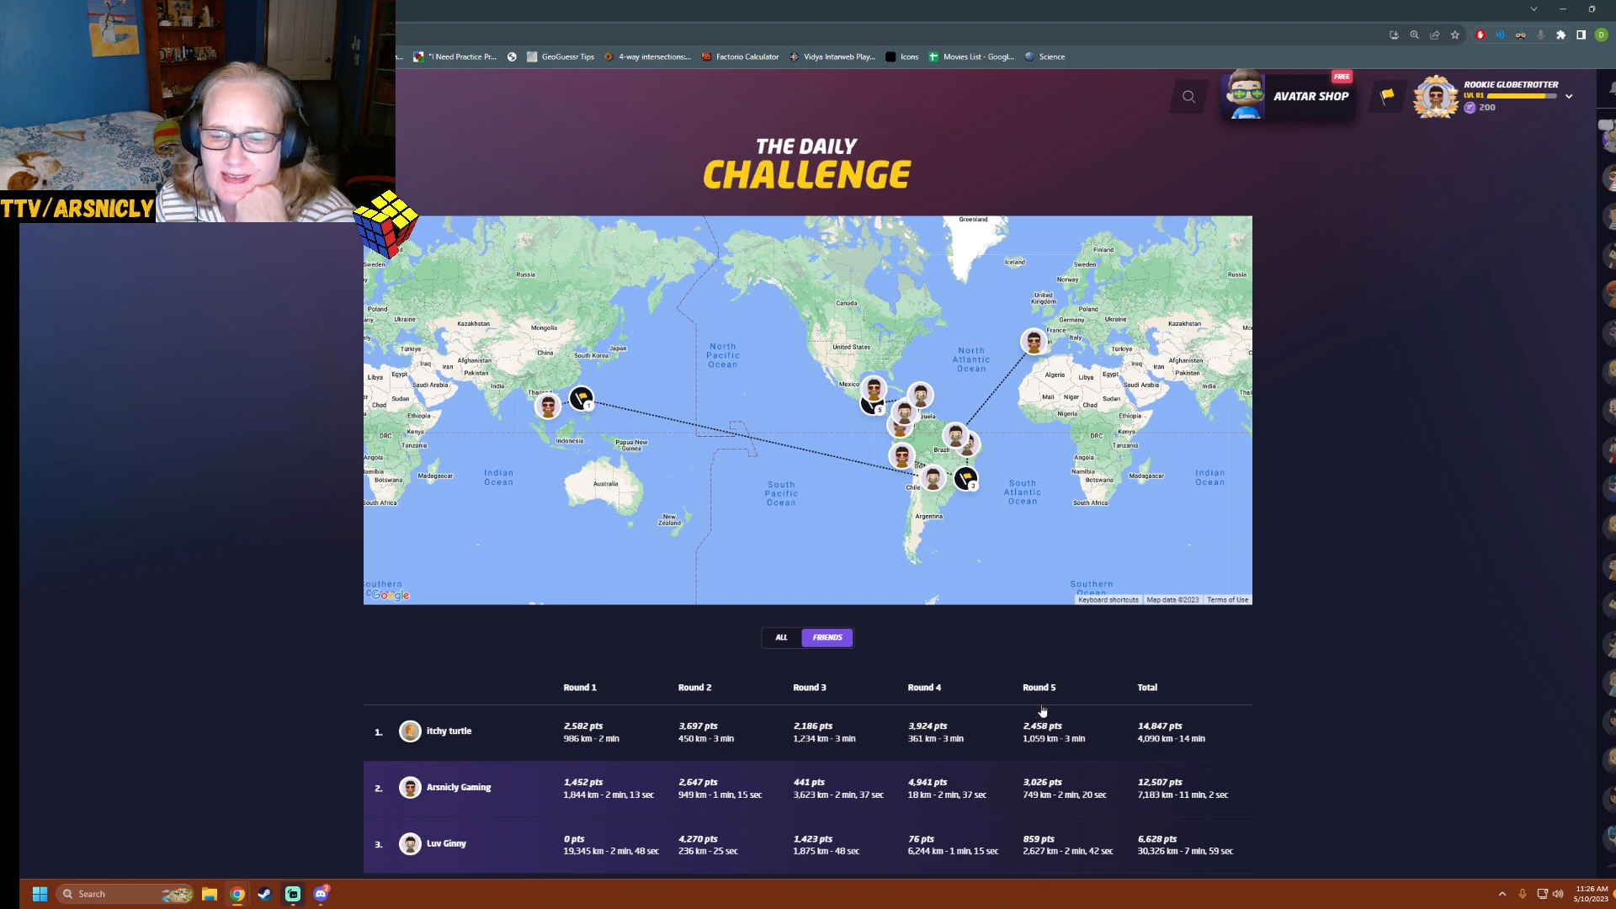
pyautogui.moveTo(1172, 590)
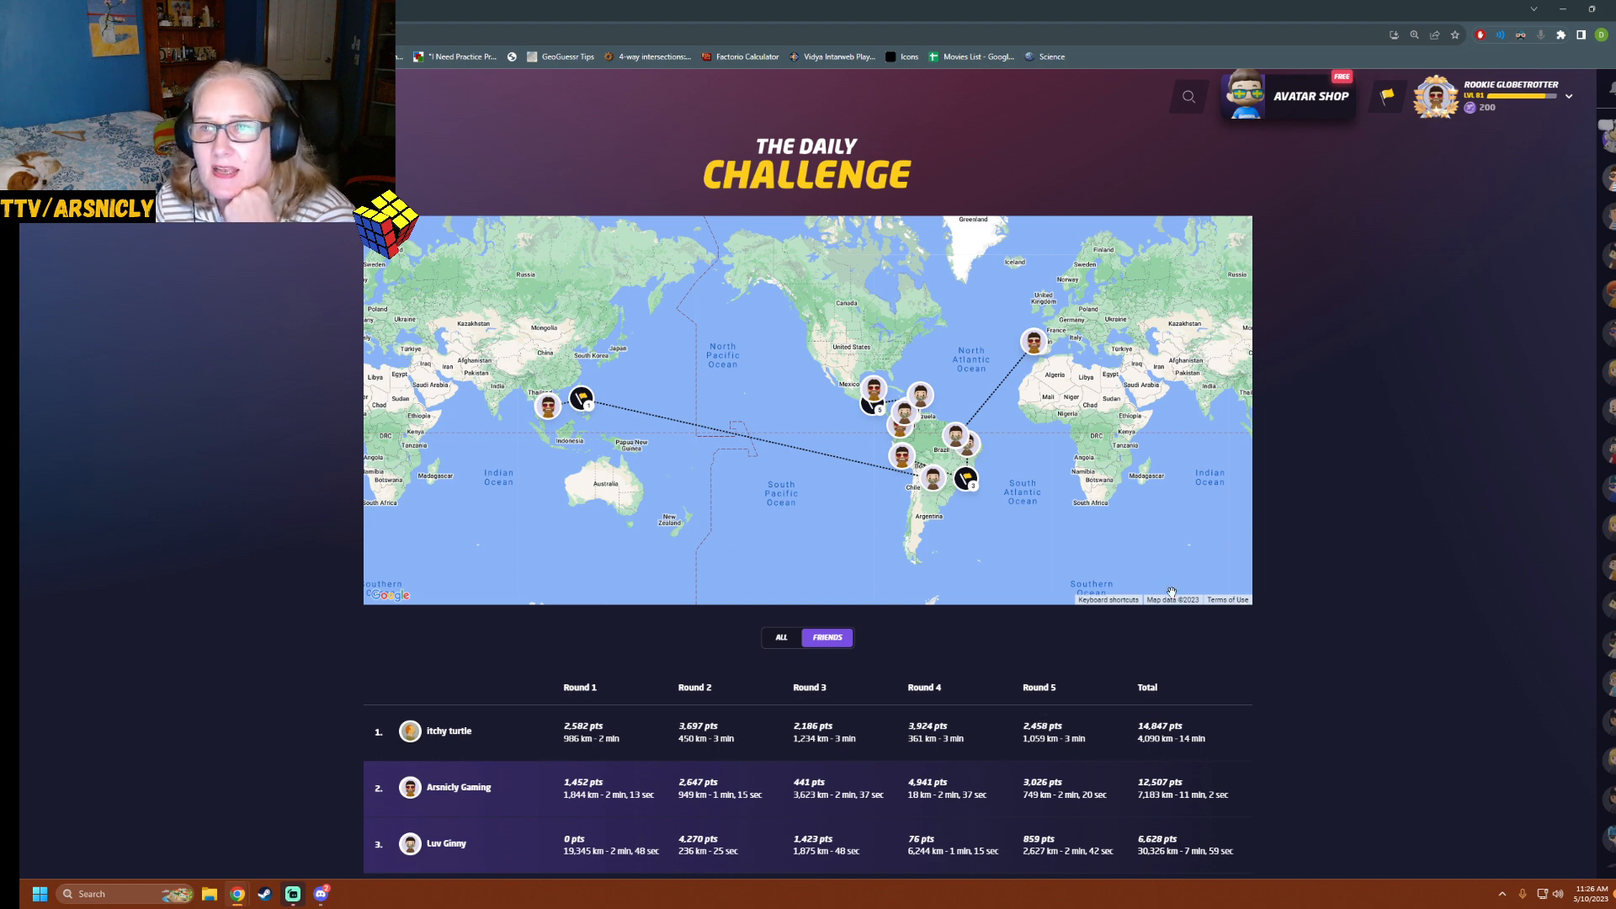